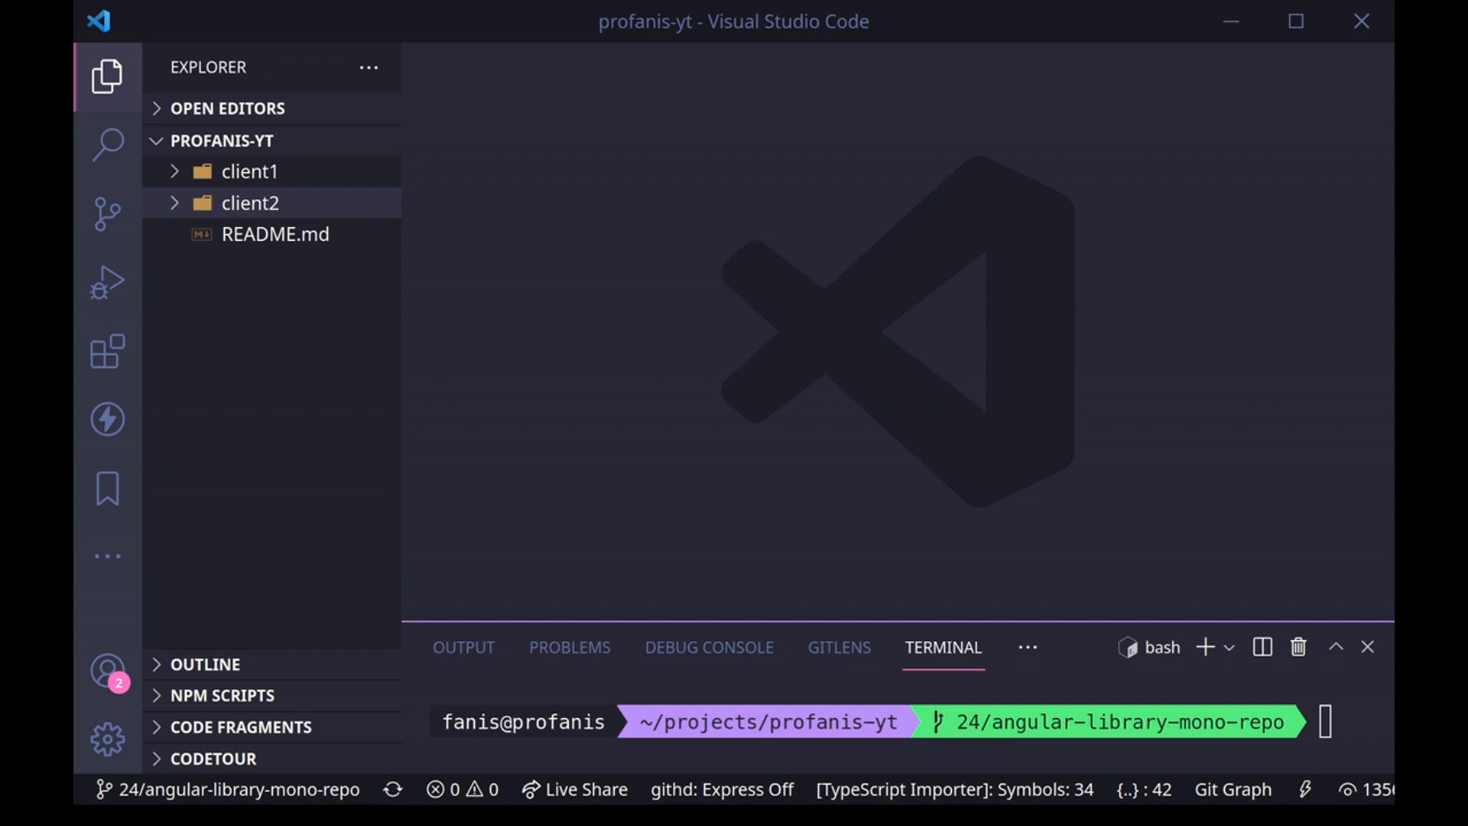
pyautogui.moveTo(500, 213)
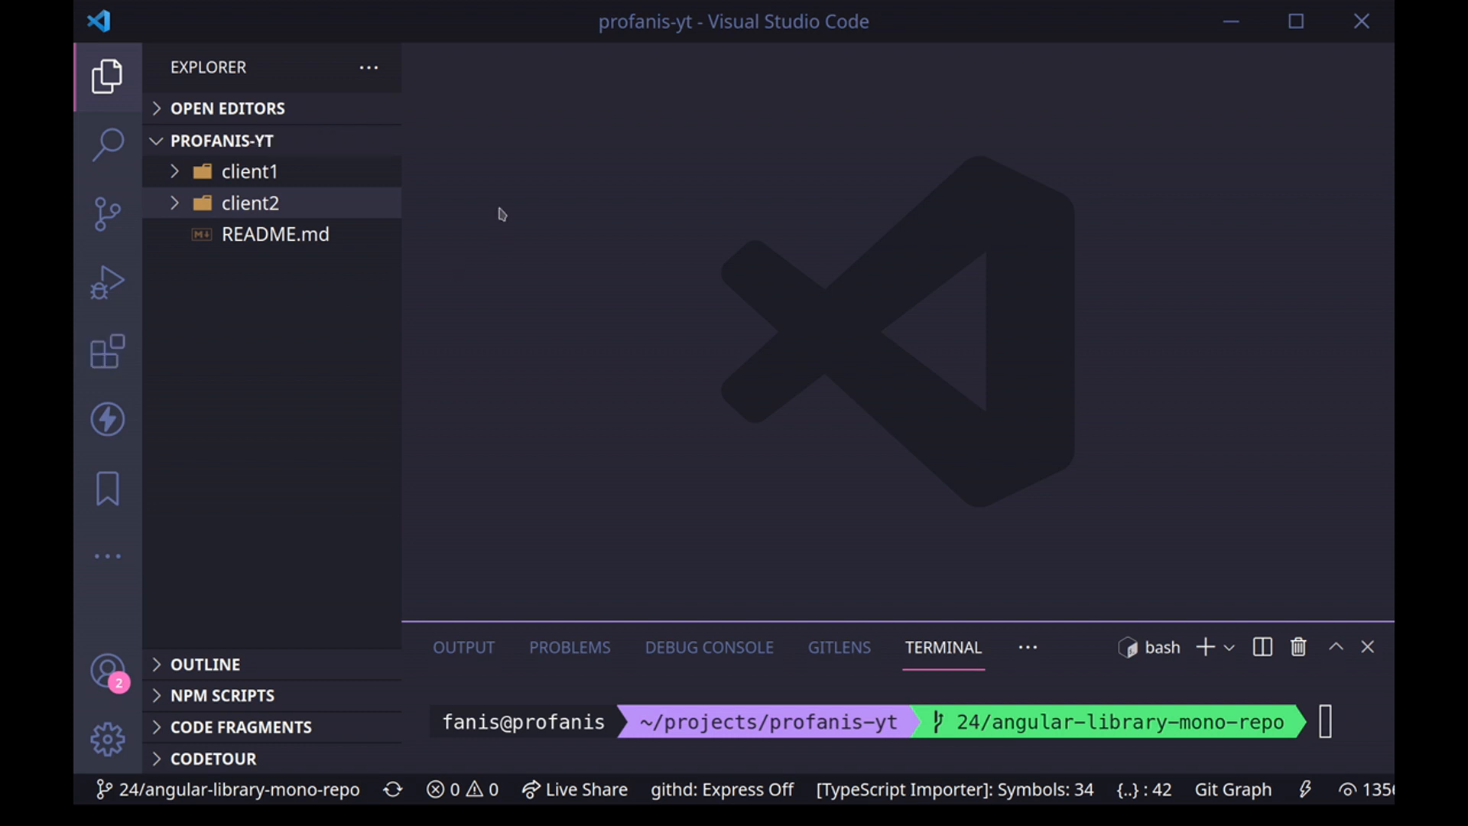
pyautogui.moveTo(267, 303)
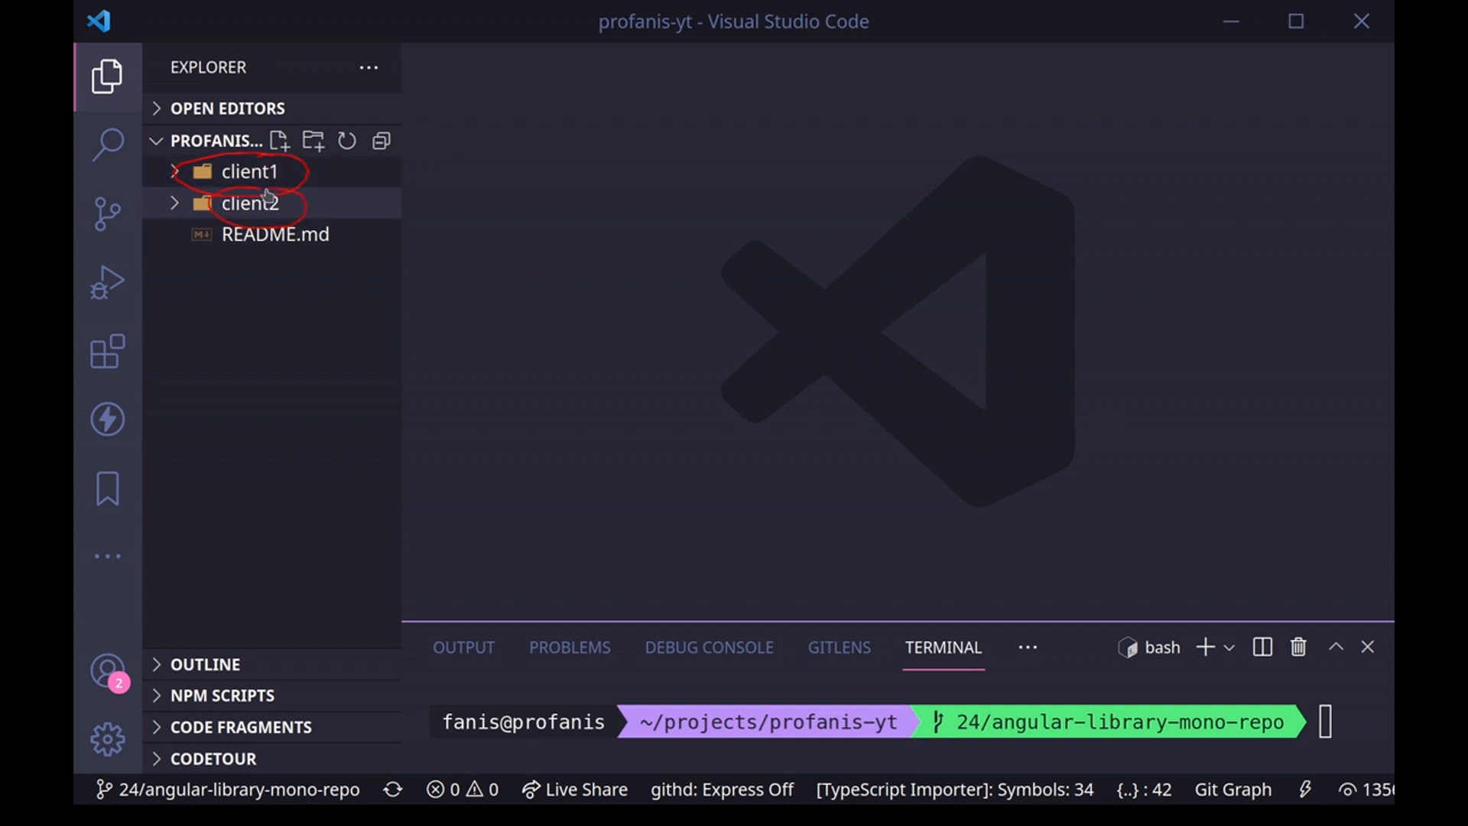
# - Expand client2 and client1 to inspect their files and the libraries in client1's projects folder
pyautogui.click(250, 201)
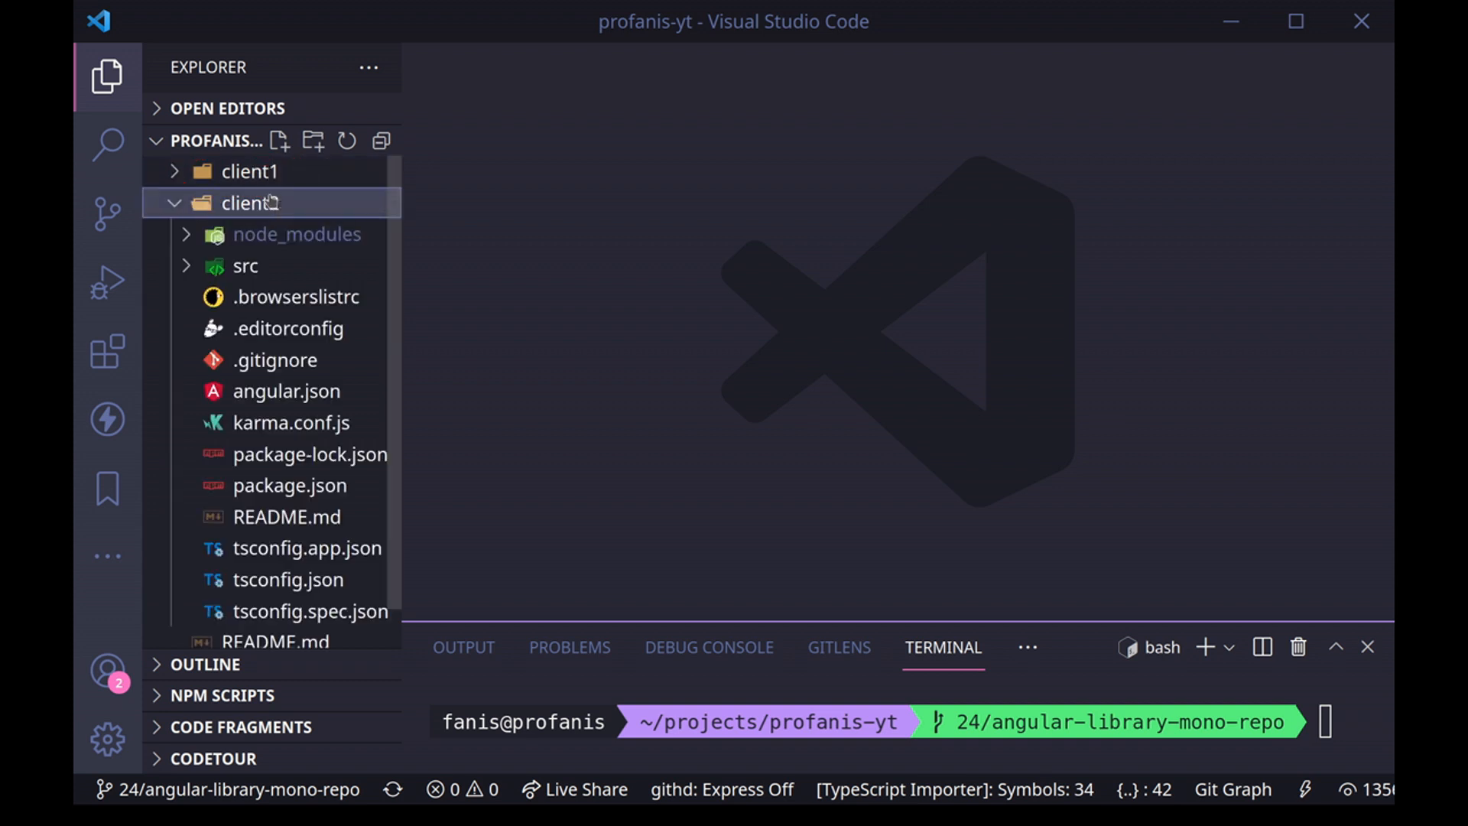
pyautogui.click(249, 171)
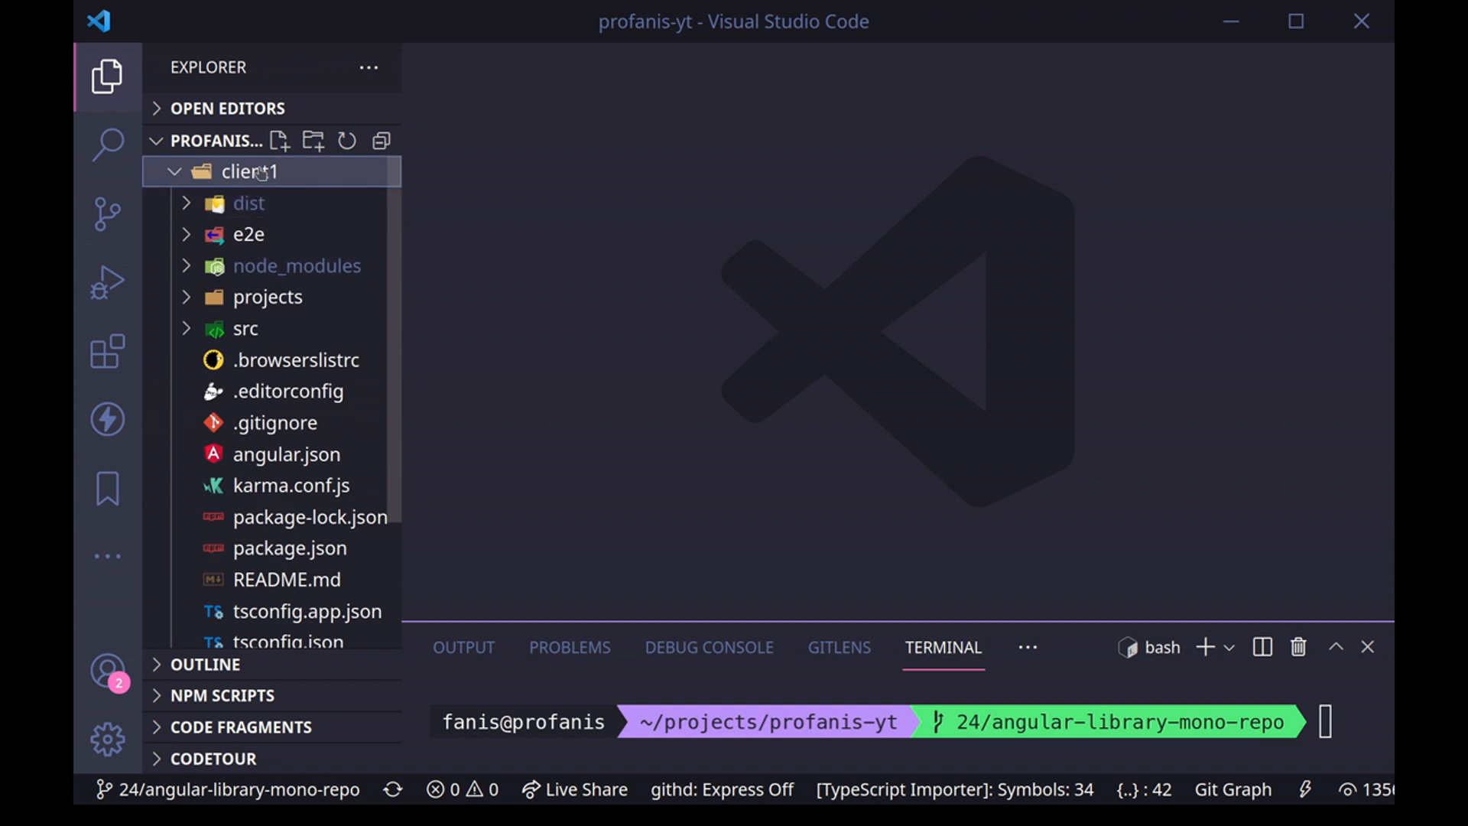
pyautogui.click(267, 297)
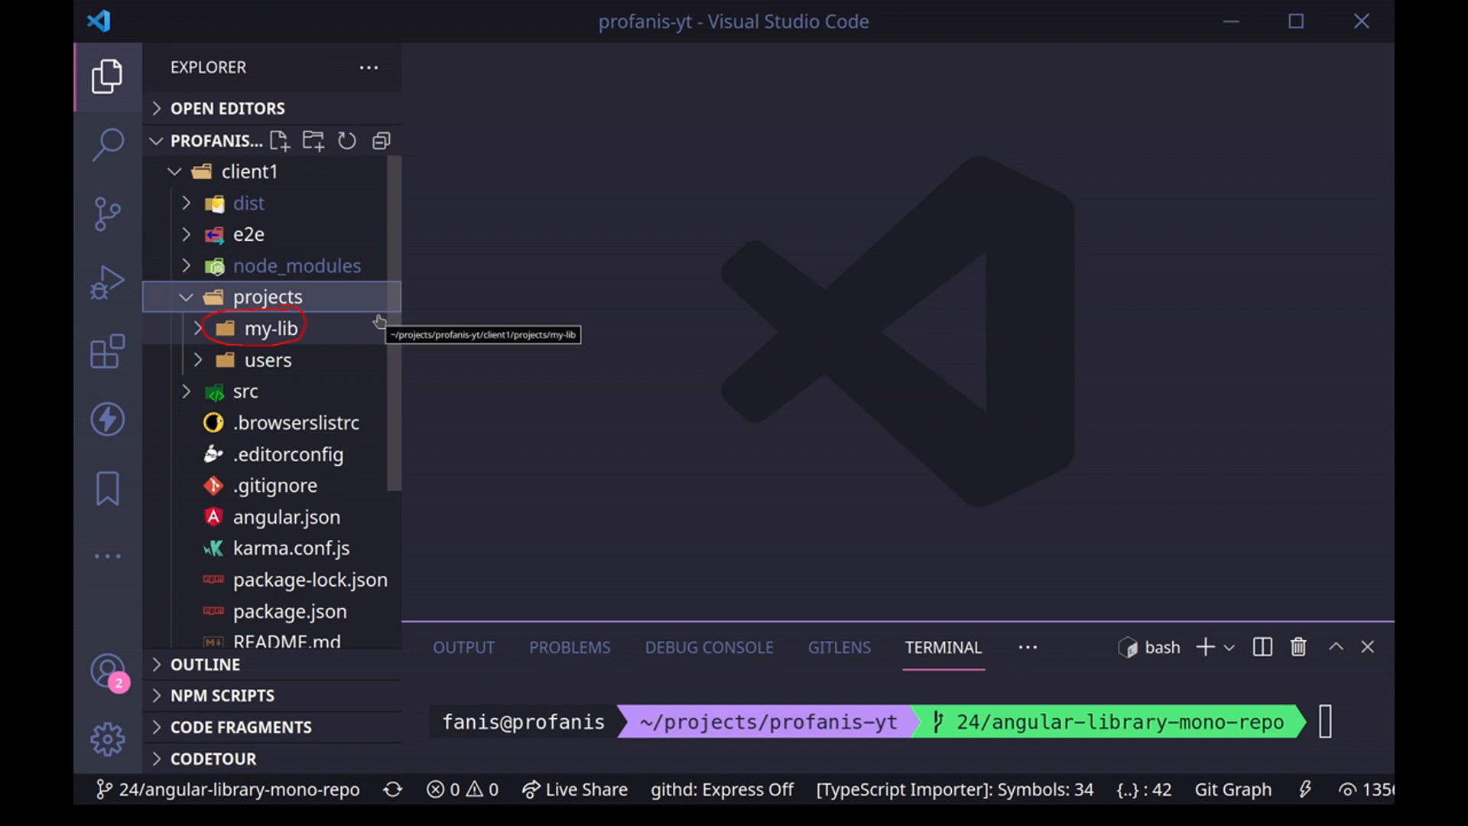
pyautogui.click(249, 170)
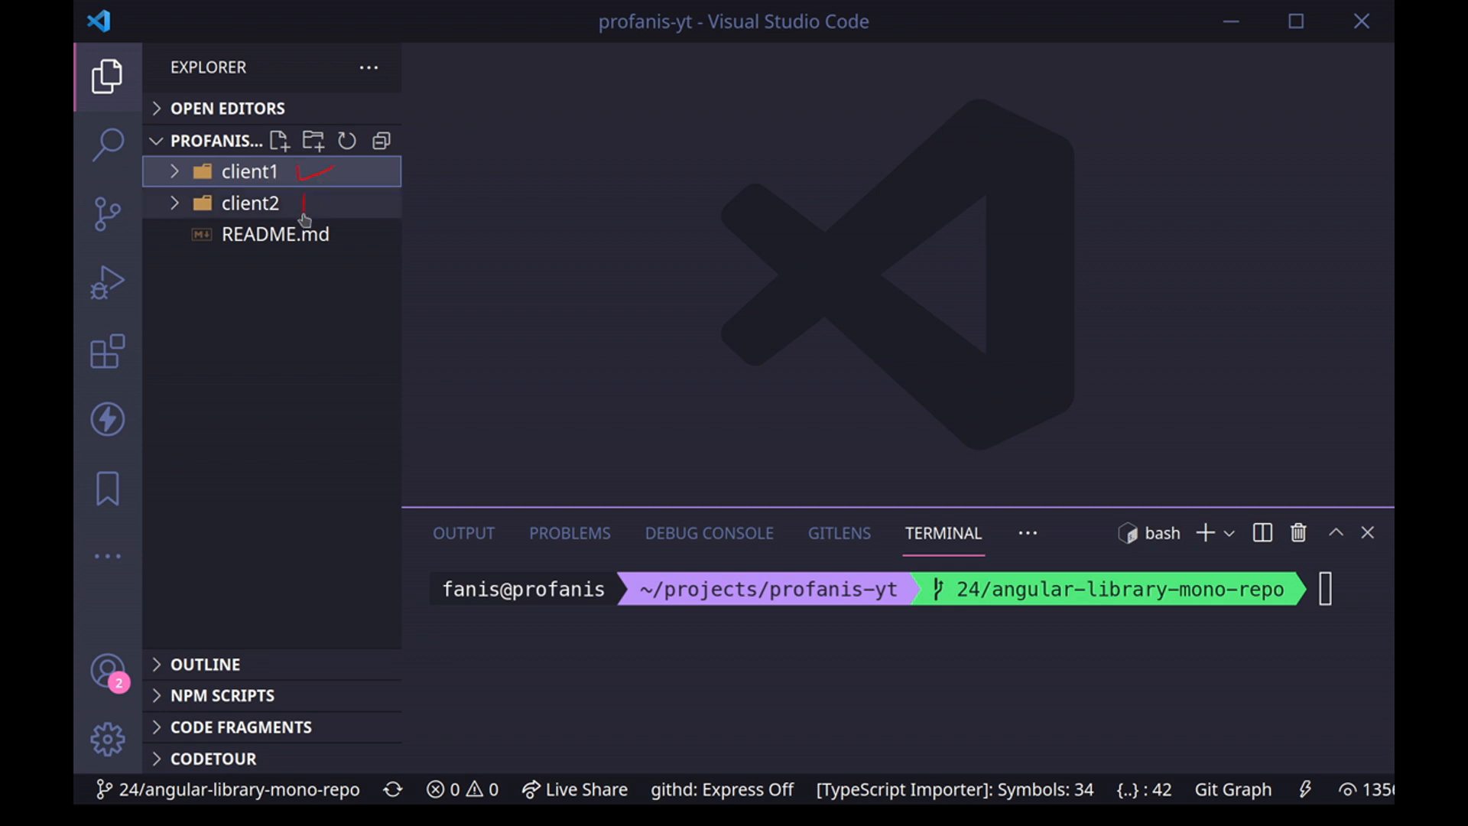
pyautogui.moveTo(445, 237)
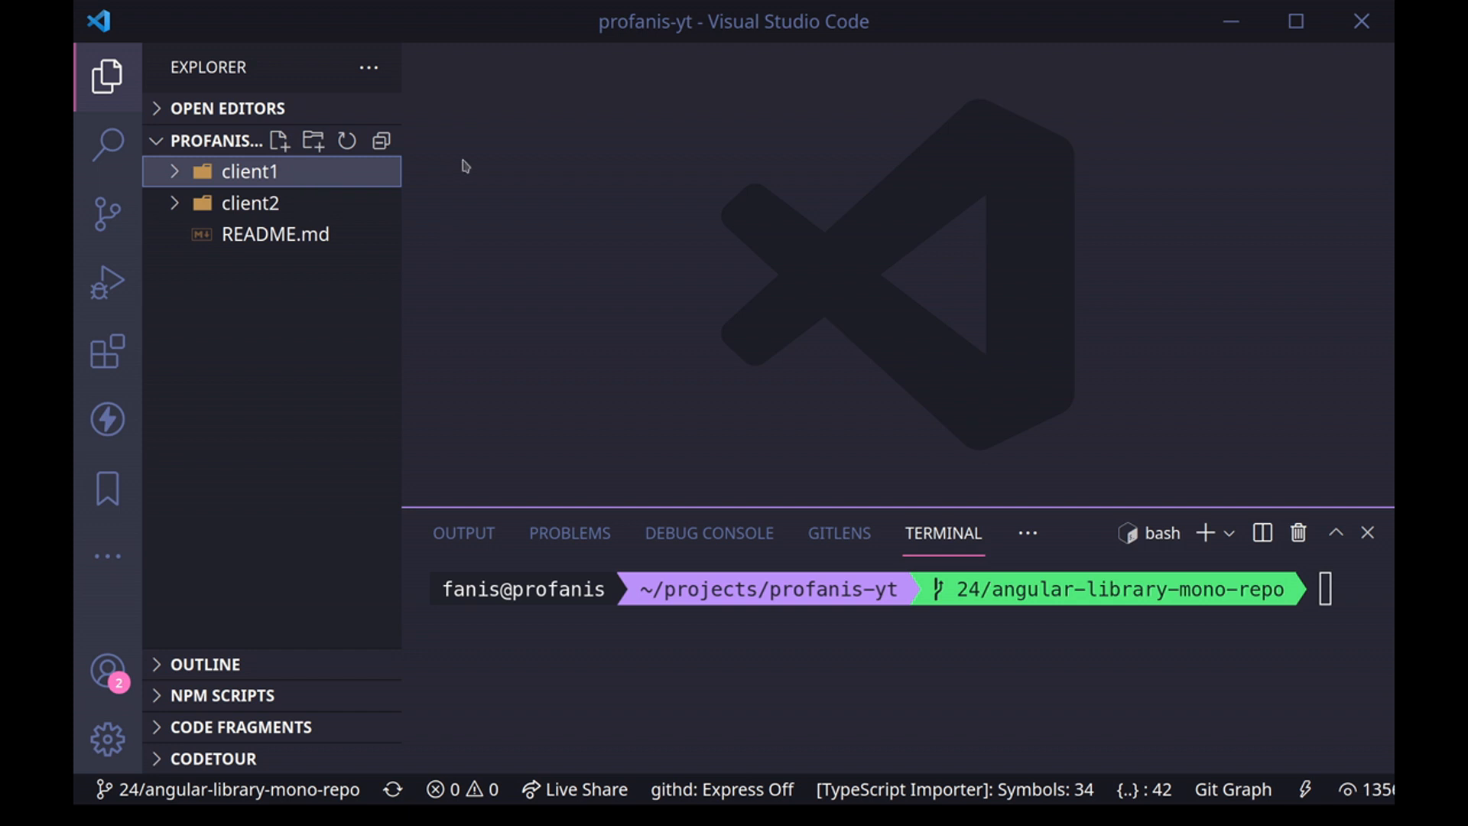
pyautogui.moveTo(272, 172)
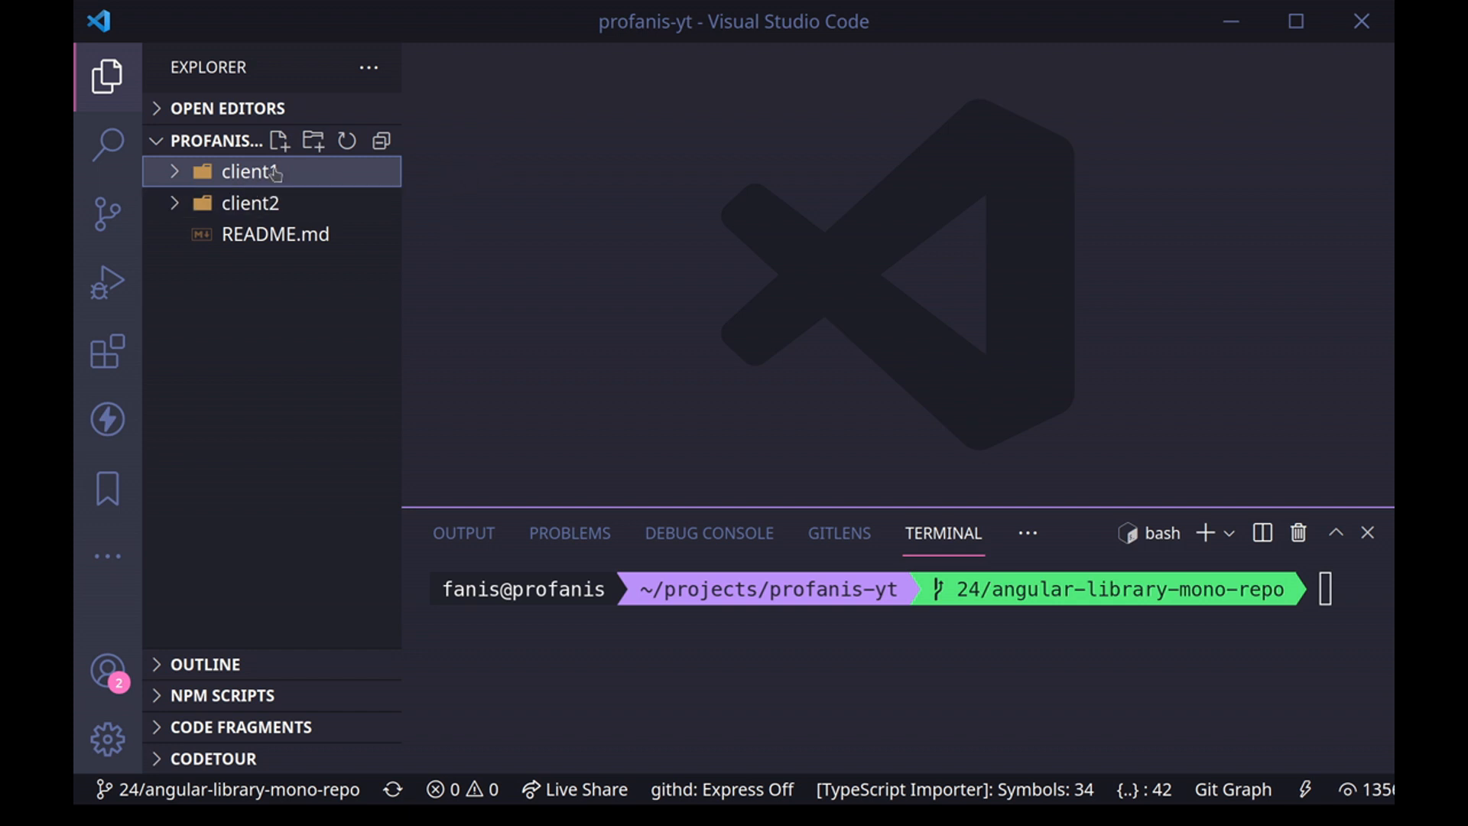
pyautogui.moveTo(248, 172)
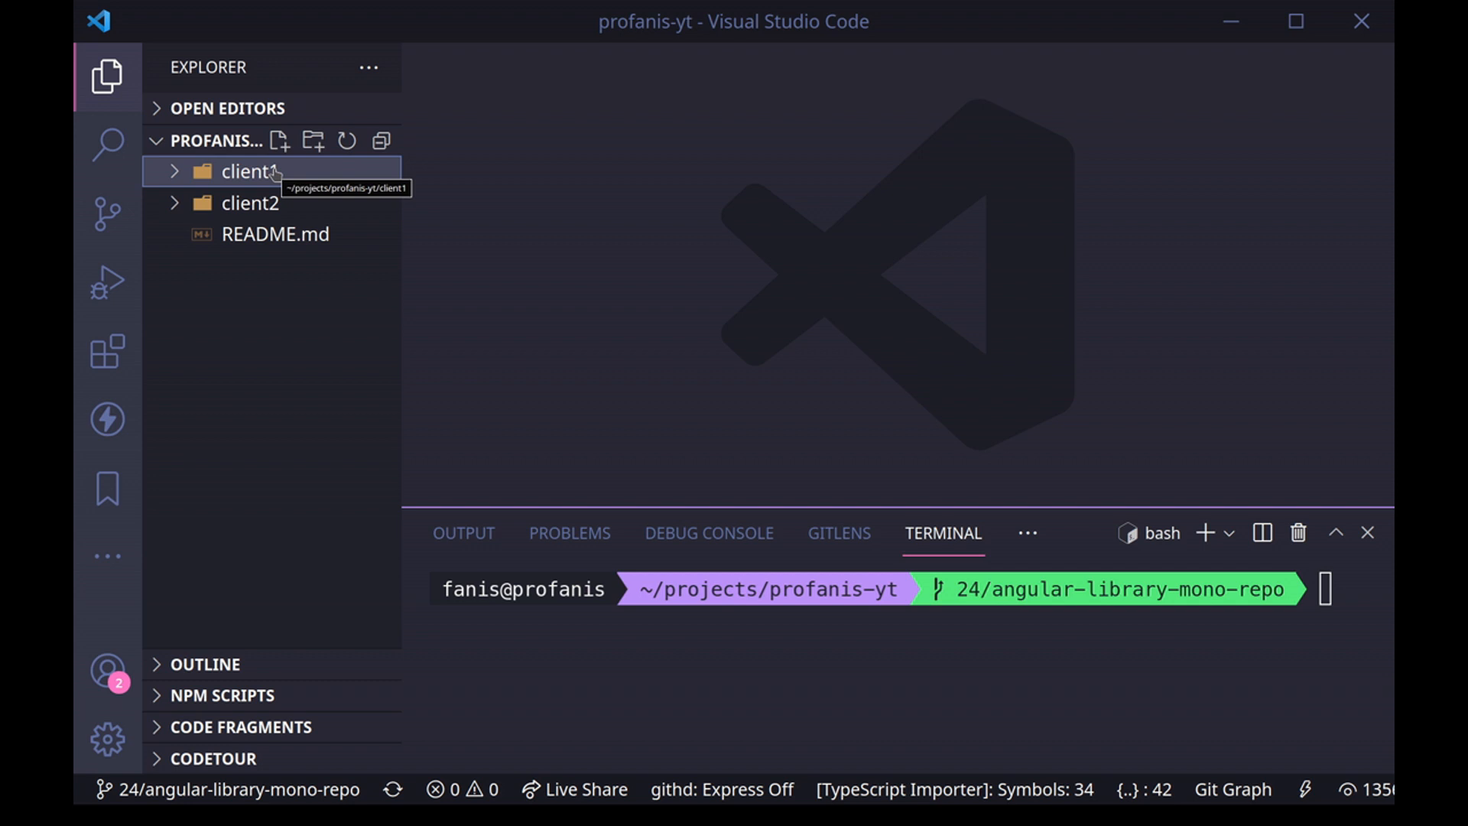
pyautogui.moveTo(509, 166)
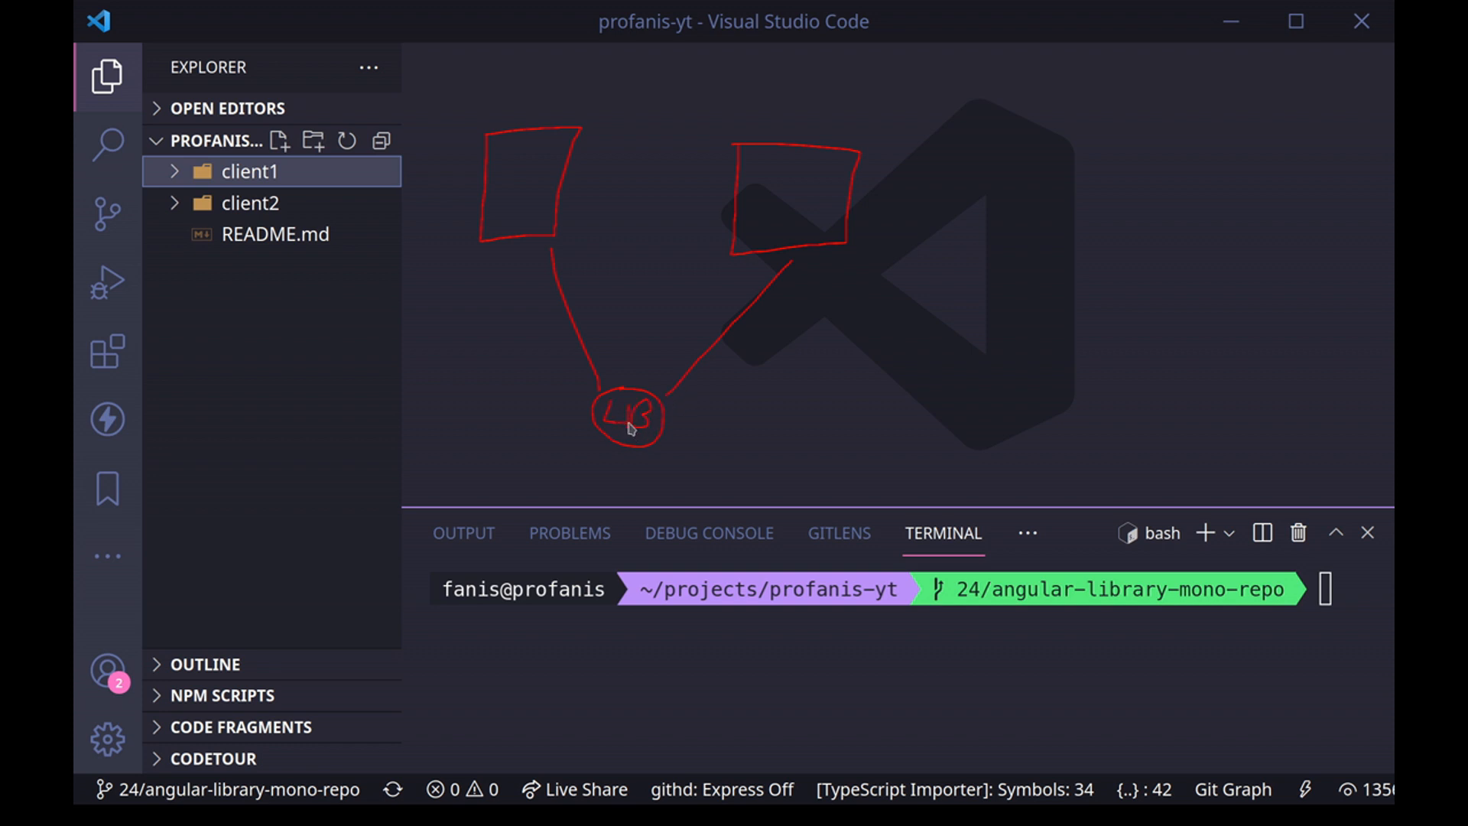
pyautogui.moveTo(691, 425)
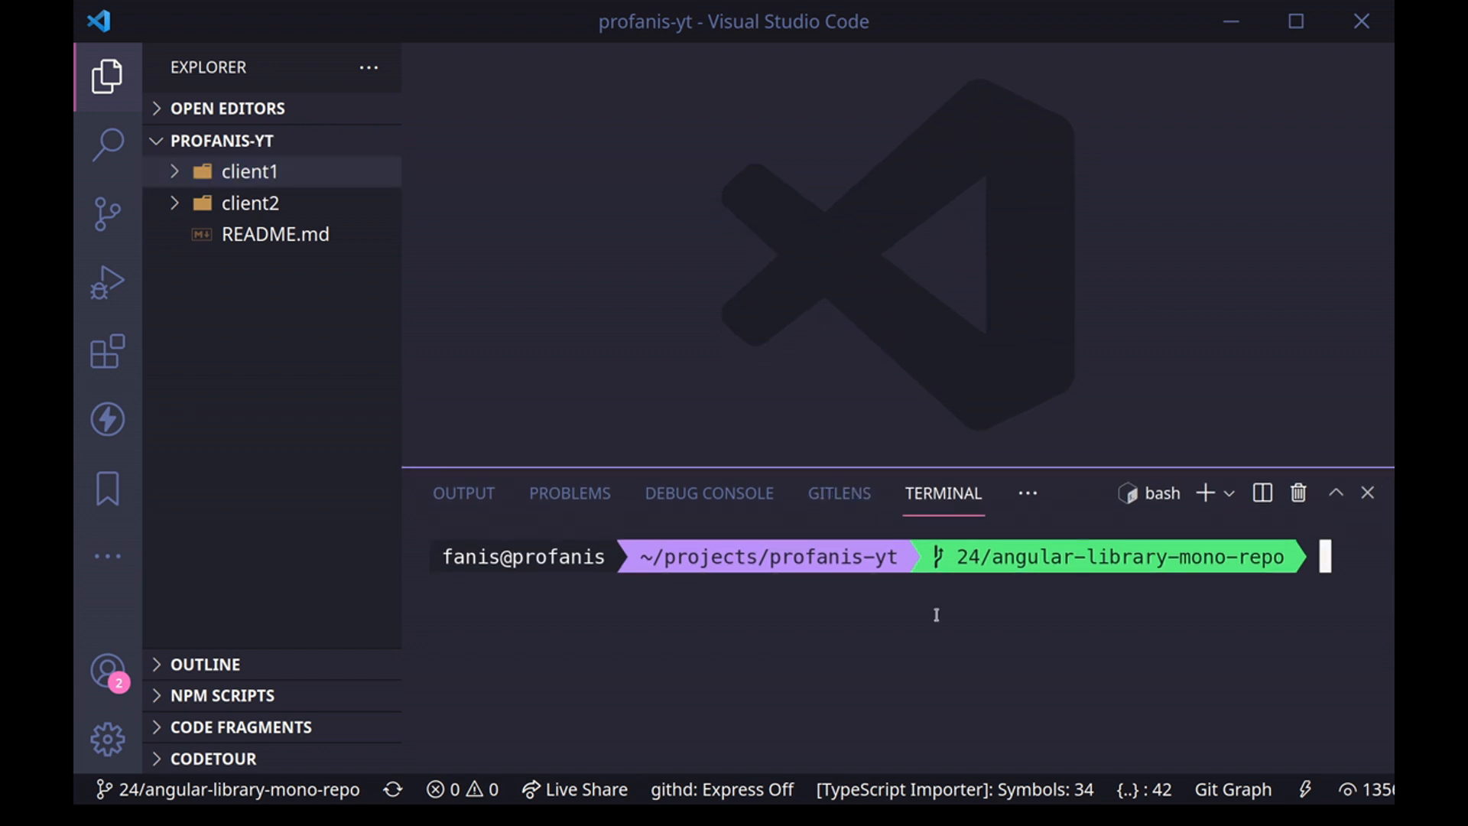
# - Install Verdaccio globally with npm i verdaccio -g and start the local registry server
pyautogui.write('npm i')
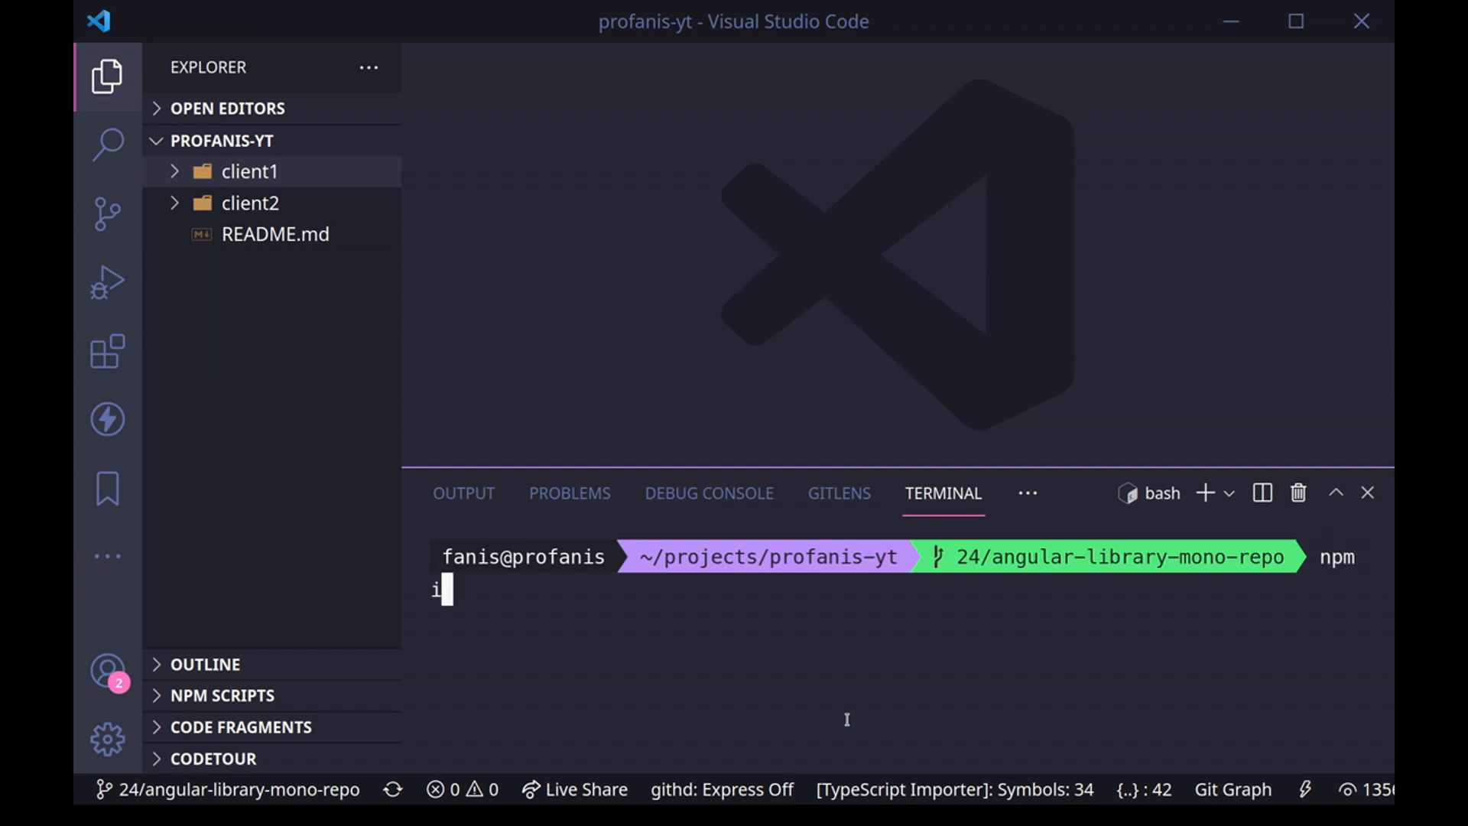
pyautogui.write('verdaccio')
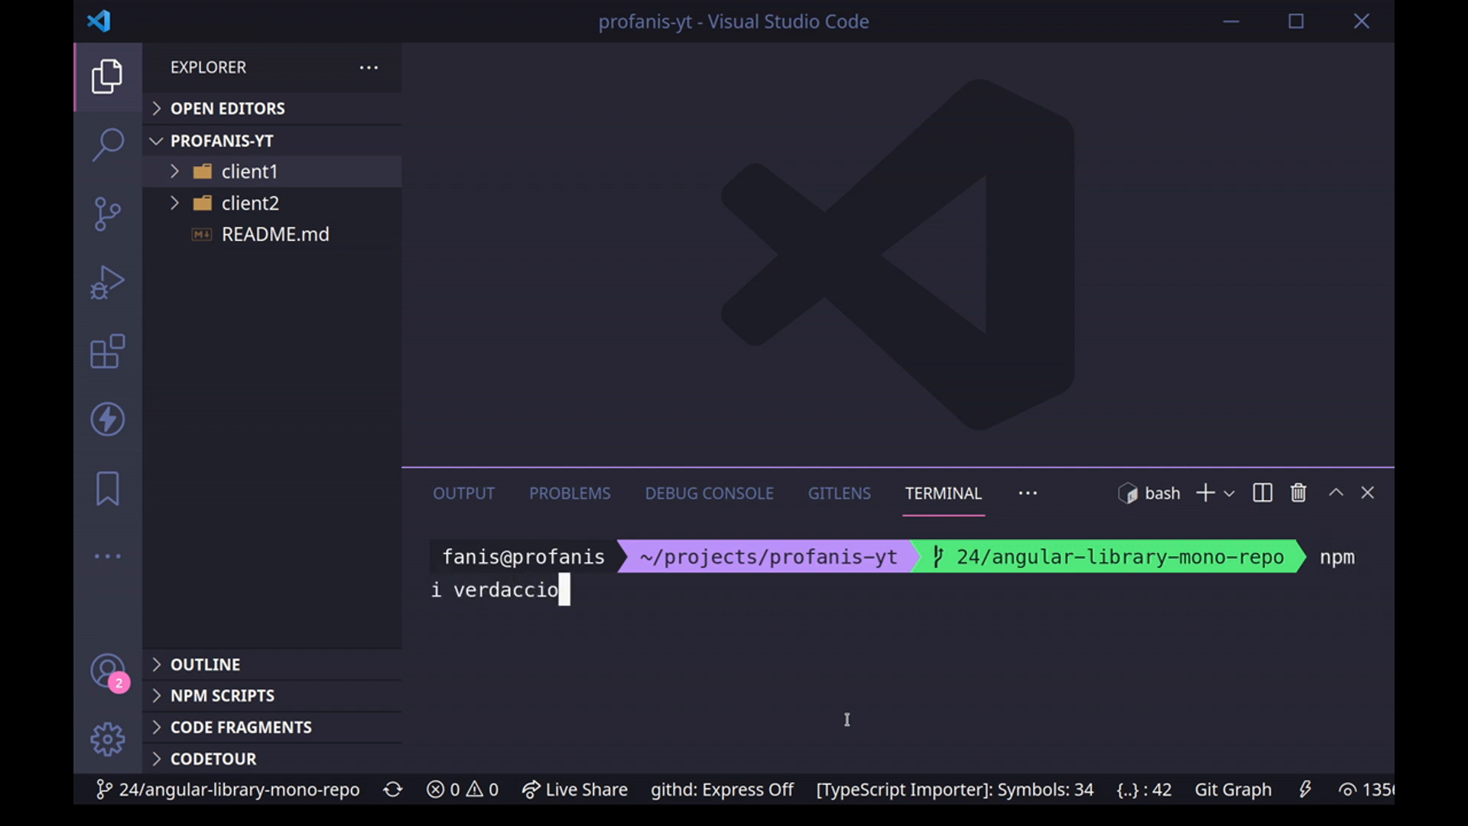
pyautogui.write('-g')
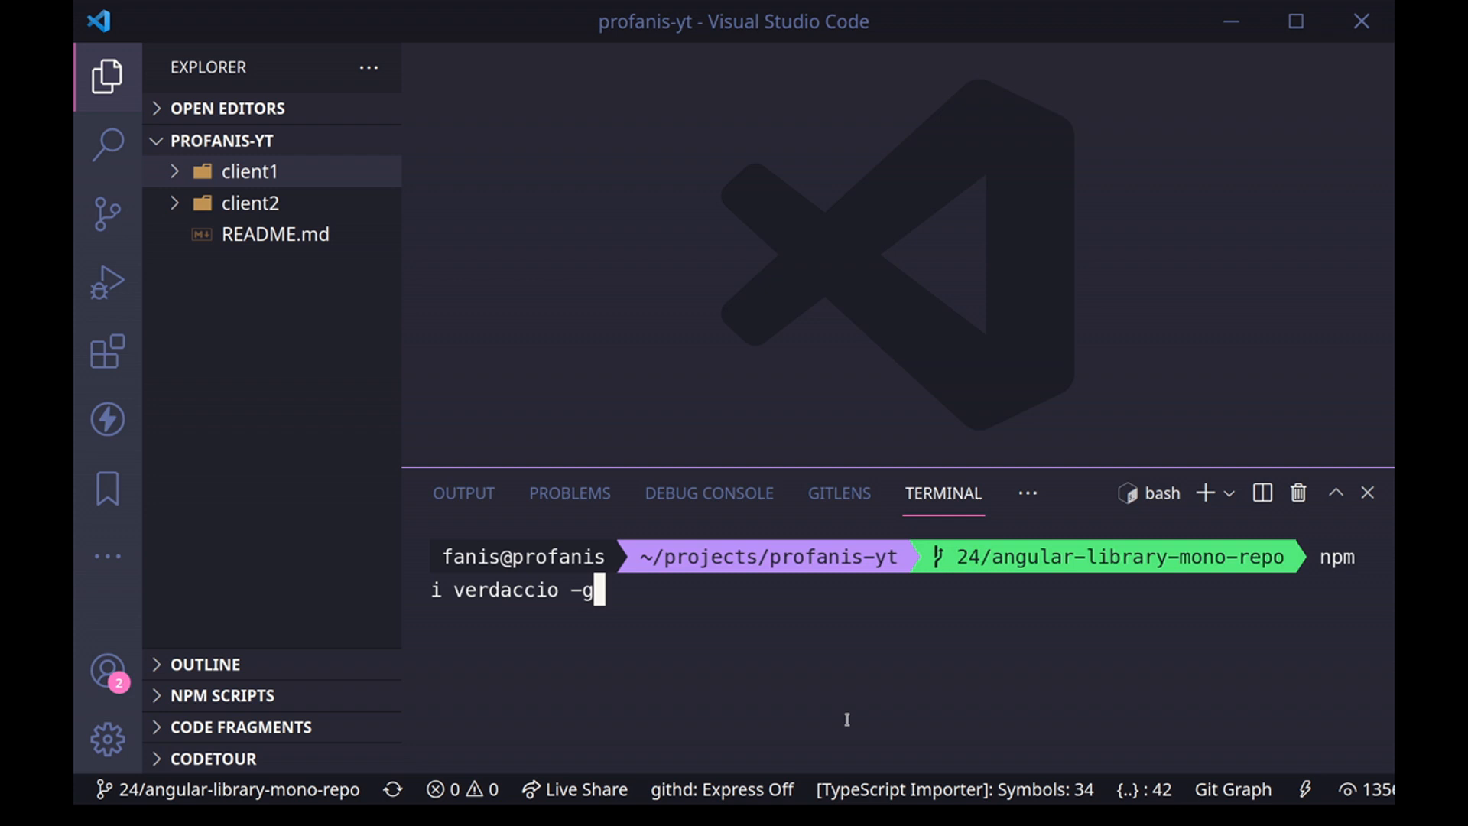
pyautogui.press('Return')
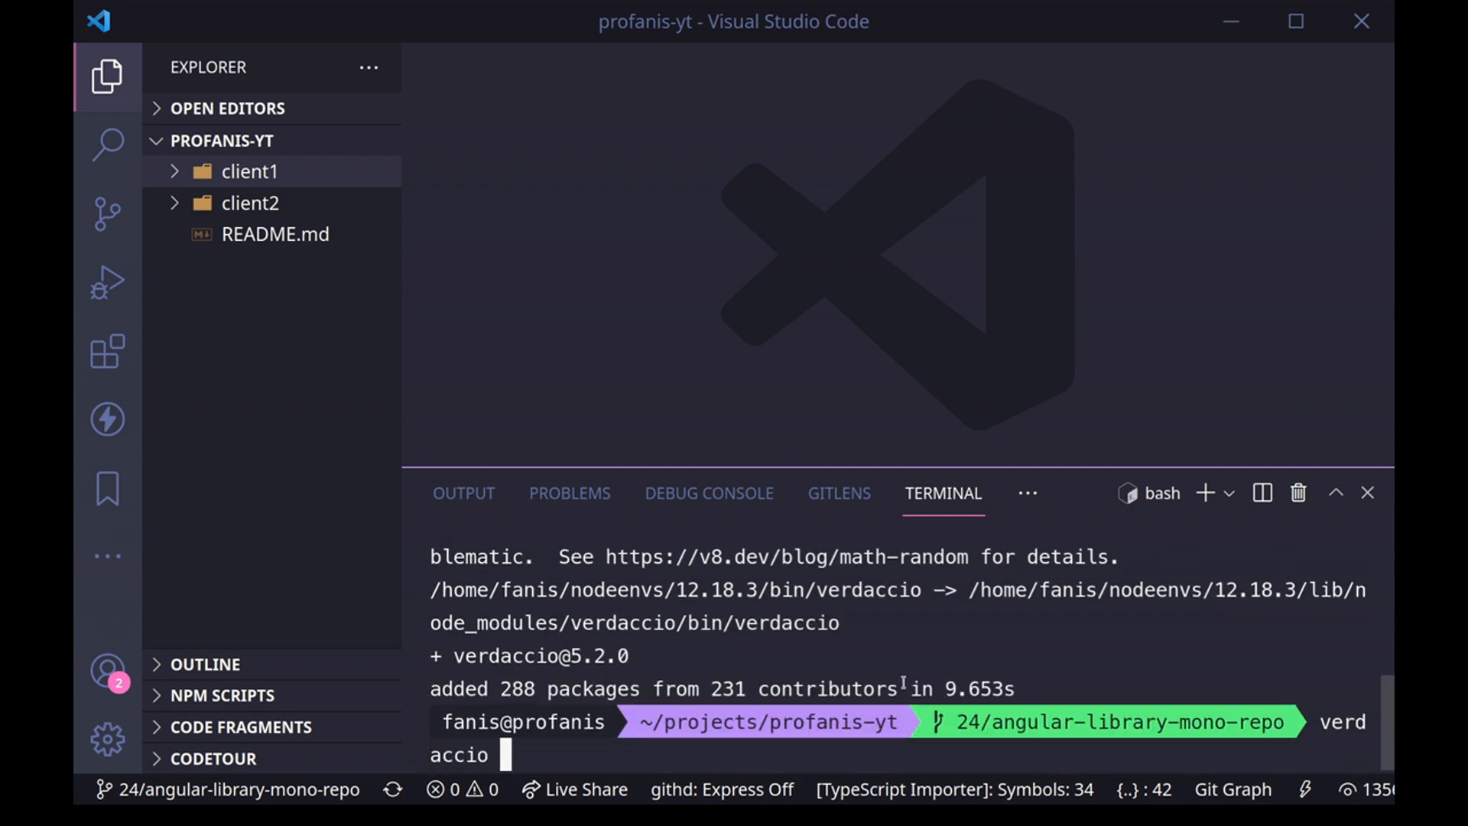
pyautogui.press('Return')
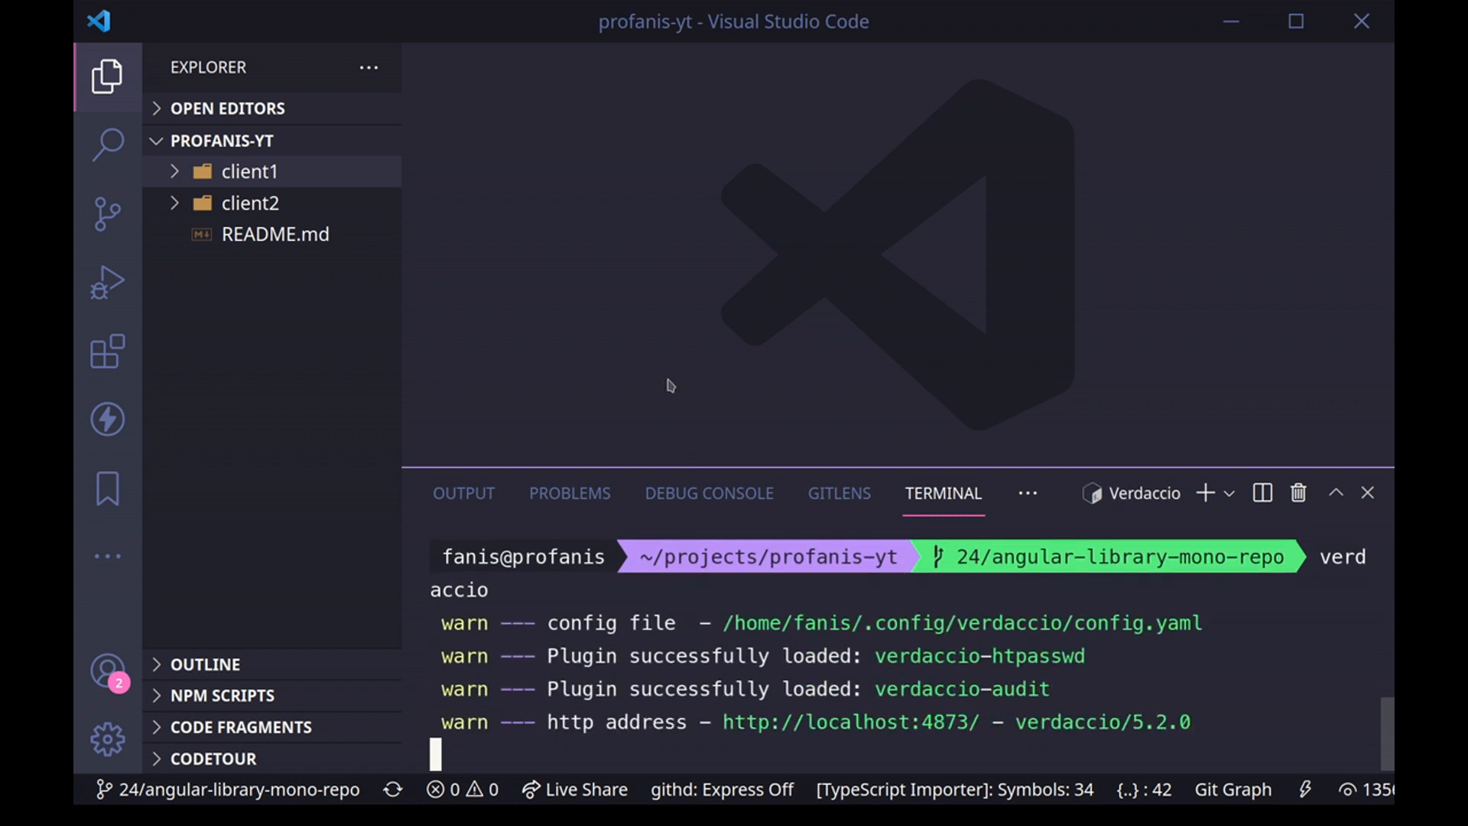
pyautogui.click(107, 76)
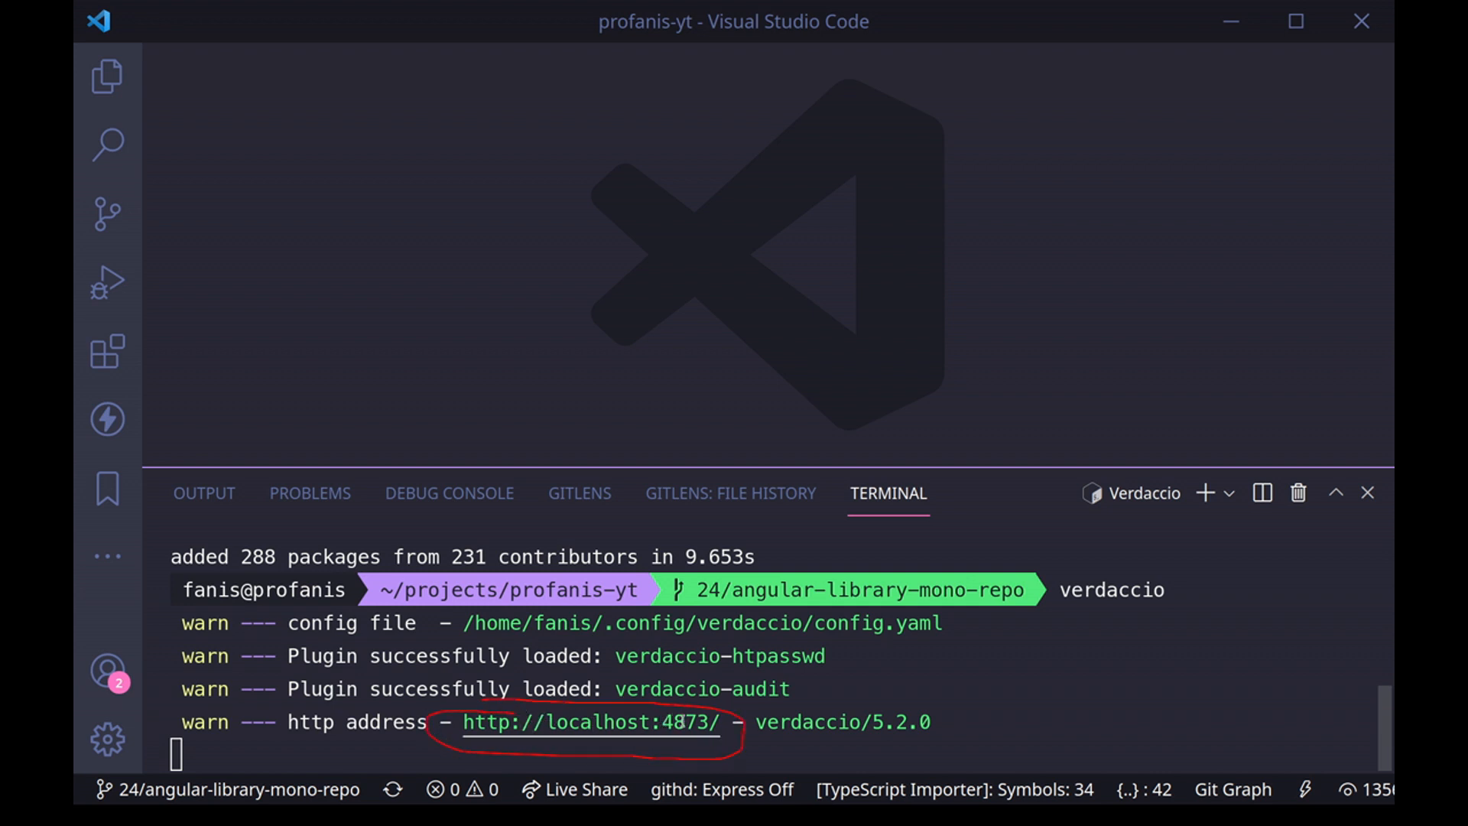
pyautogui.moveTo(700, 744)
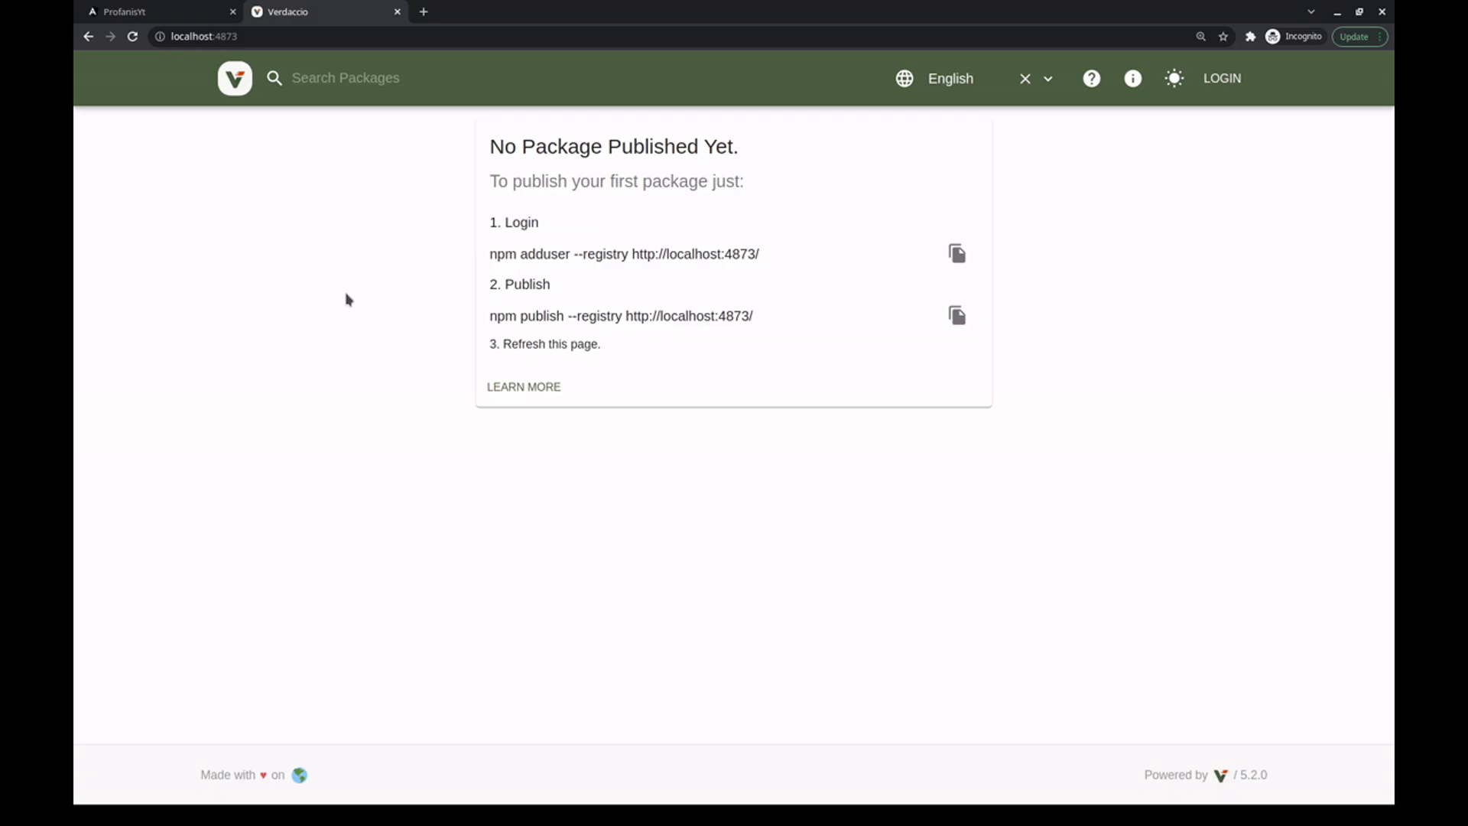
pyautogui.moveTo(625, 176)
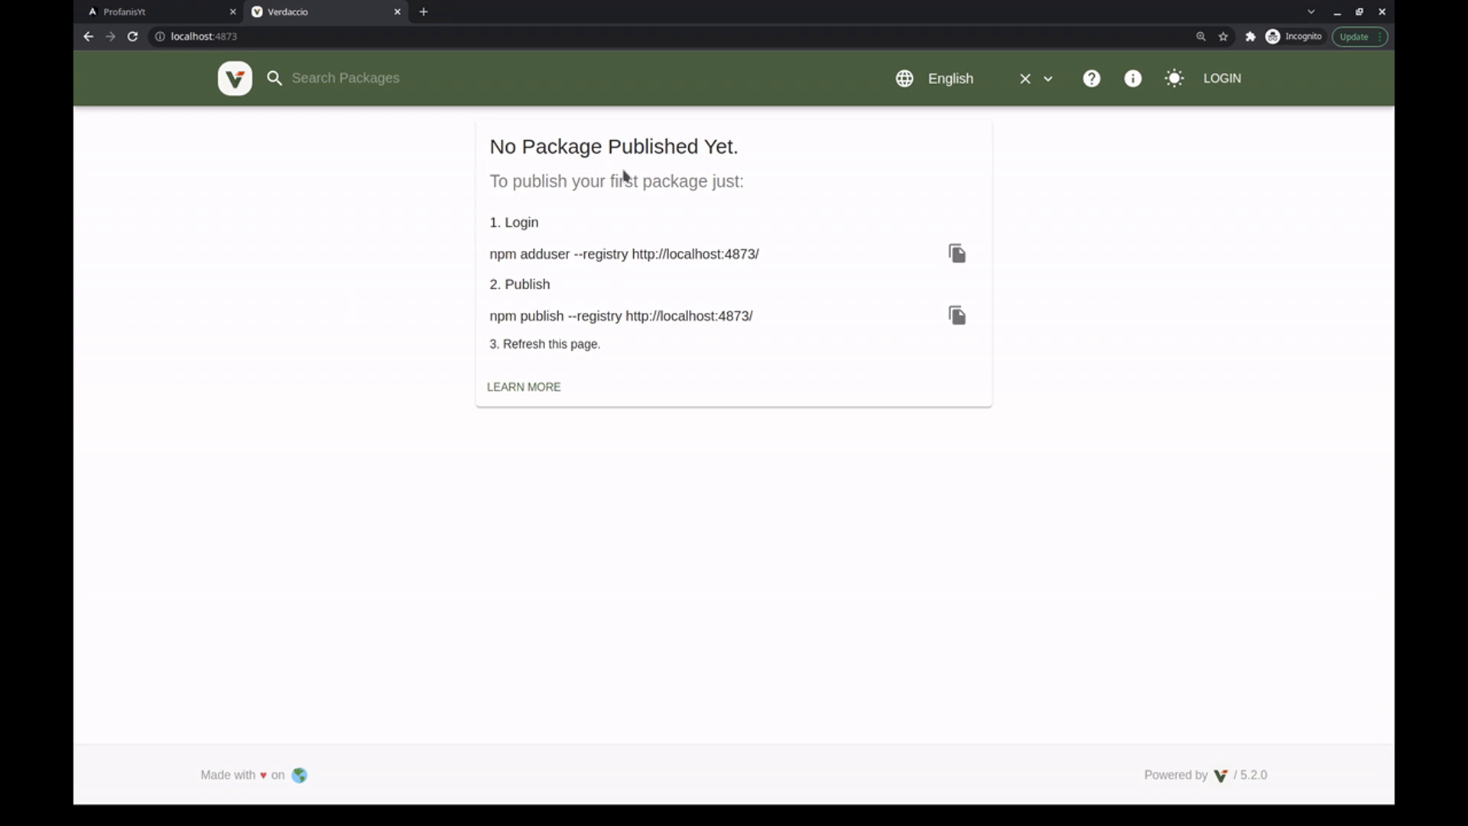
pyautogui.moveTo(501, 213)
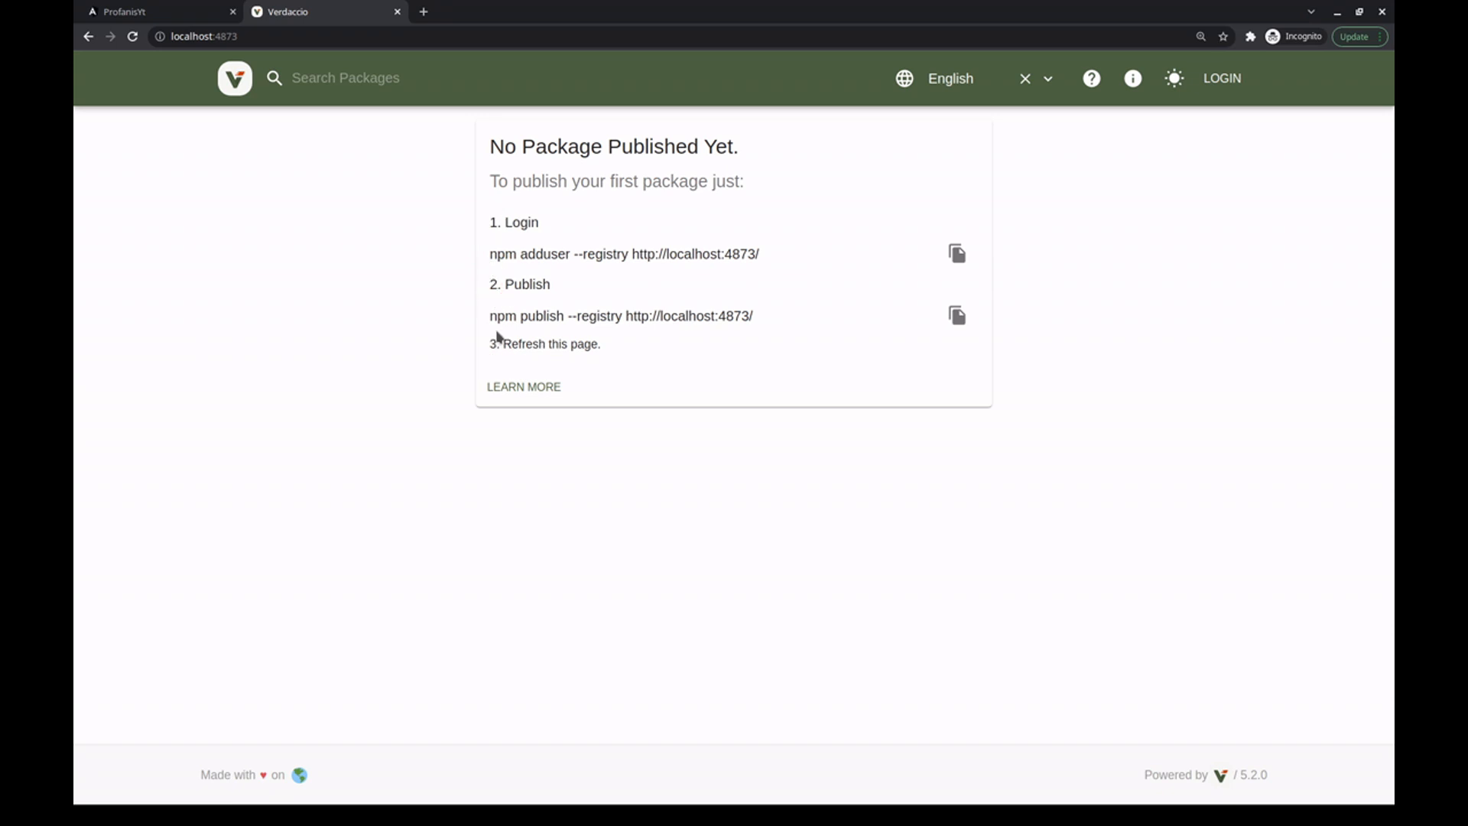
pyautogui.moveTo(491, 253)
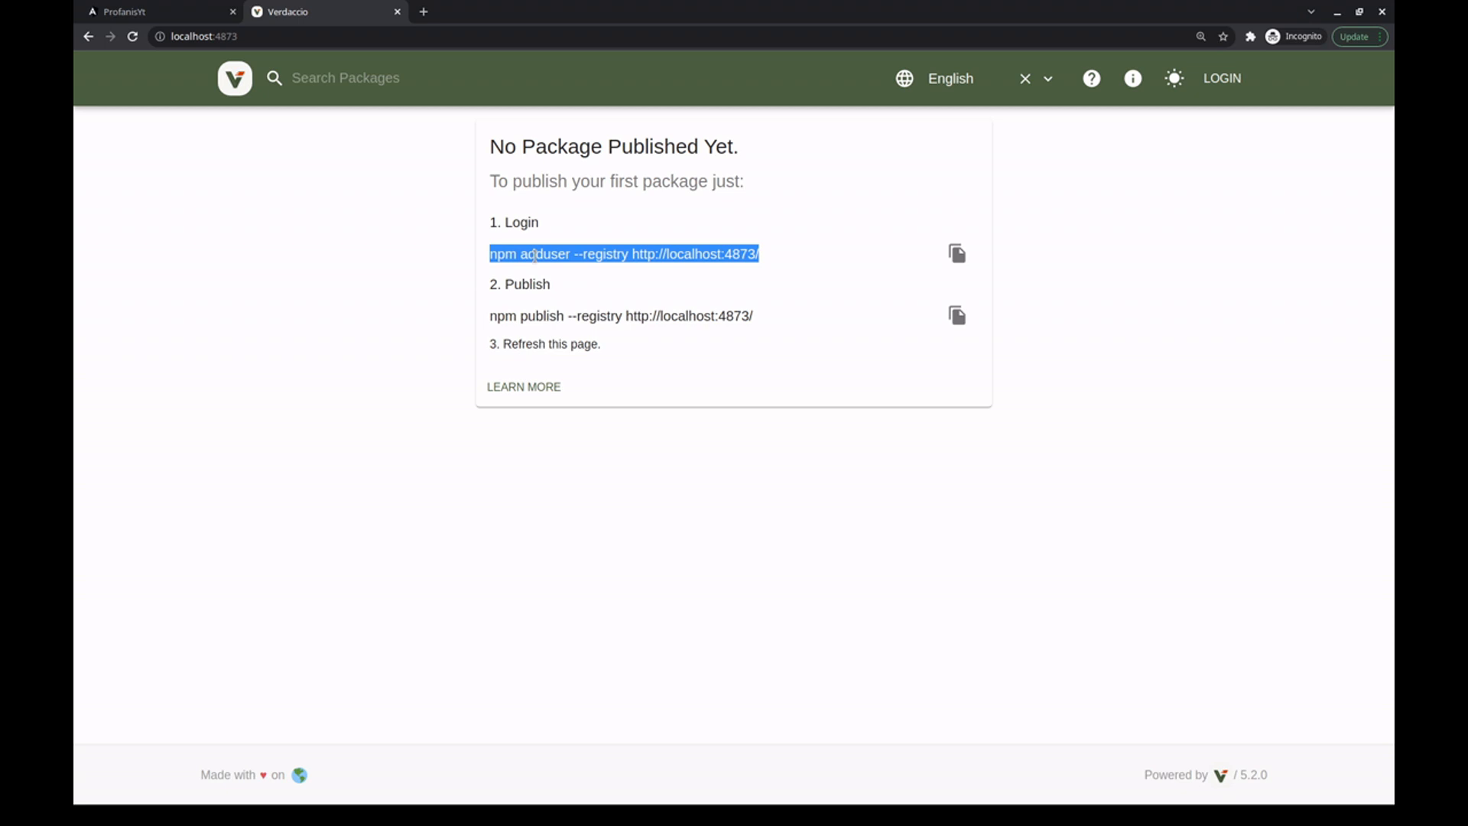
# - Select the npm adduser --registry login command on the Verdaccio page to copy it
pyautogui.click(709, 254)
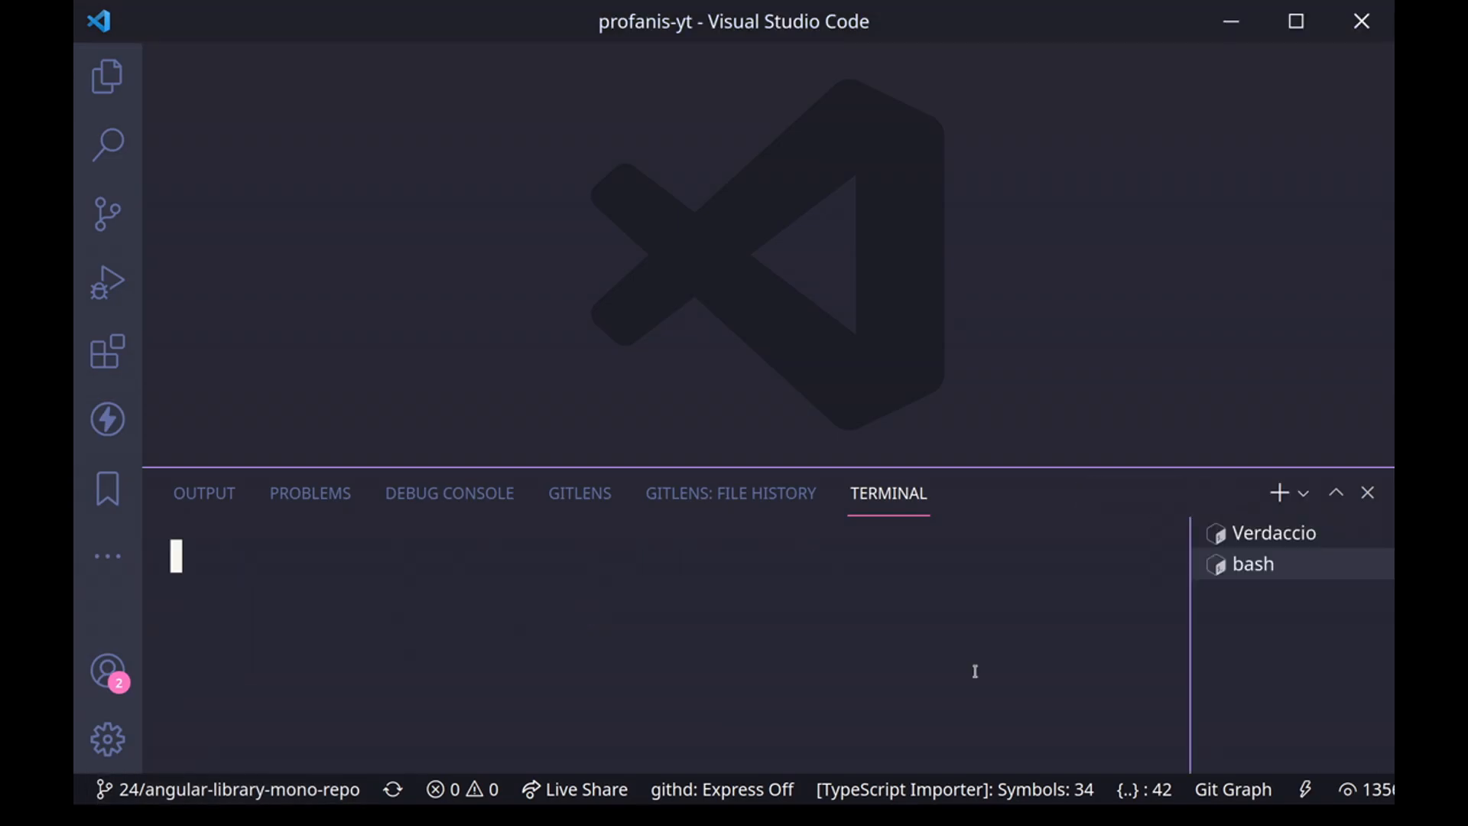
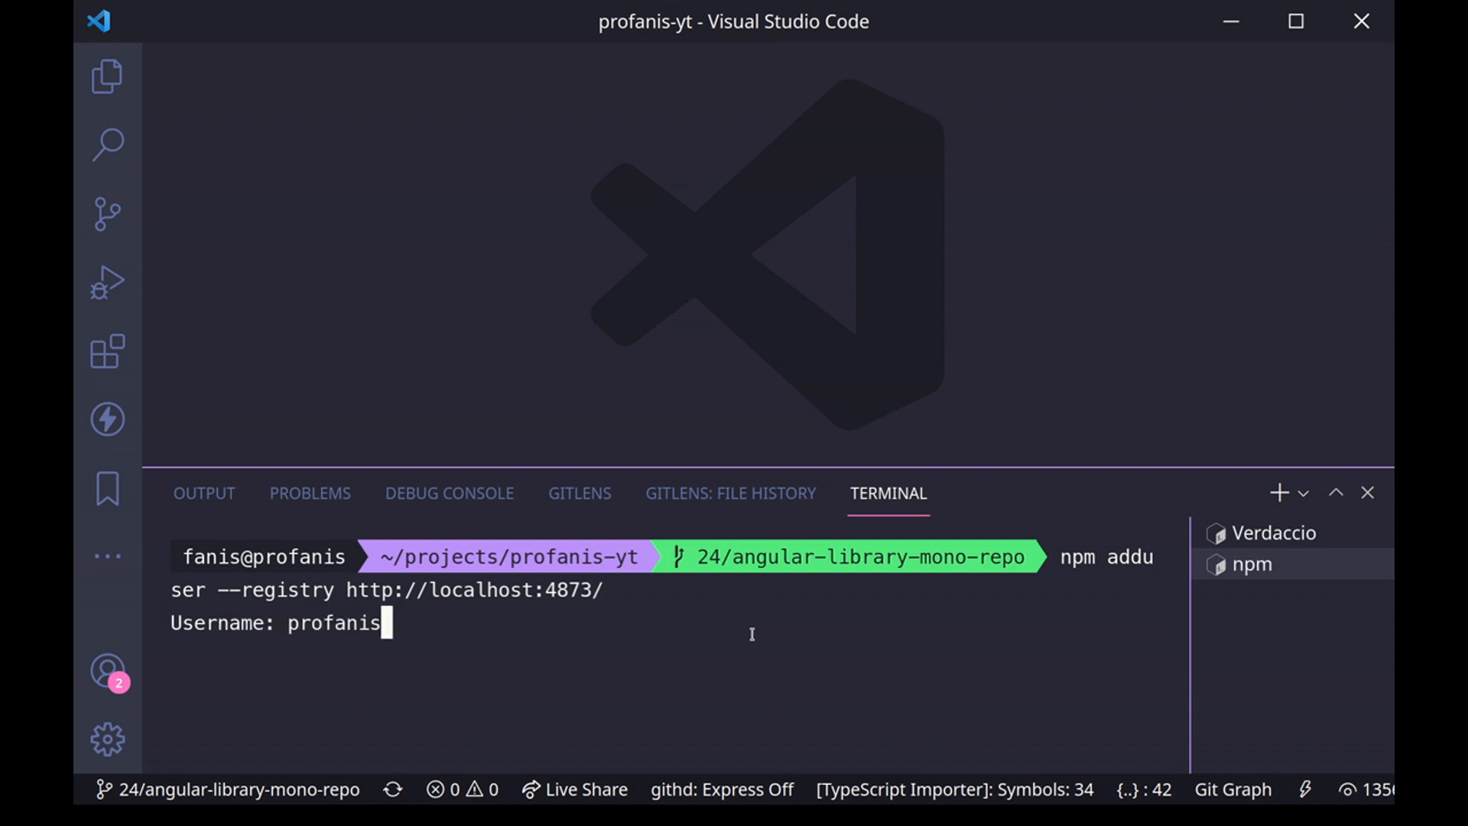
pyautogui.press('Return')
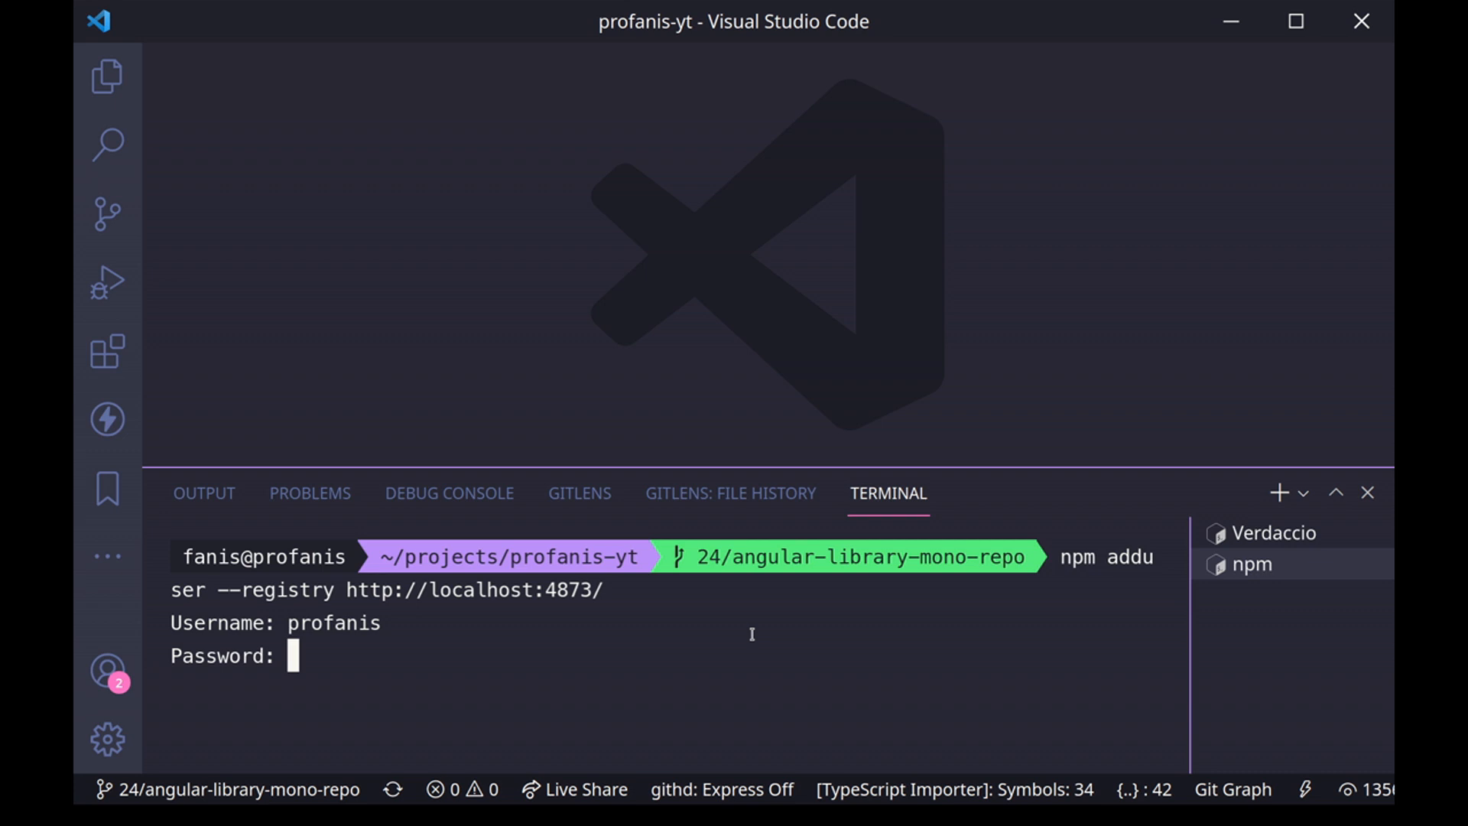
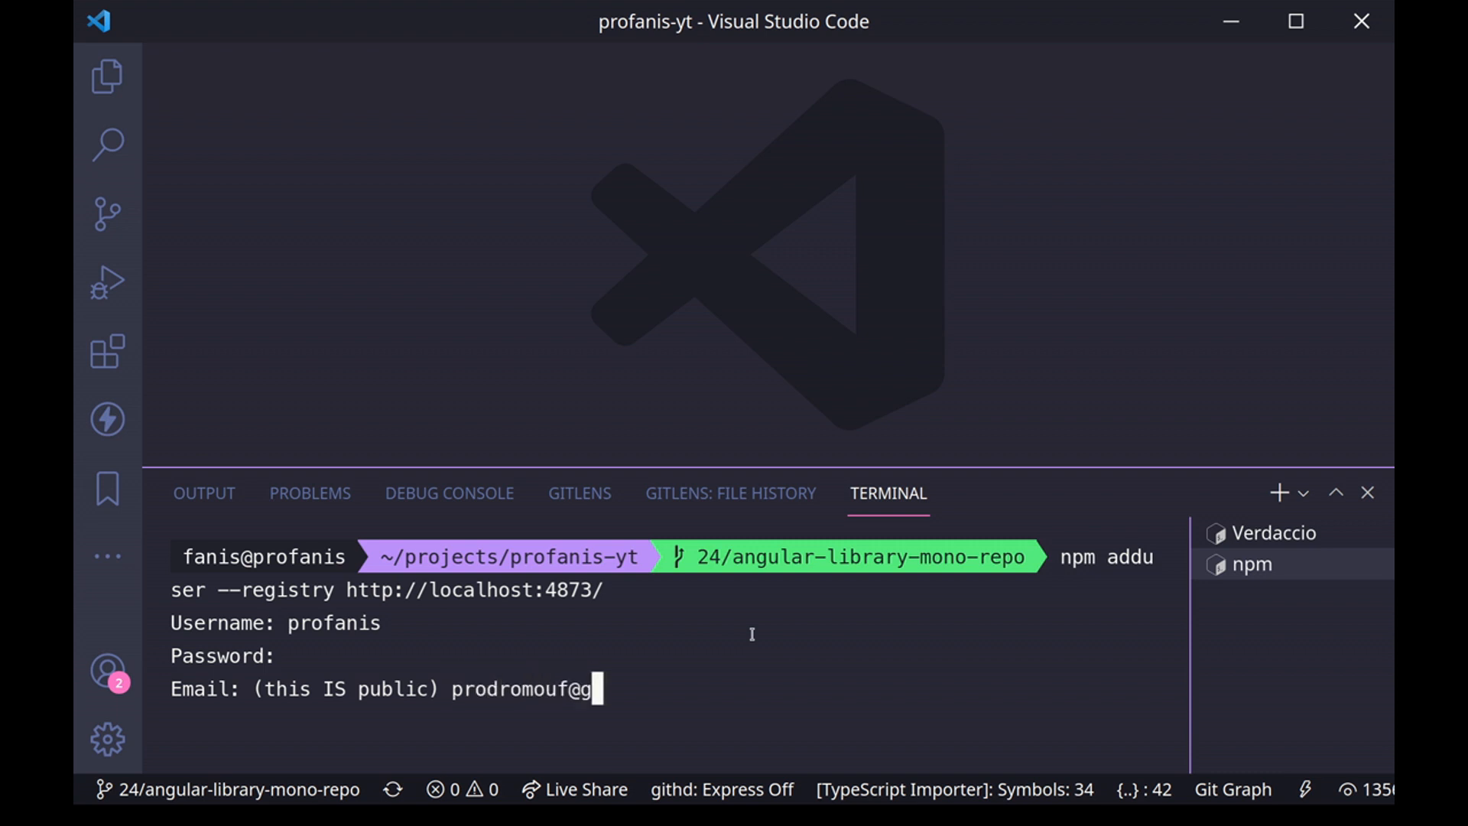
pyautogui.press('Return')
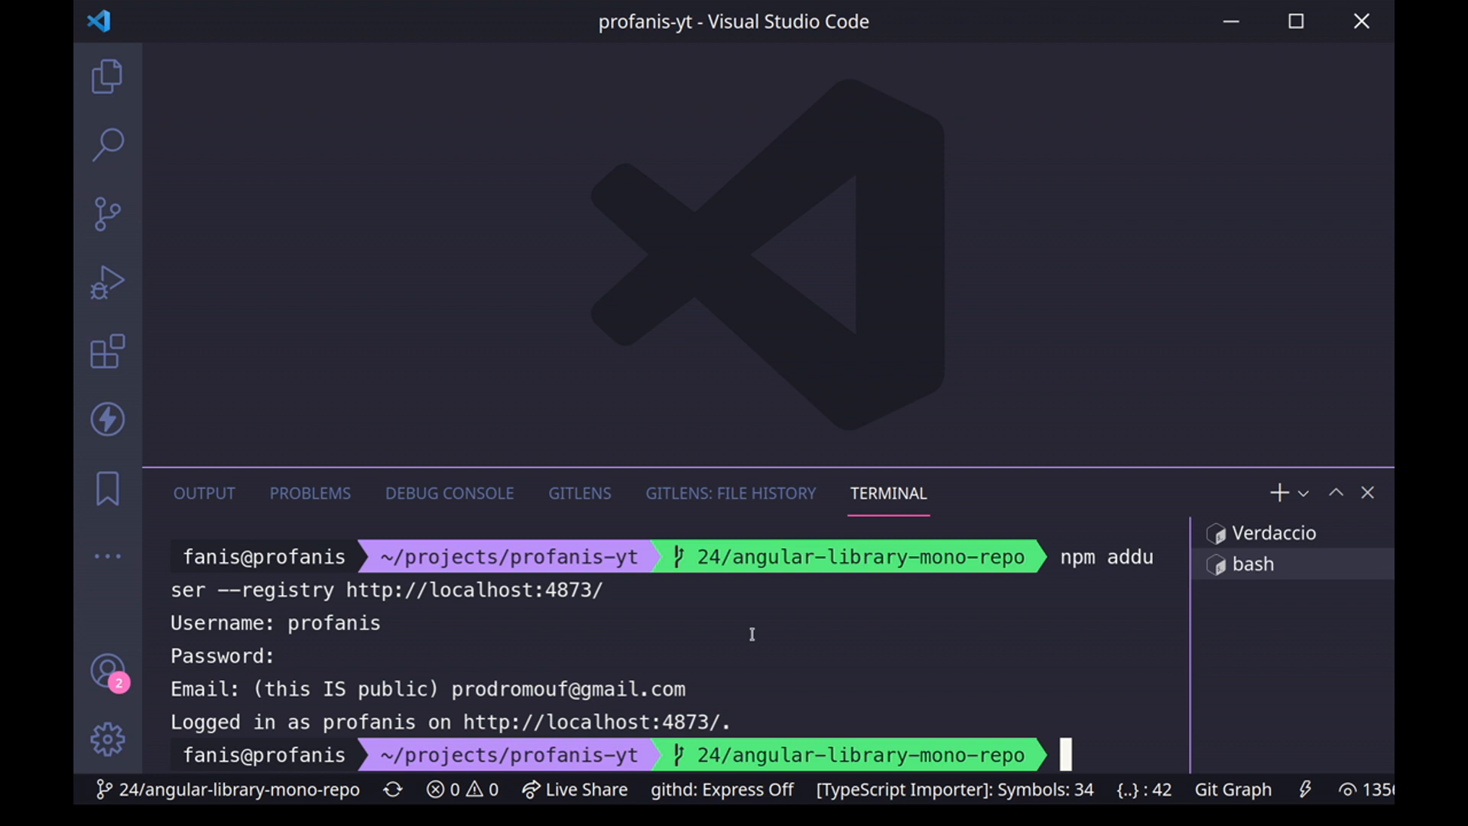
# - Confirm the logged-in registry user with npm whoami
pyautogui.write('npm')
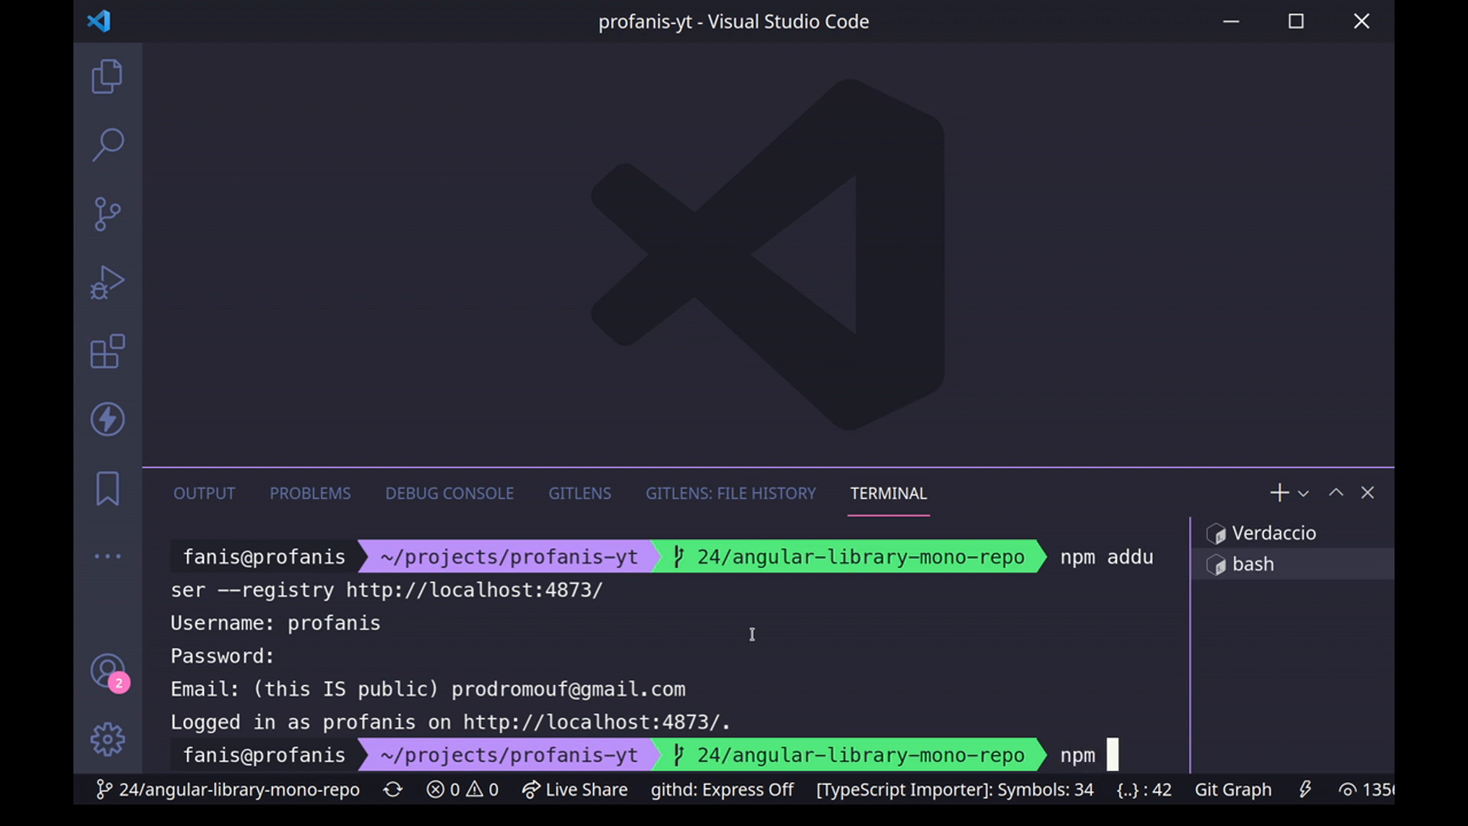
pyautogui.write('w')
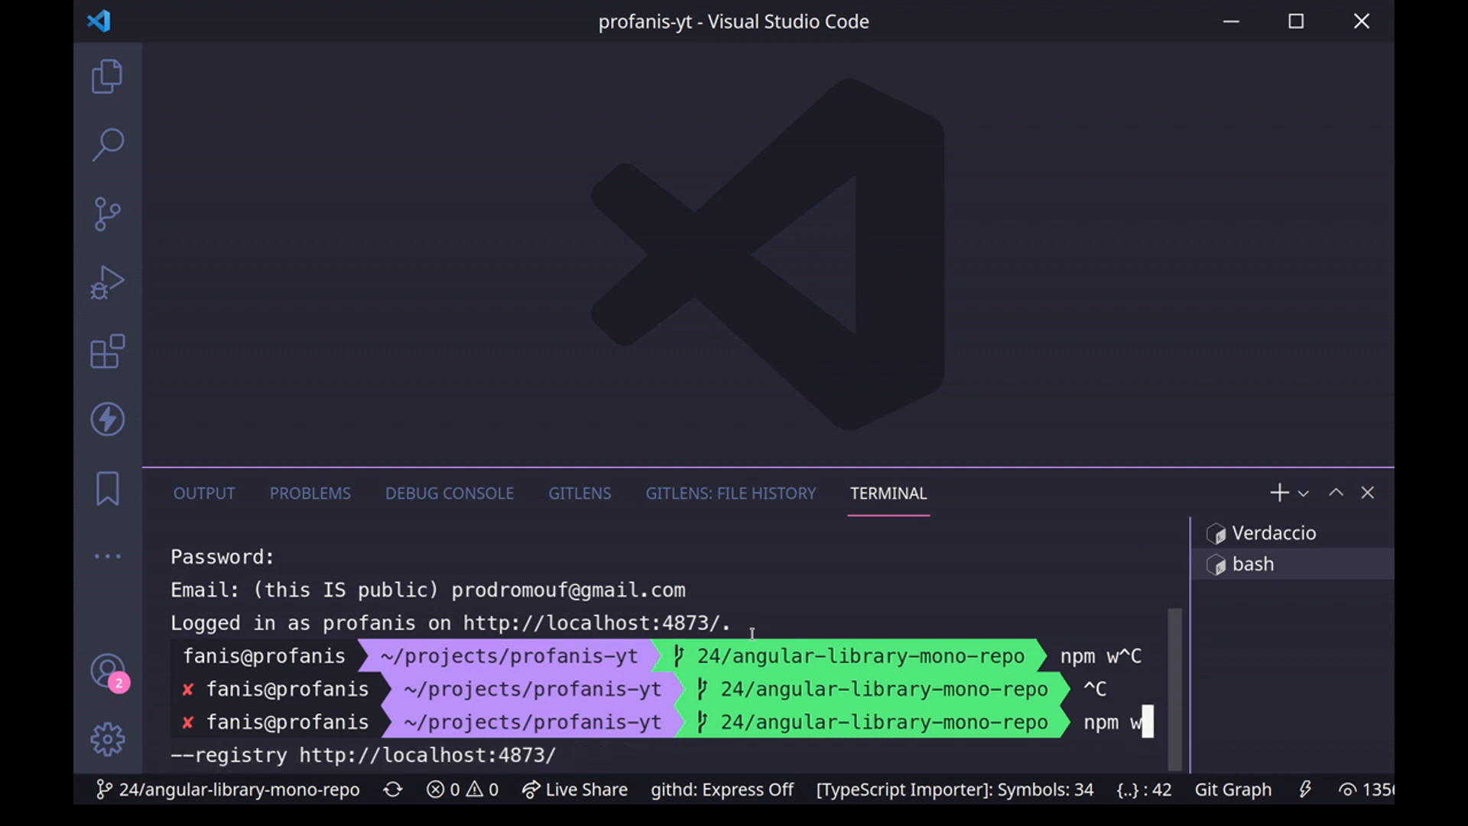
pyautogui.write('hoami')
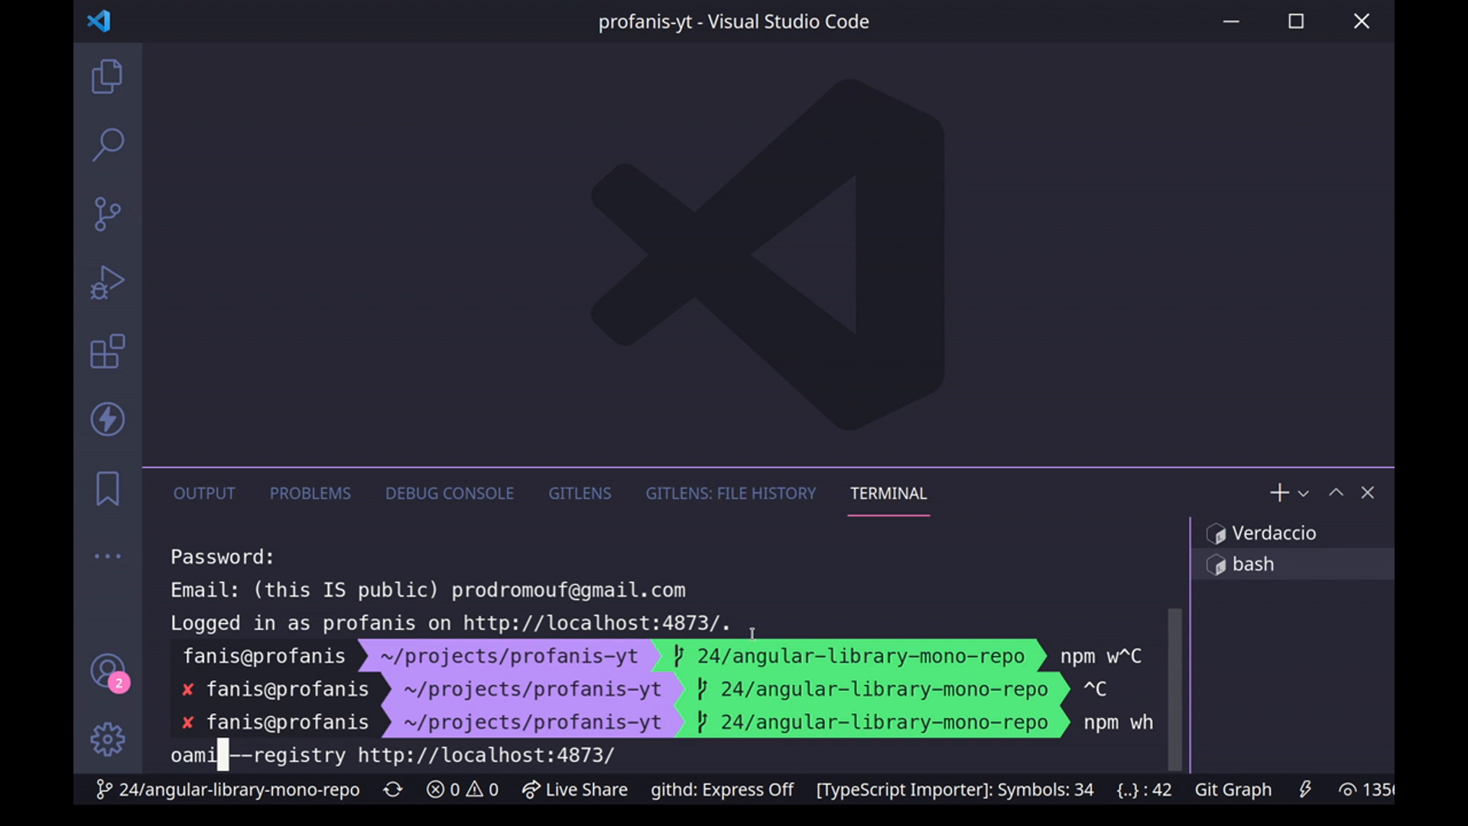
pyautogui.press('Return')
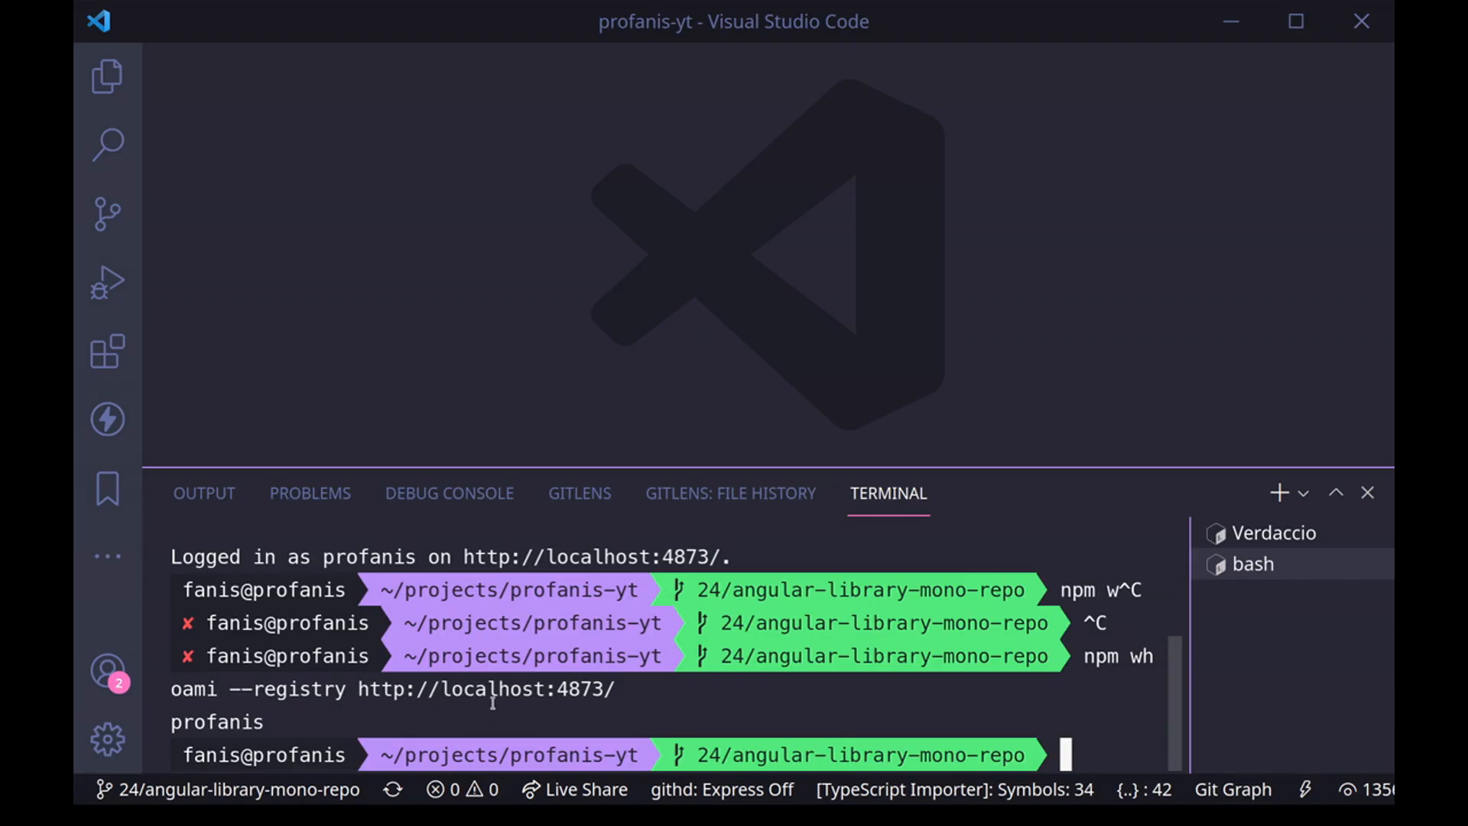
# - Open client1's projects/my-lib/package.json and change the package name to profanis-lib
pyautogui.click(107, 77)
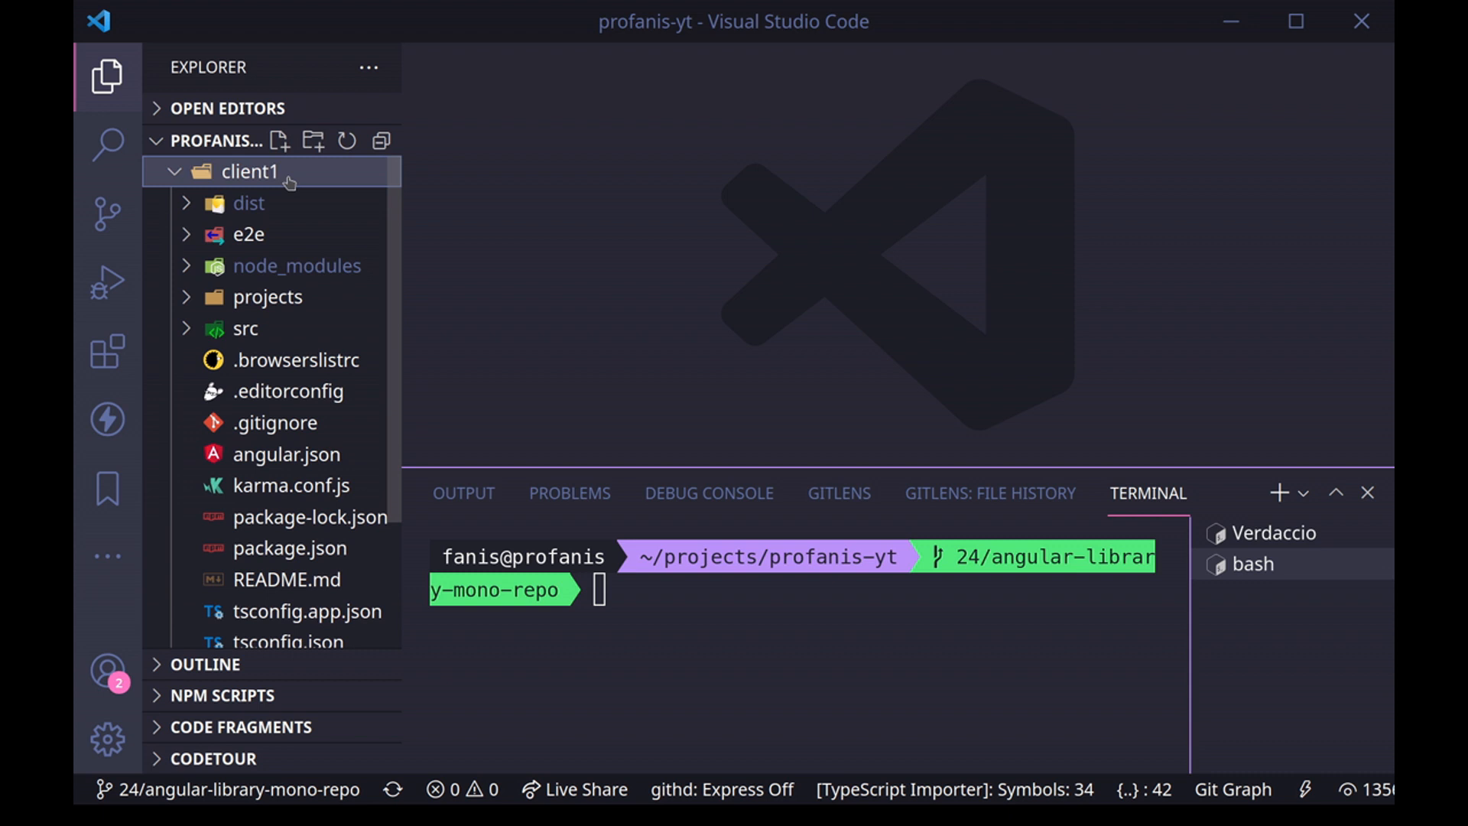
pyautogui.moveTo(266, 296)
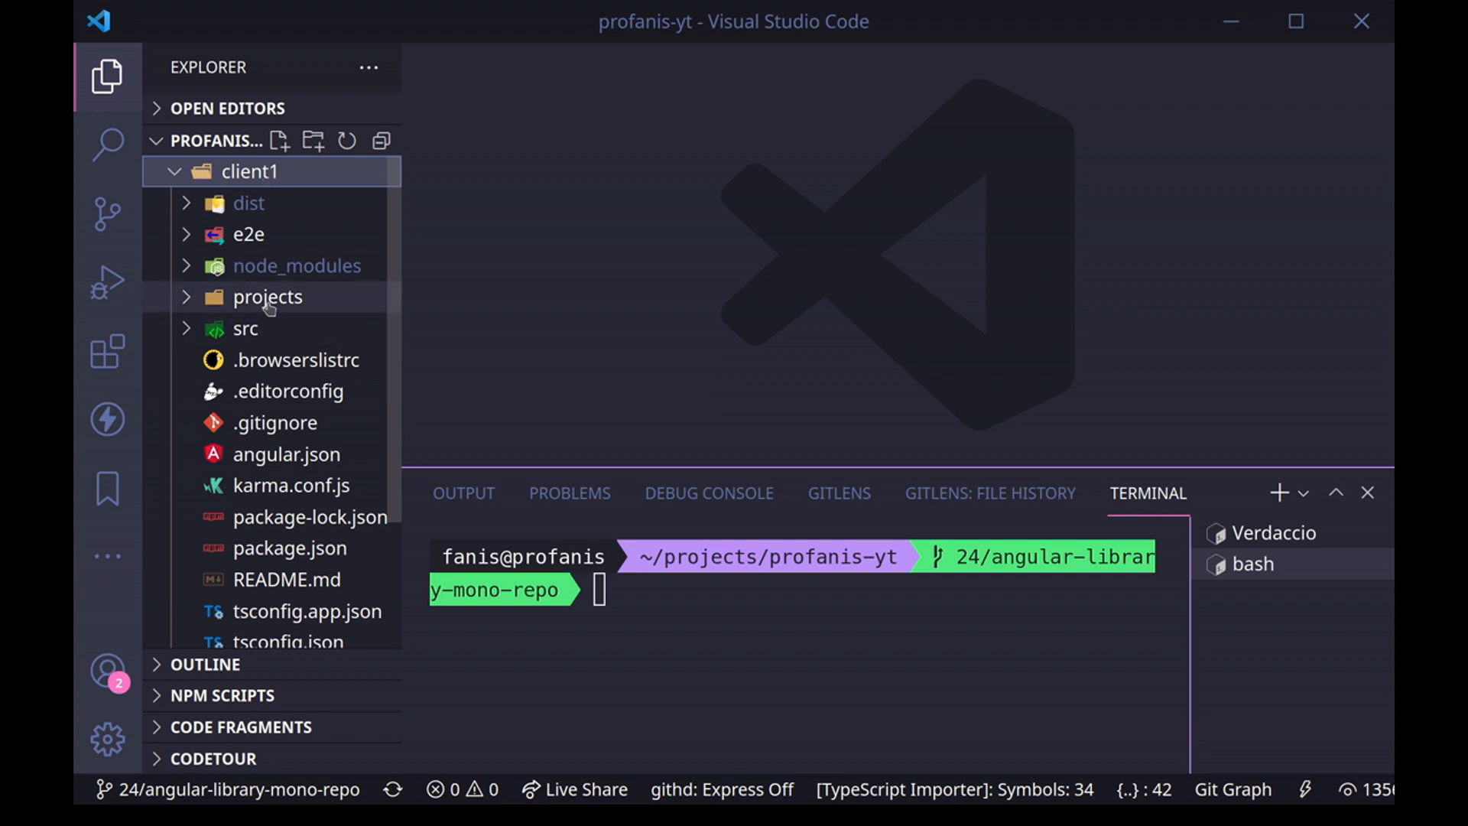
pyautogui.click(267, 296)
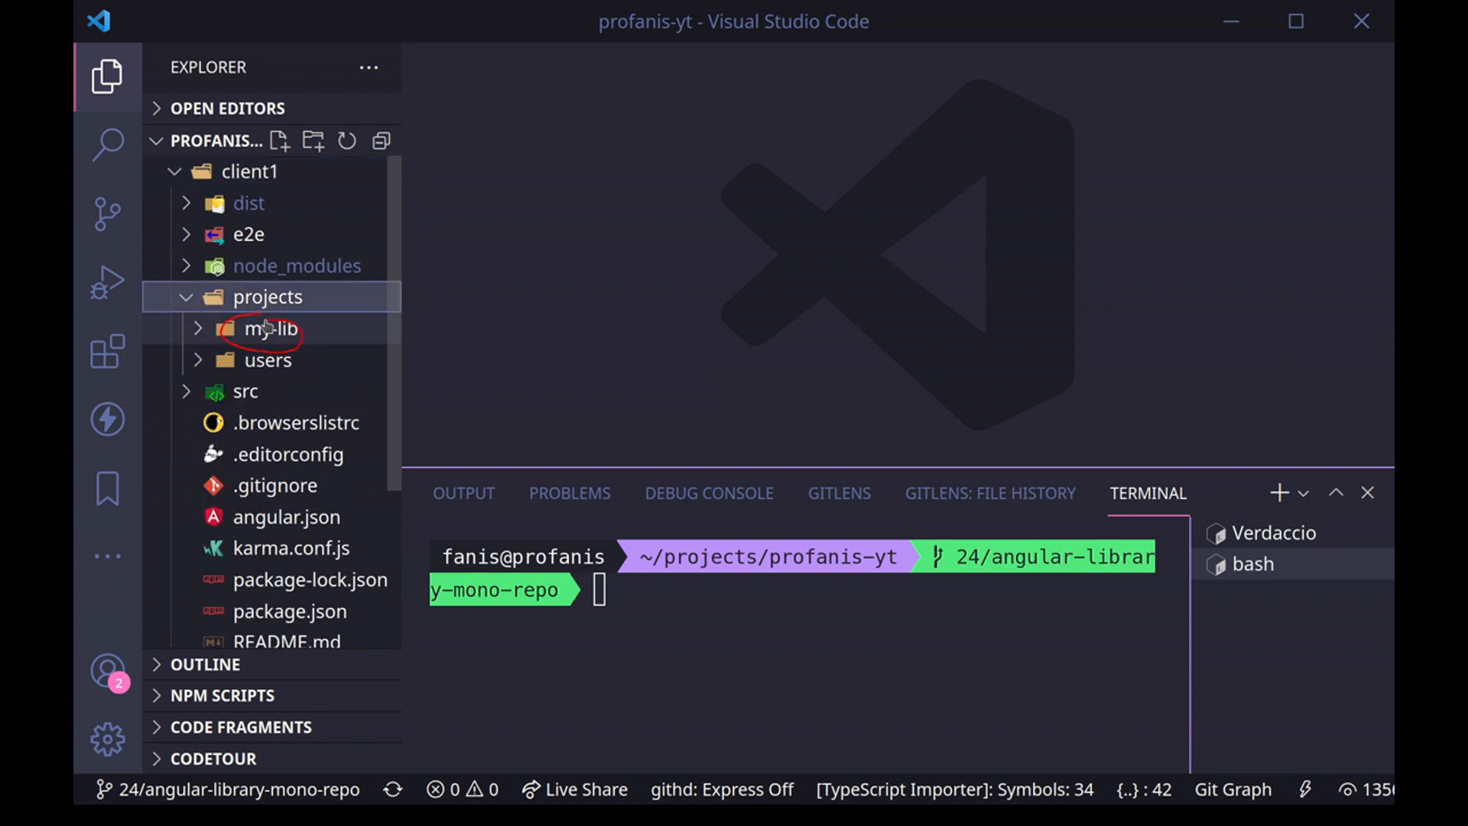
pyautogui.click(271, 329)
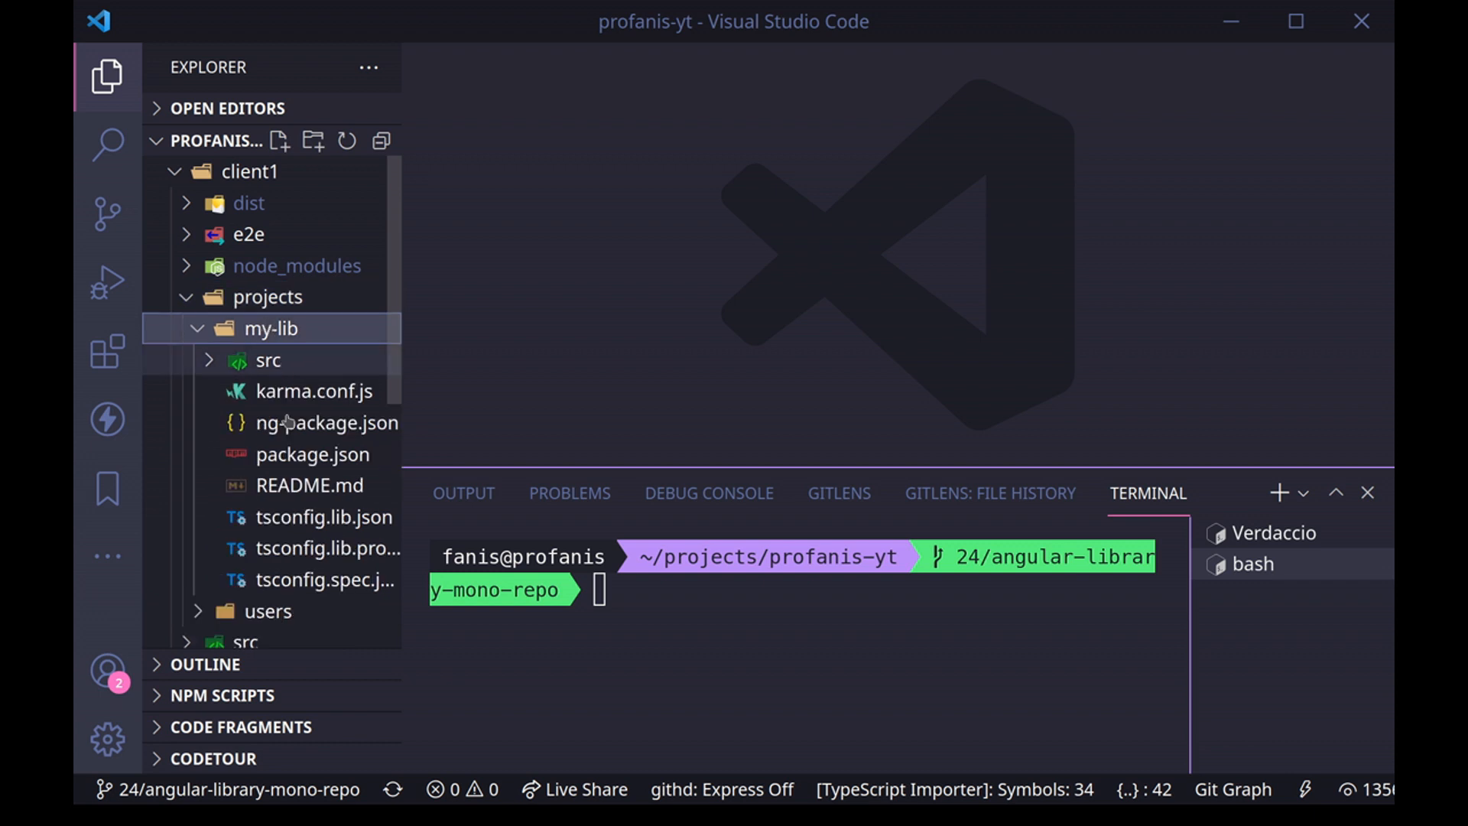
pyautogui.click(313, 453)
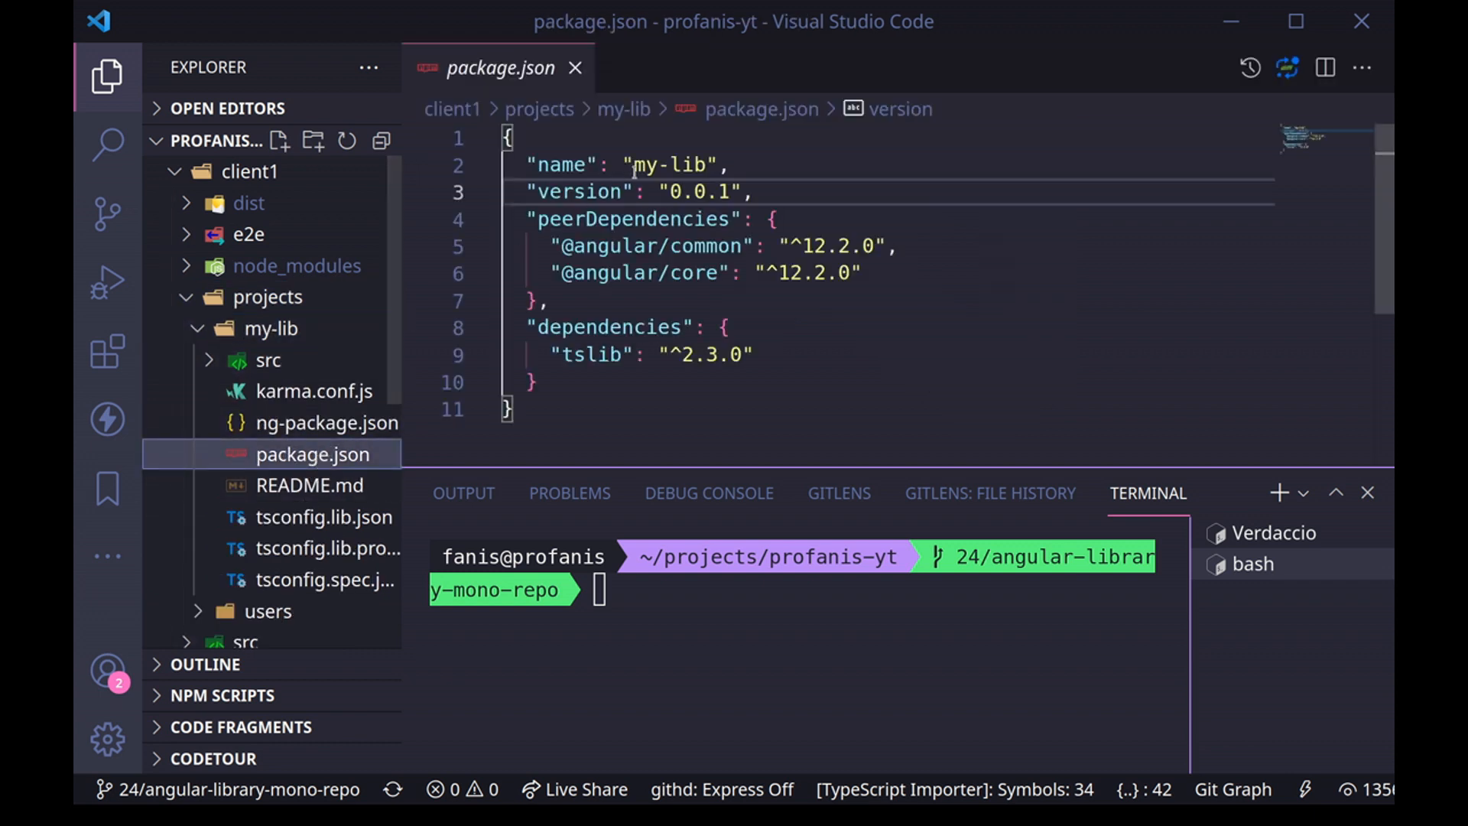
pyautogui.click(646, 192)
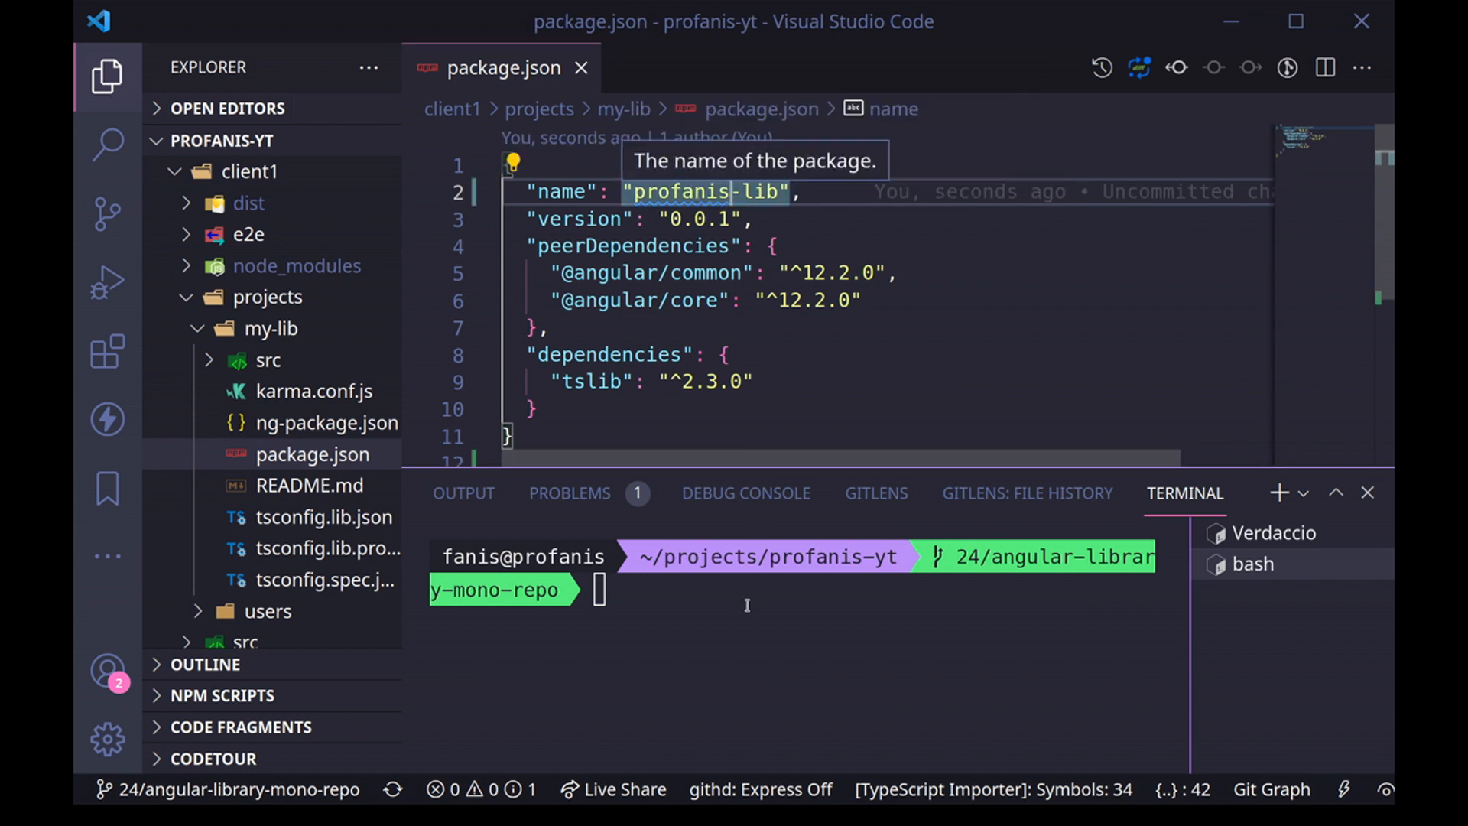
pyautogui.click(107, 75)
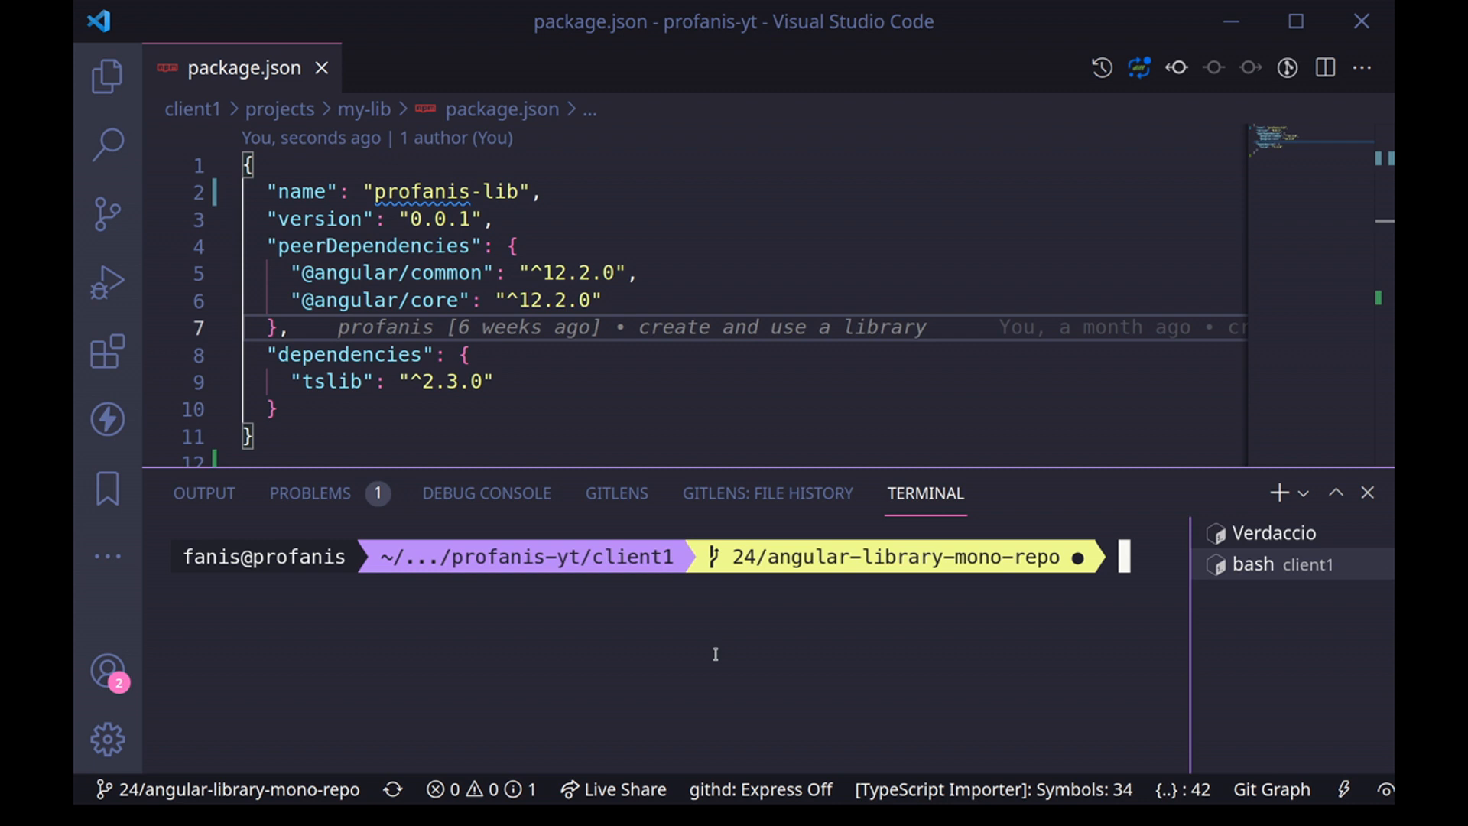
pyautogui.write('ng build my')
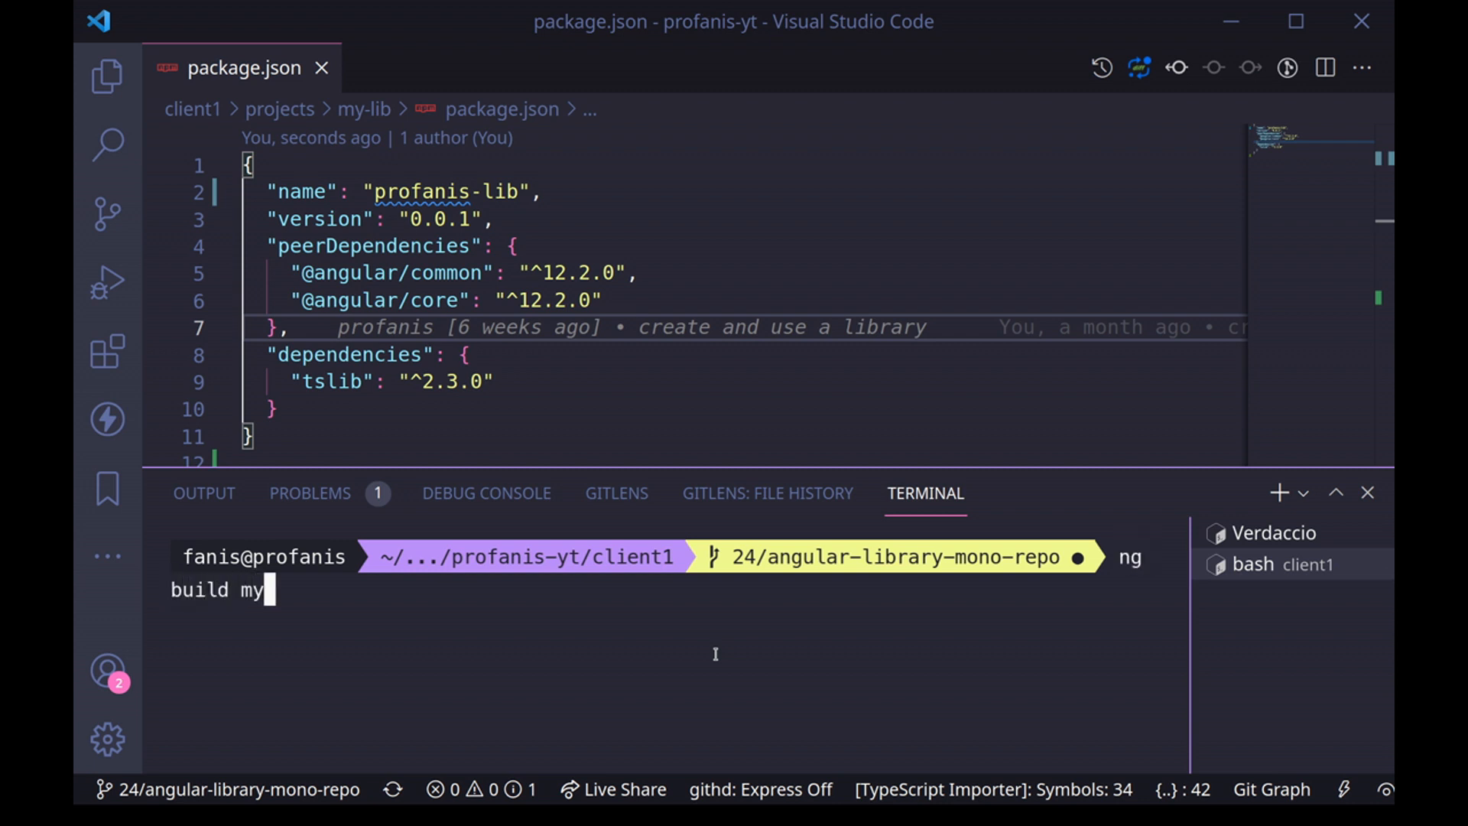
pyautogui.write('-lib')
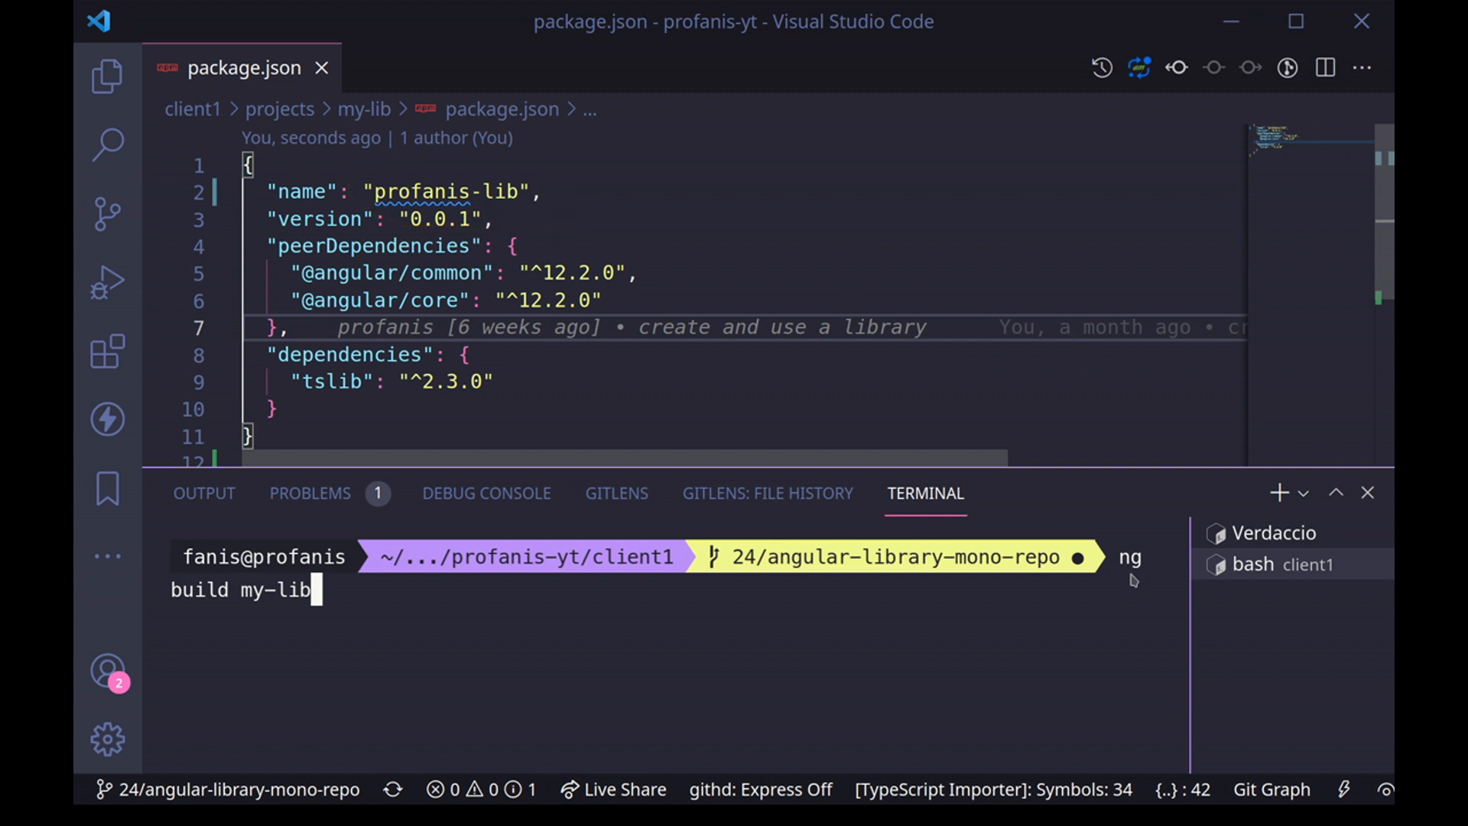
pyautogui.press('Return')
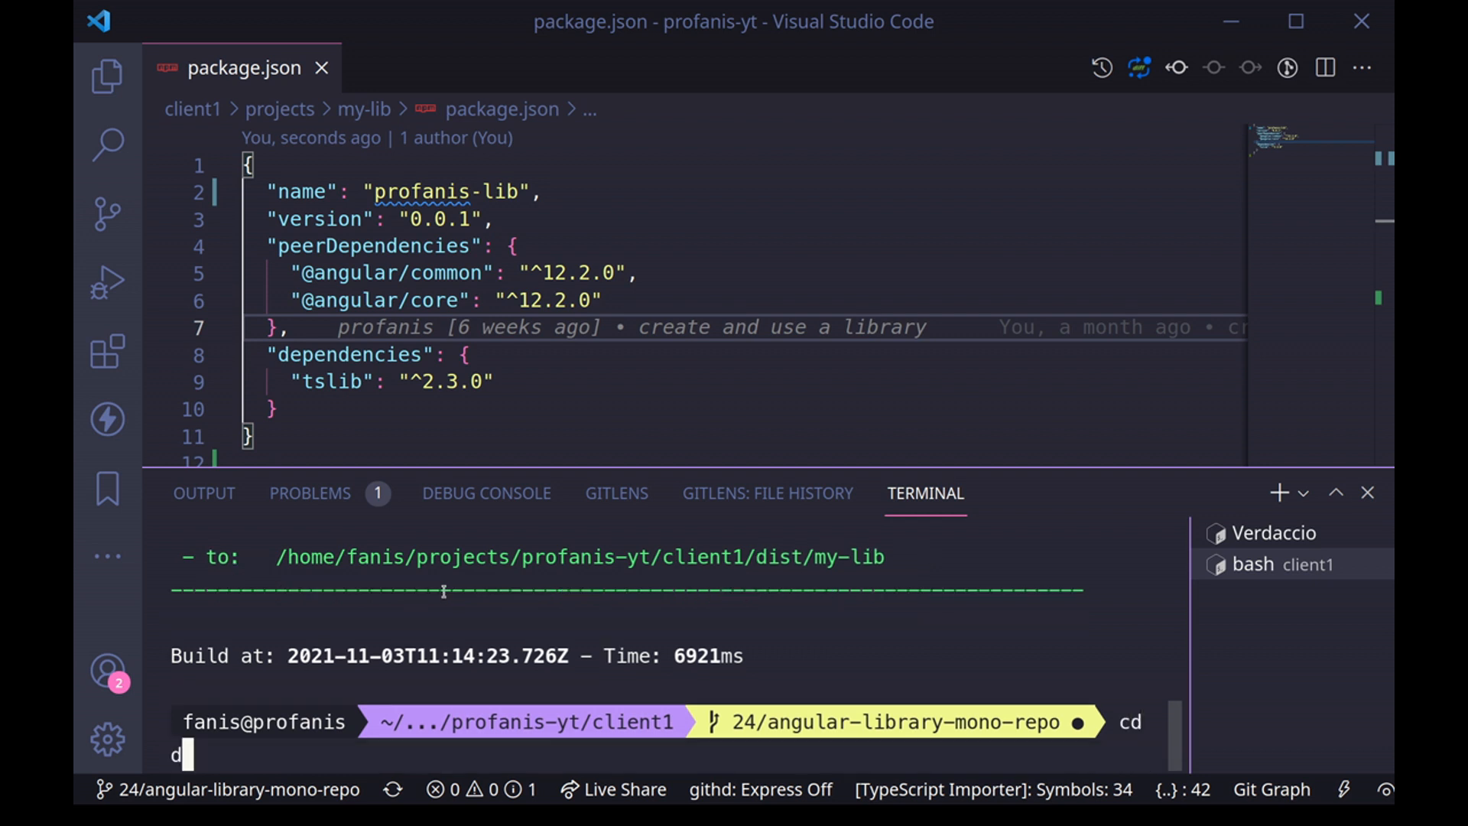
pyautogui.press('Return')
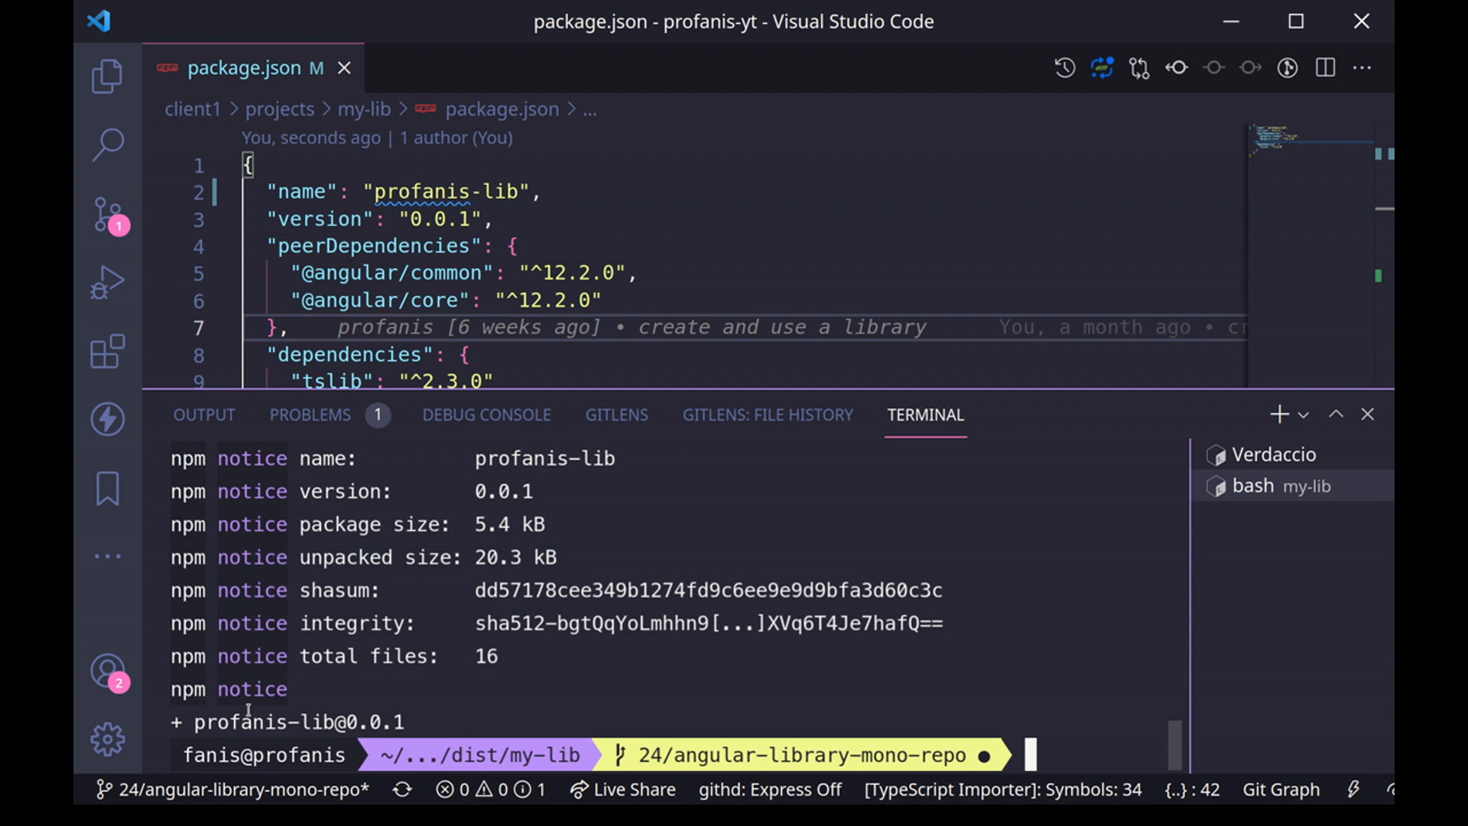
pyautogui.moveTo(403, 691)
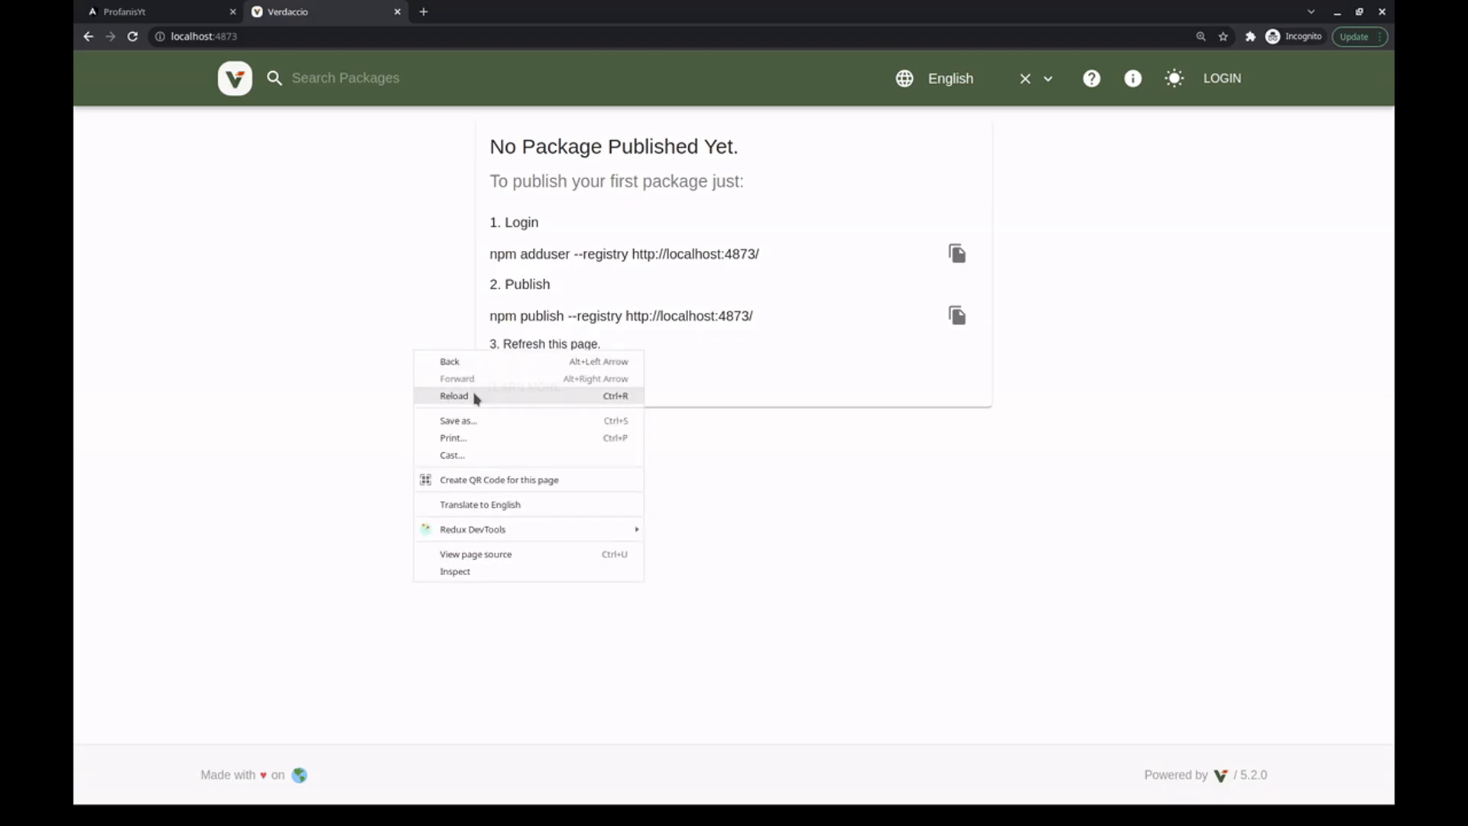
# - Reload Verdaccio to list profanis-lib, then check its Versions tab and return to Readme
pyautogui.click(454, 396)
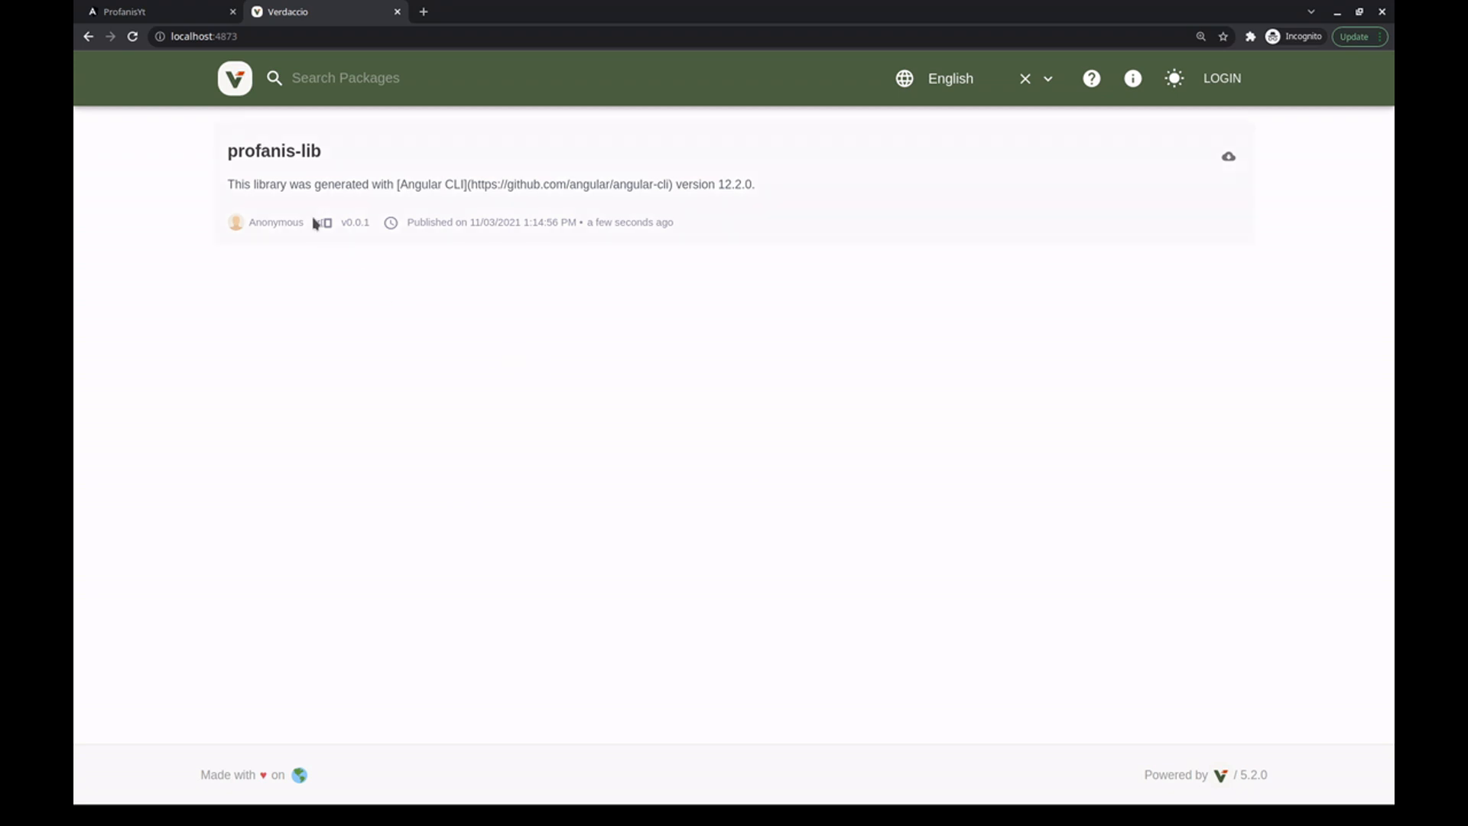
pyautogui.moveTo(262, 161)
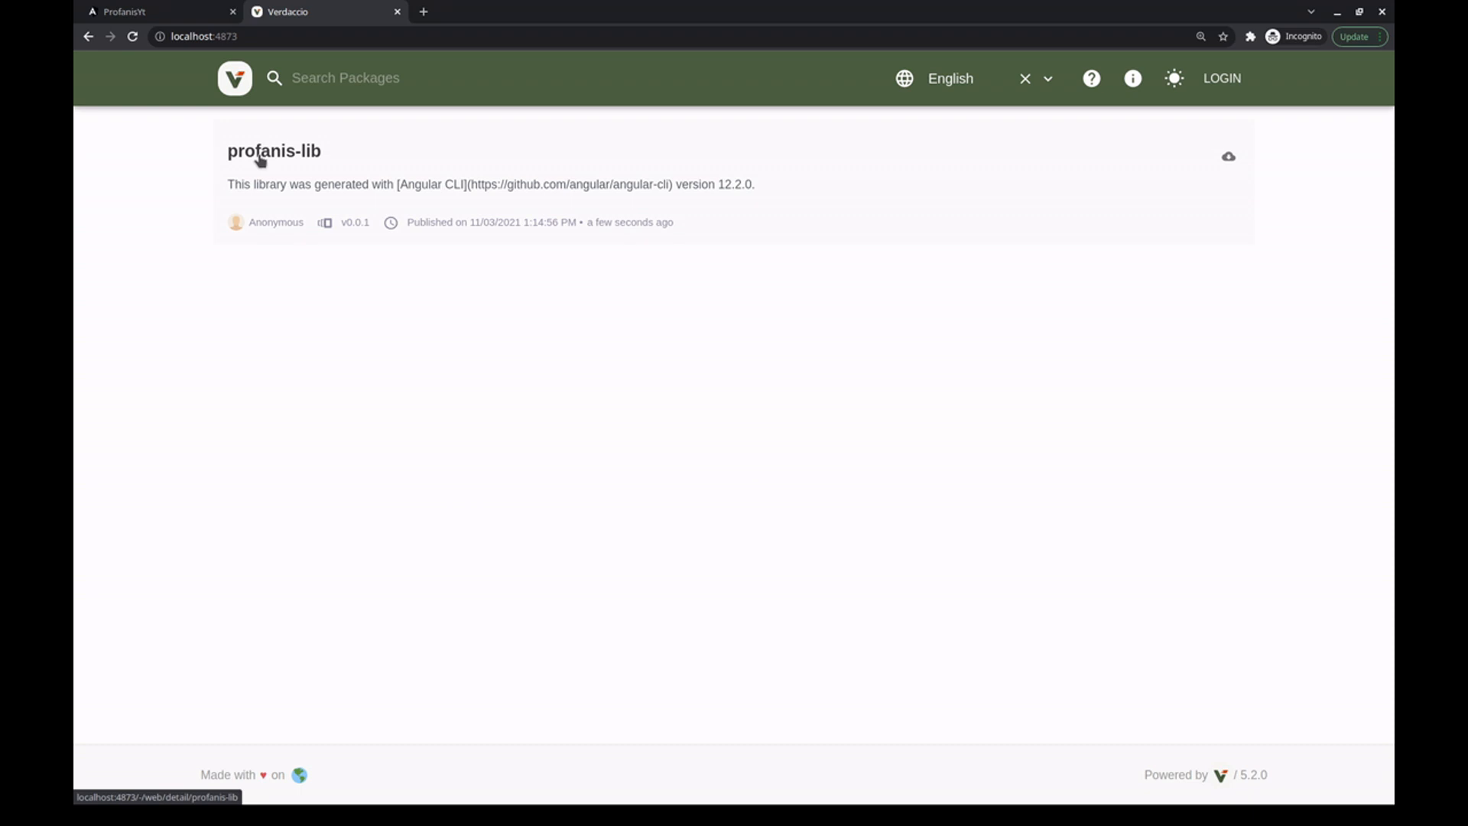
pyautogui.moveTo(354, 225)
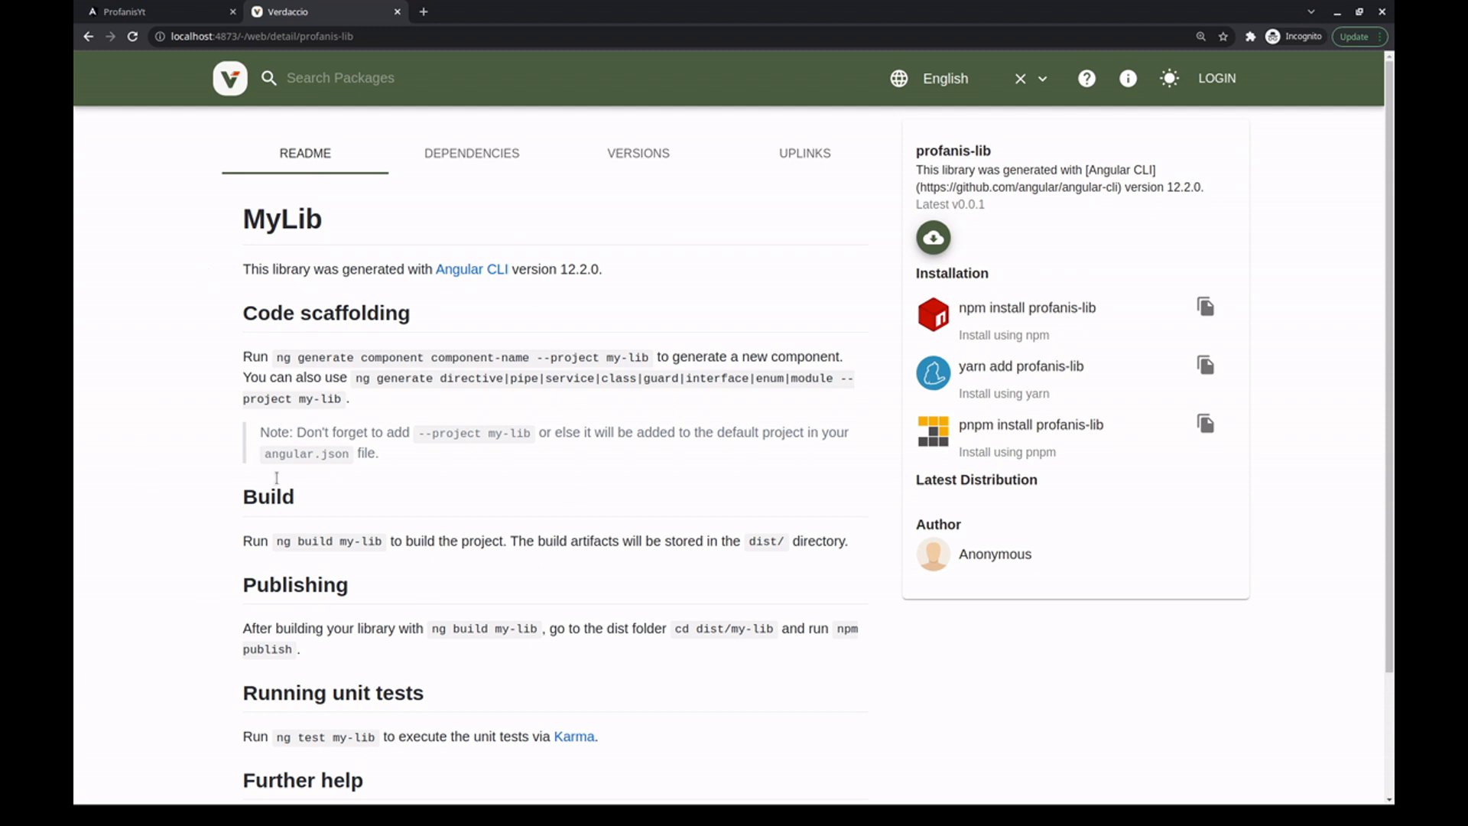
pyautogui.moveTo(298, 504)
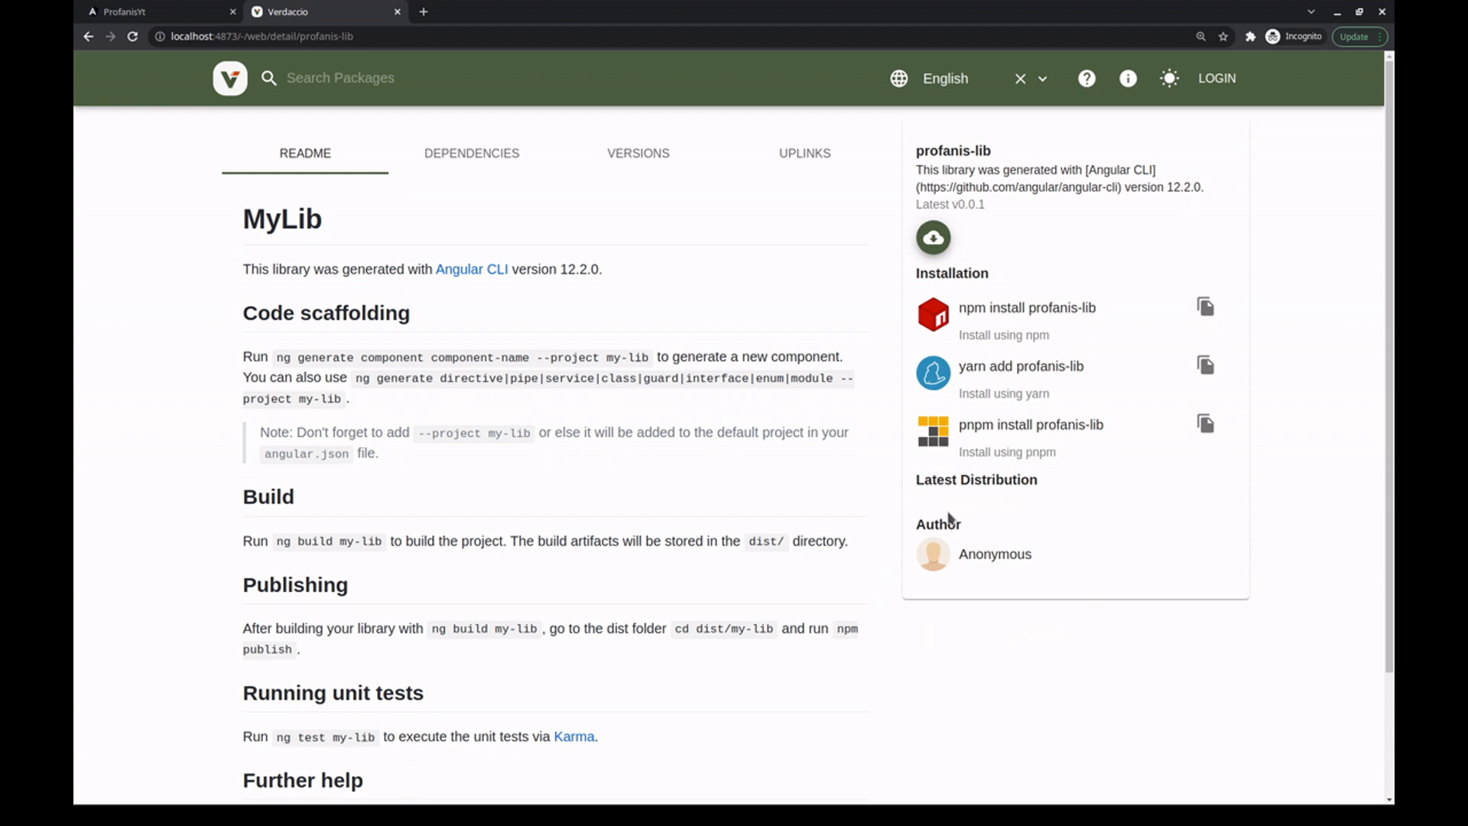
pyautogui.moveTo(899, 484)
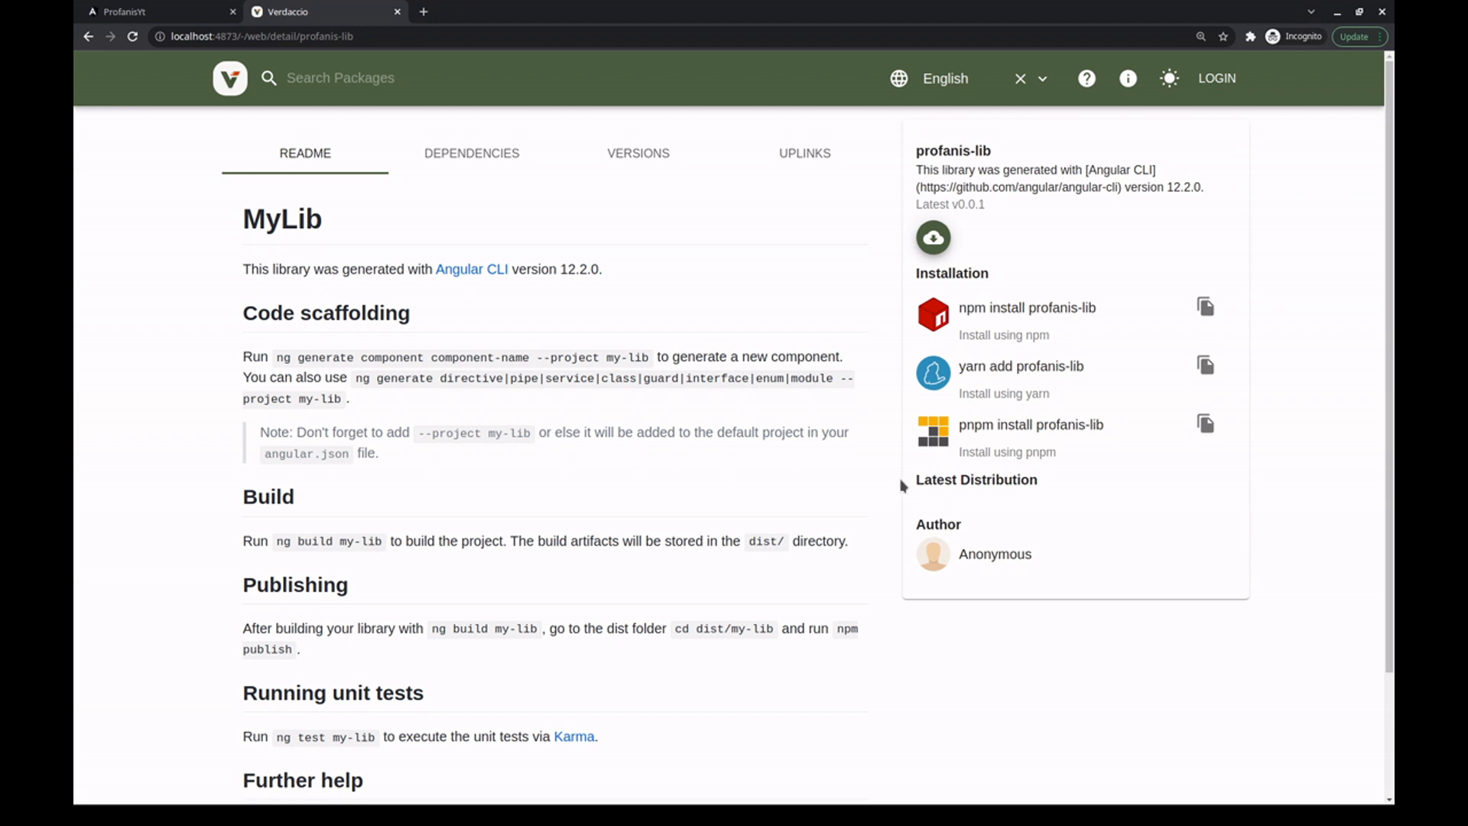
pyautogui.moveTo(478, 168)
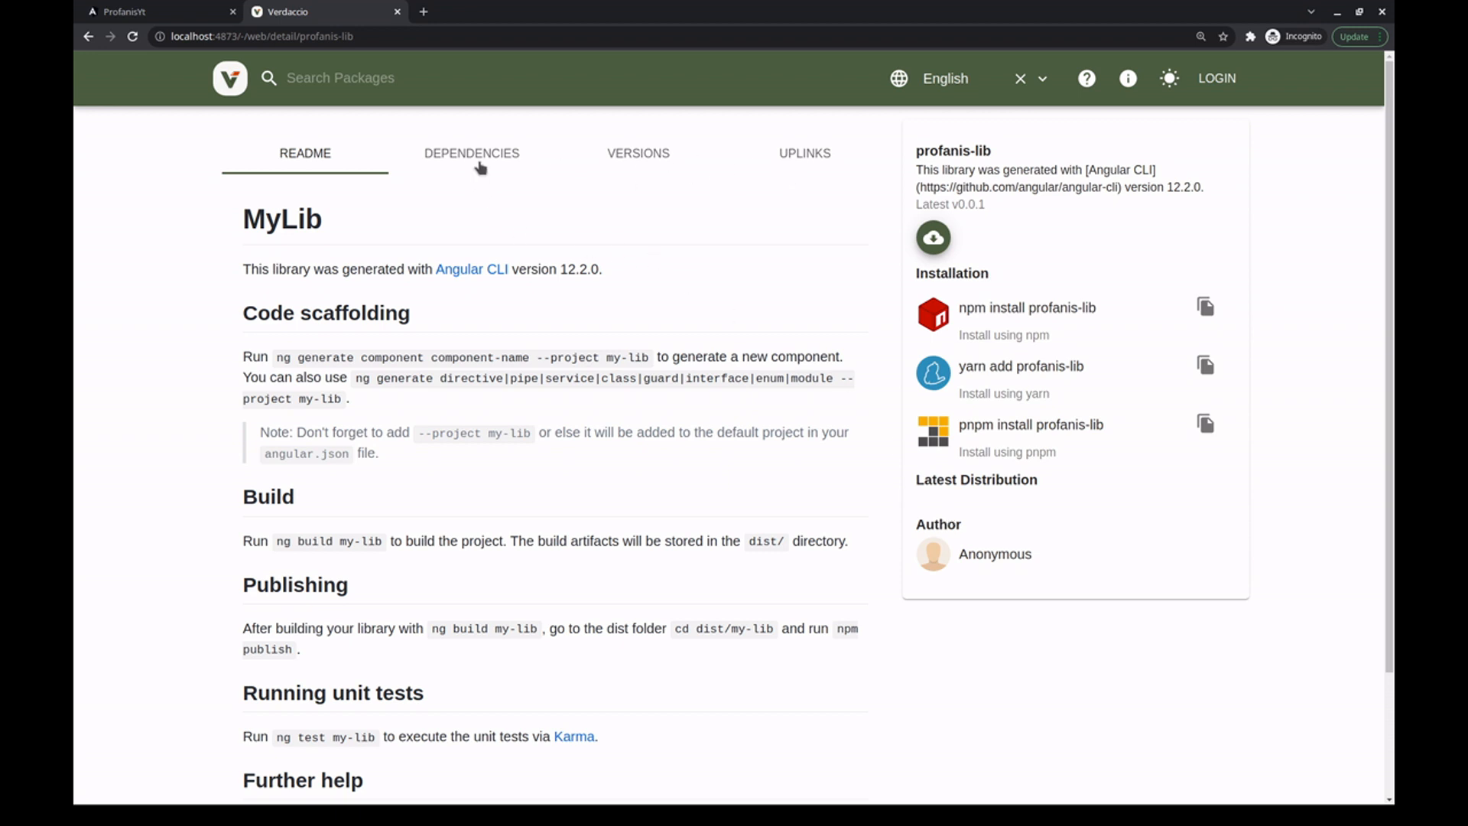
pyautogui.click(638, 153)
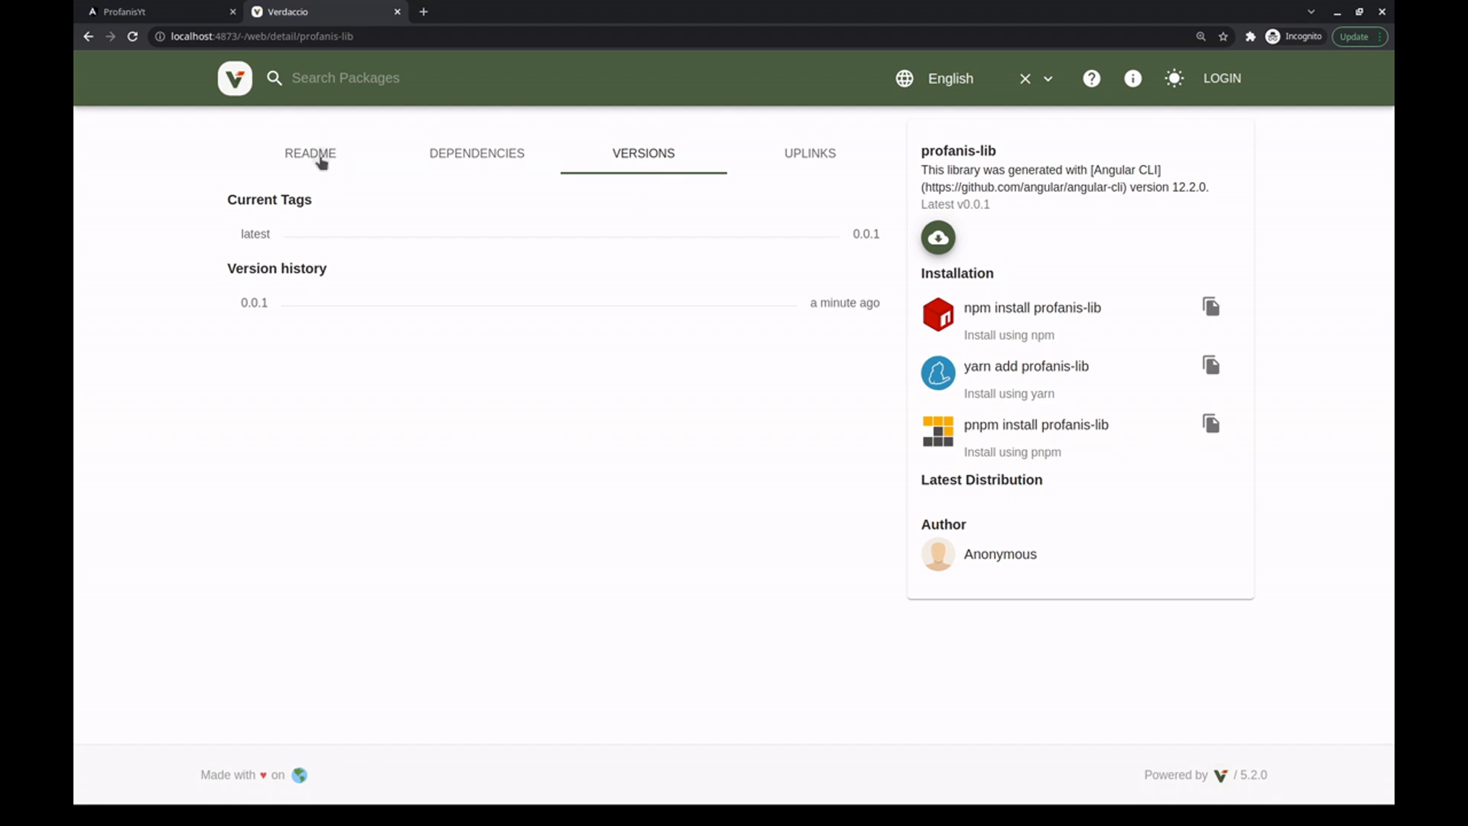
pyautogui.click(309, 153)
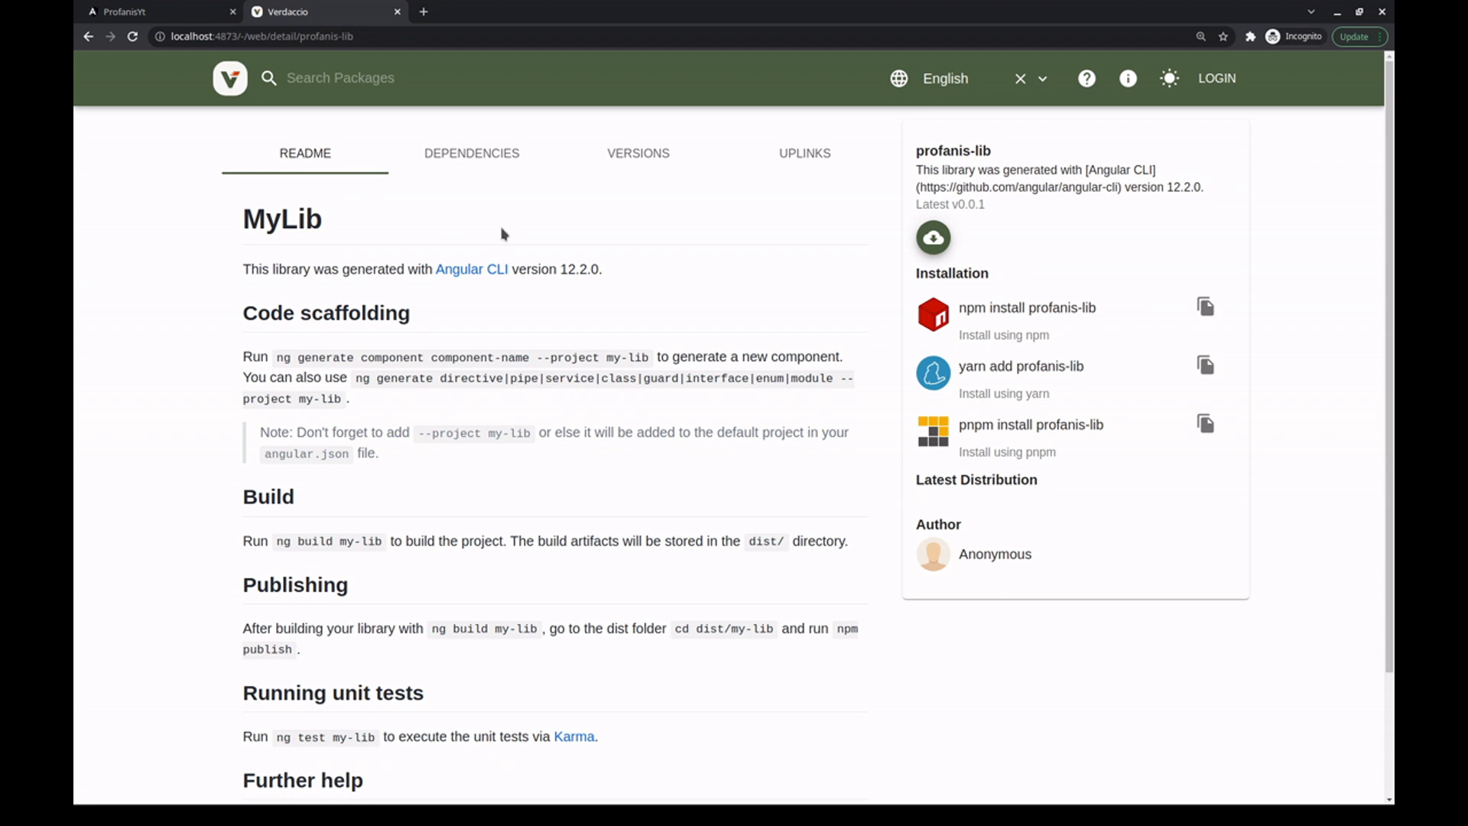
pyautogui.moveTo(1124, 314)
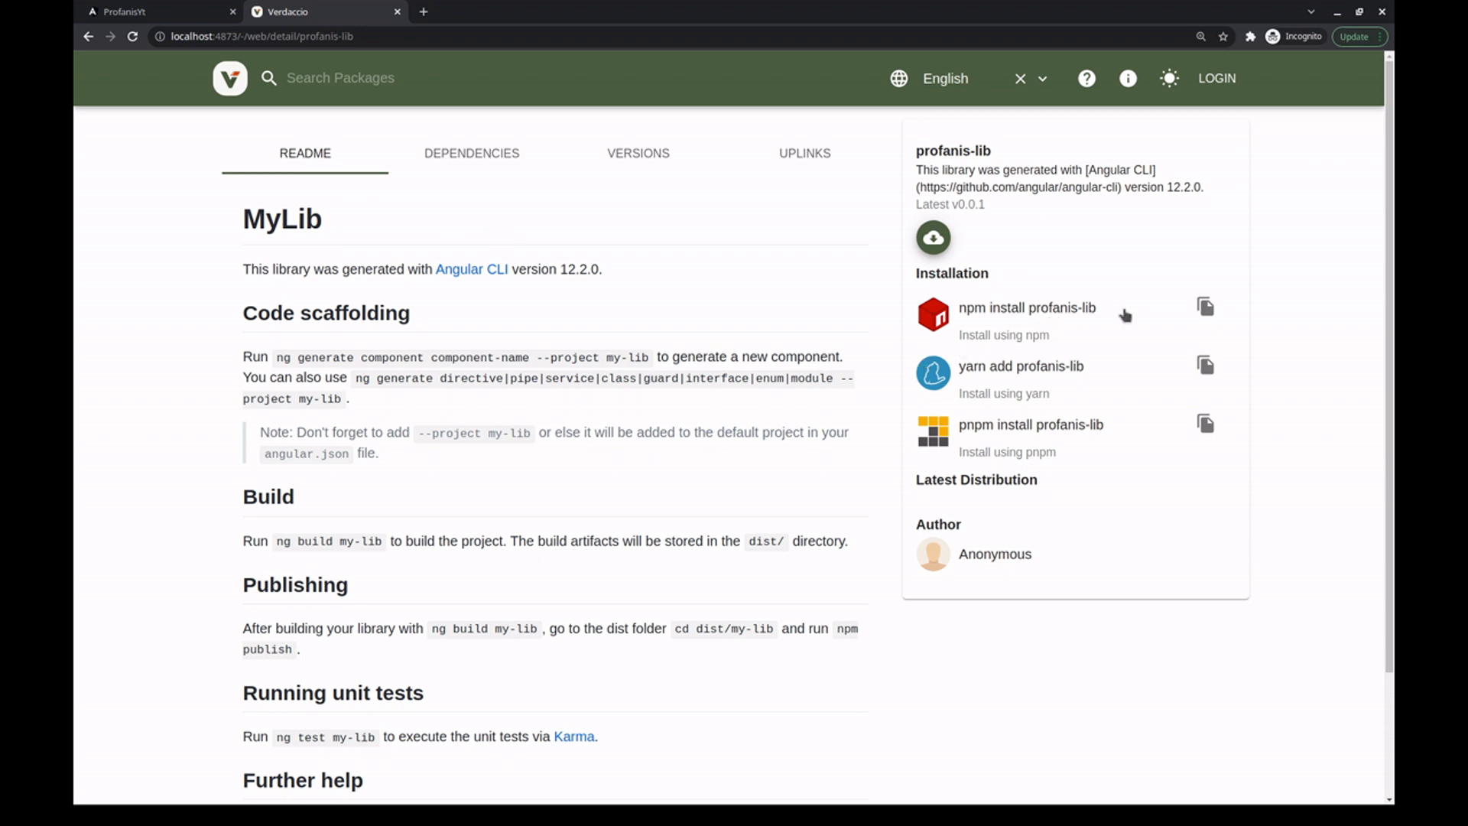
pyautogui.moveTo(422, 202)
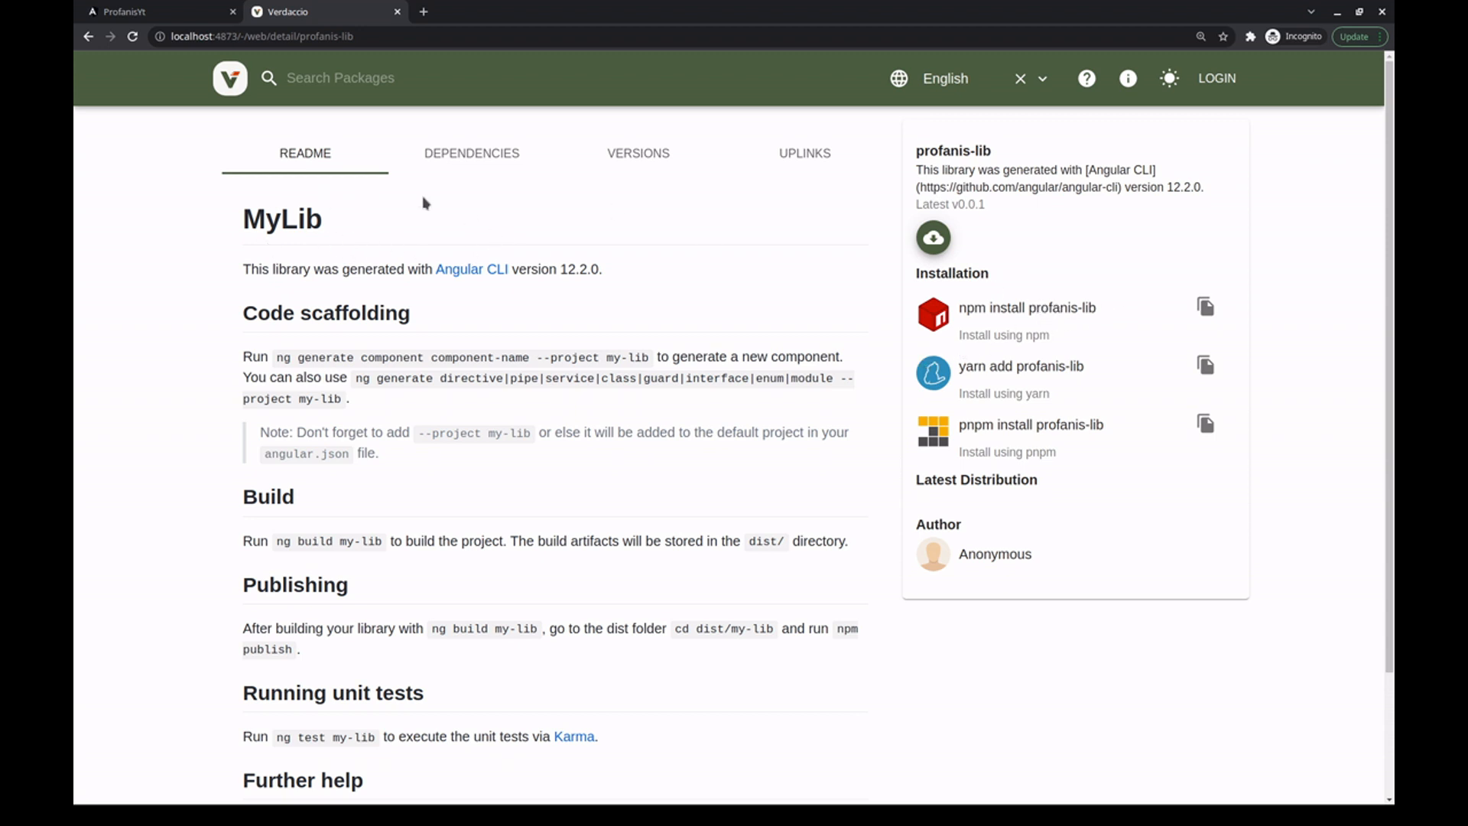
pyautogui.moveTo(1058, 309)
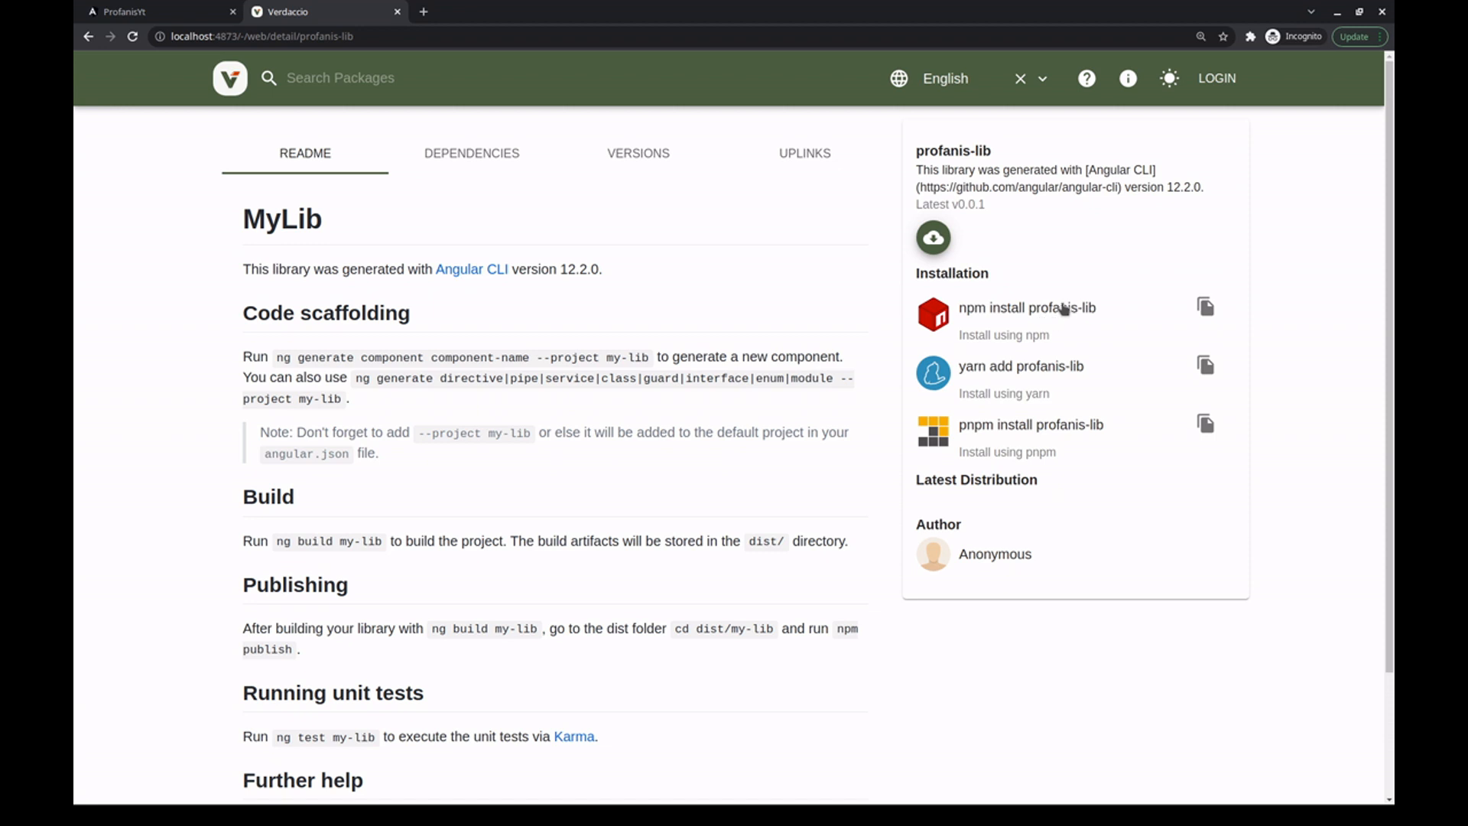
pyautogui.moveTo(1070, 380)
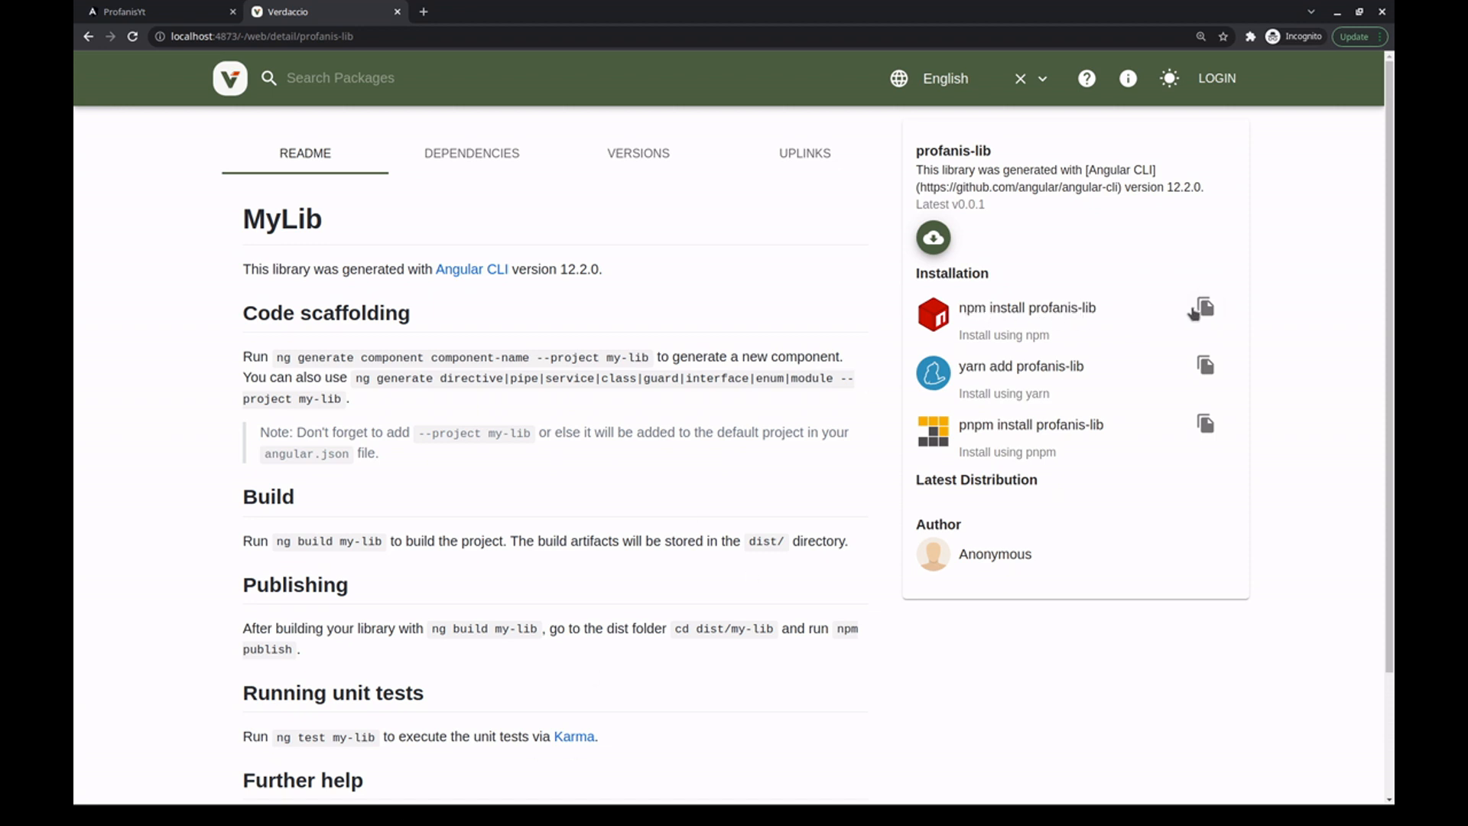
pyautogui.moveTo(1203, 307)
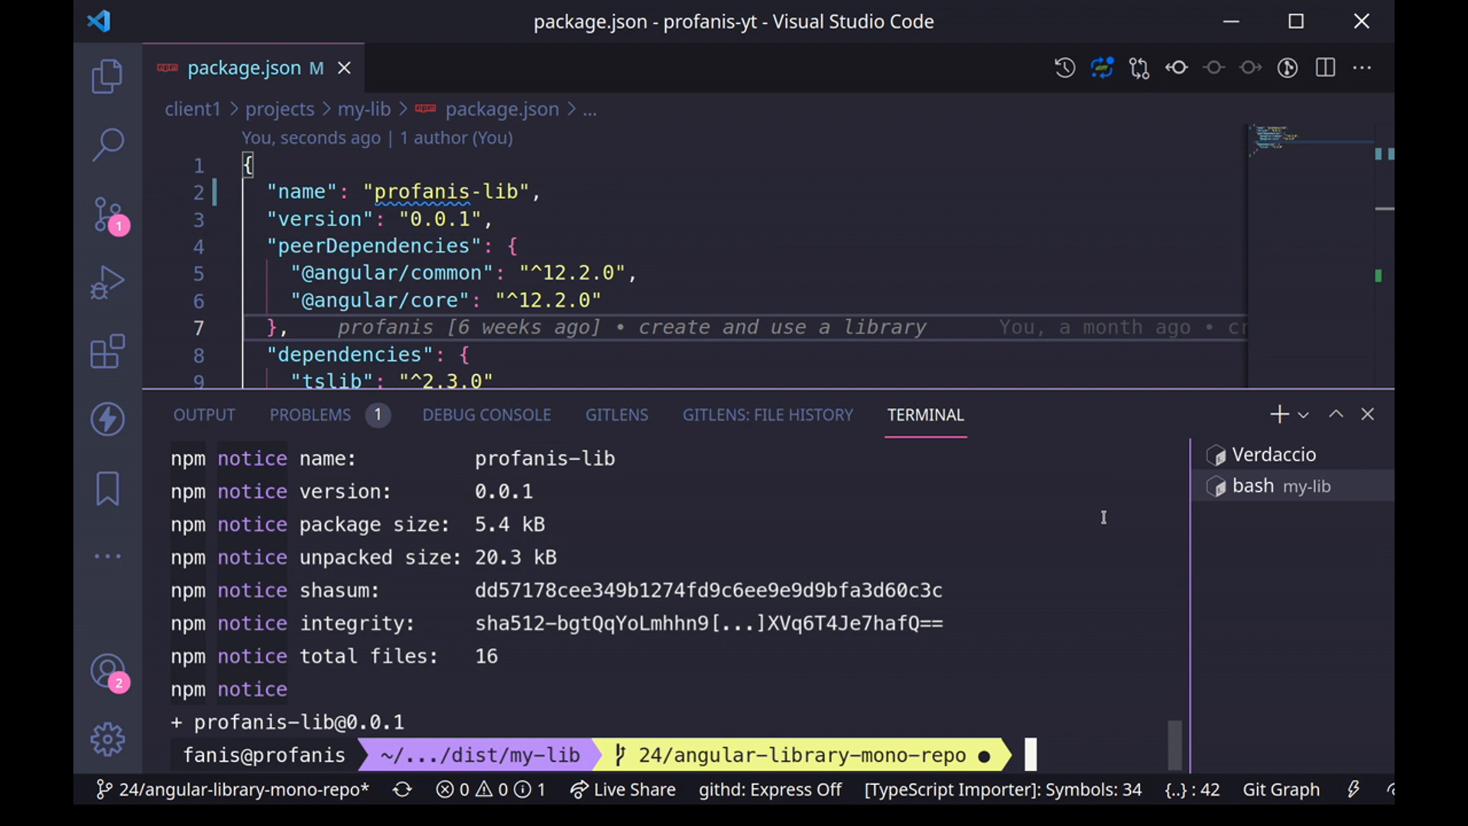
pyautogui.moveTo(1023, 604)
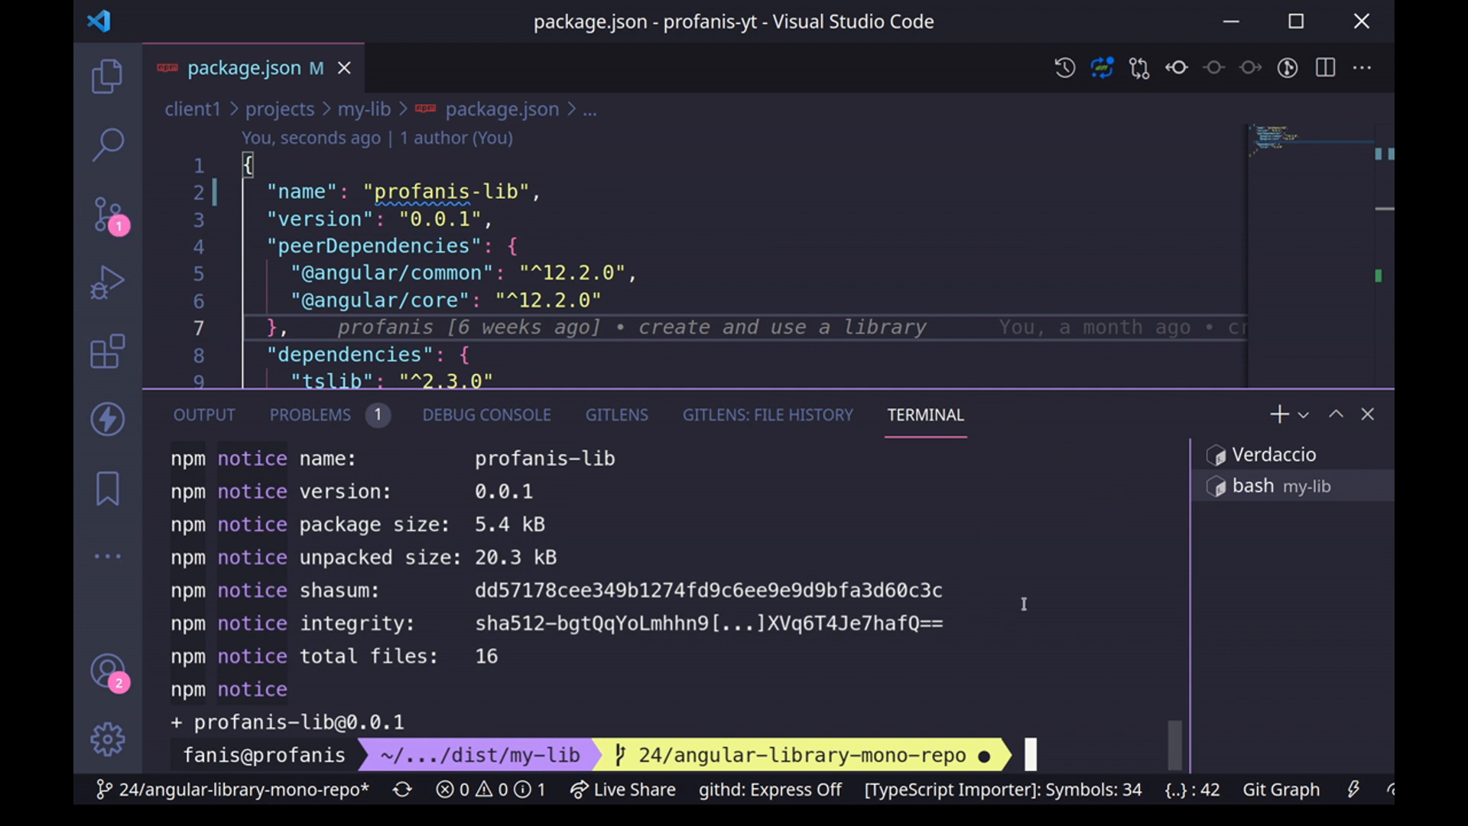
# - Move back to client1 and run npm install profanis-lib, which fails with npm errors
pyautogui.write('cd ../../')
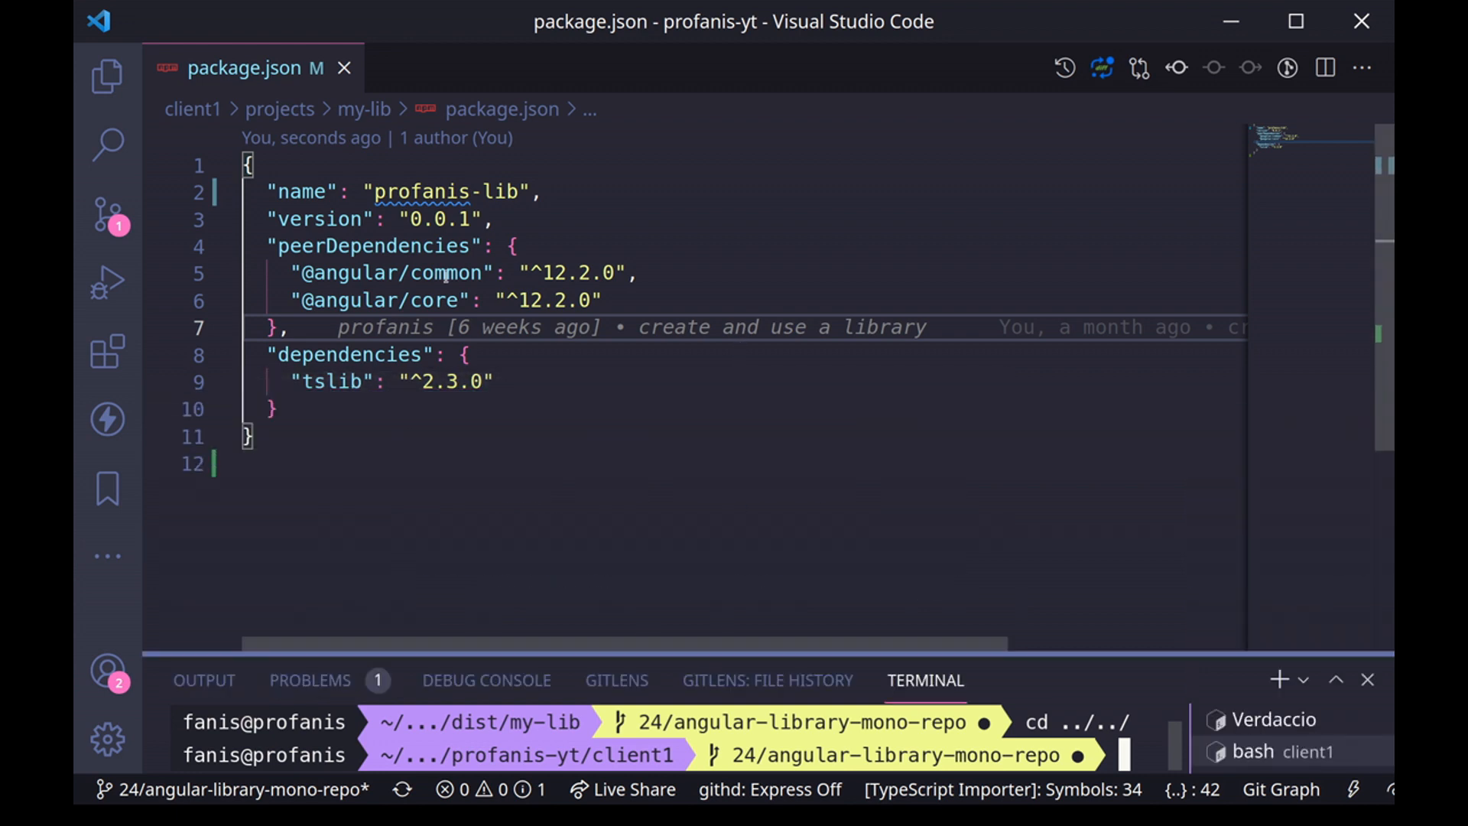
pyautogui.click(107, 76)
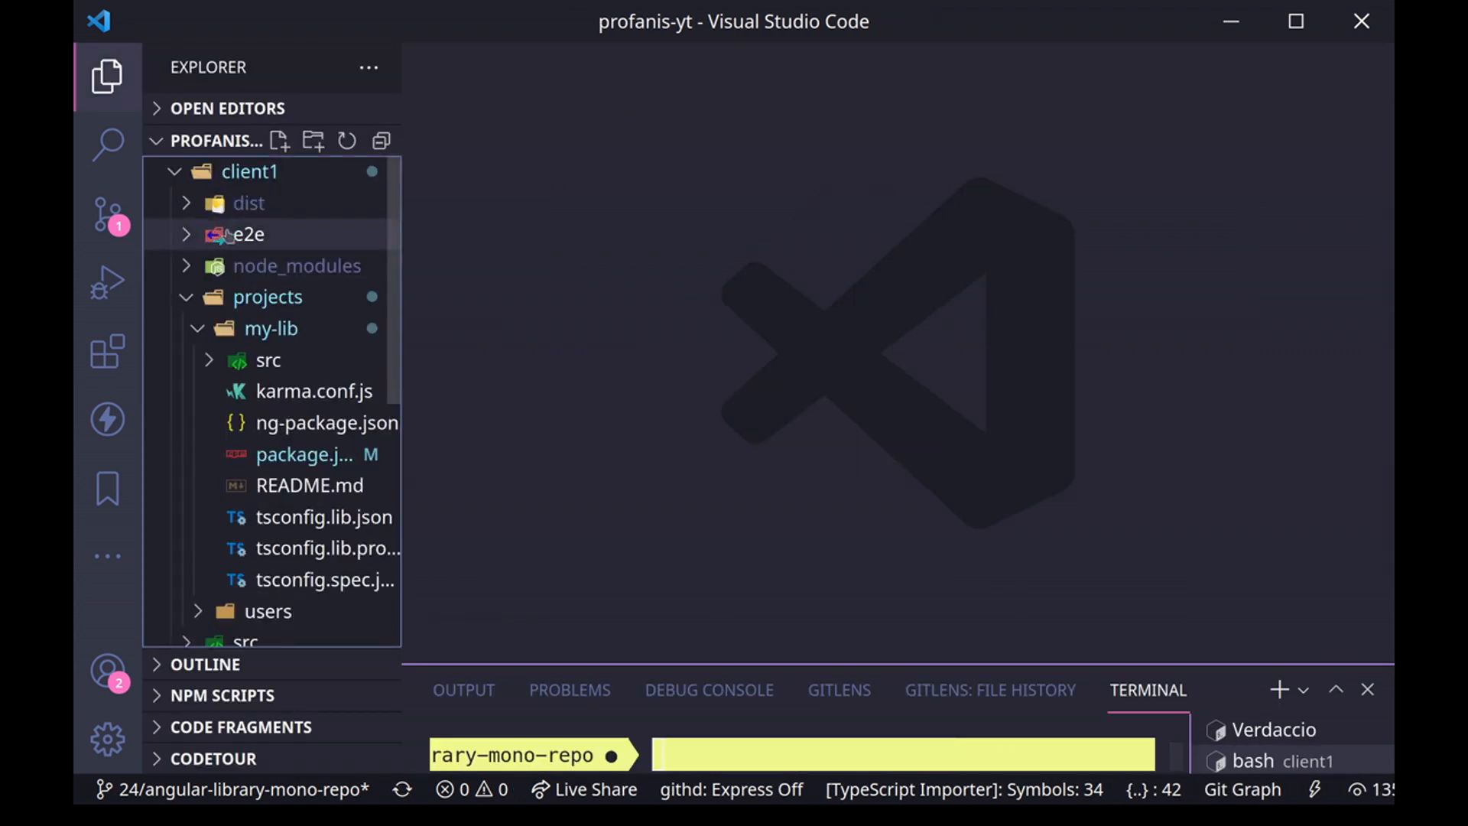
pyautogui.click(267, 297)
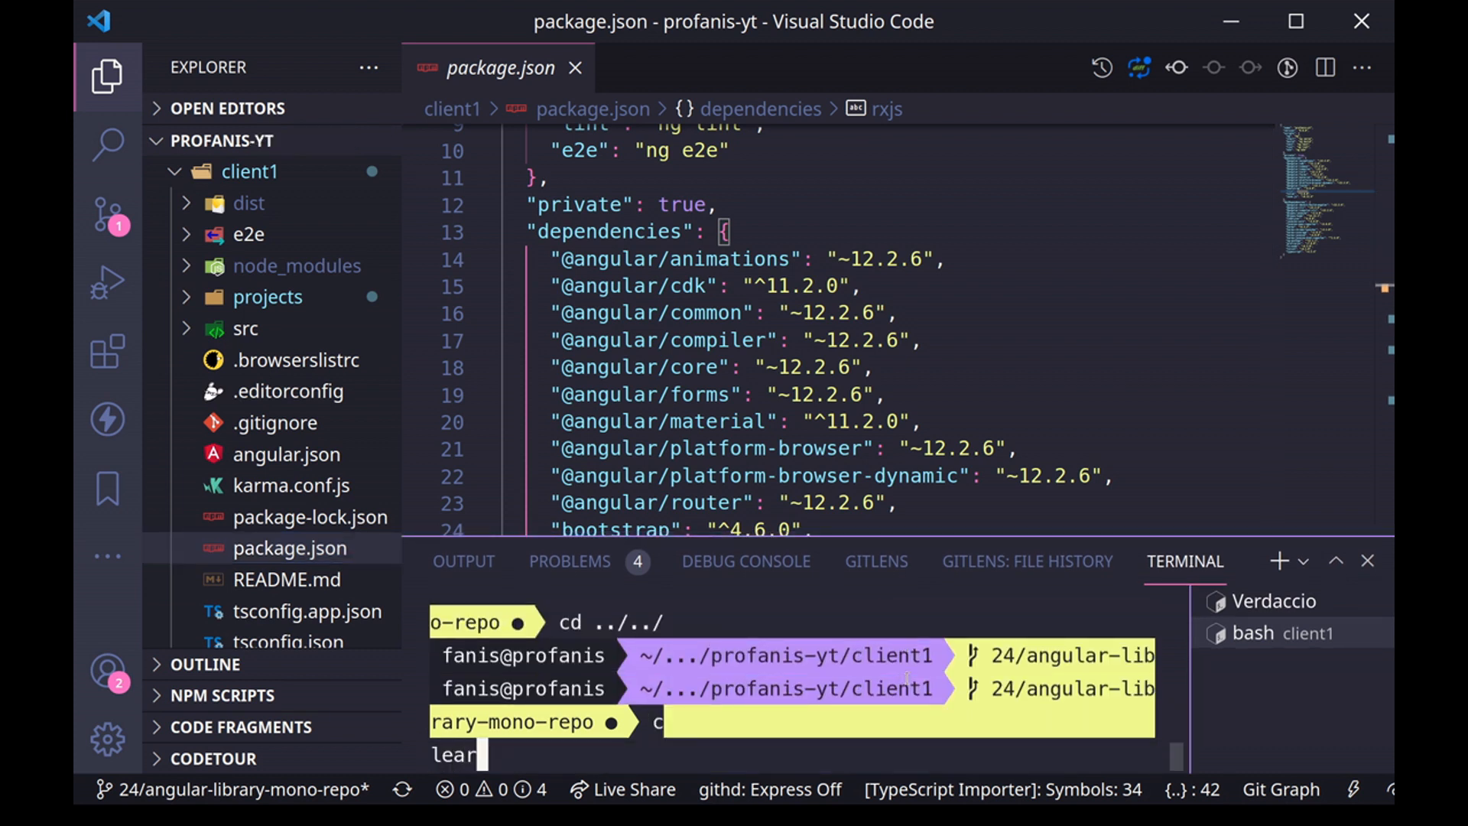
pyautogui.write('npm install profanis-lib')
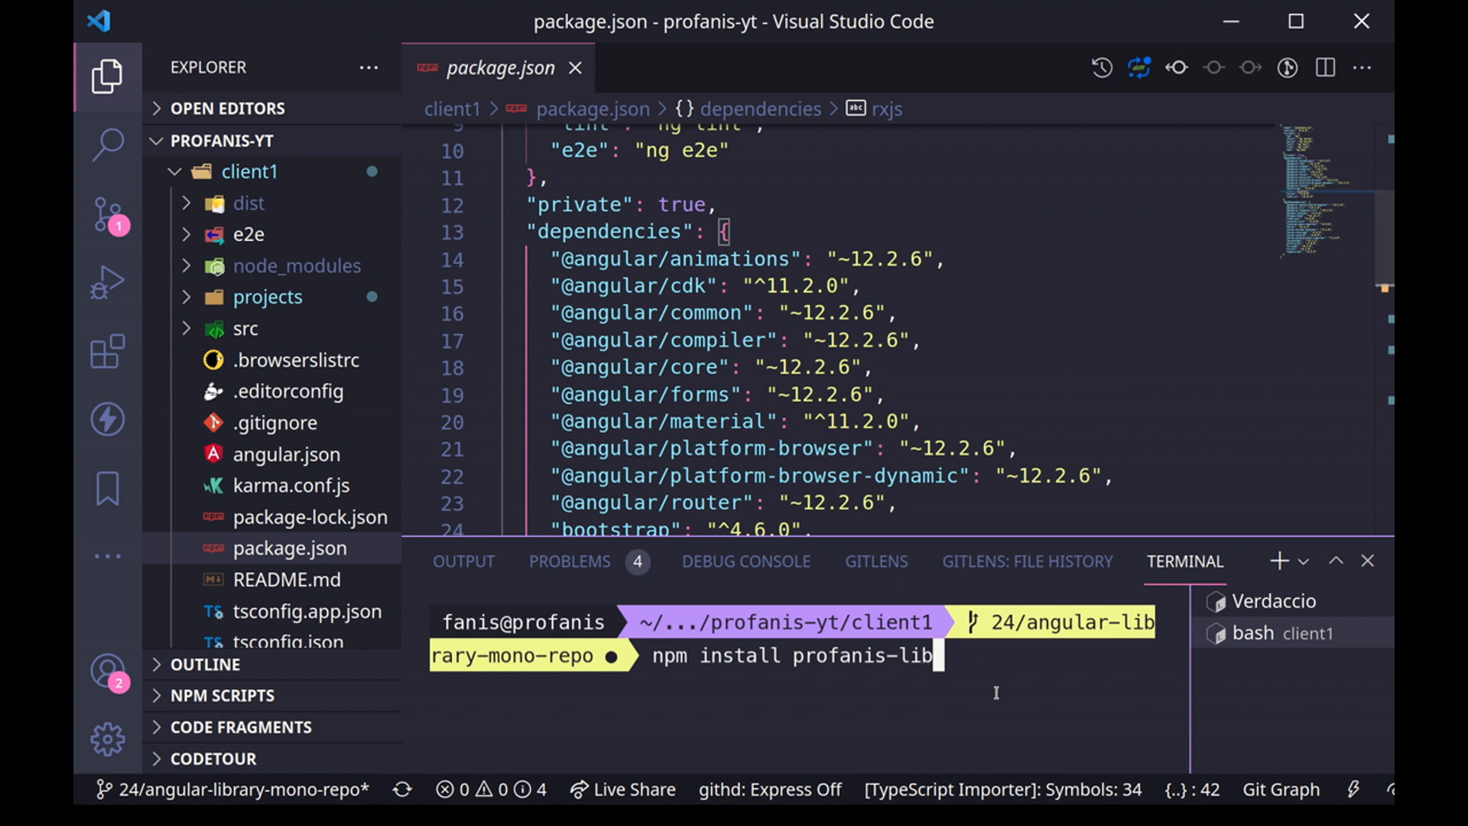
pyautogui.press('Return')
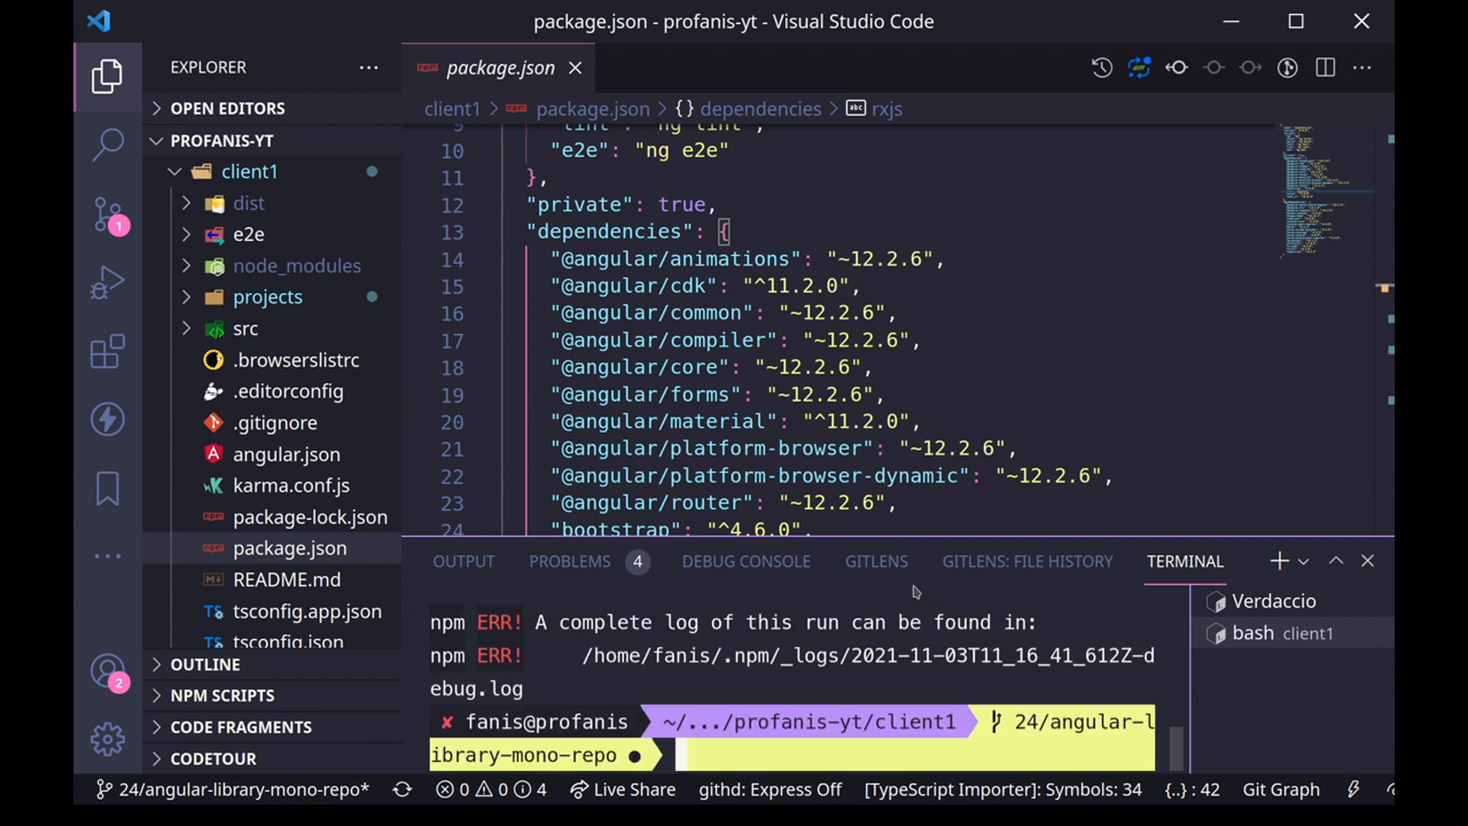
pyautogui.click(107, 77)
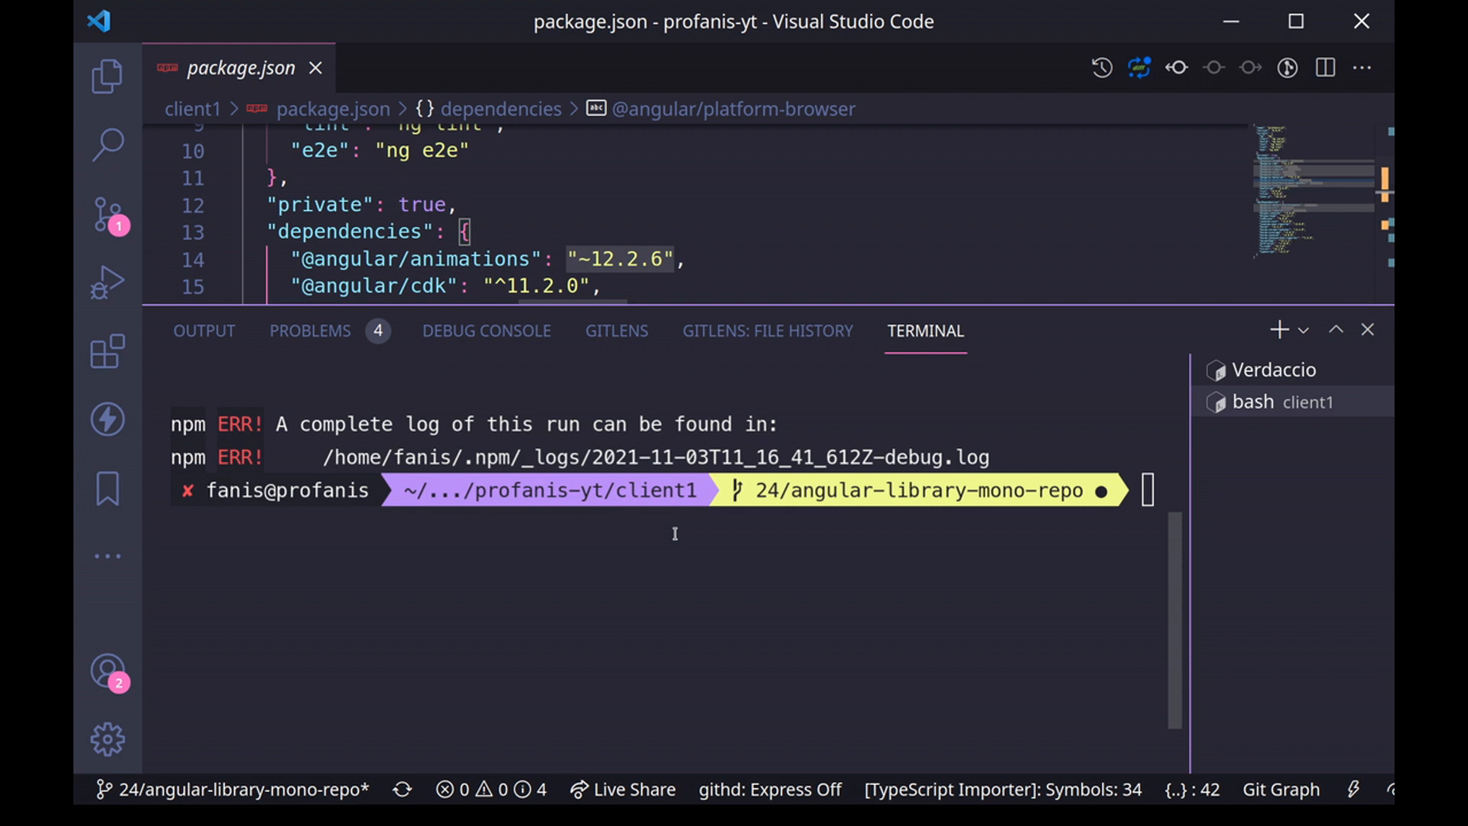
pyautogui.moveTo(299, 479)
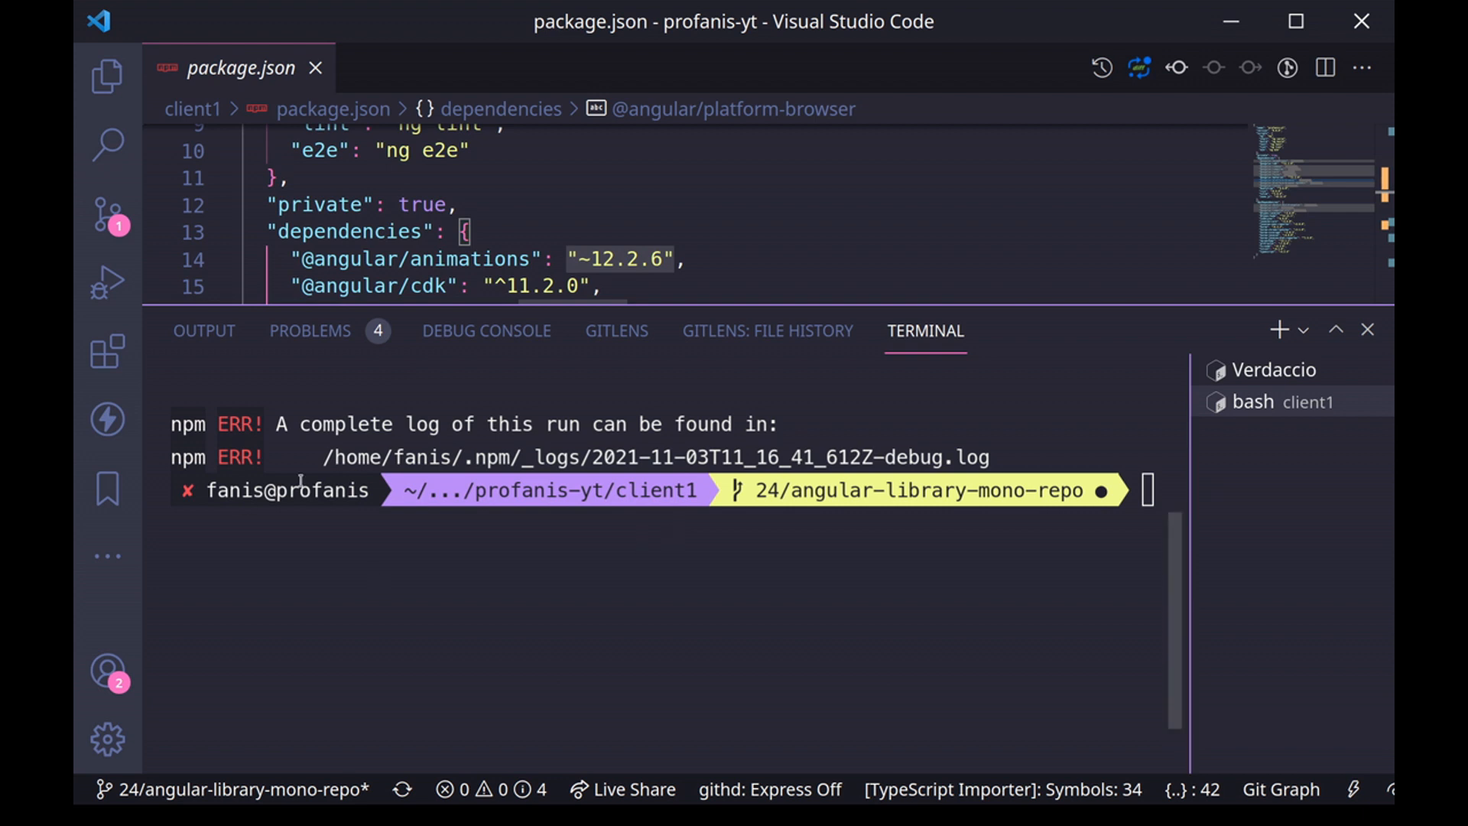
pyautogui.moveTo(774, 571)
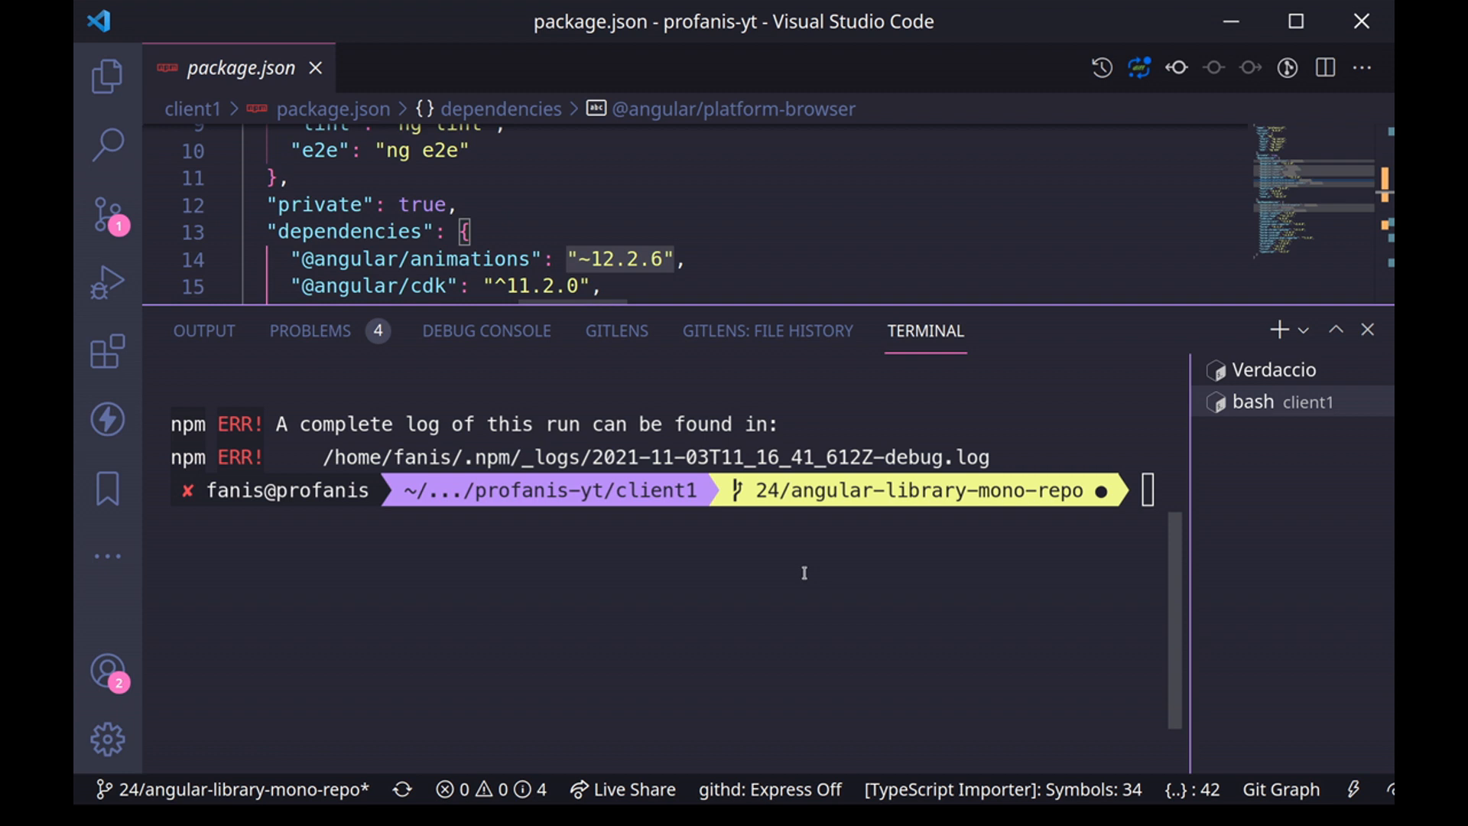
pyautogui.moveTo(107, 76)
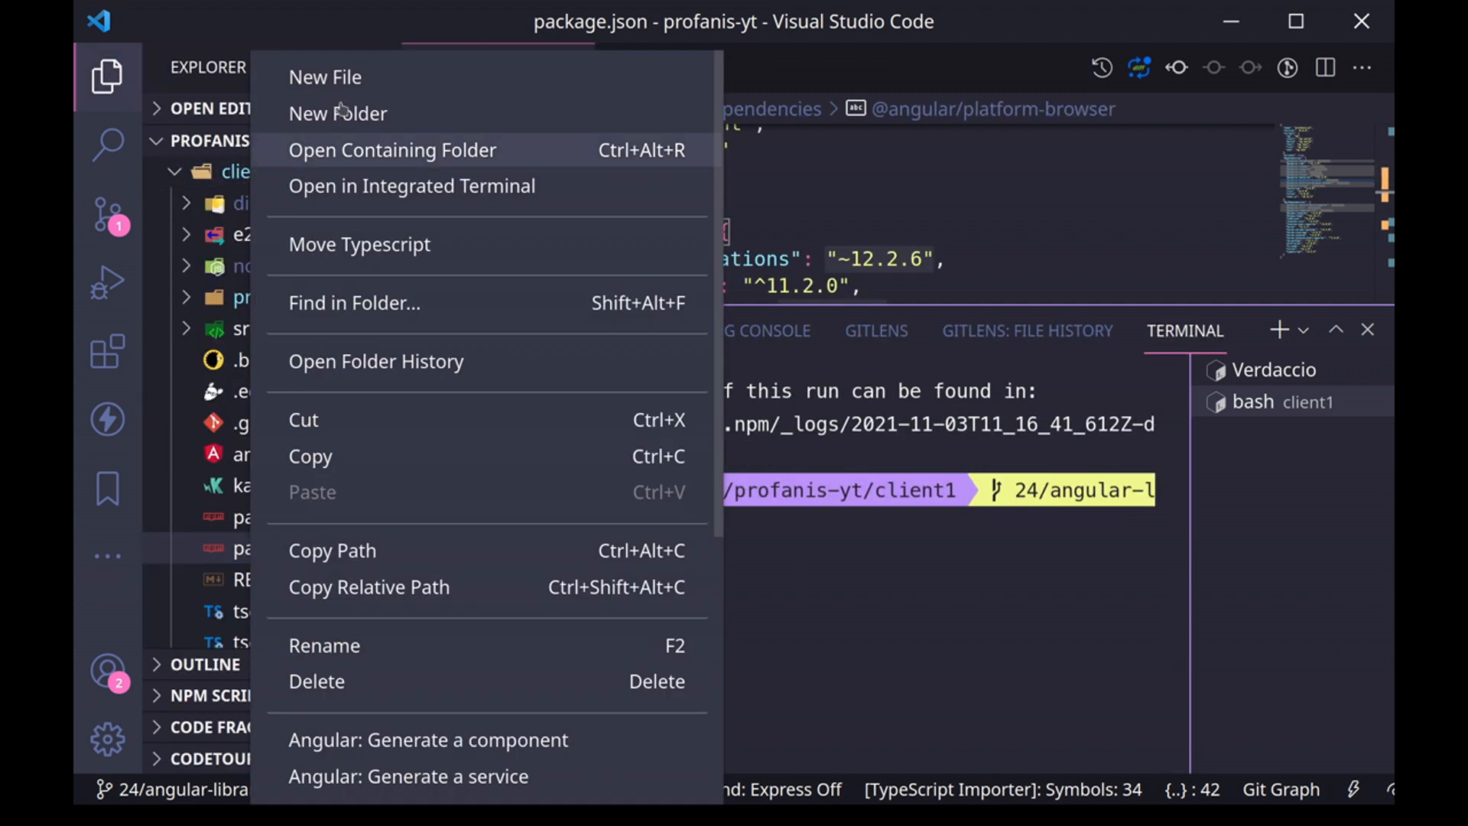
pyautogui.click(325, 76)
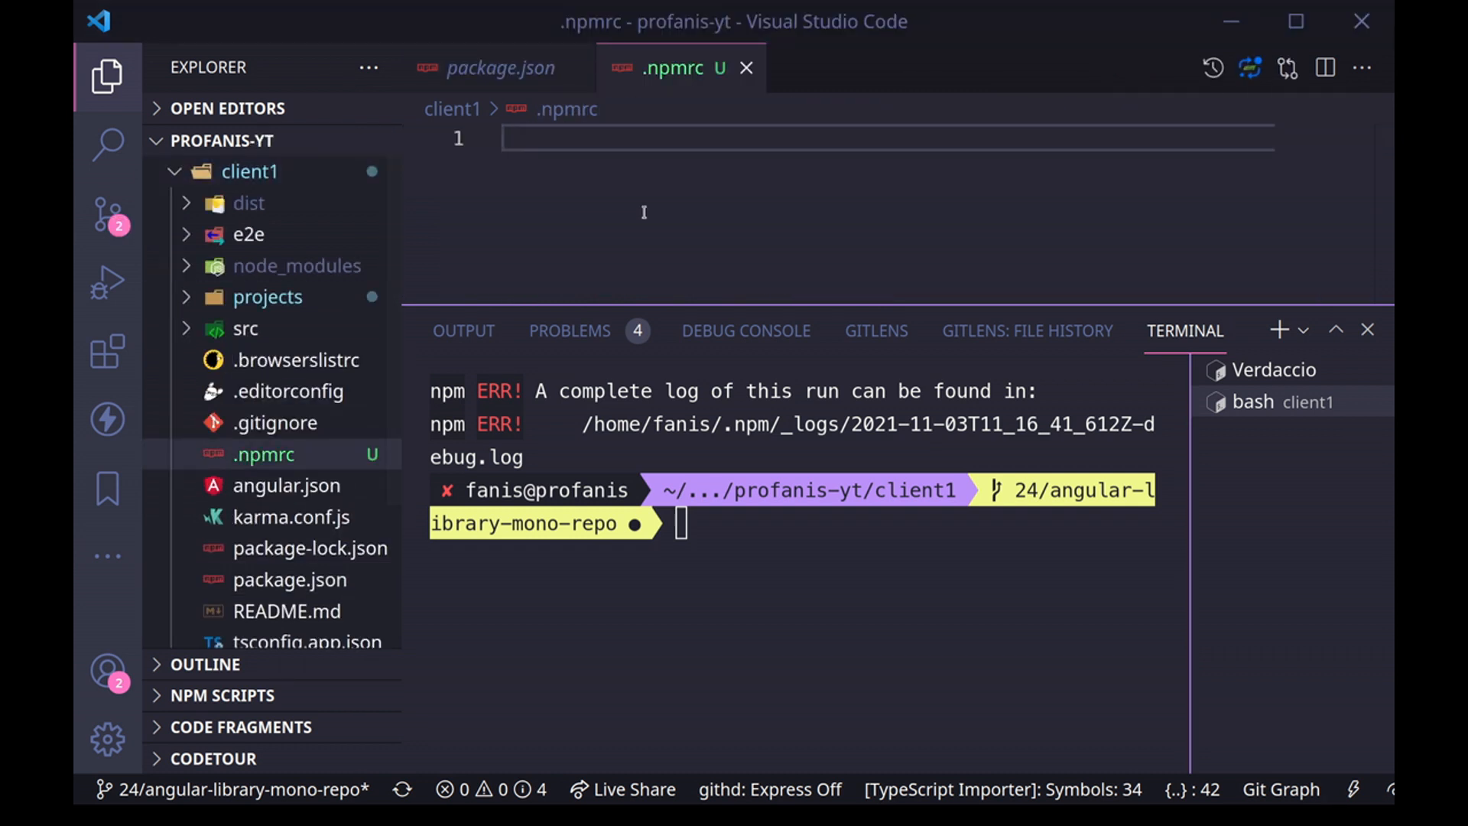
pyautogui.write('re')
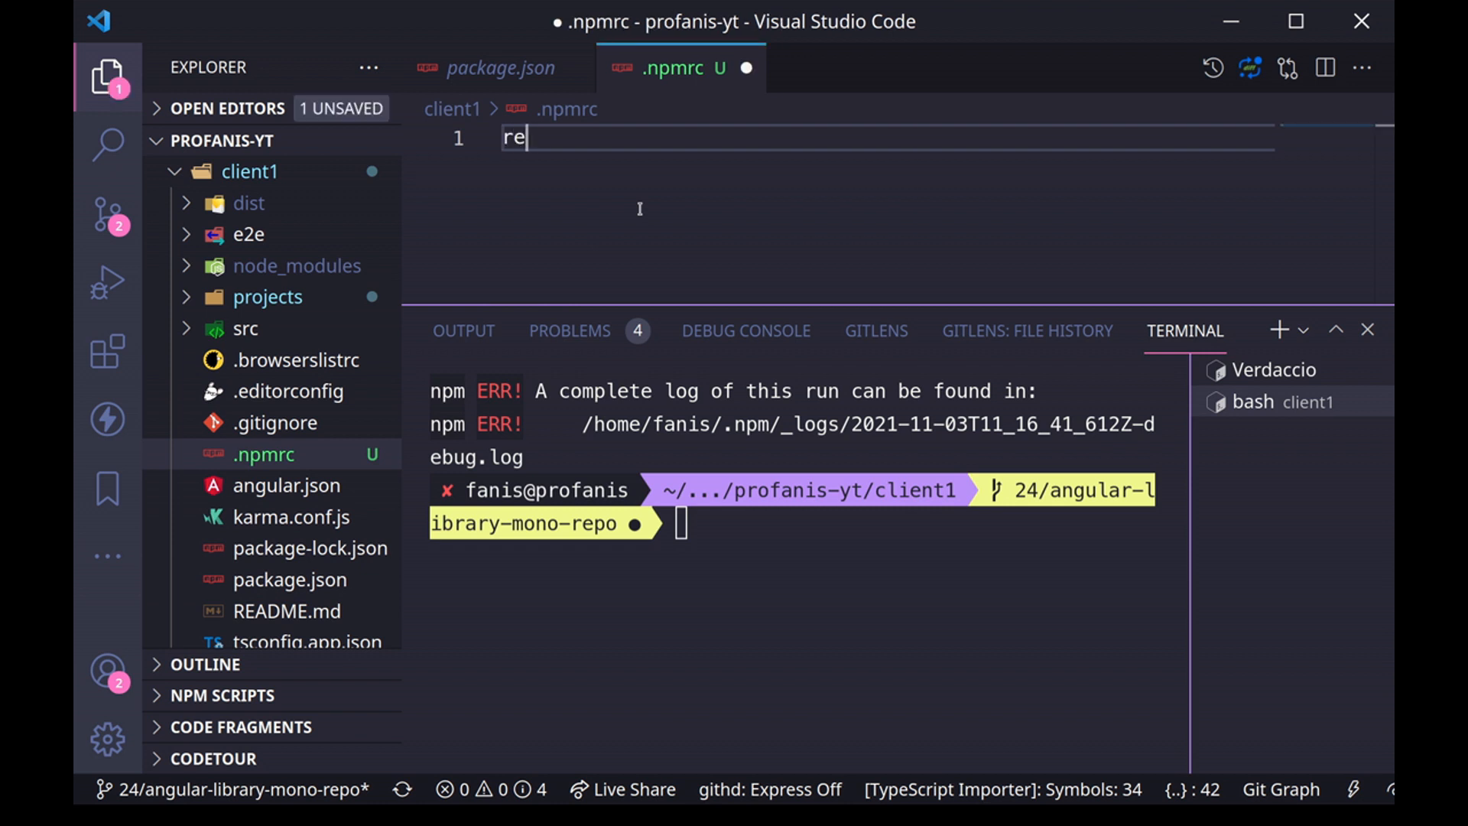
pyautogui.write('gist')
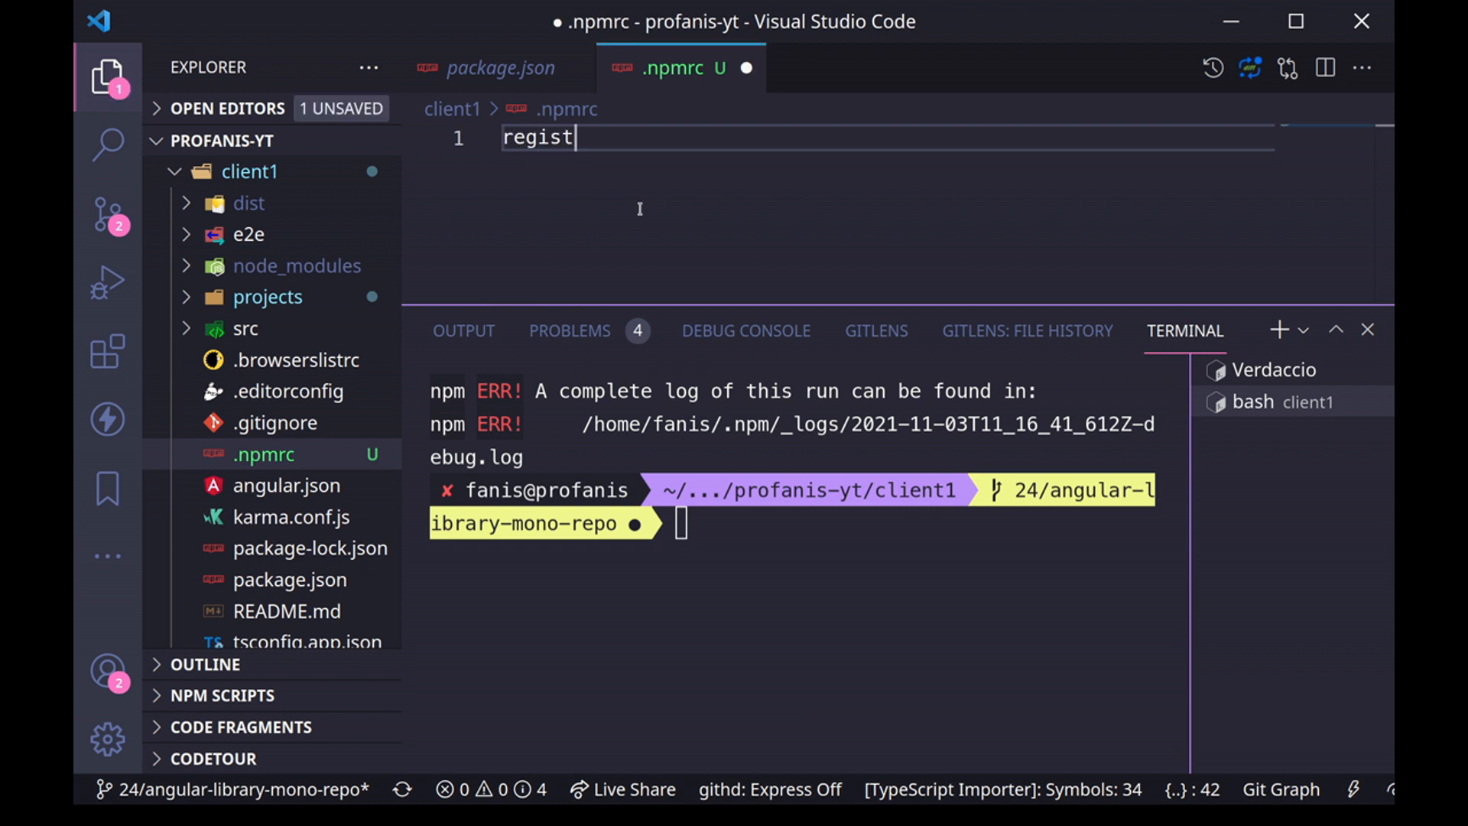
pyautogui.write('ry=http://l')
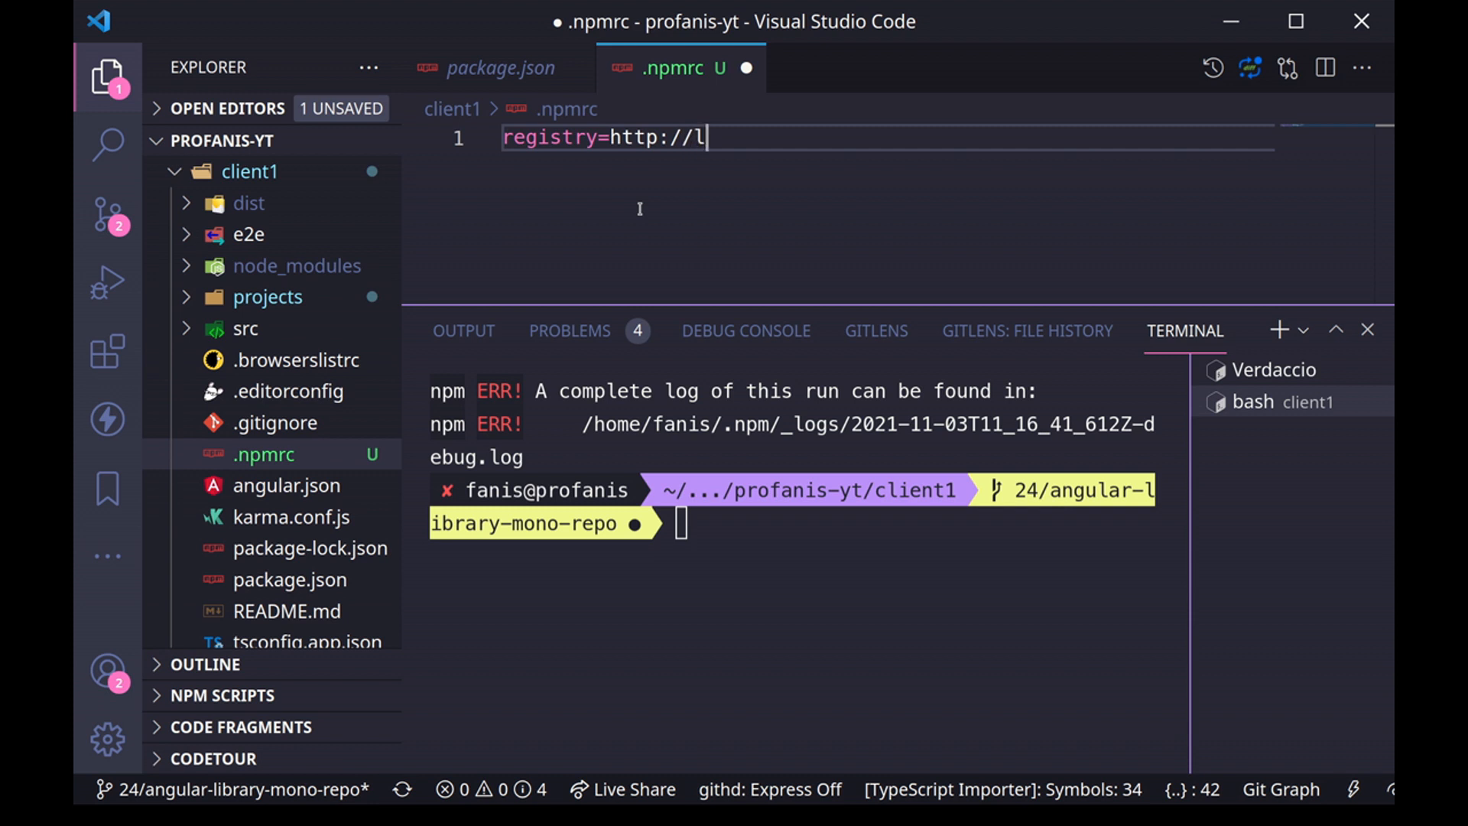
pyautogui.write('ocalhost:')
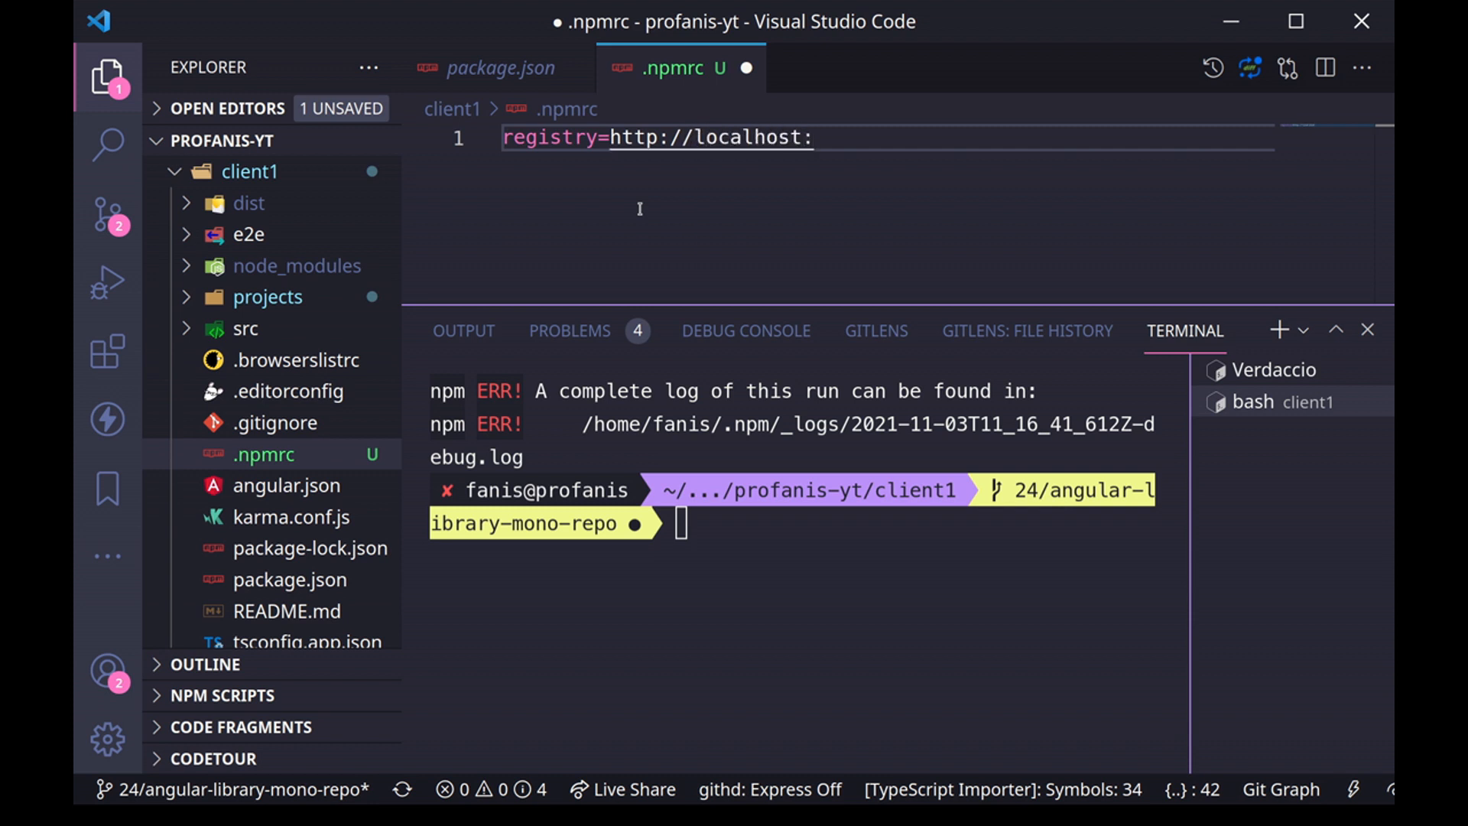
pyautogui.write('4873')
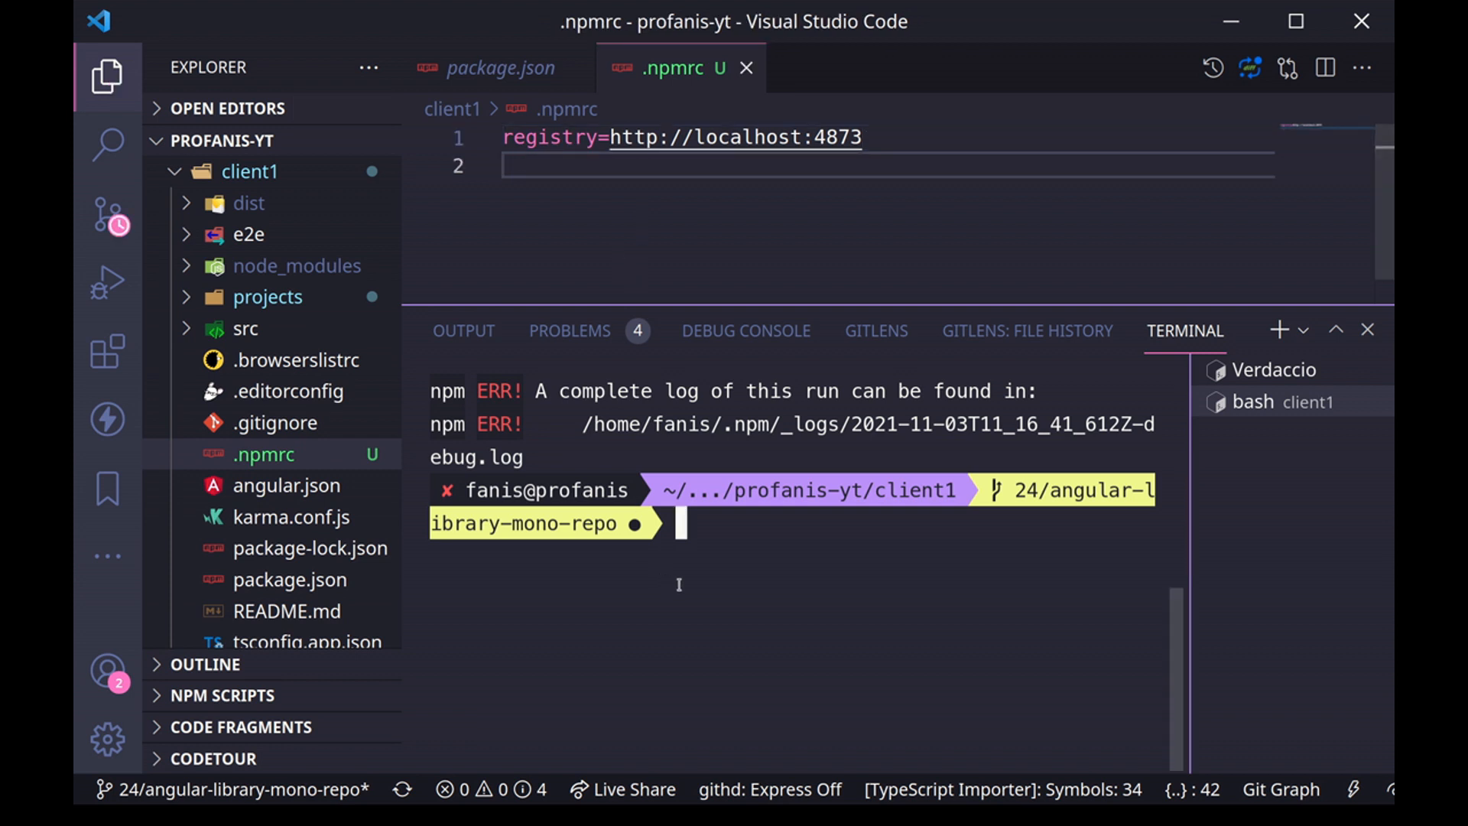
pyautogui.write('npm install profanis-lib')
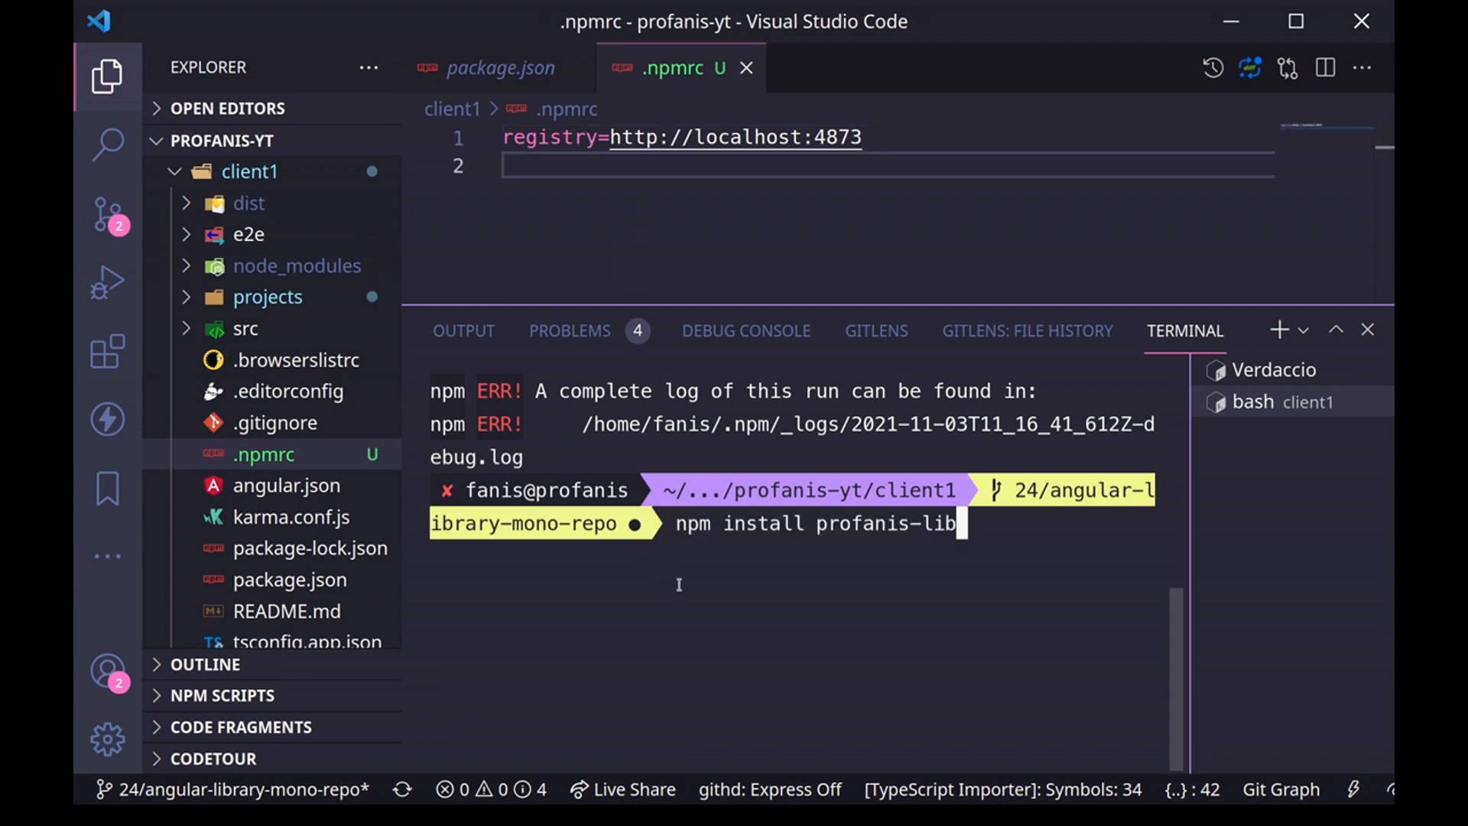
# - Install profanis-lib in client1 and verify package.json lists profanis-lib 0.0.1
pyautogui.press('Return')
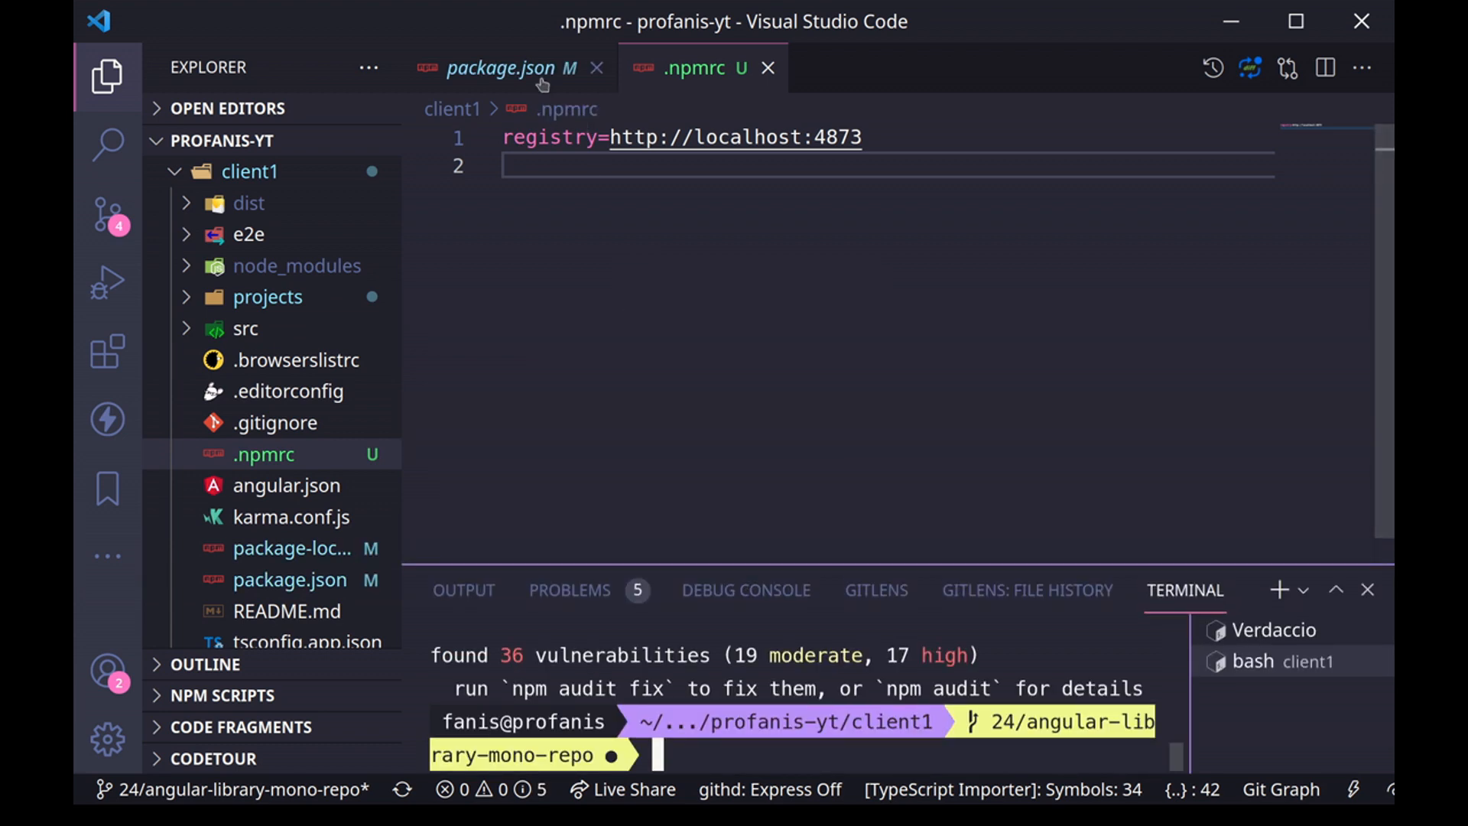
pyautogui.click(509, 67)
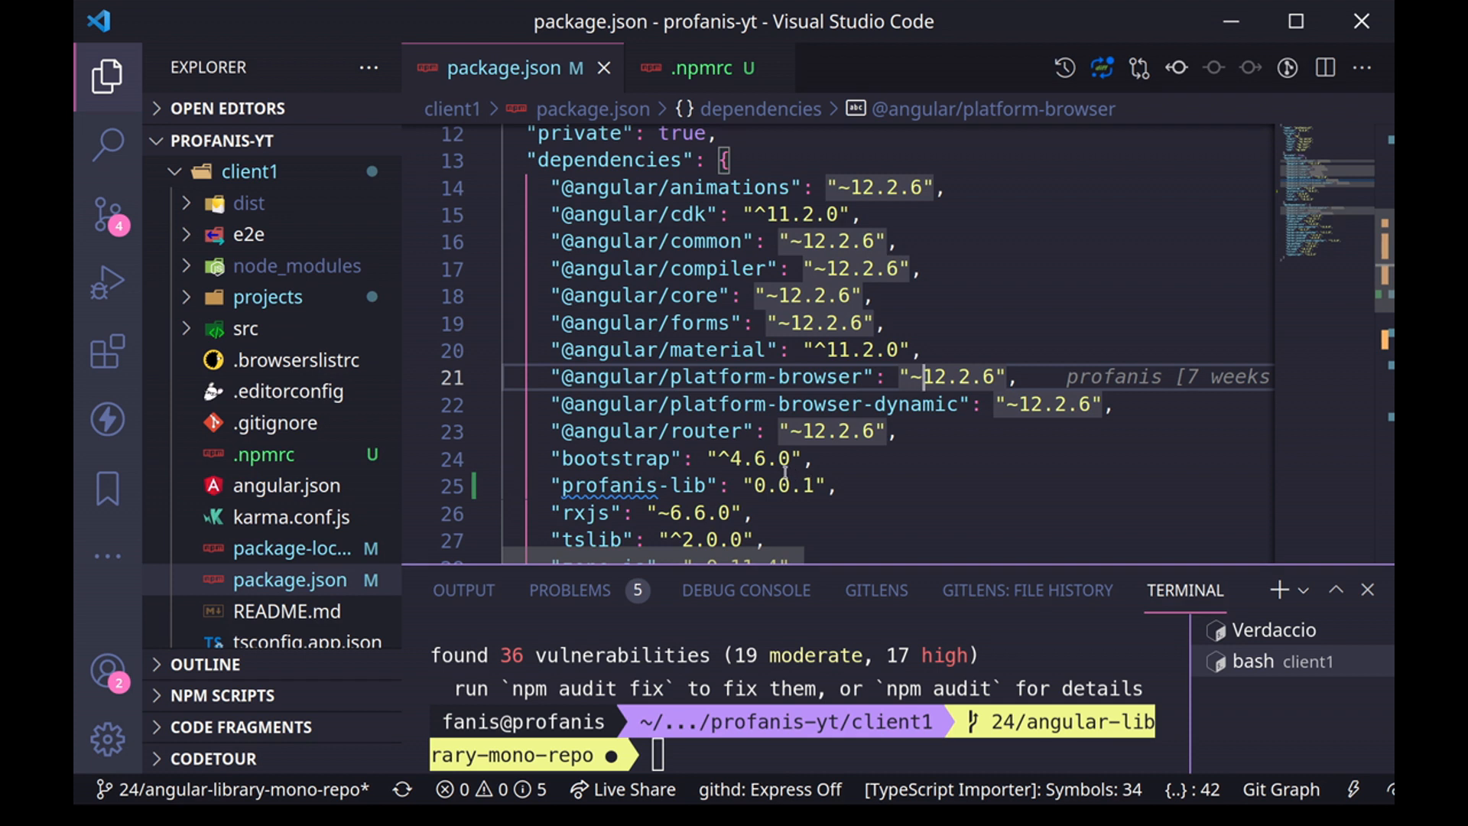
pyautogui.click(777, 484)
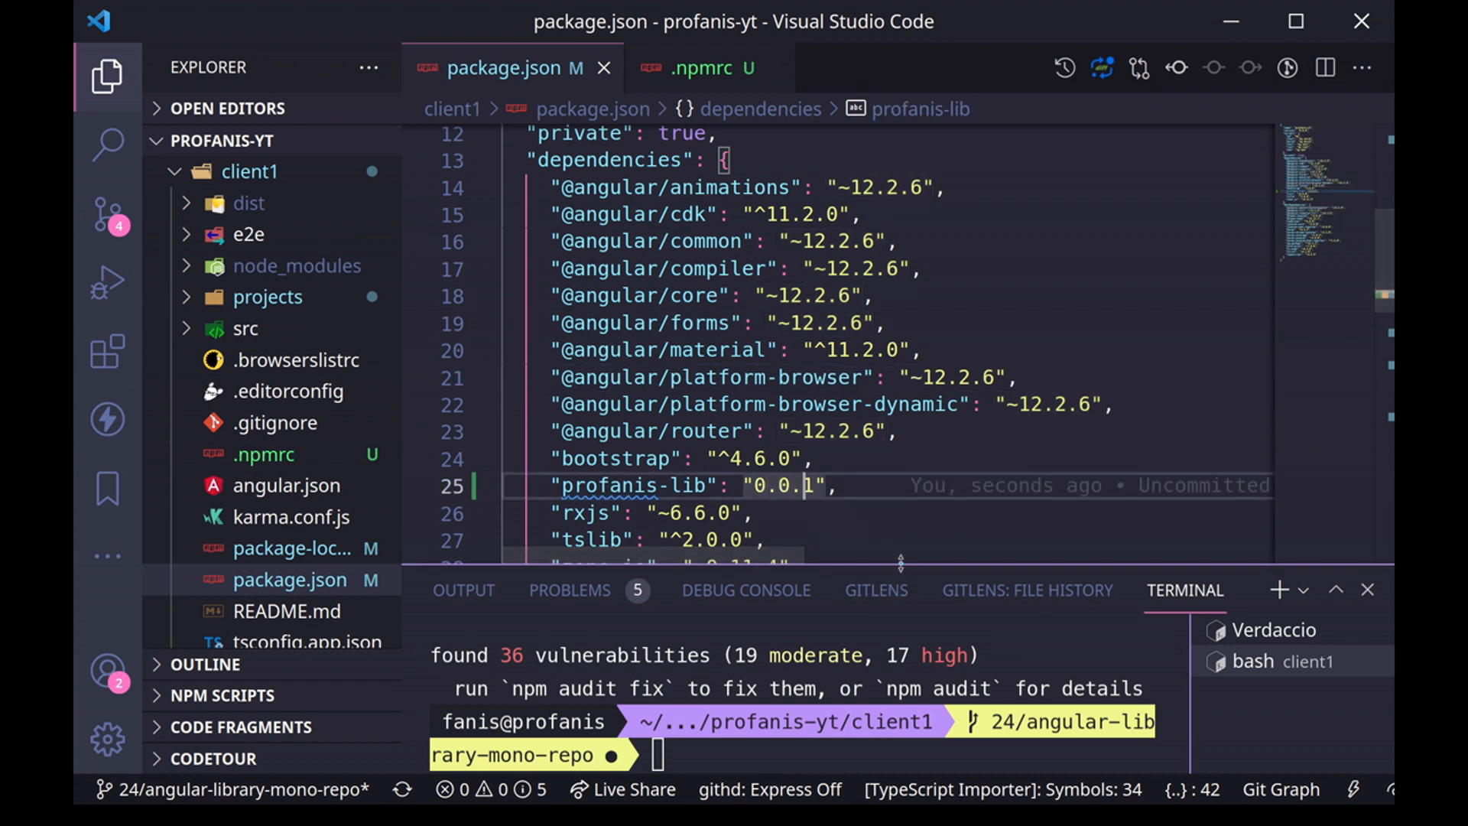
pyautogui.moveTo(899, 562)
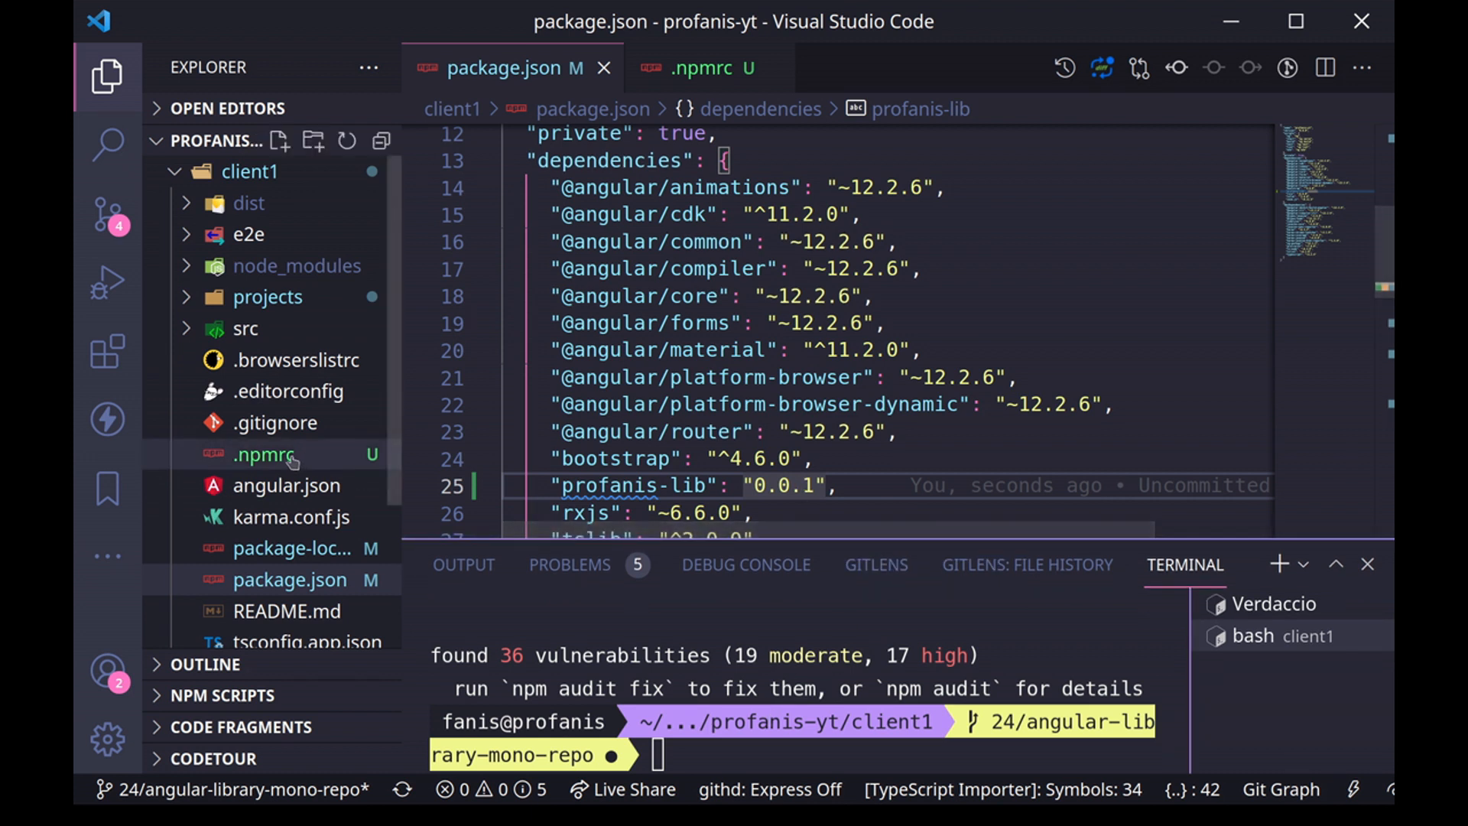
pyautogui.click(263, 454)
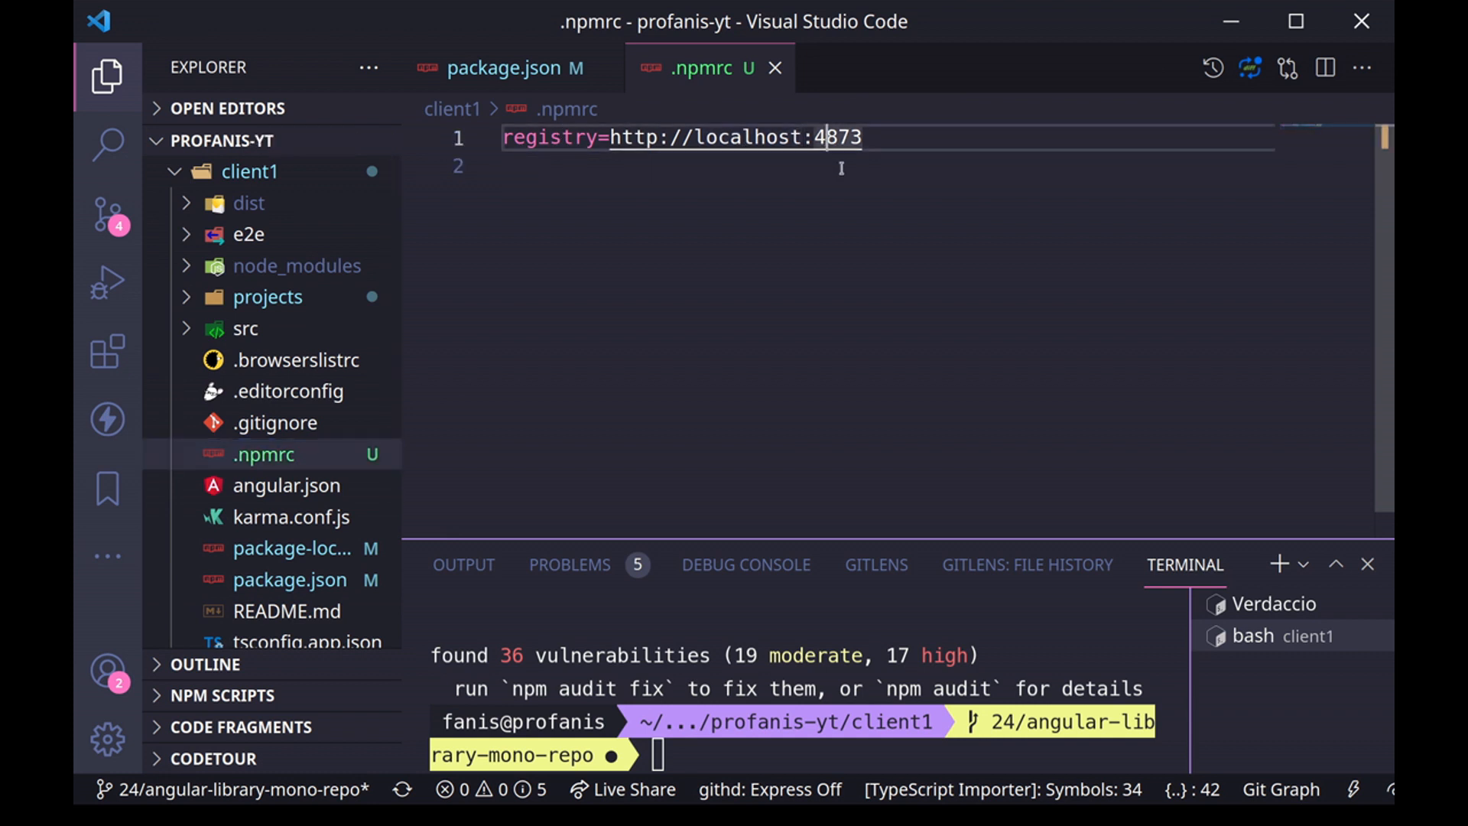
pyautogui.moveTo(514, 67)
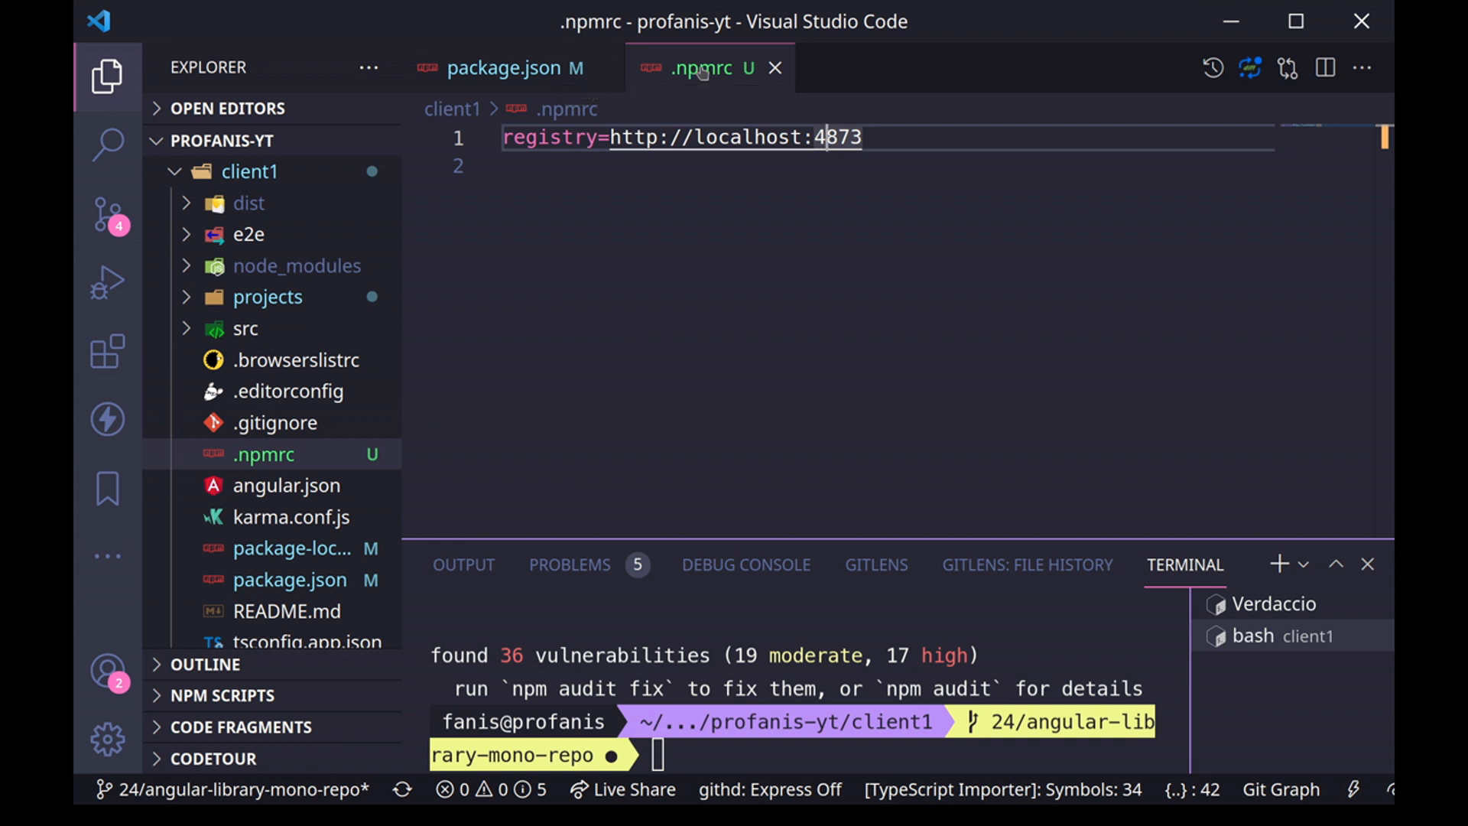
pyautogui.click(499, 67)
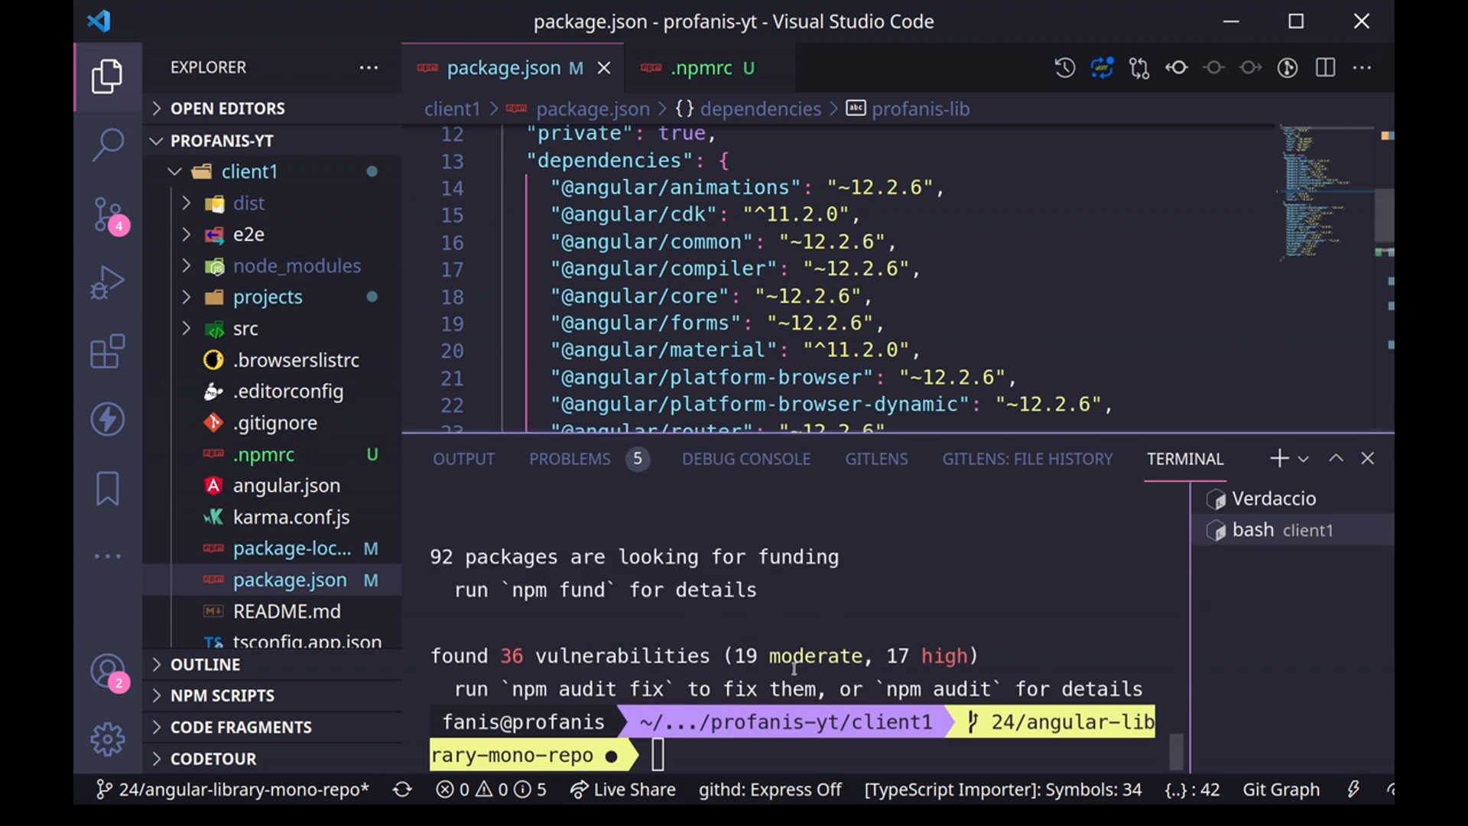
# - Delete client1's node_modules with rm -rf, reinstall with npm i, and clear the terminal
pyautogui.press('ctrl+l')
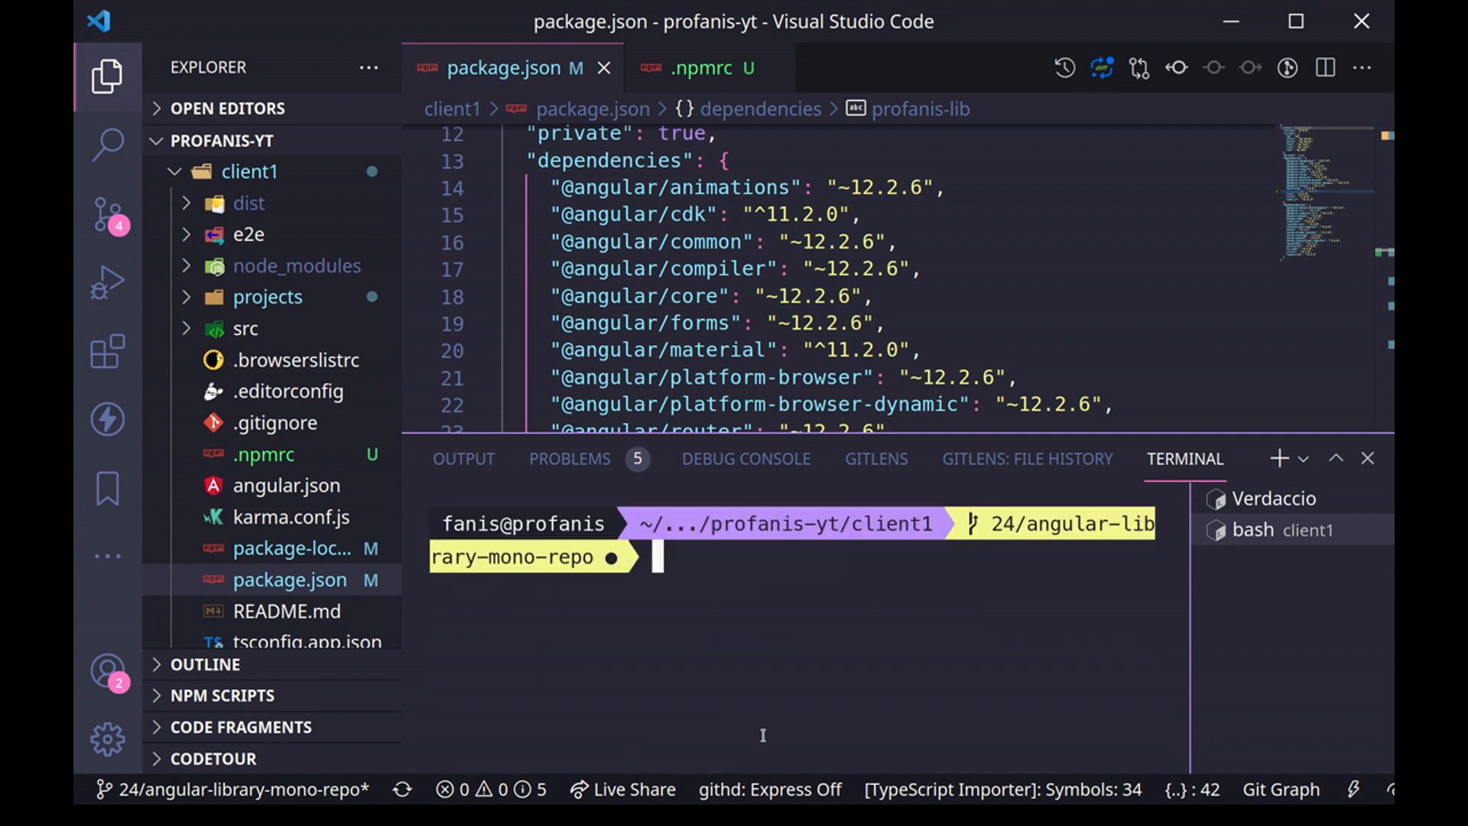
pyautogui.write('rm -rf node_modules/')
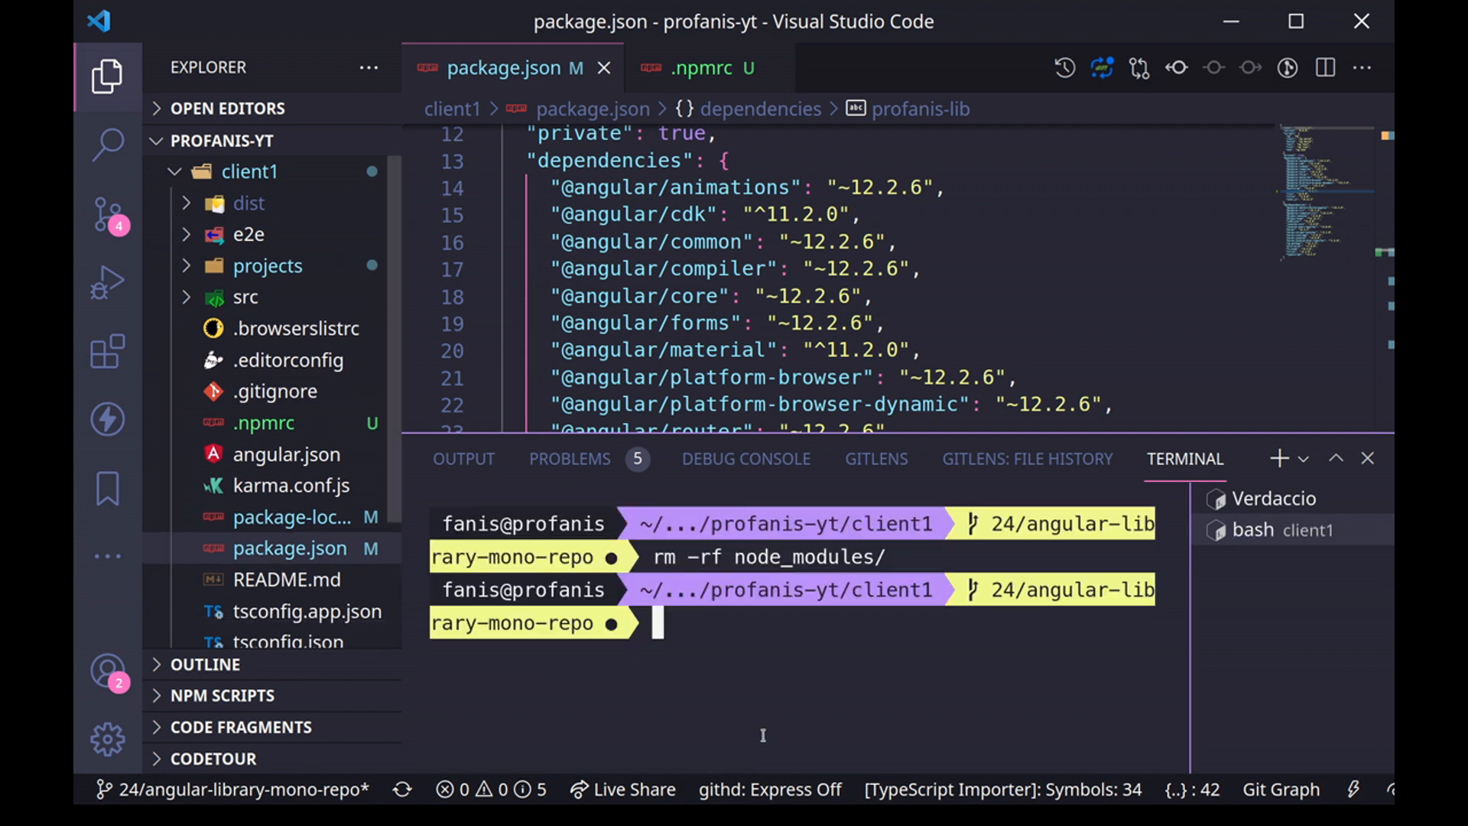
pyautogui.write('npm i')
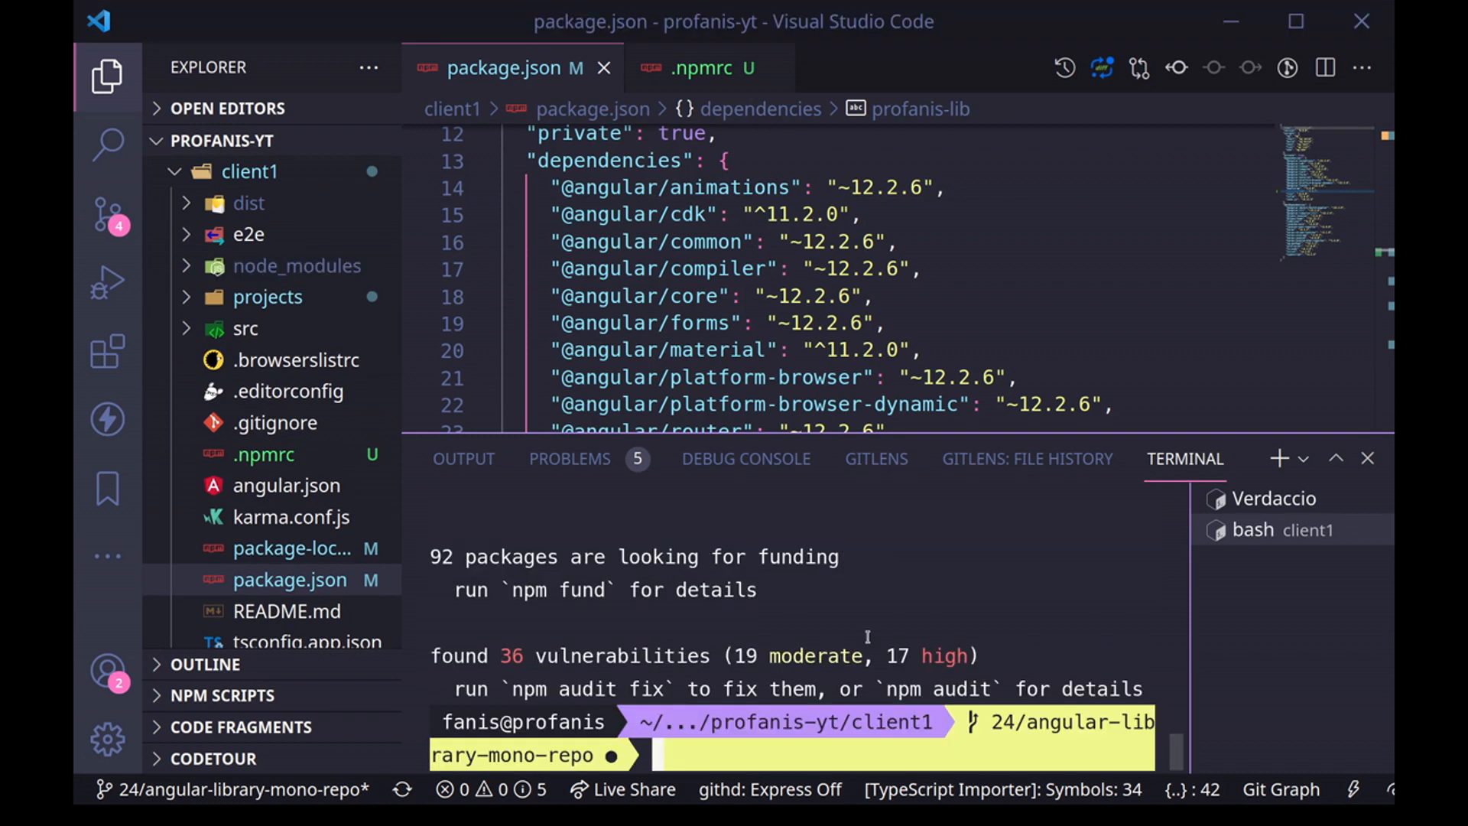
pyautogui.write('clear')
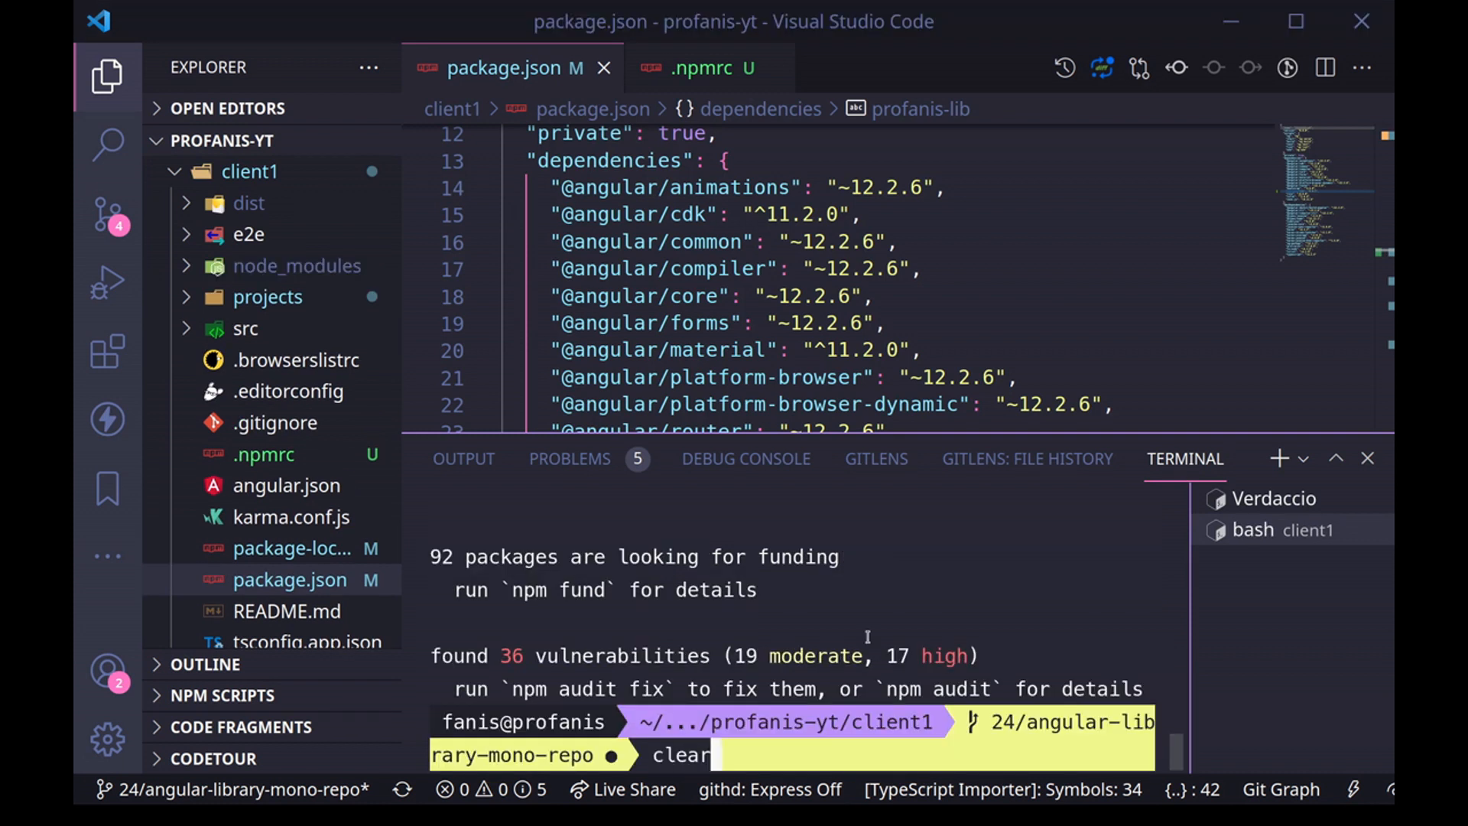
pyautogui.press('Return')
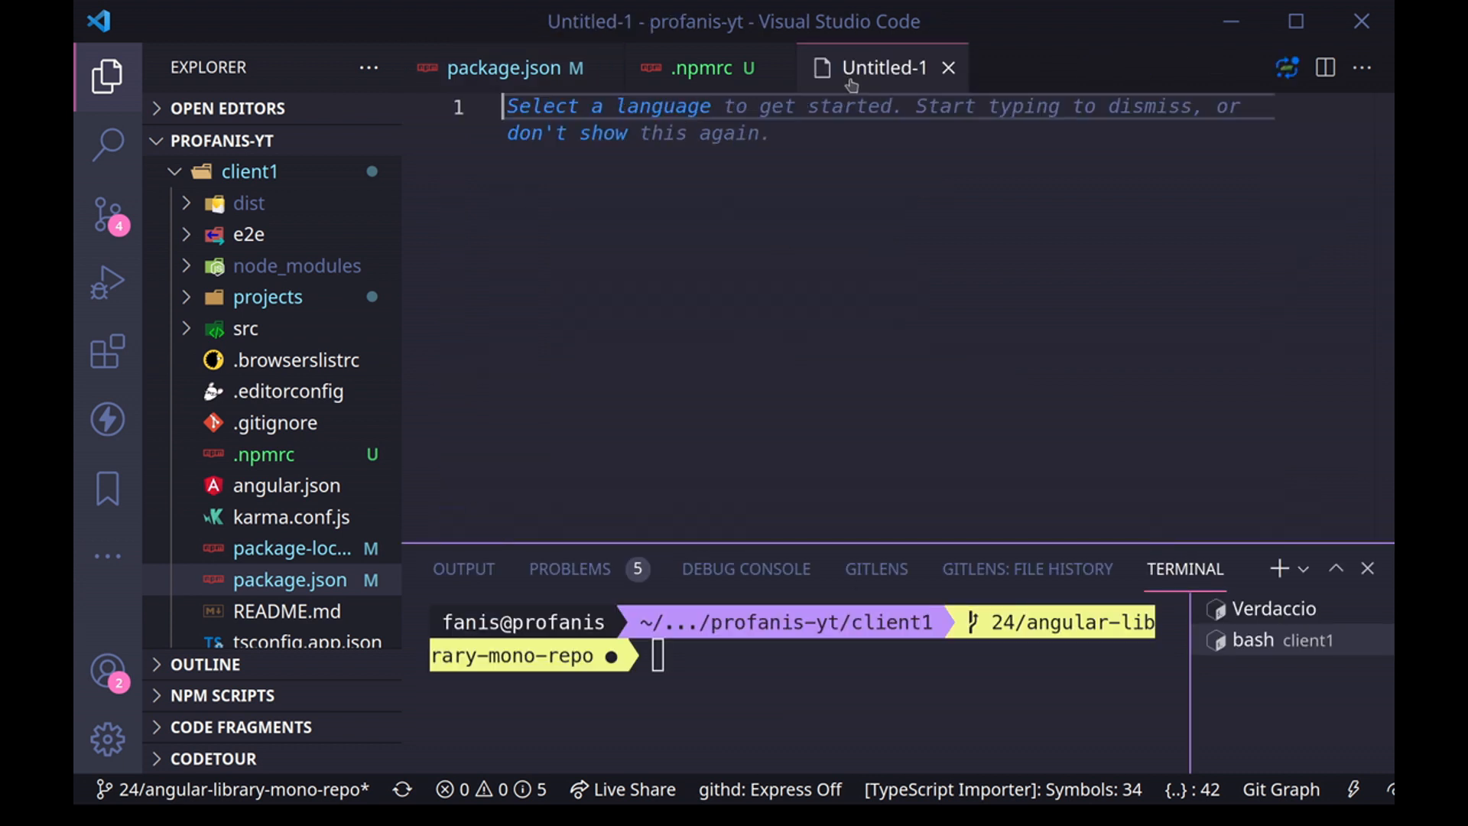
pyautogui.moveTo(715, 278)
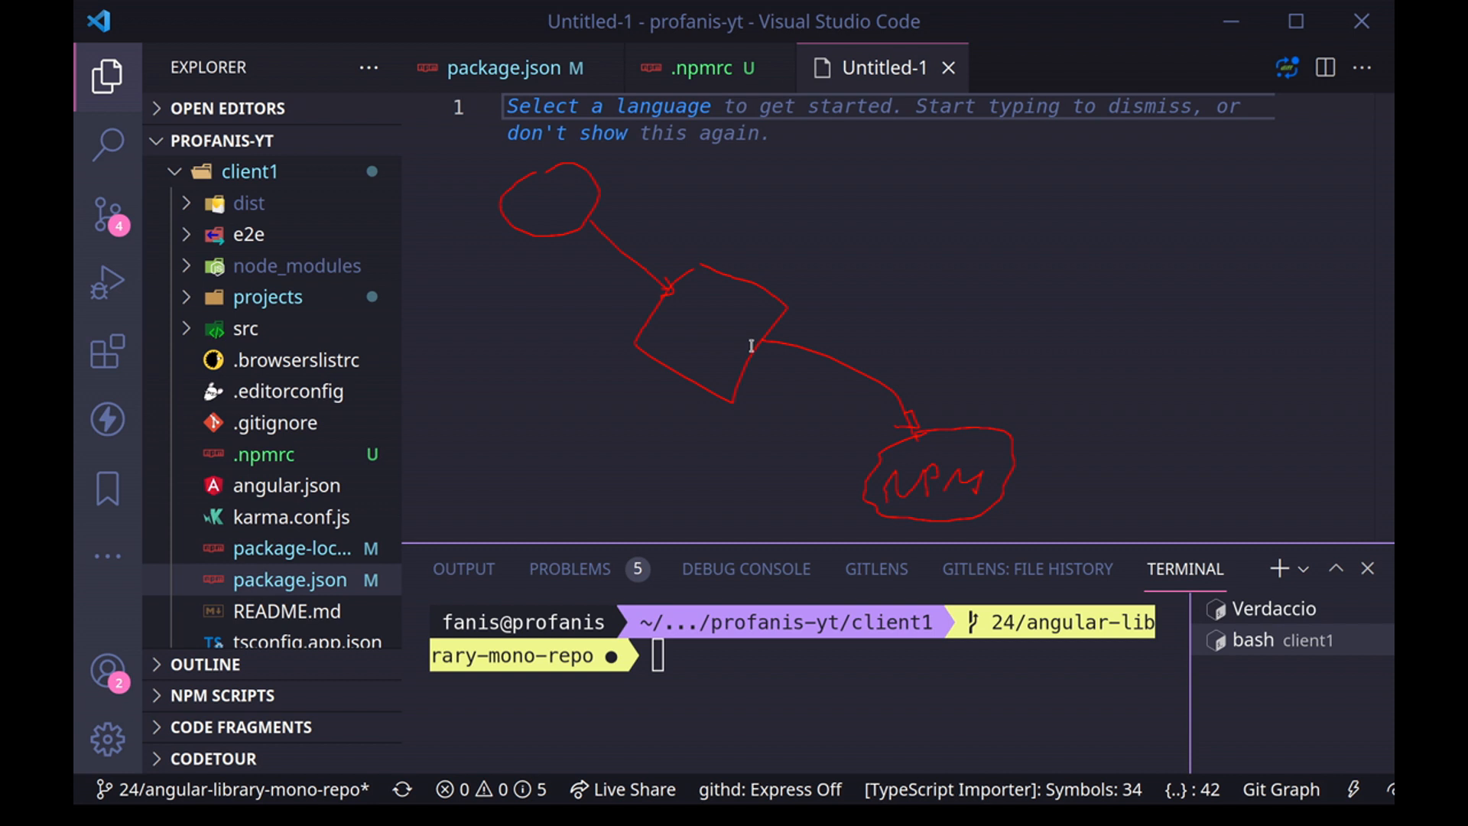
pyautogui.moveTo(956, 437)
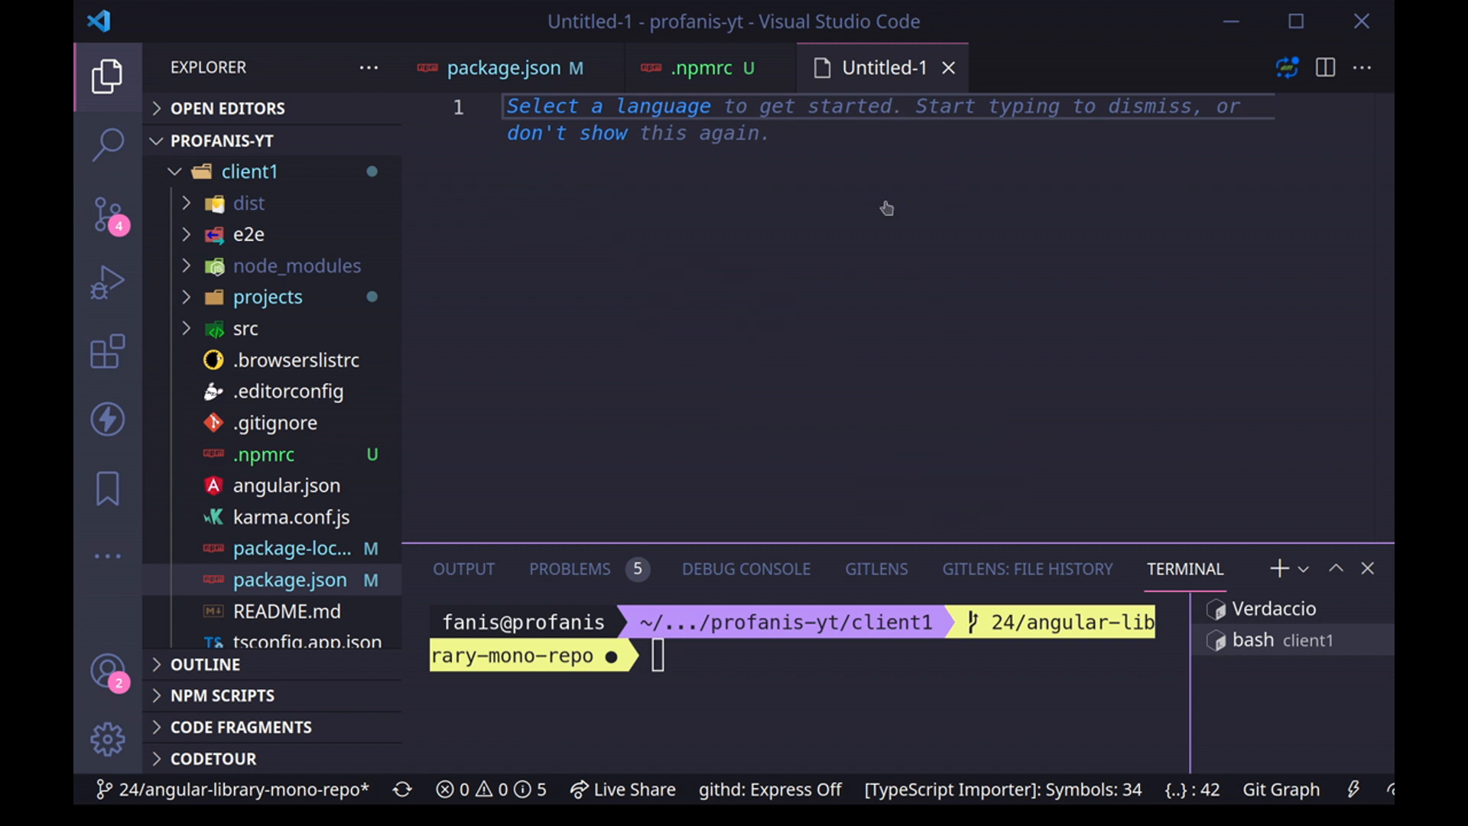
# - Change client1's tsconfig my-lib path from dist to ../node_modules
pyautogui.click(505, 67)
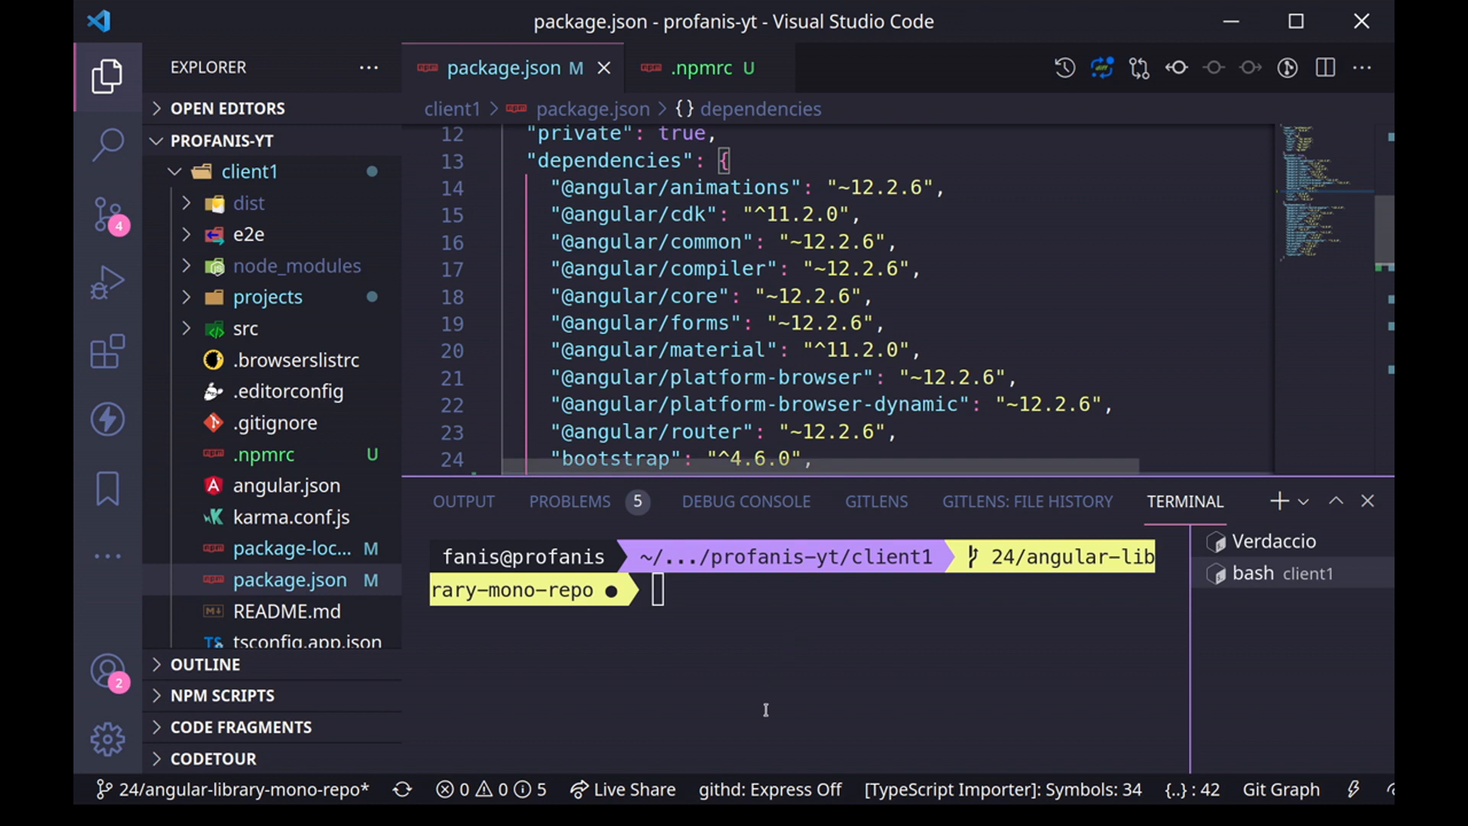
pyautogui.scroll(-3)
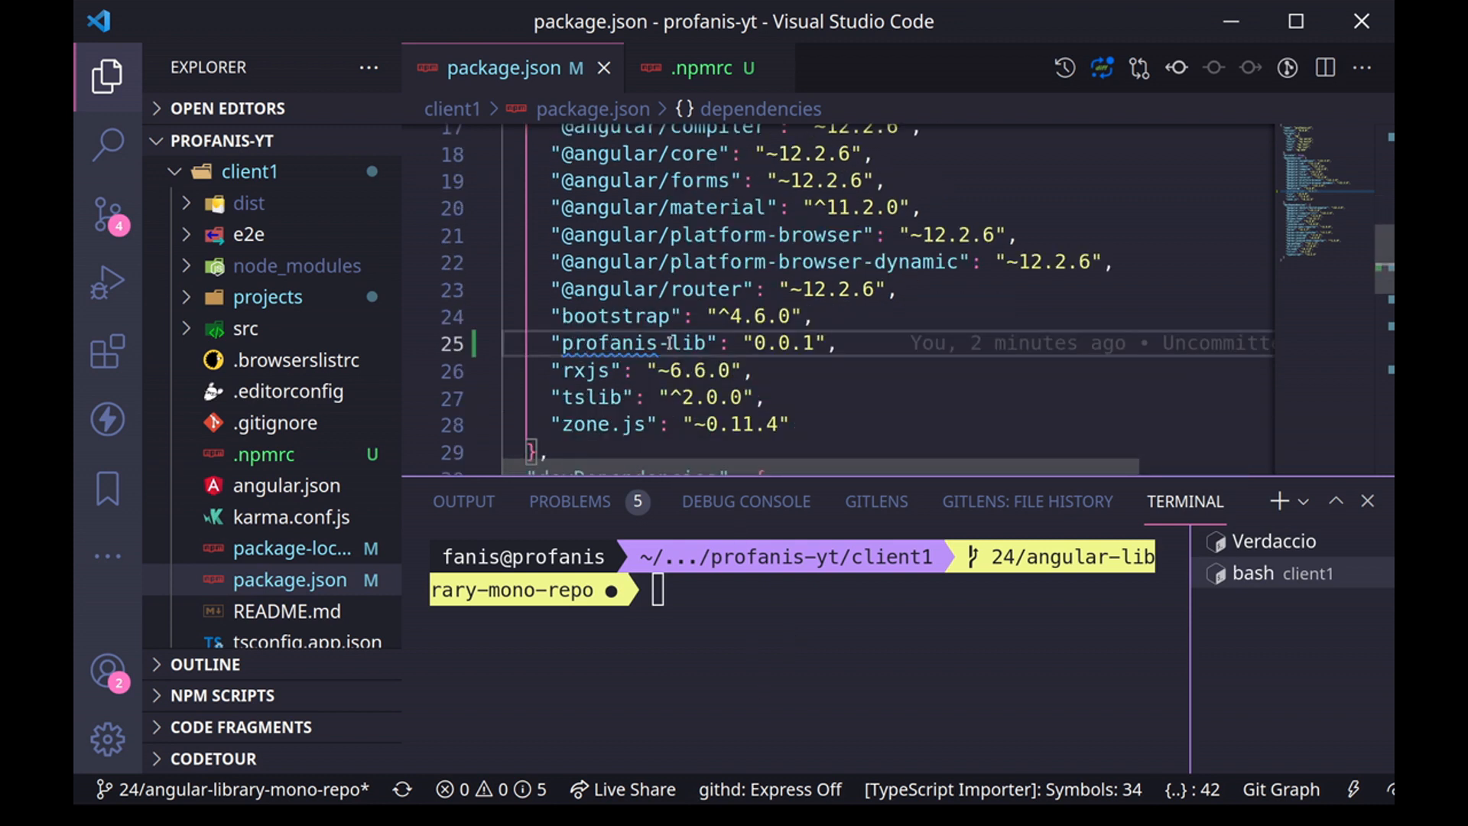
pyautogui.scroll(-3)
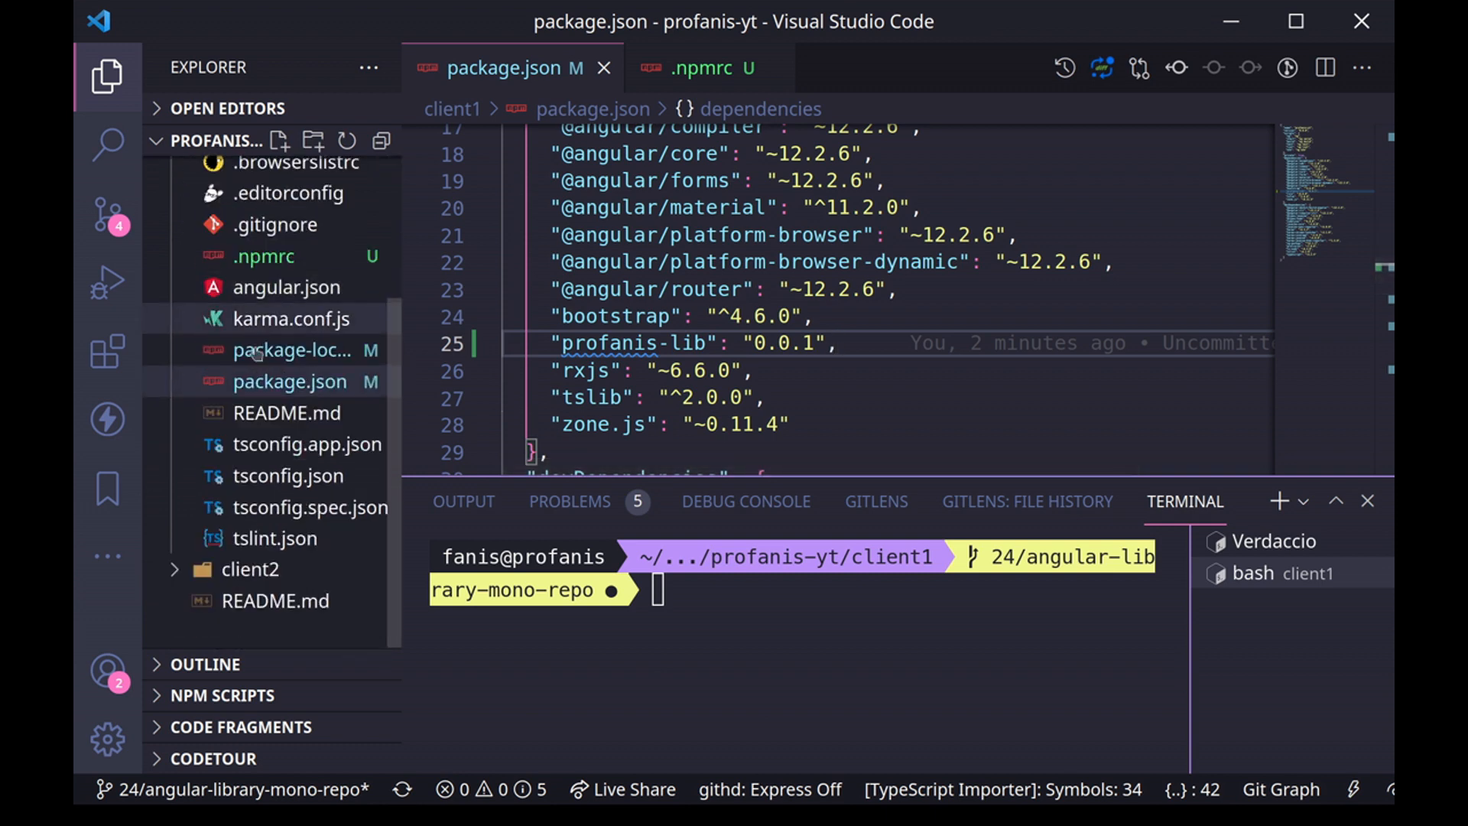
pyautogui.click(289, 475)
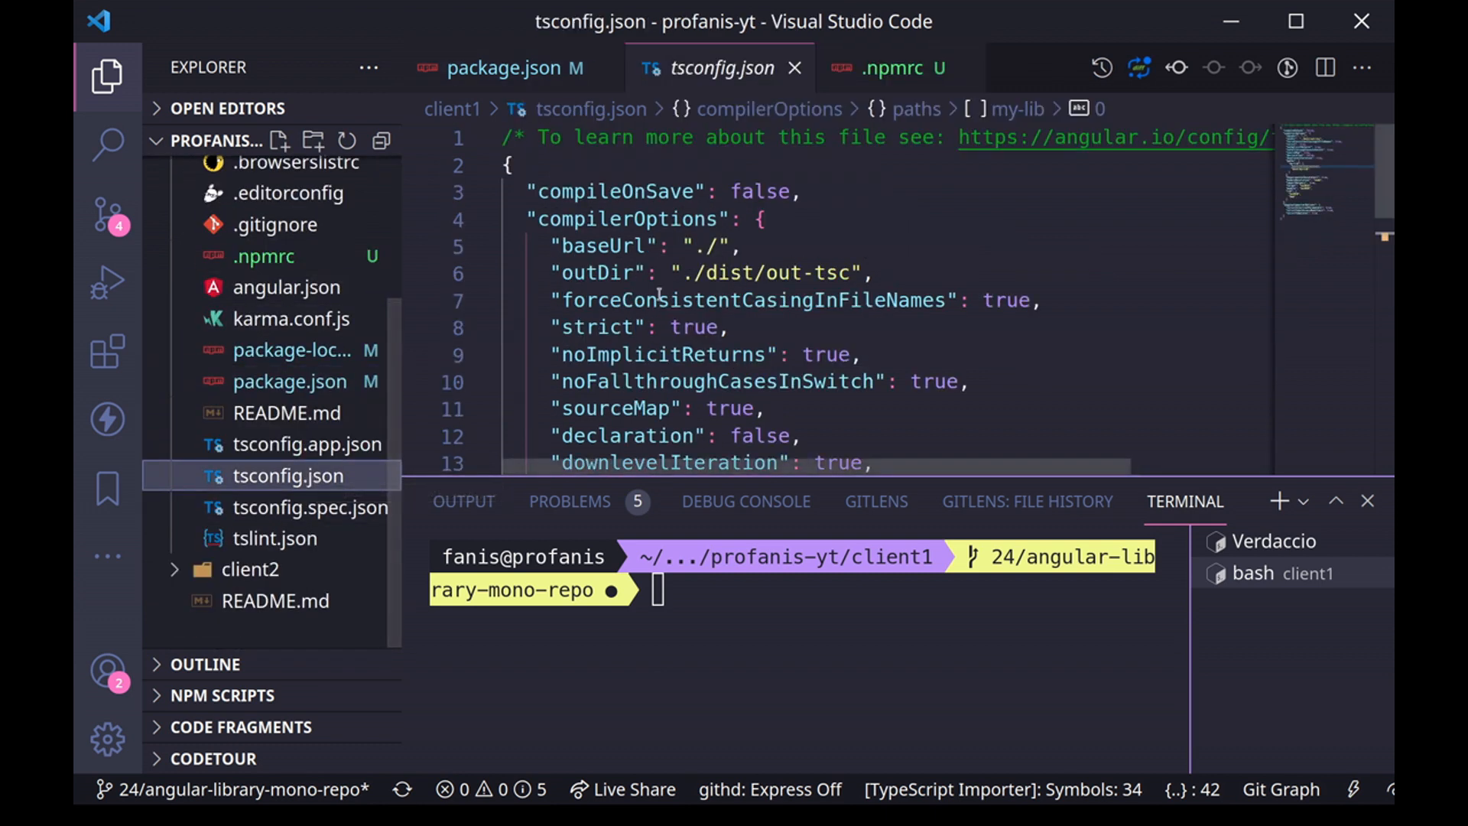
pyautogui.scroll(-3)
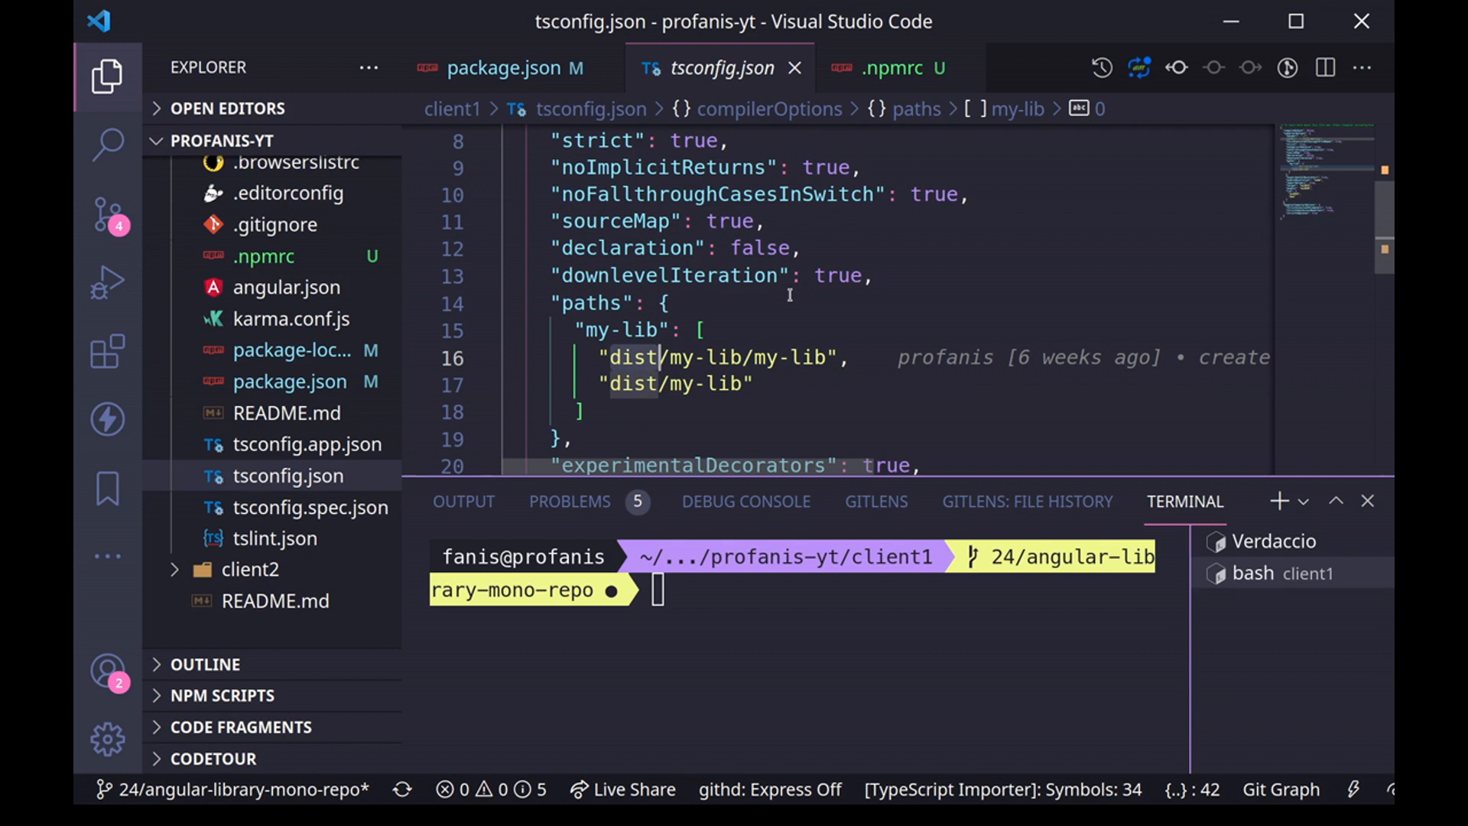
pyautogui.write('../node_')
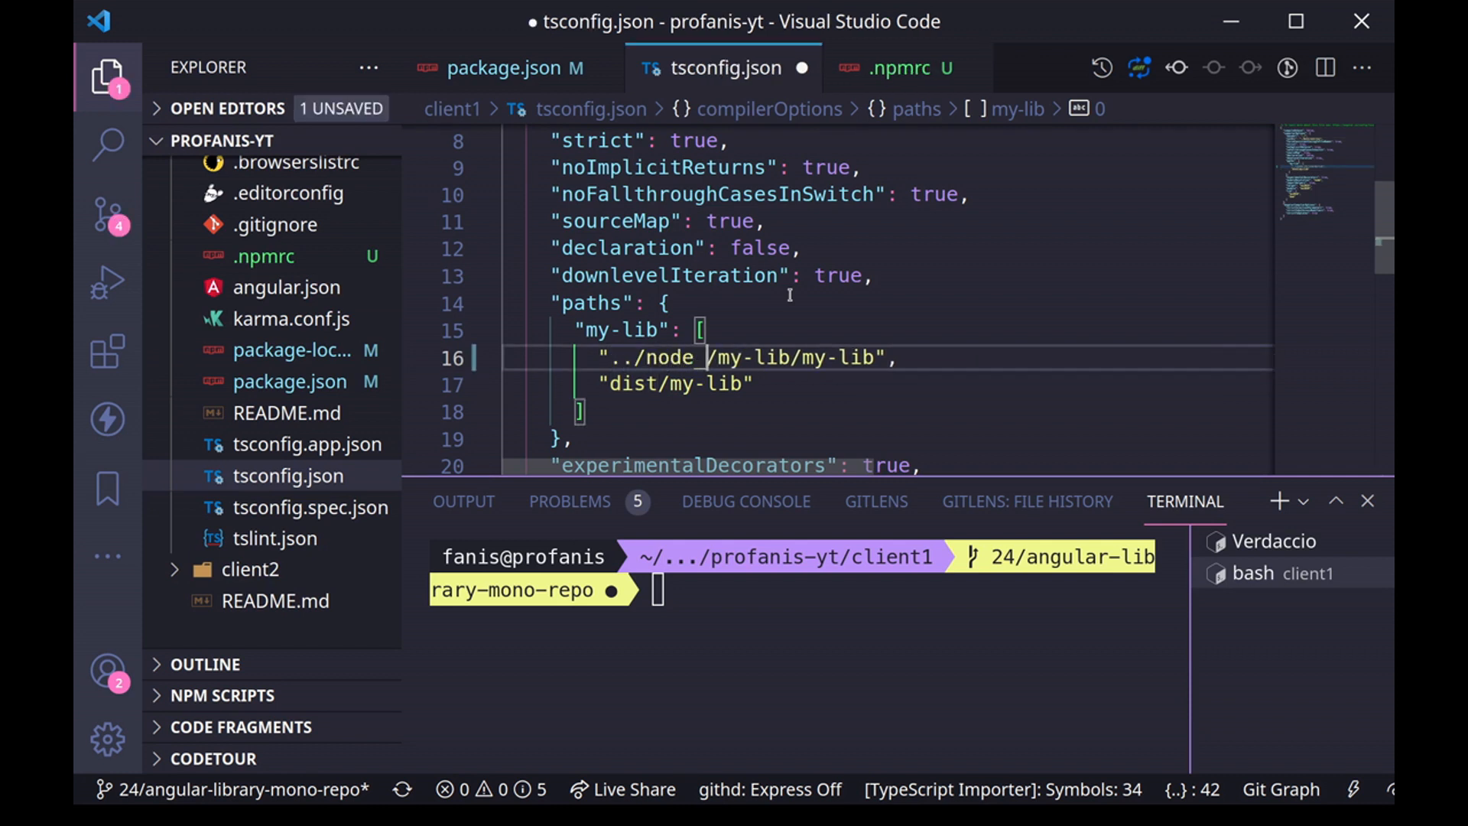
pyautogui.write('modules')
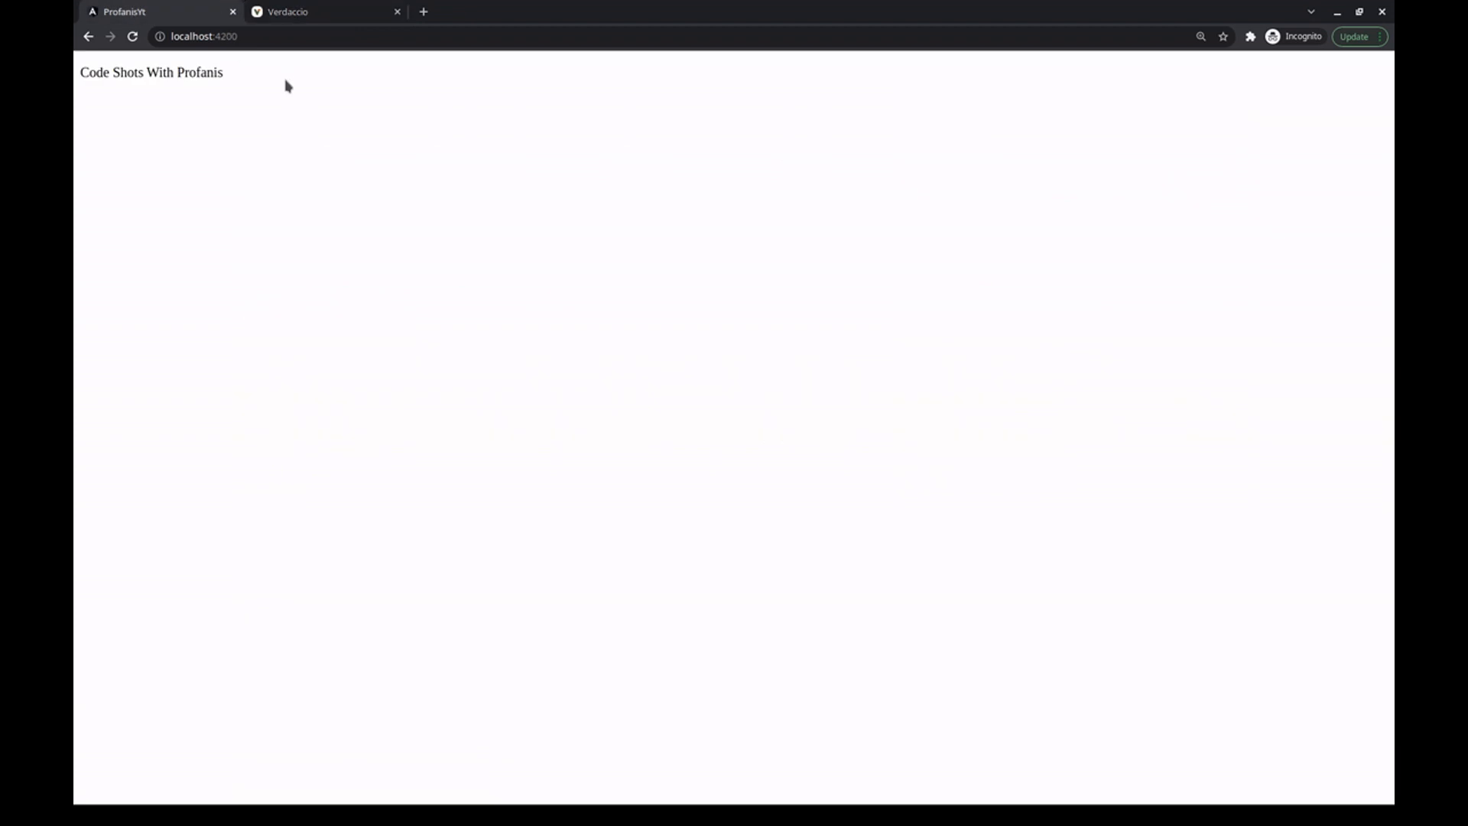
# - Return to the code editor after seeing 'Code Shots With Profanis' at localhost:4200
pyautogui.click(132, 36)
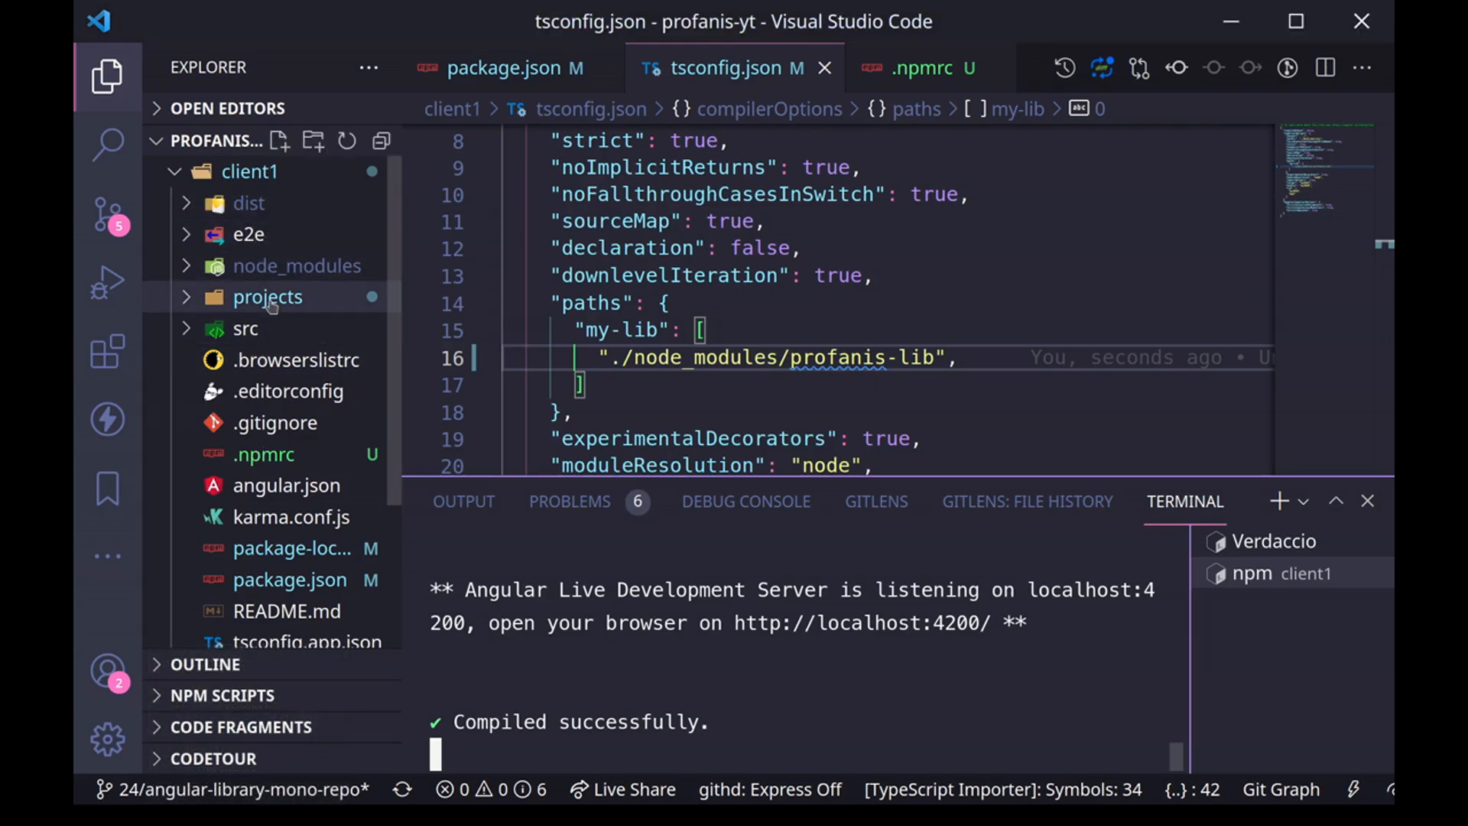
# - View the my-lib component template 'Code Shots With Profanis!!!' and collapse client1 in Explorer
pyautogui.click(268, 296)
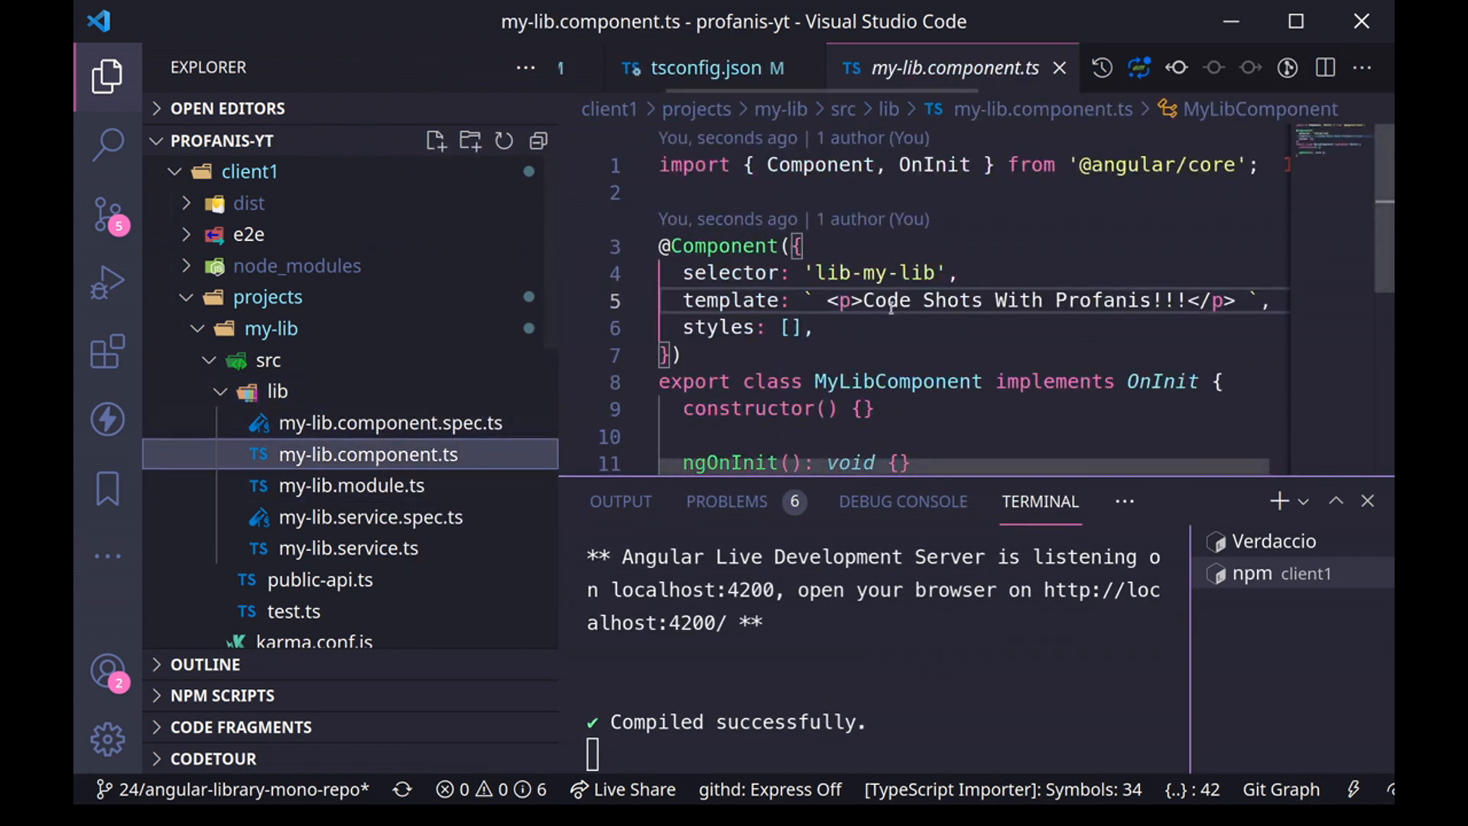
pyautogui.click(1148, 333)
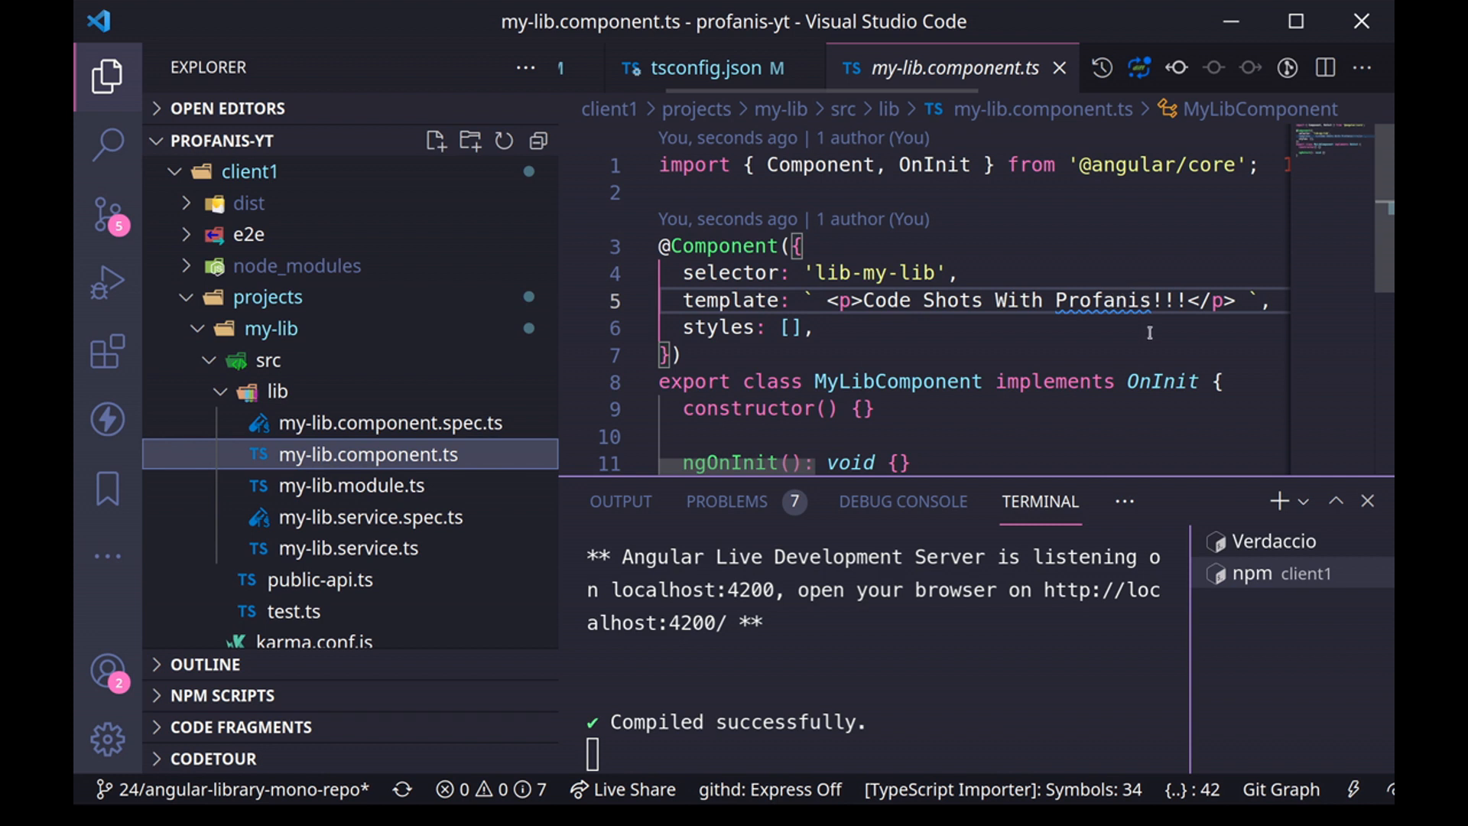
pyautogui.write('obj:')
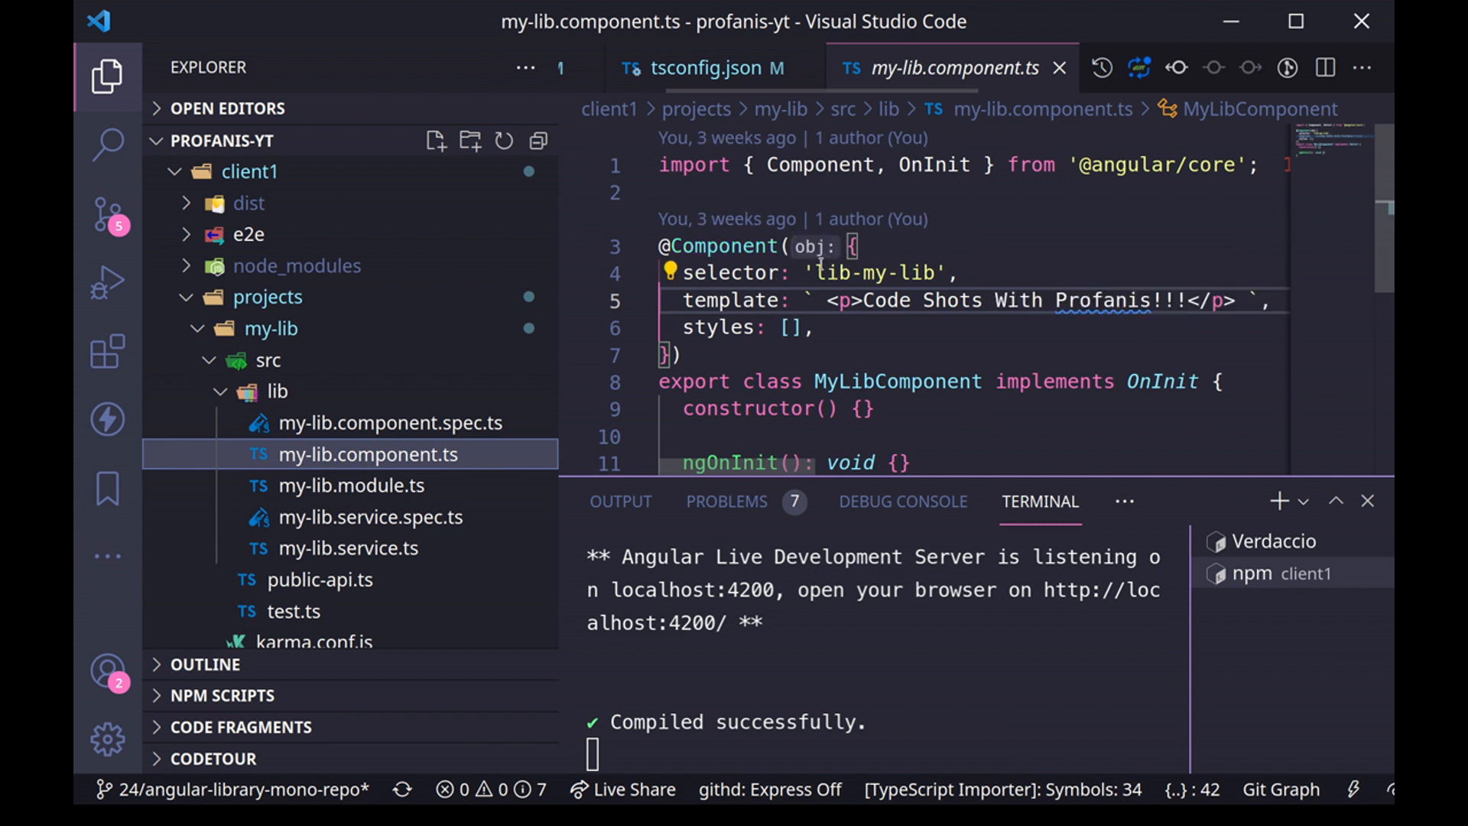
pyautogui.click(248, 170)
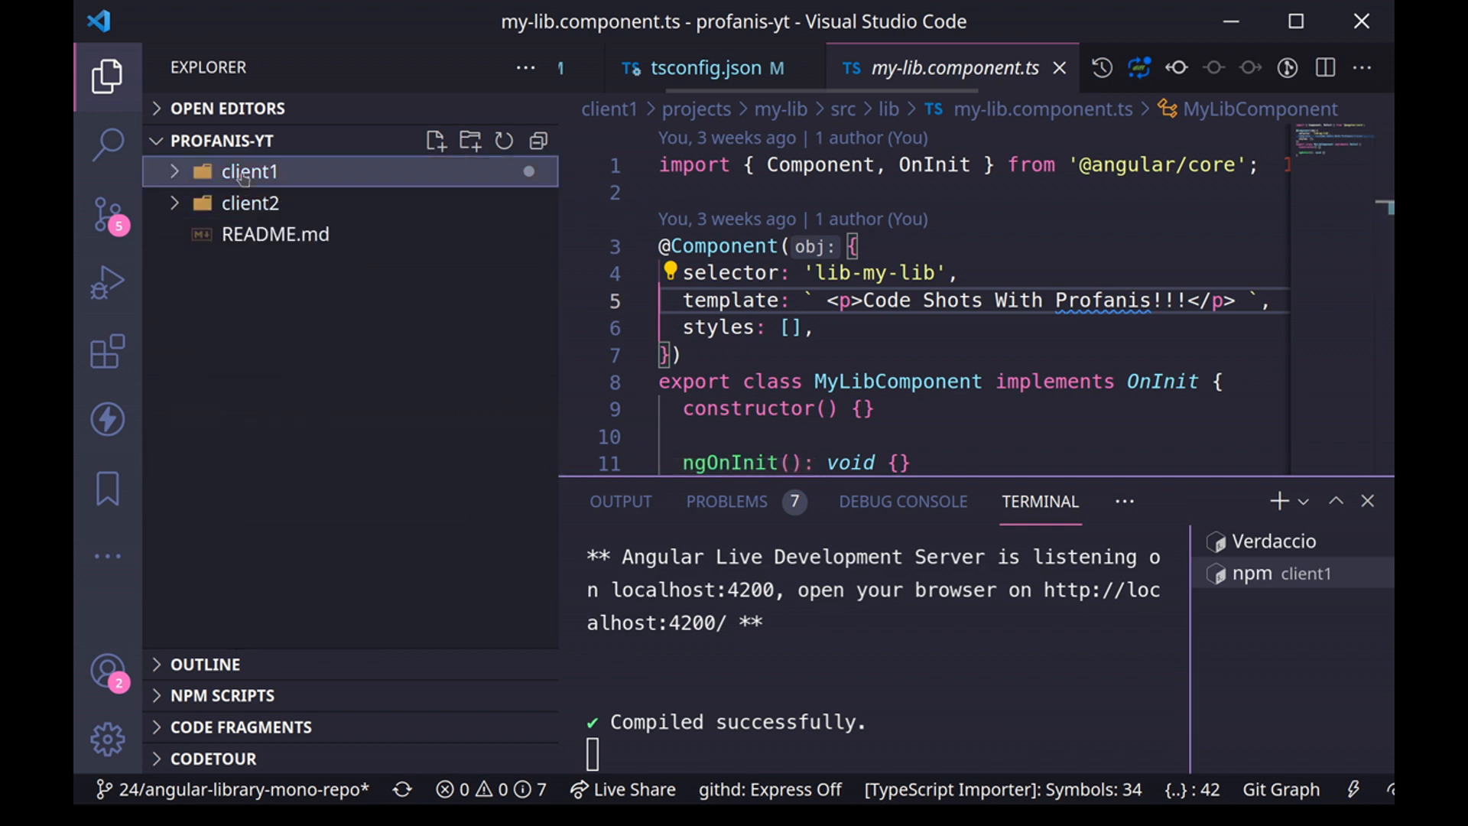
pyautogui.moveTo(262, 209)
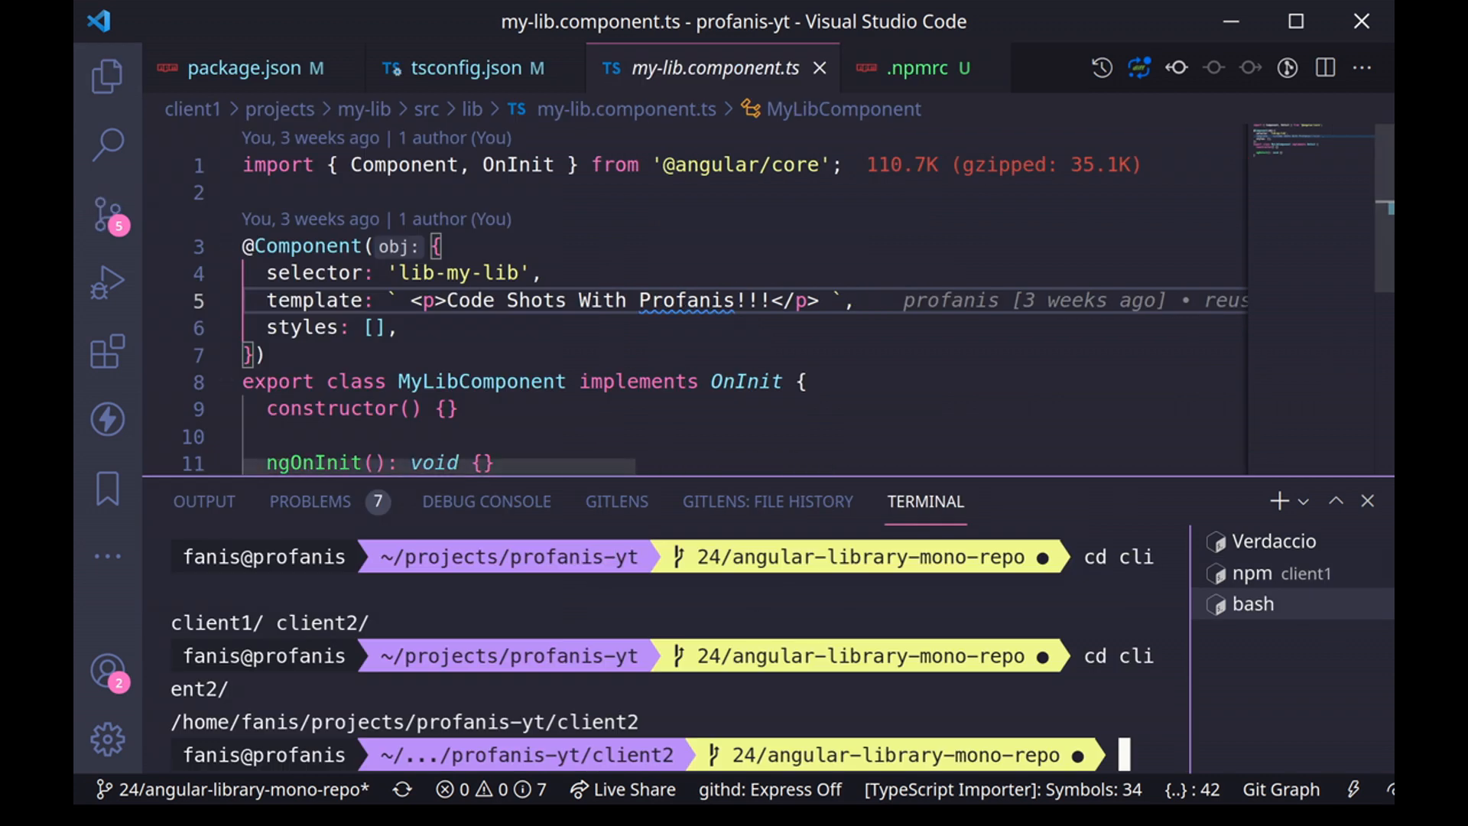
# - Collapse client1's projects folder and open client1's .npmrc registry file
pyautogui.click(107, 77)
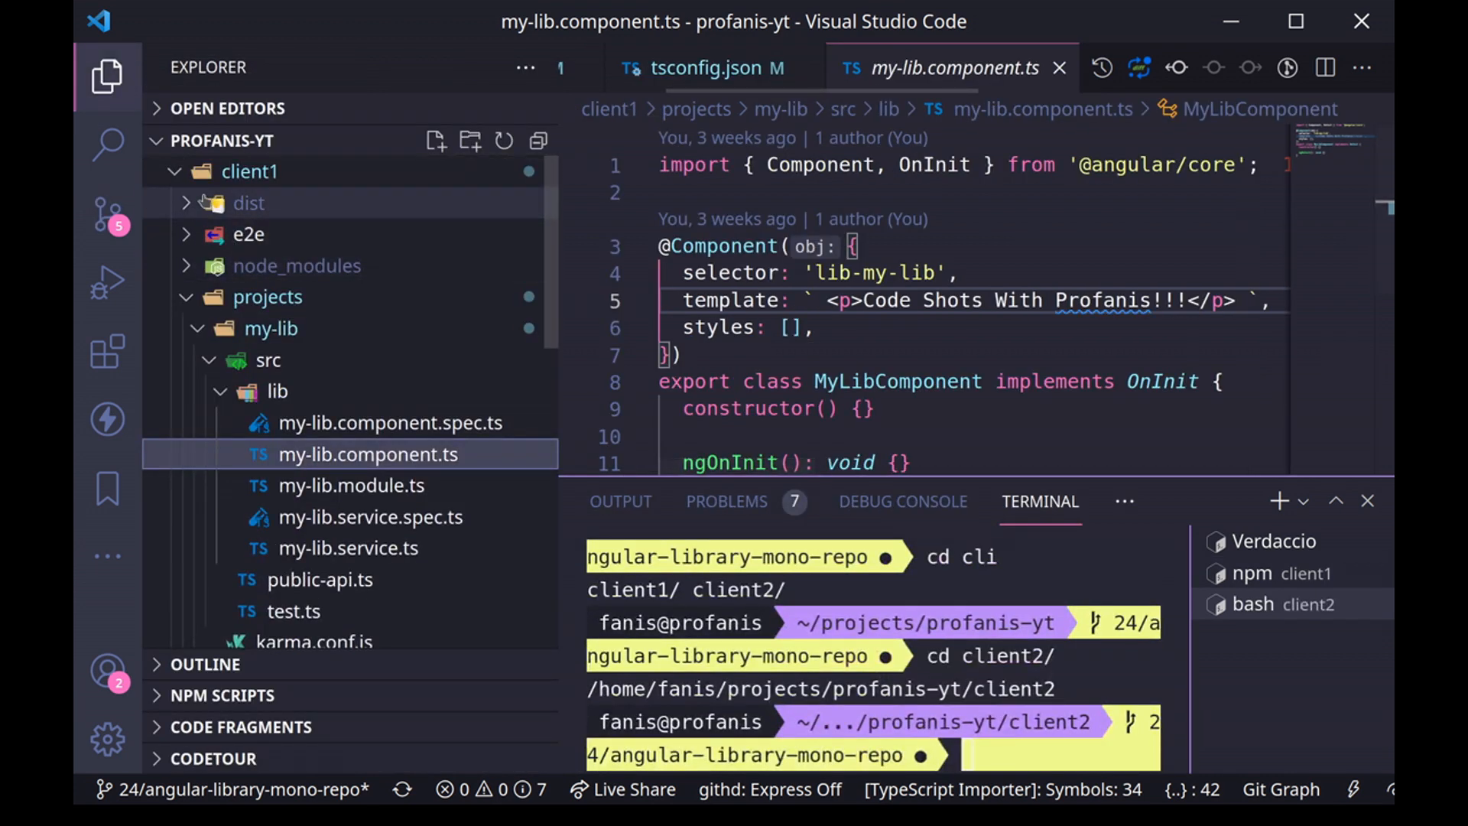
pyautogui.click(267, 297)
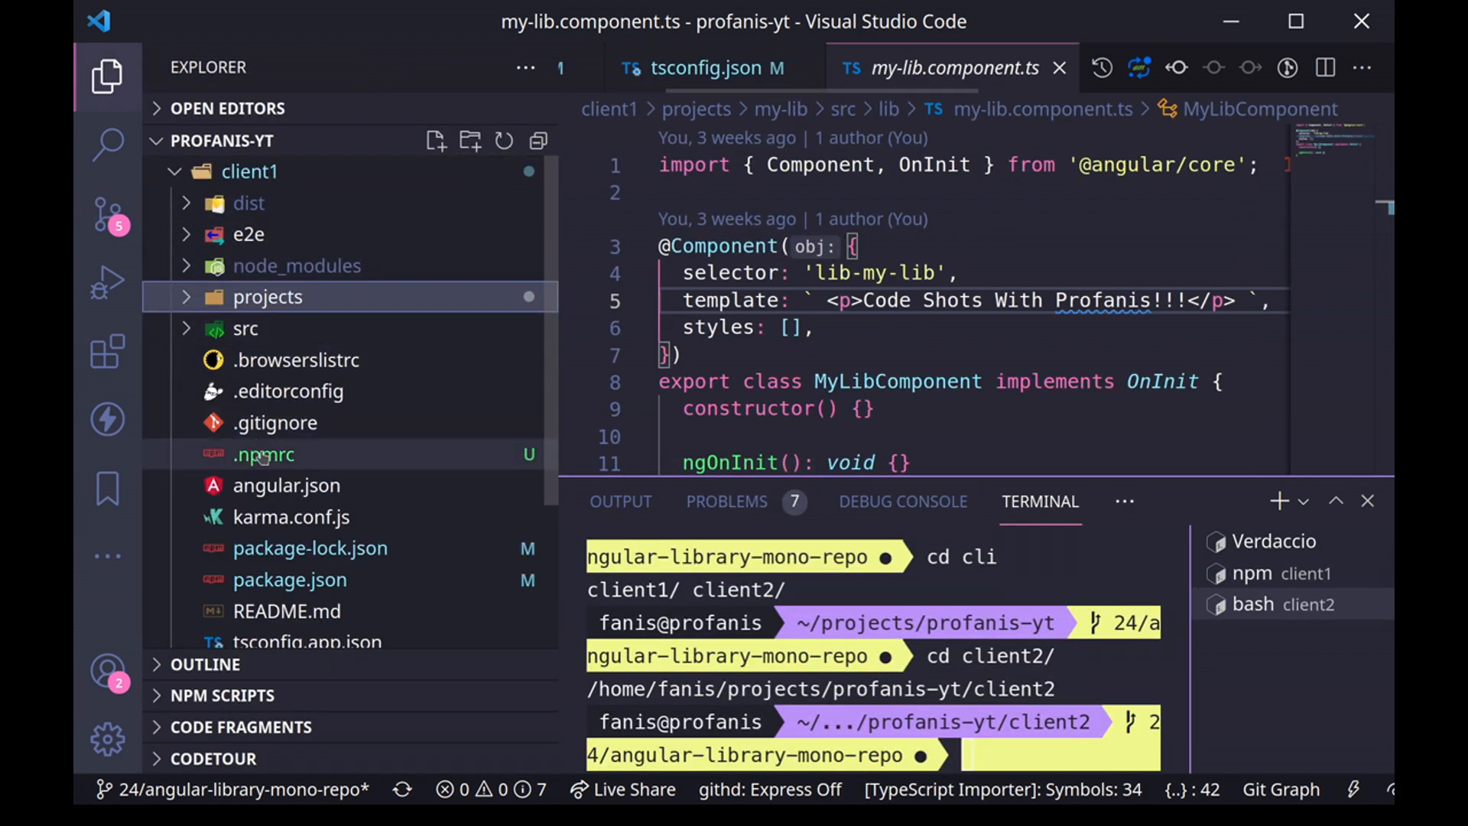
pyautogui.click(263, 454)
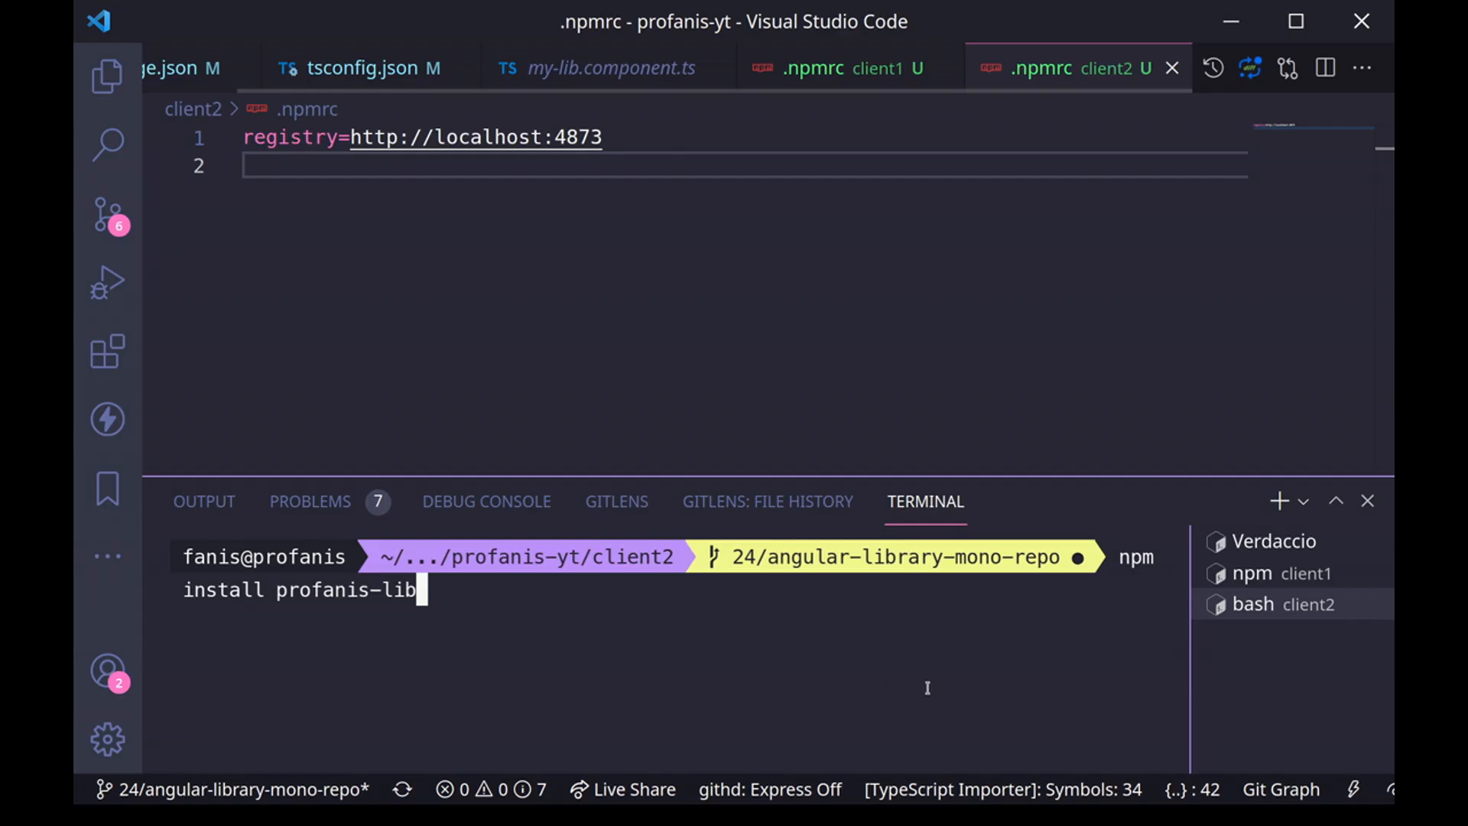
# - Install profanis-lib in client2 and start its dev server on port 4201
pyautogui.press('Return')
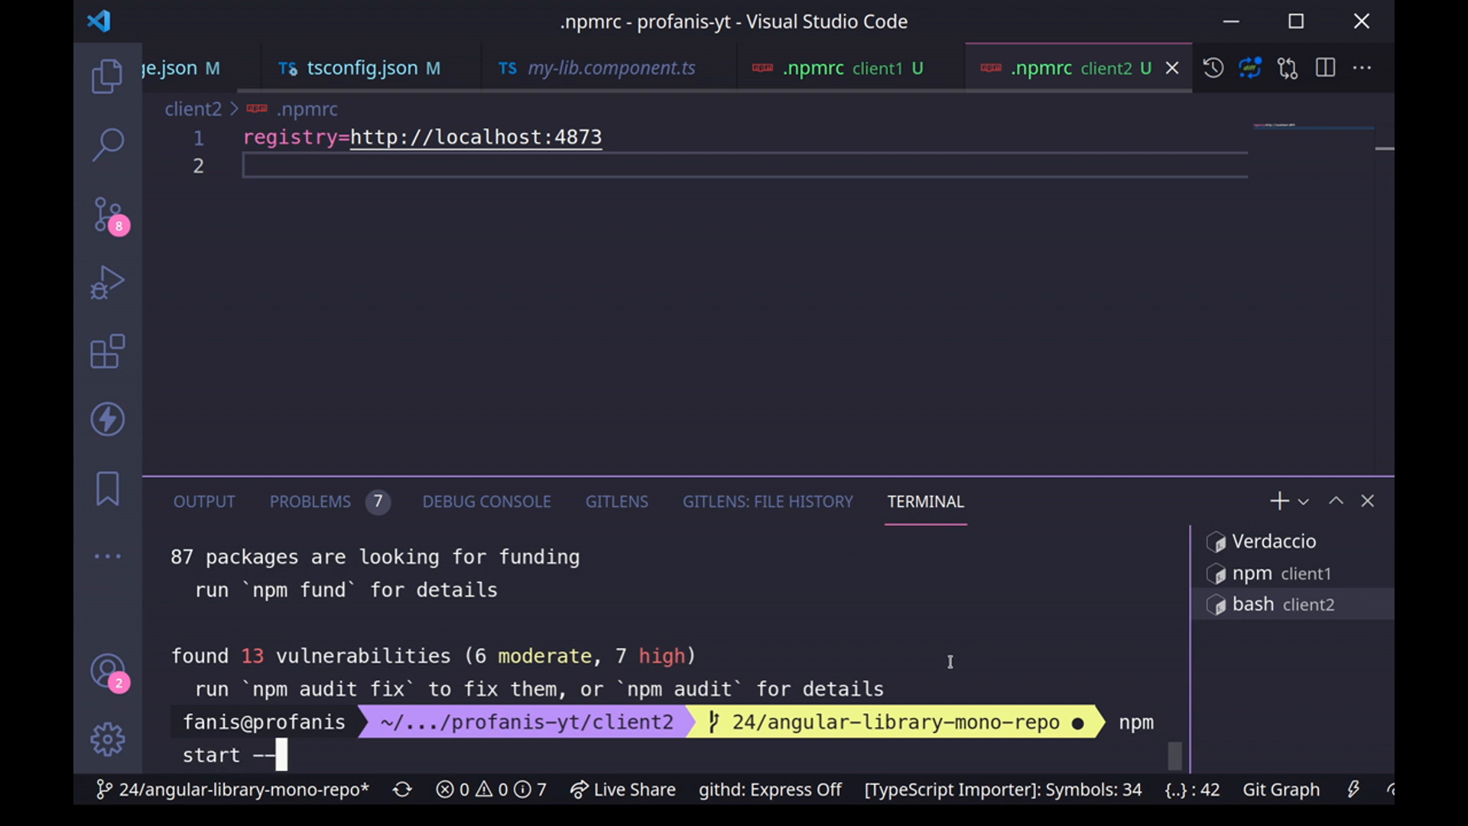
pyautogui.write('port')
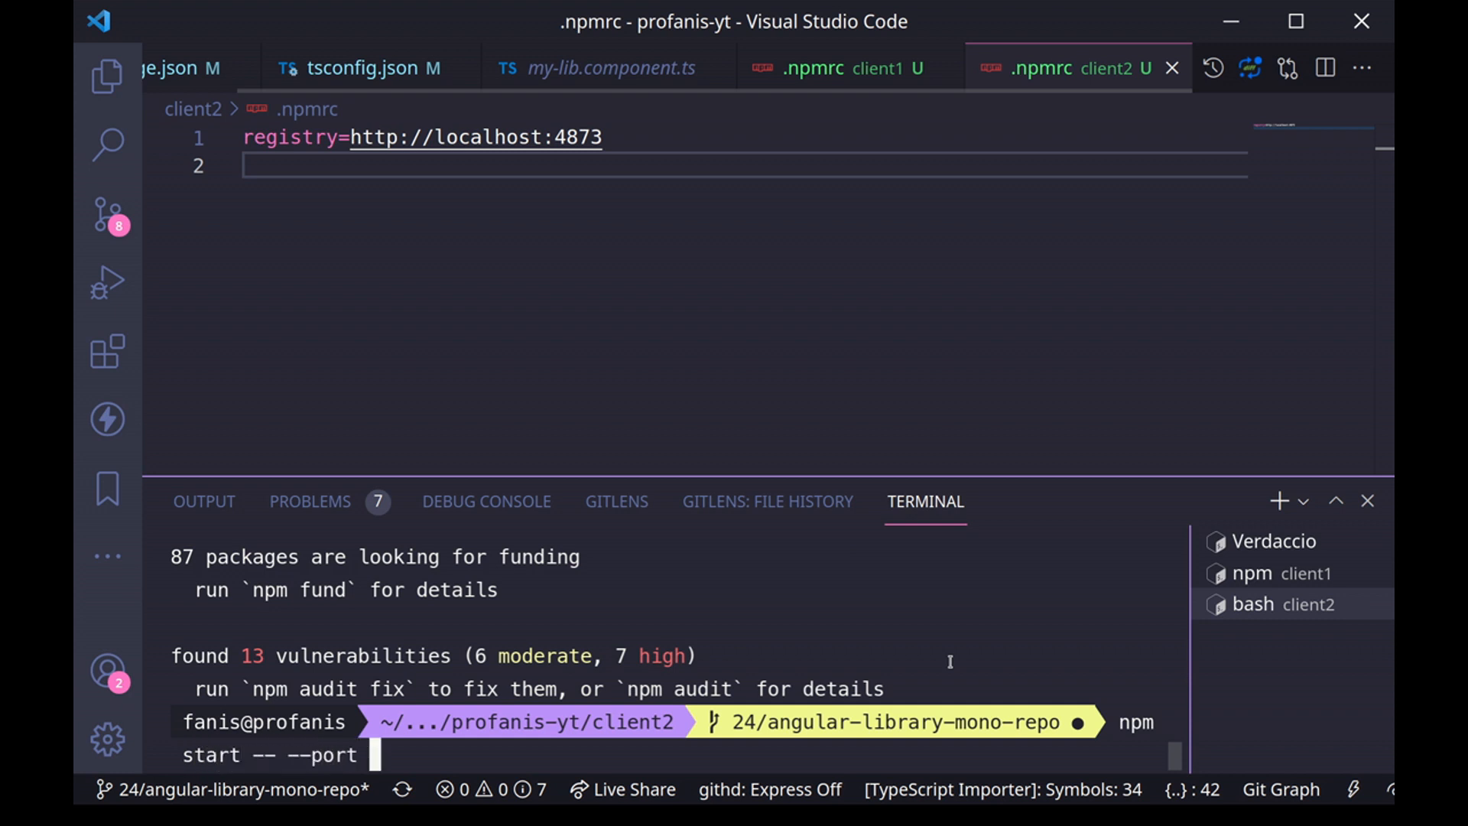
pyautogui.write('4201')
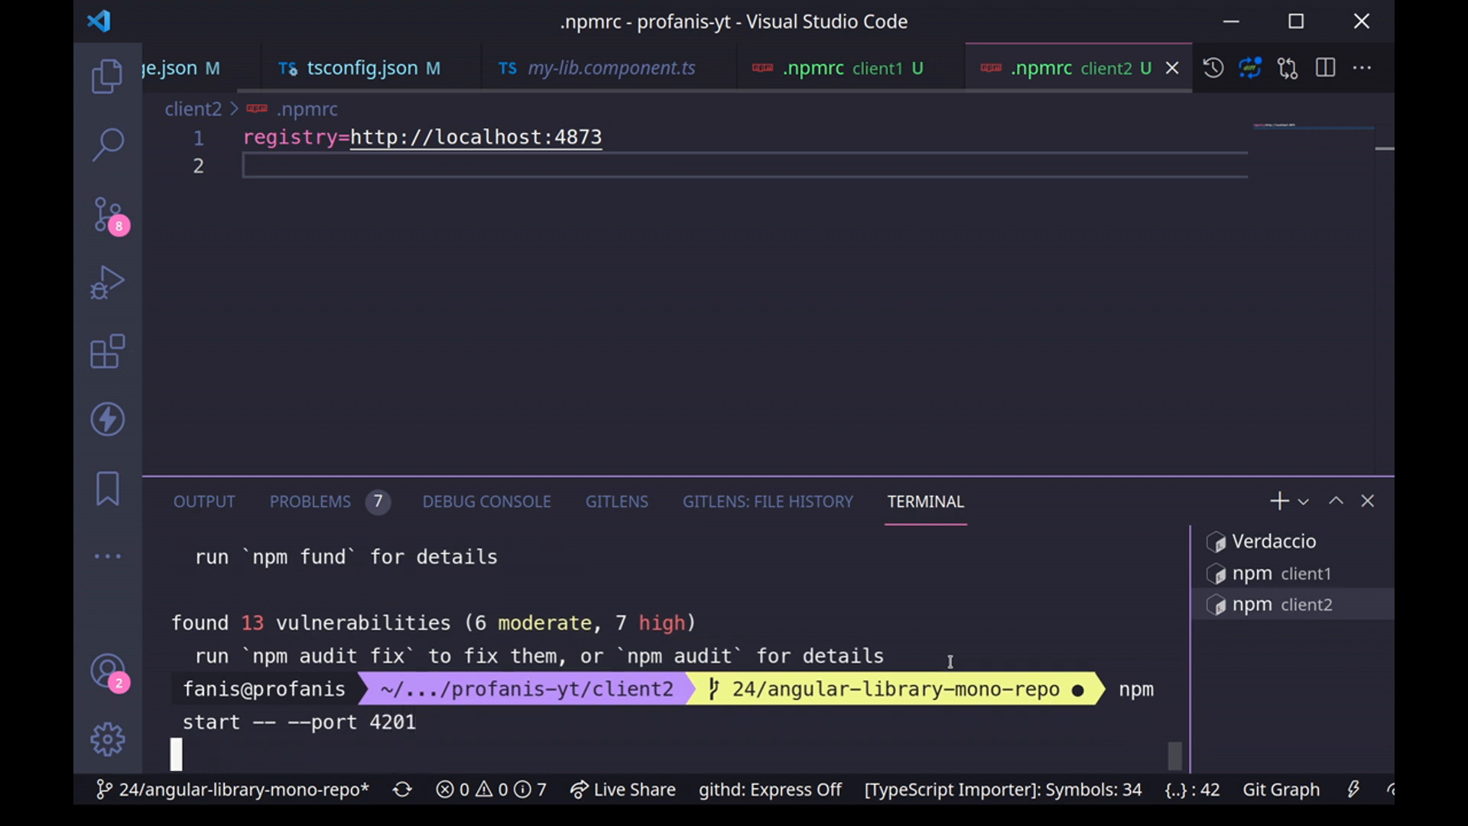
pyautogui.click(108, 75)
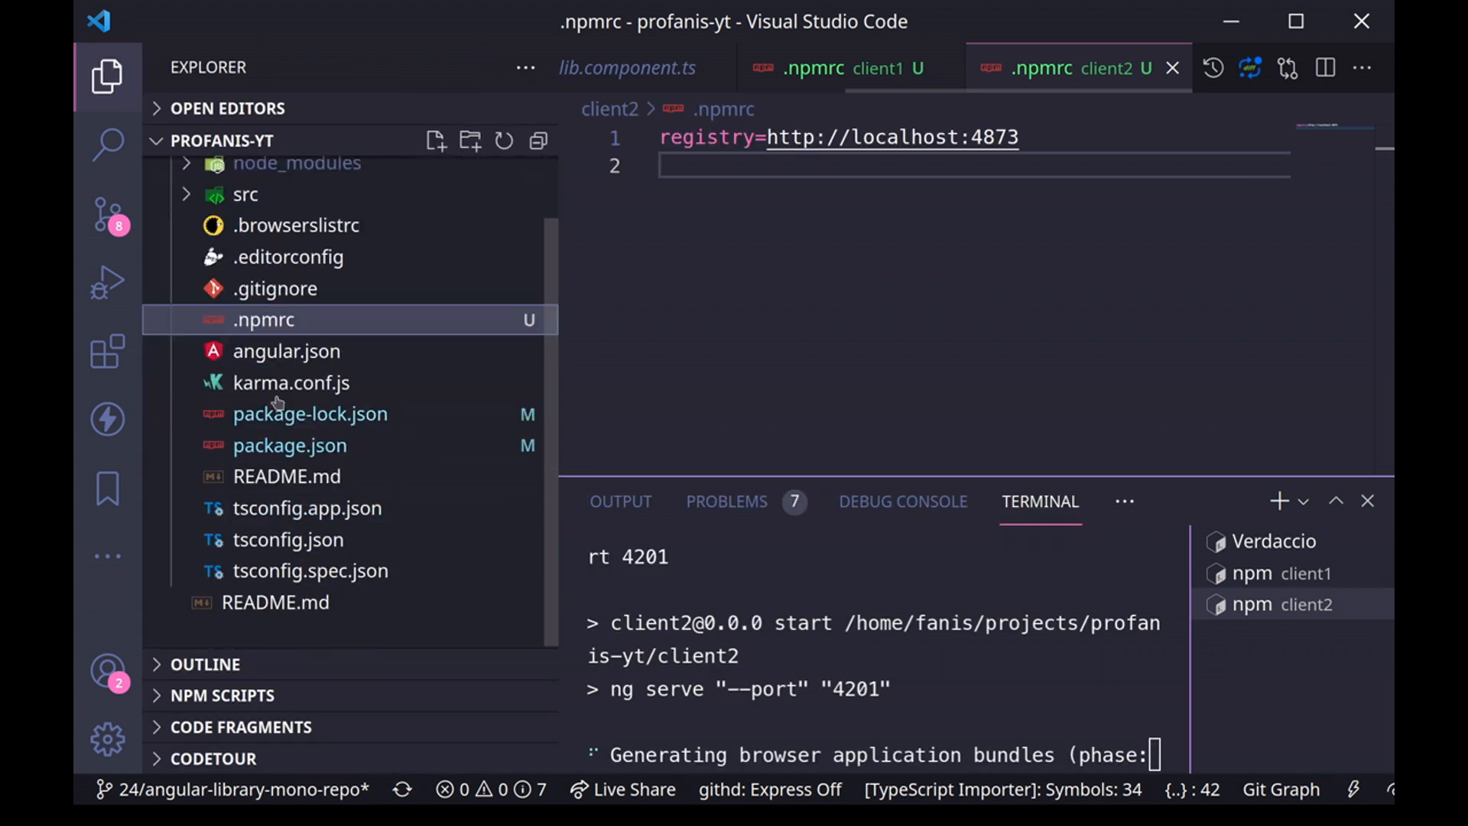
# - Rewrite client2's first my-lib tsconfig path to point at node_modules/profanis-lib
pyautogui.click(288, 538)
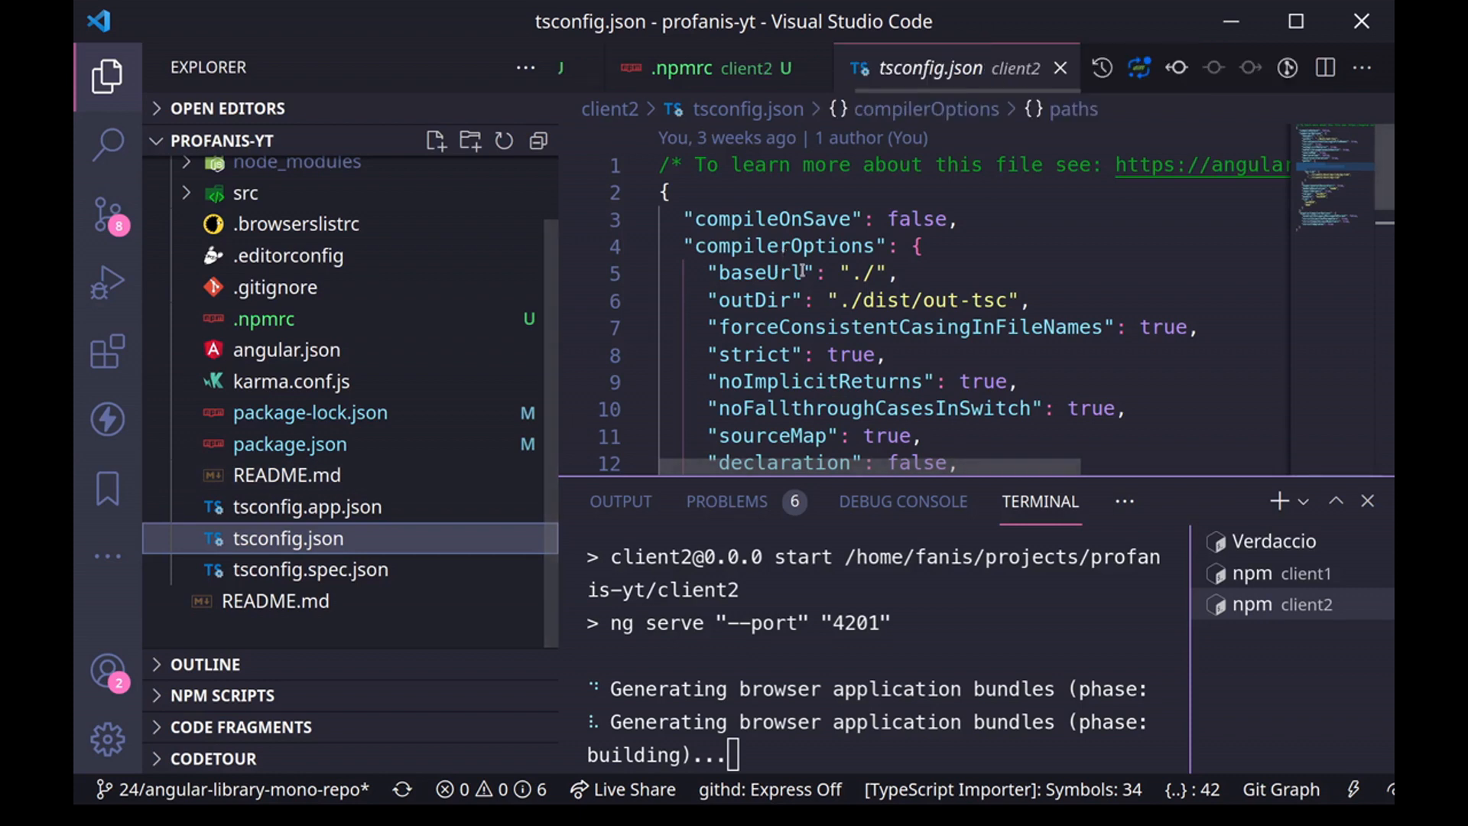
pyautogui.scroll(-3)
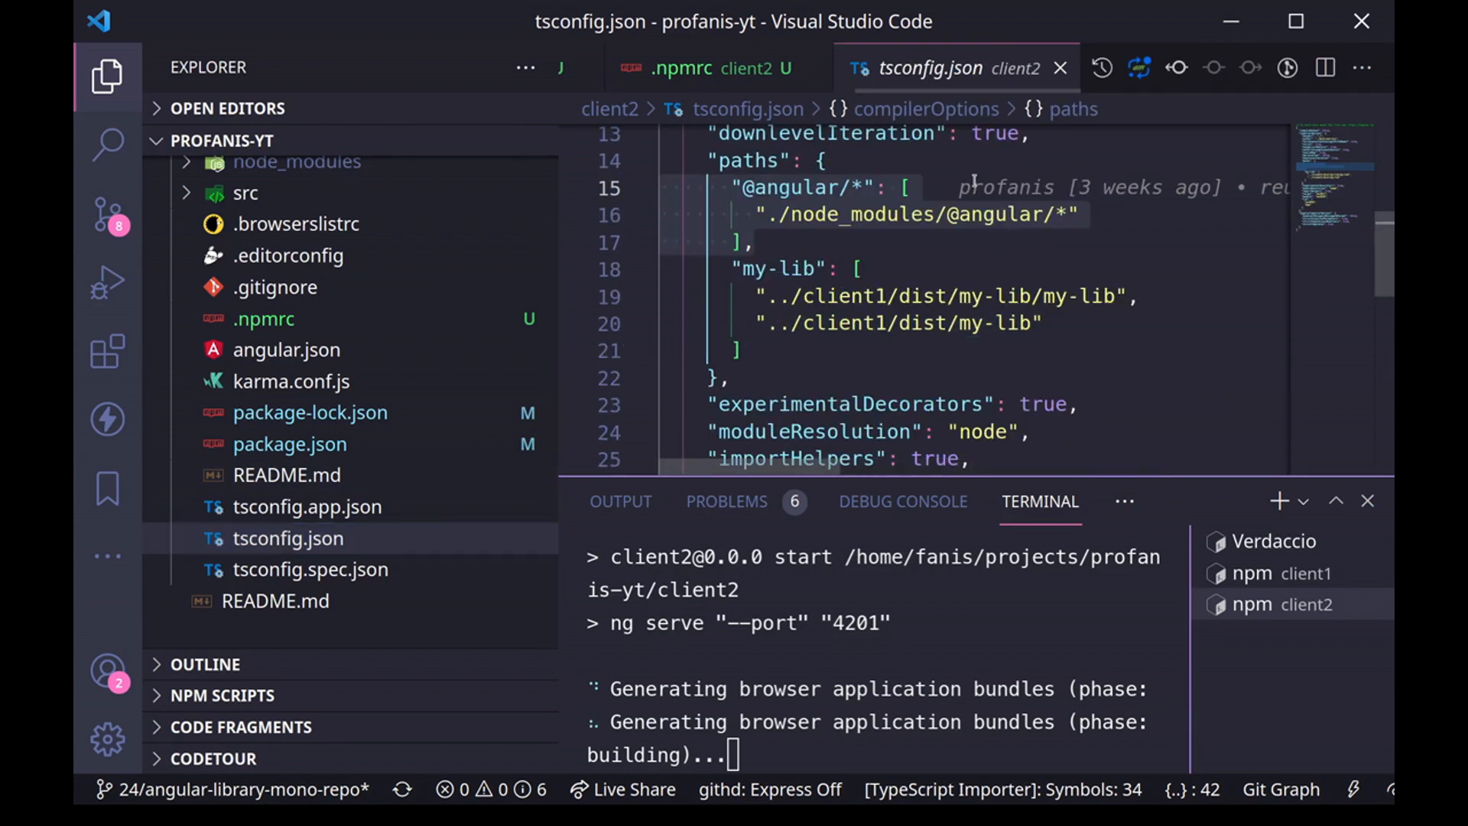
pyautogui.click(936, 296)
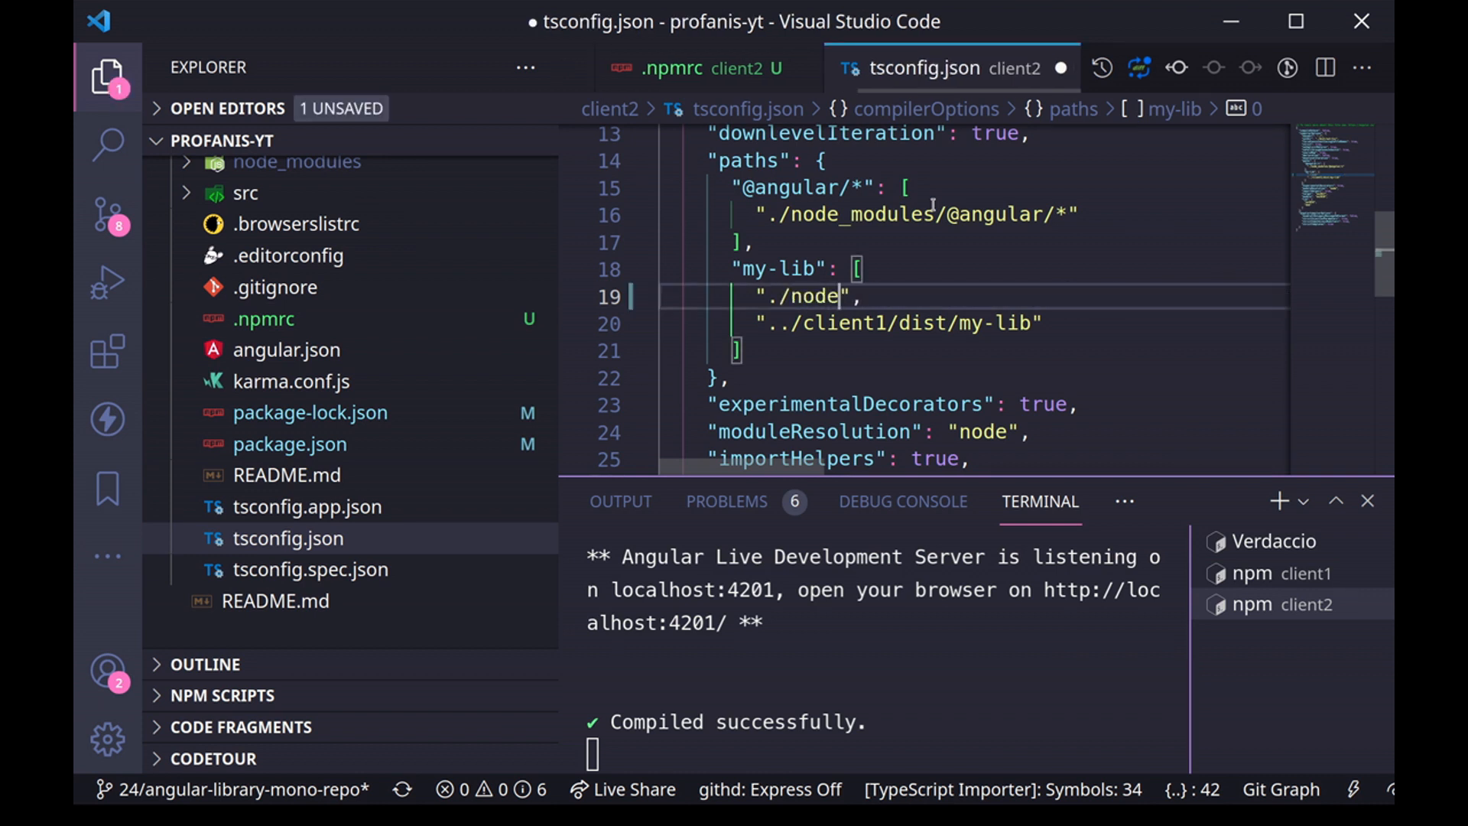
pyautogui.write('_modules/')
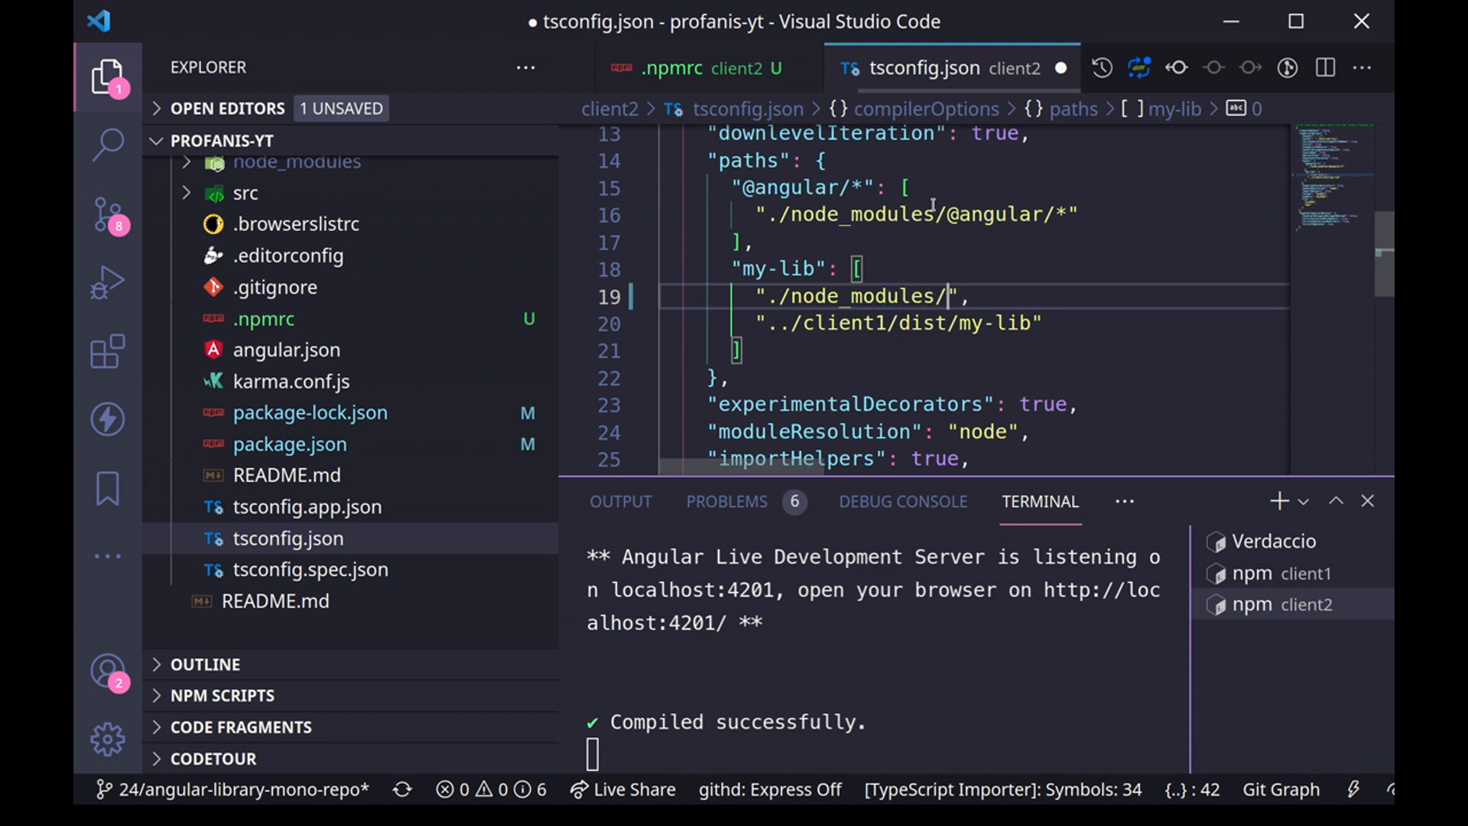
pyautogui.write('profanis-lib')
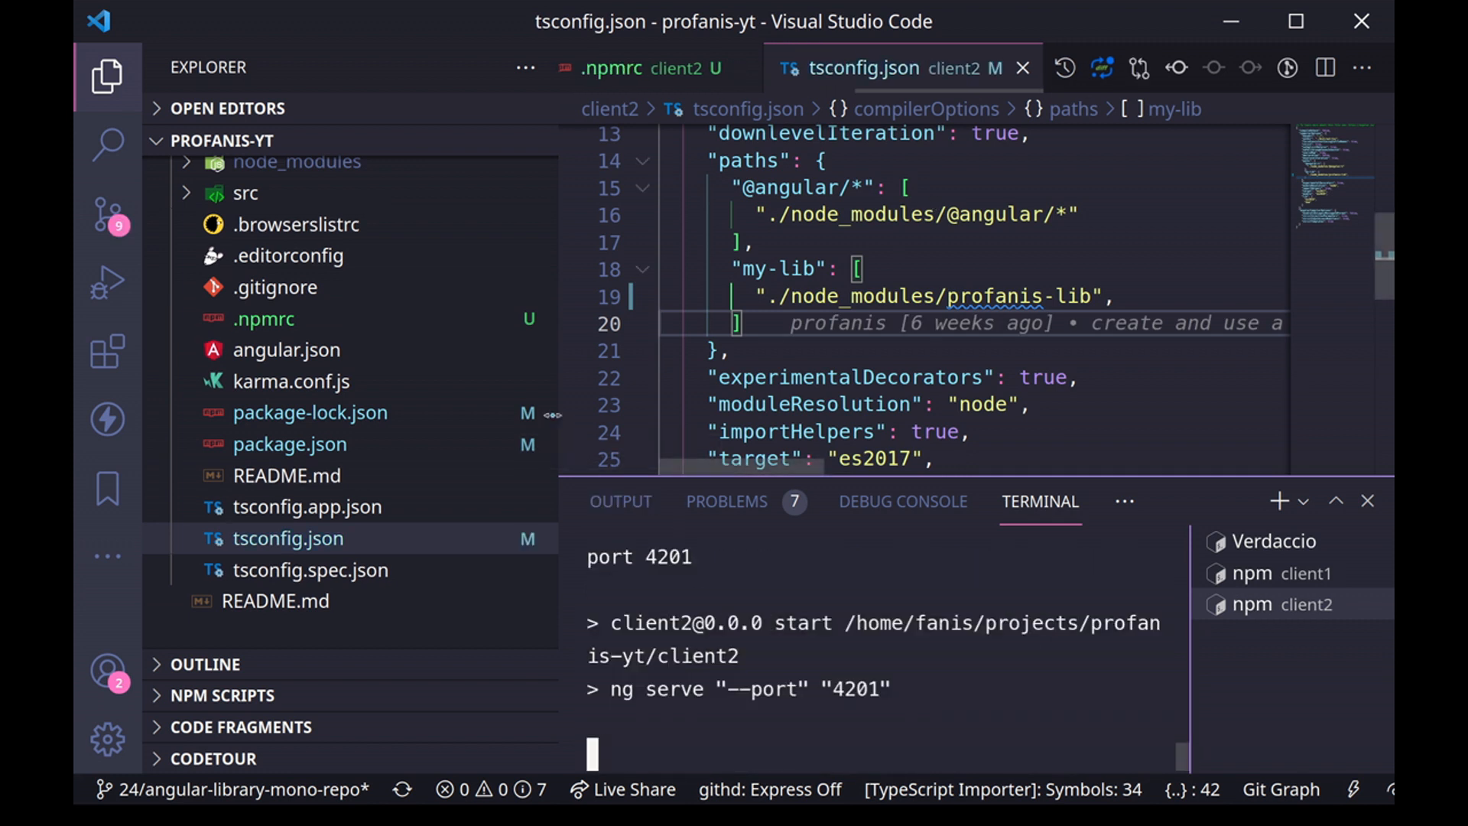
# - Add a 'Client 2' heading atop client2's app.component.html and save it
pyautogui.click(246, 193)
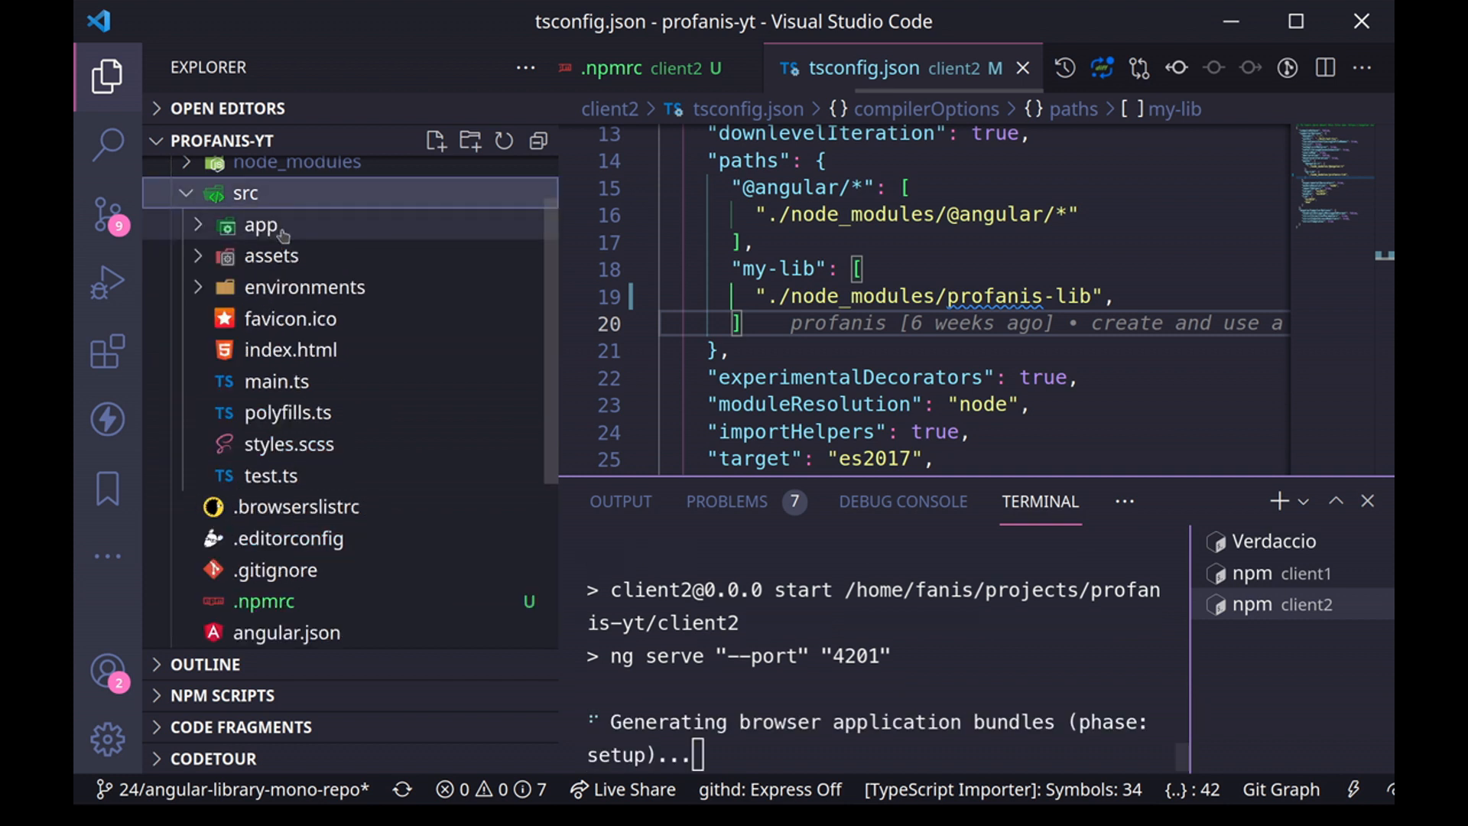
pyautogui.click(261, 225)
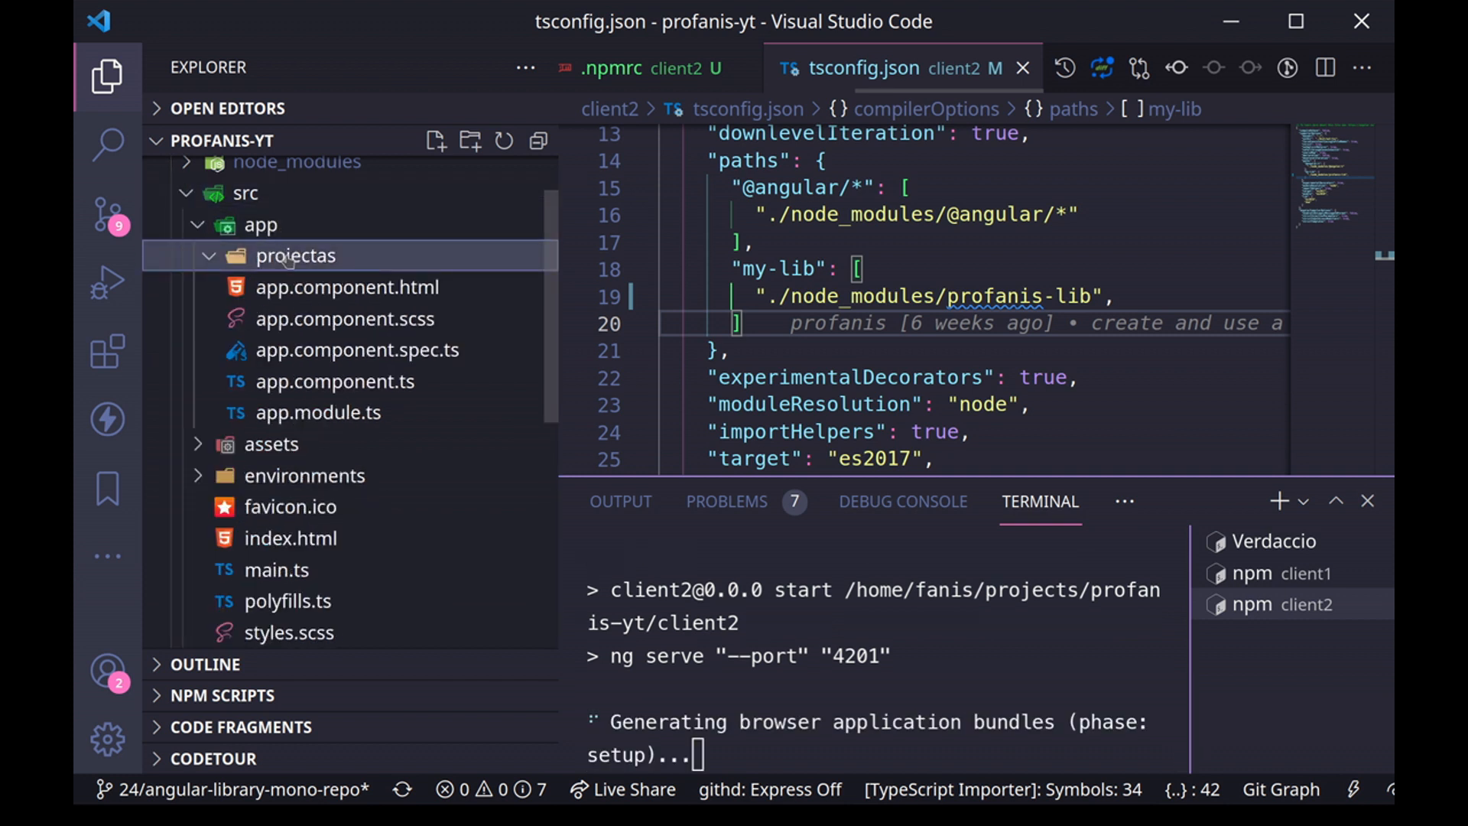
pyautogui.click(346, 287)
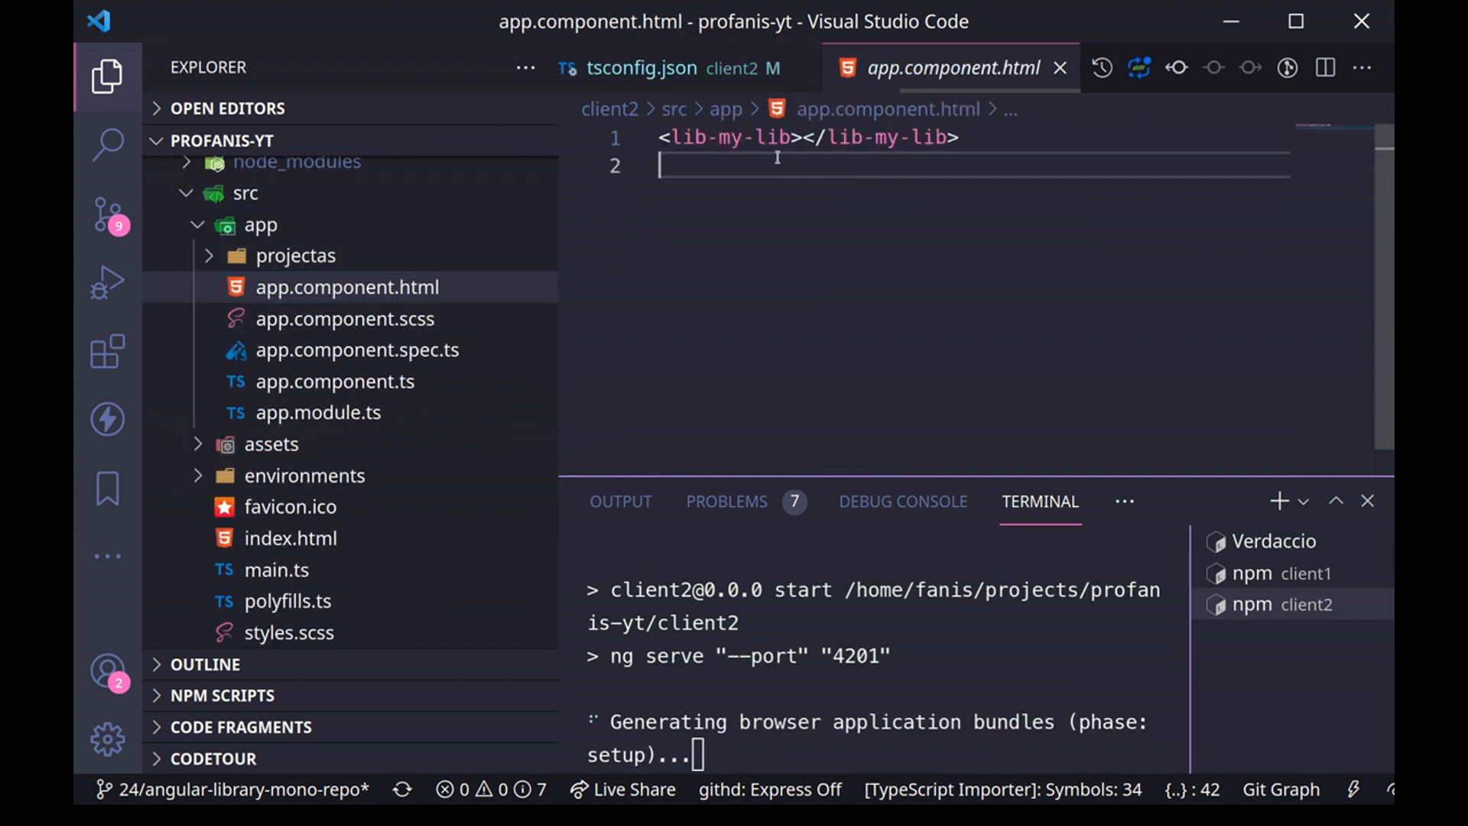
pyautogui.press('Enter')
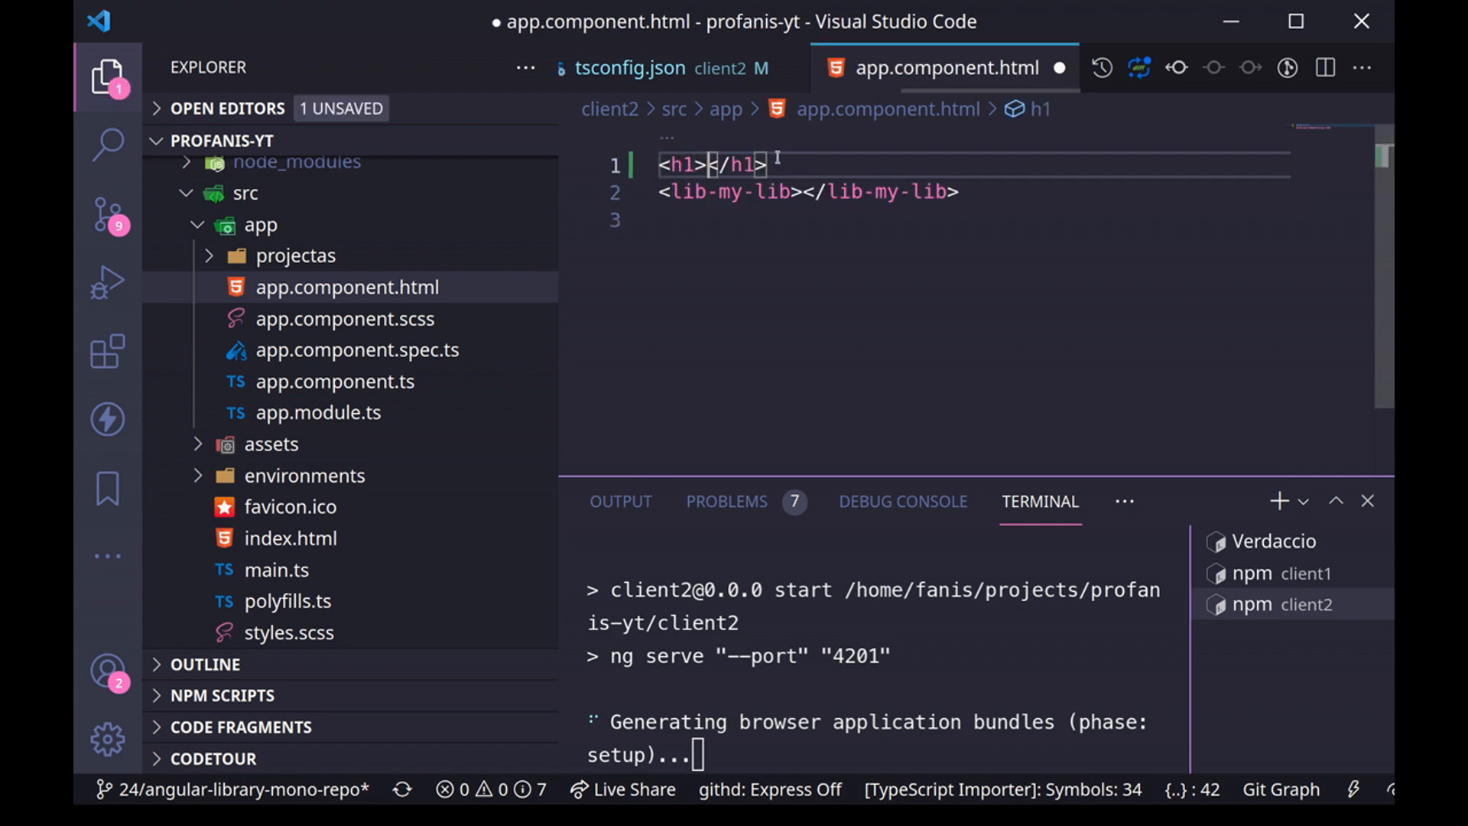
pyautogui.write('Client 2')
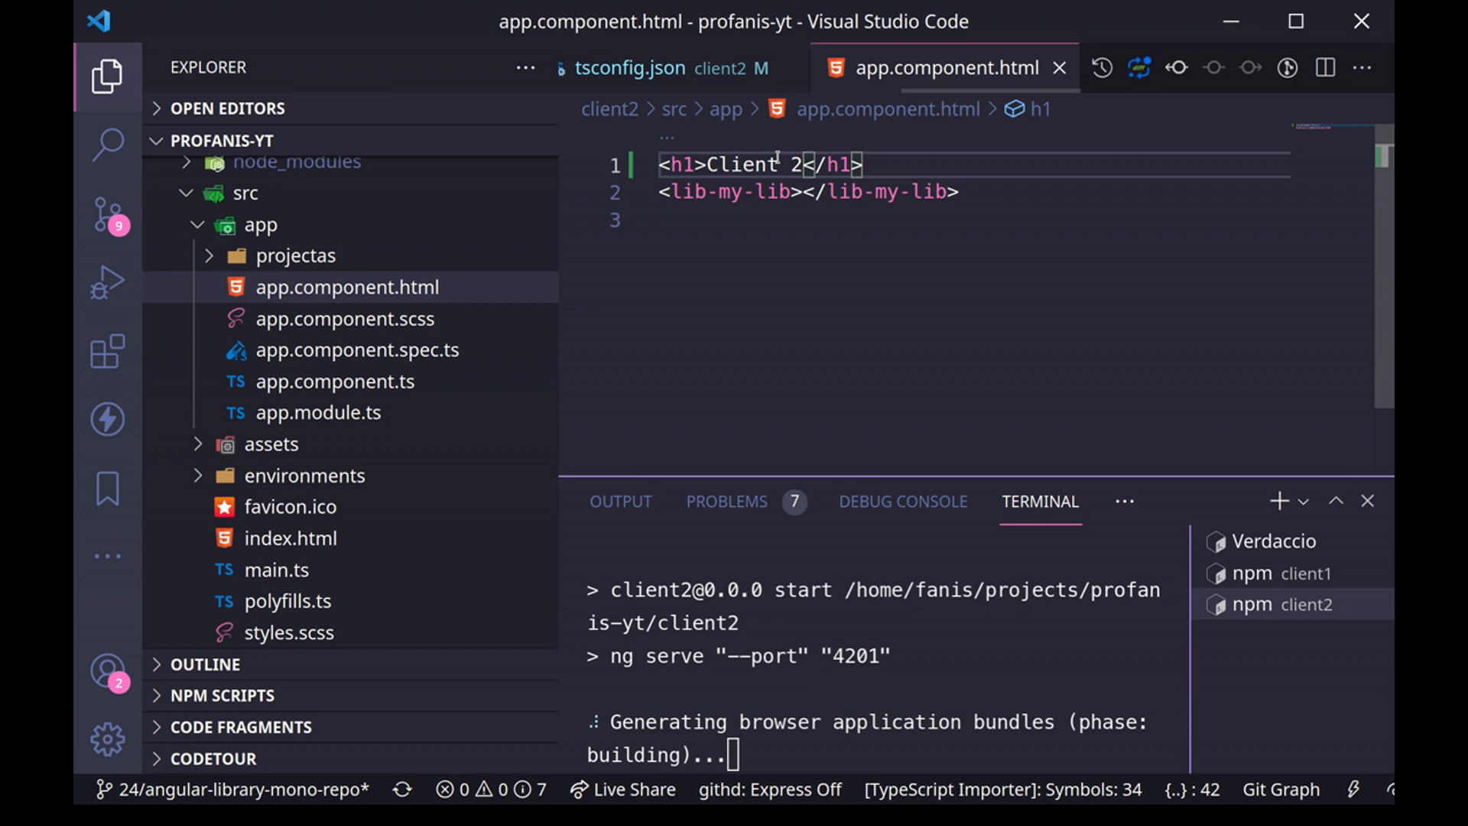
pyautogui.press('ctrl+s')
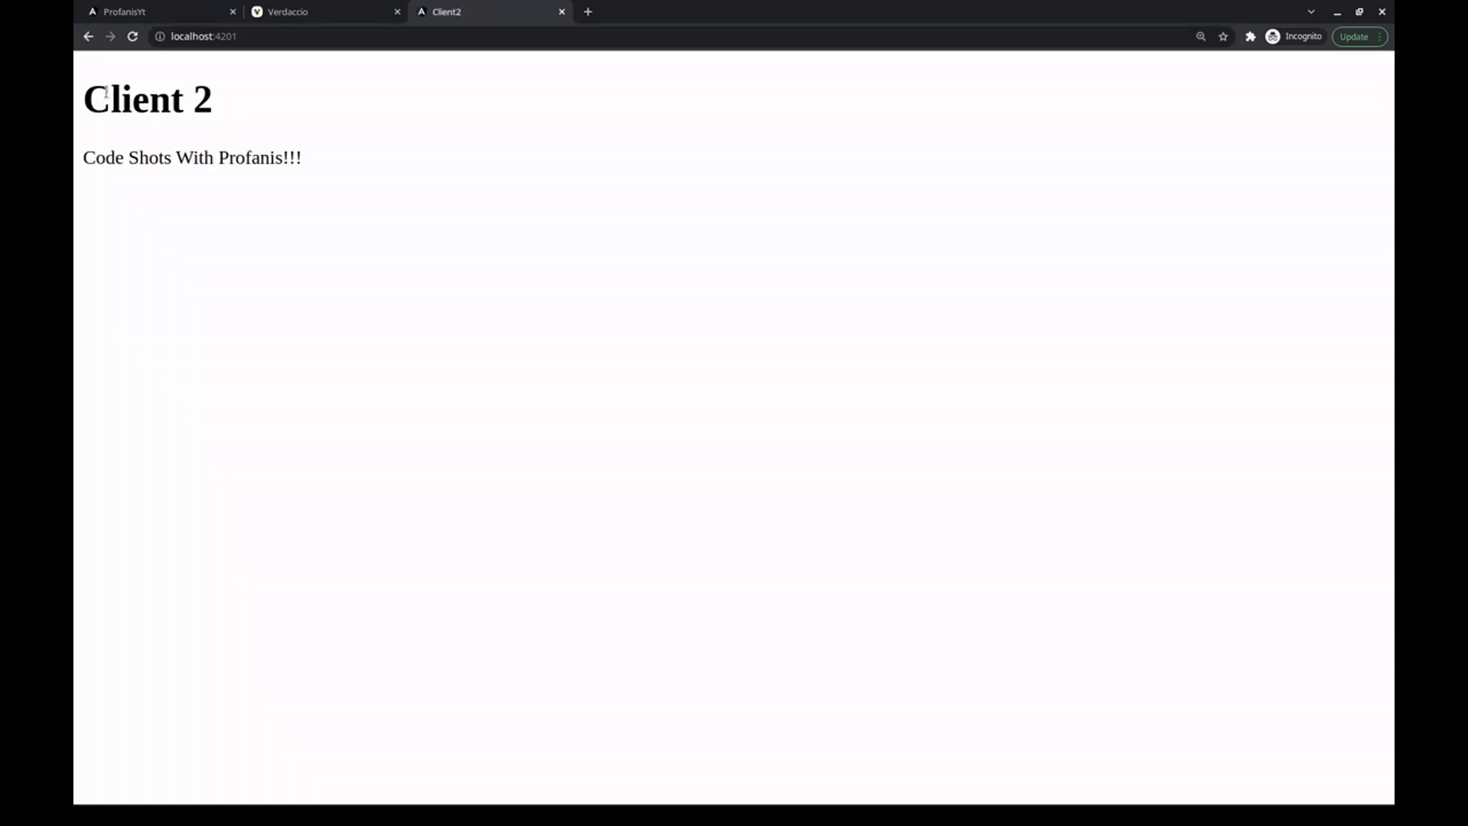
pyautogui.moveTo(128, 157); pyautogui.dragTo(288, 157)
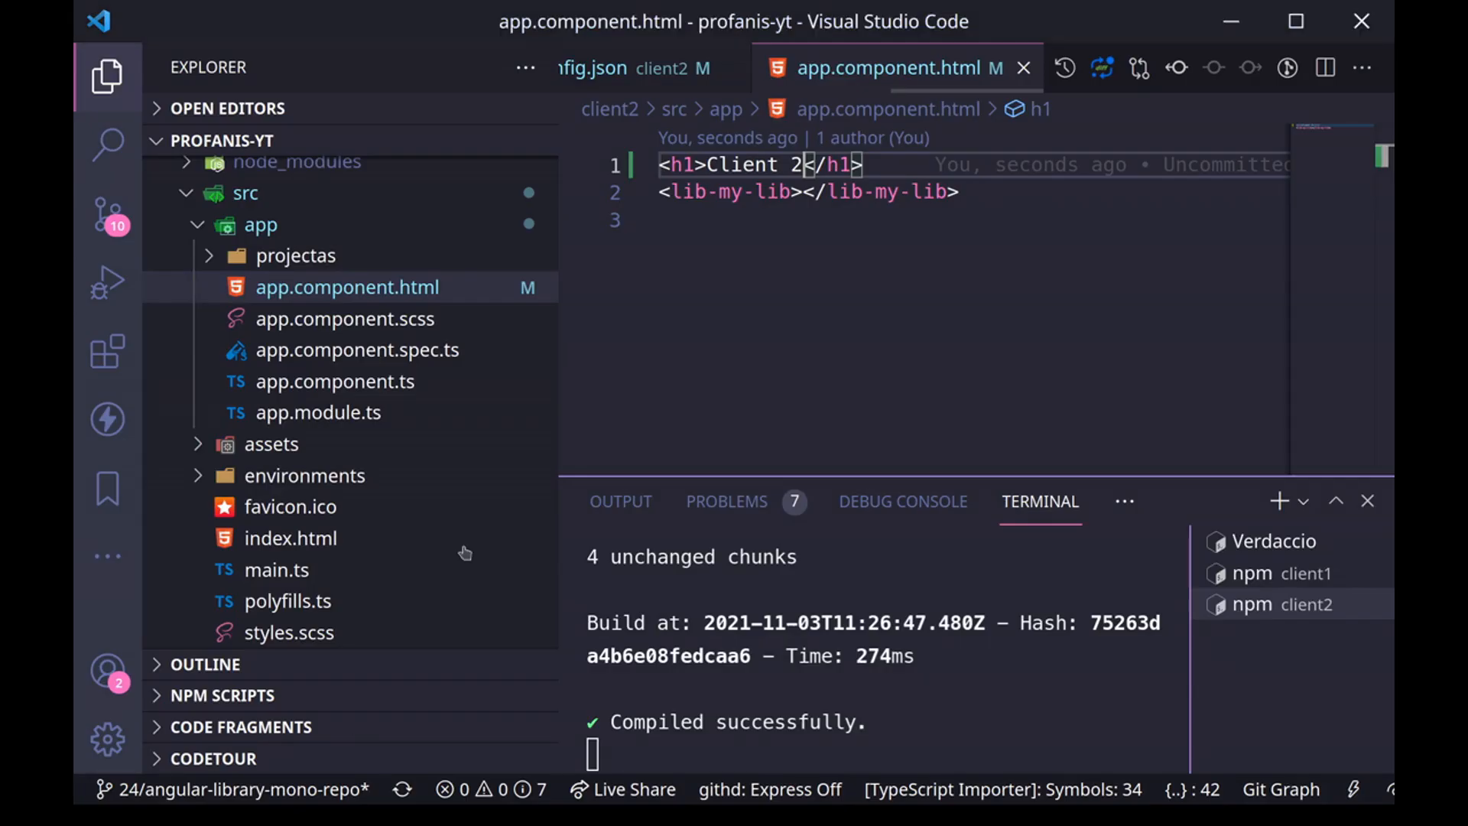
# - Remove the '!!!' from my-lib's component template, save, and open my-lib's package.json
pyautogui.scroll(3)
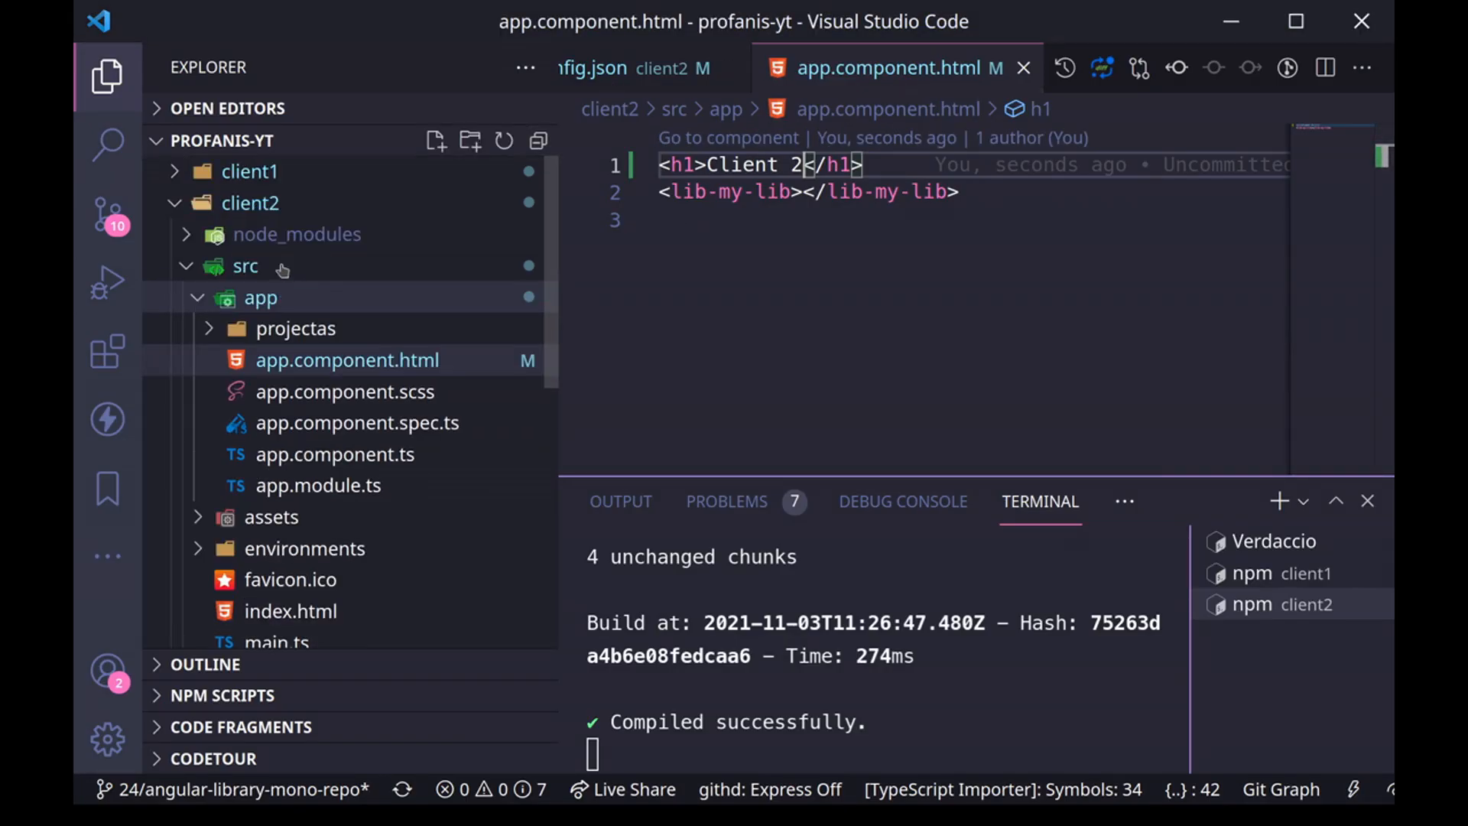
pyautogui.click(249, 170)
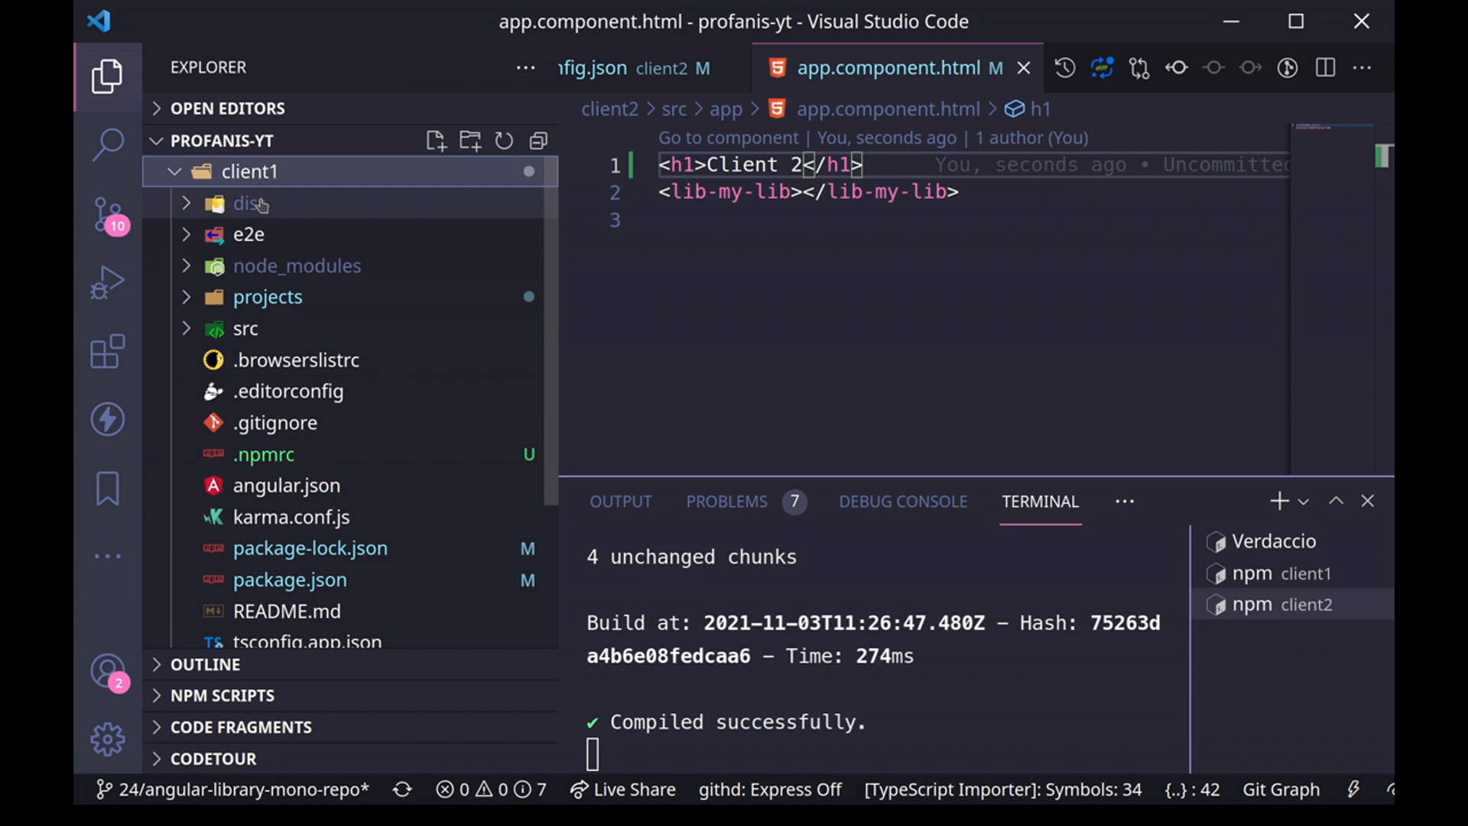
pyautogui.moveTo(269, 296)
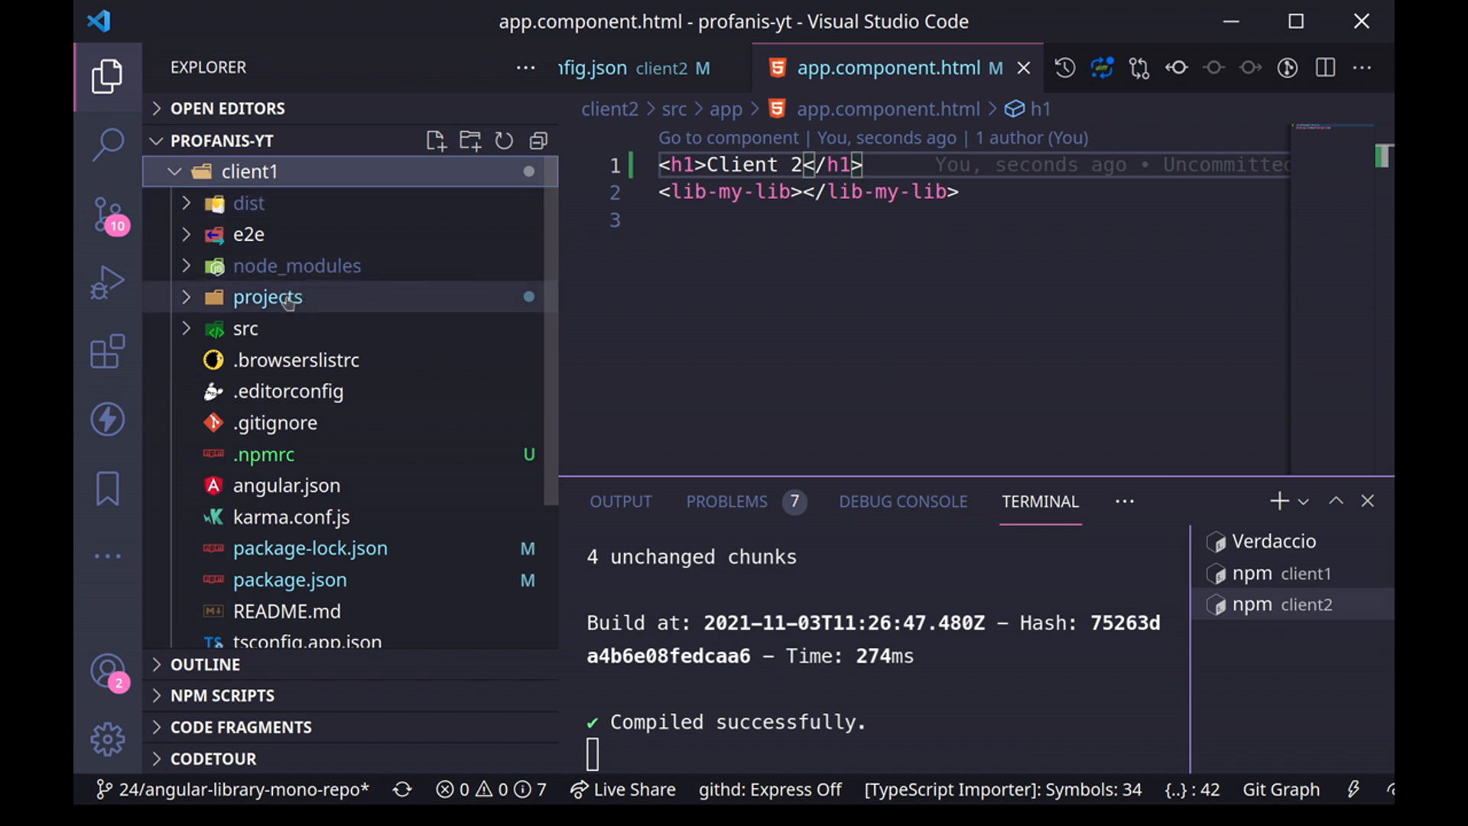
pyautogui.click(266, 297)
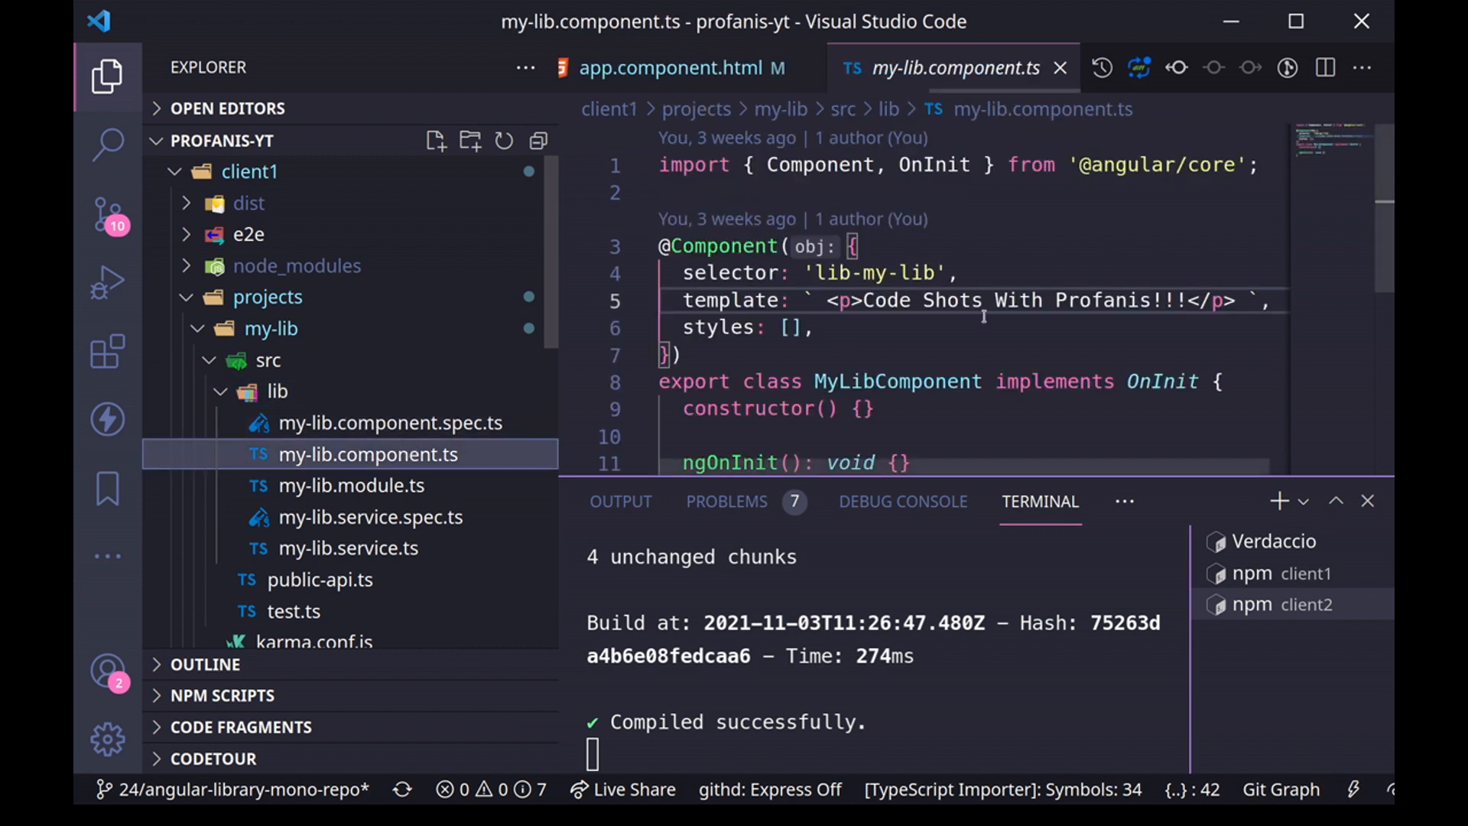
pyautogui.click(792, 301)
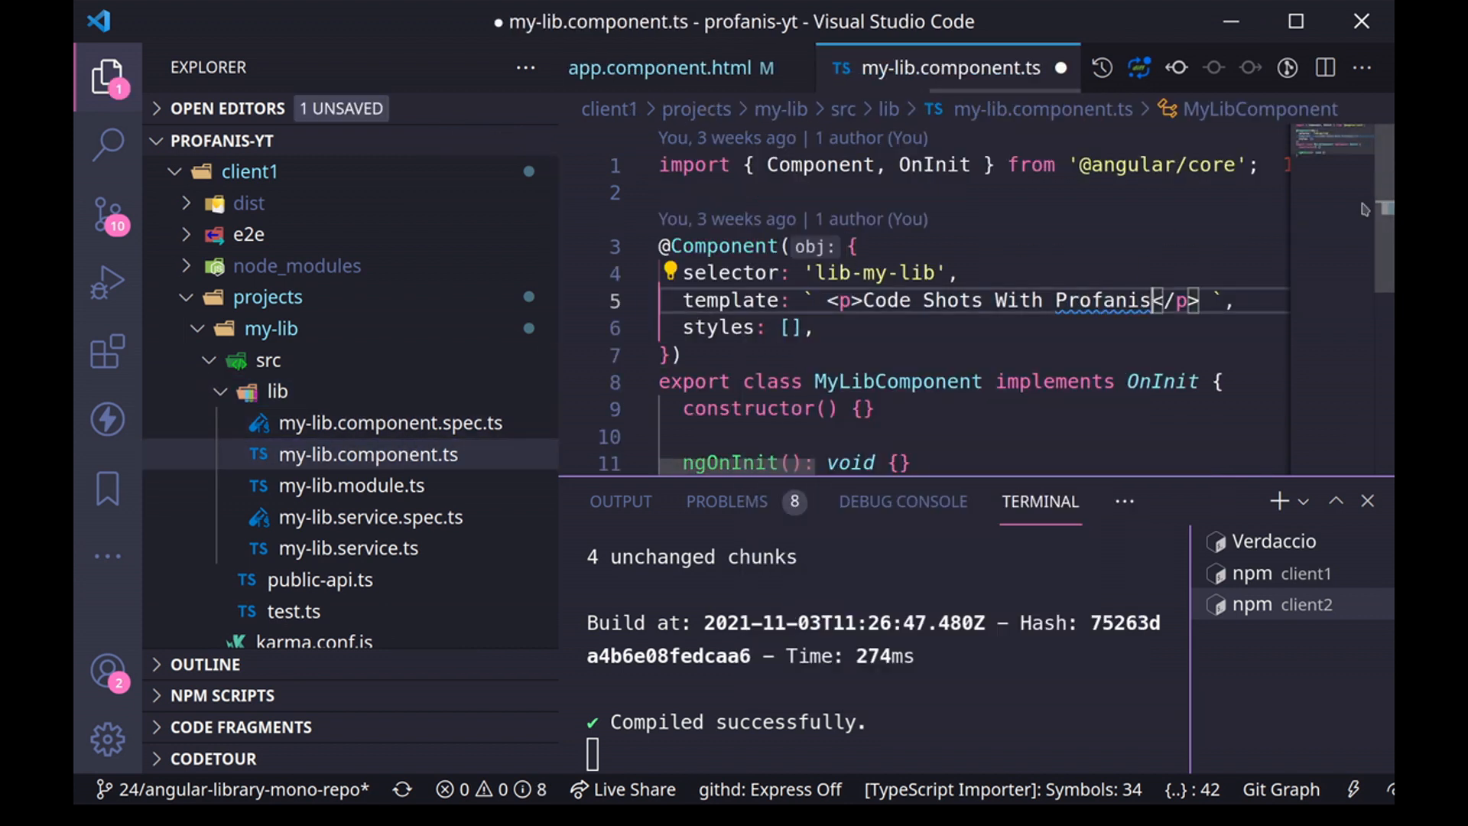
pyautogui.press('ctrl+s')
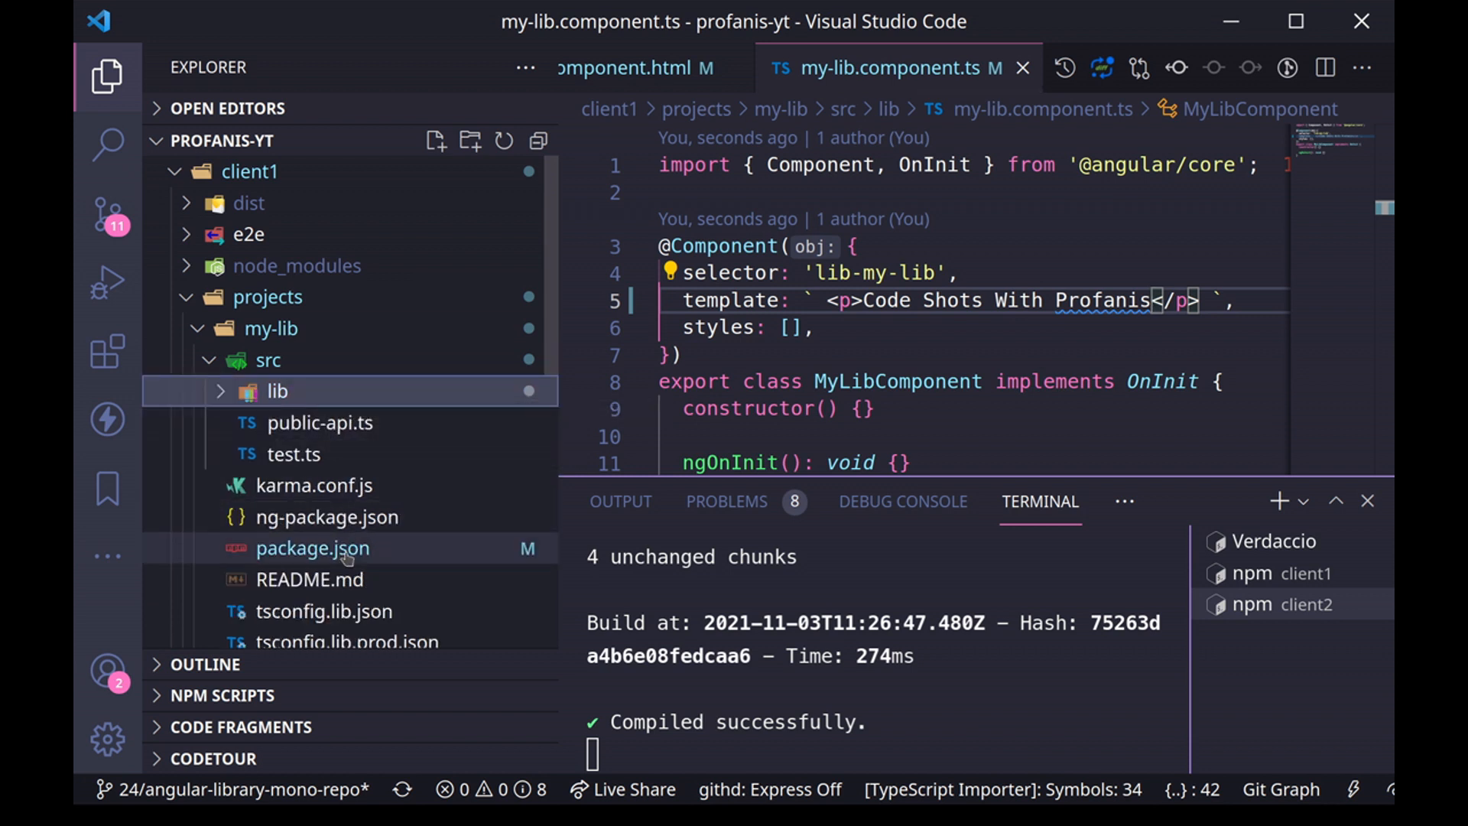
pyautogui.click(313, 547)
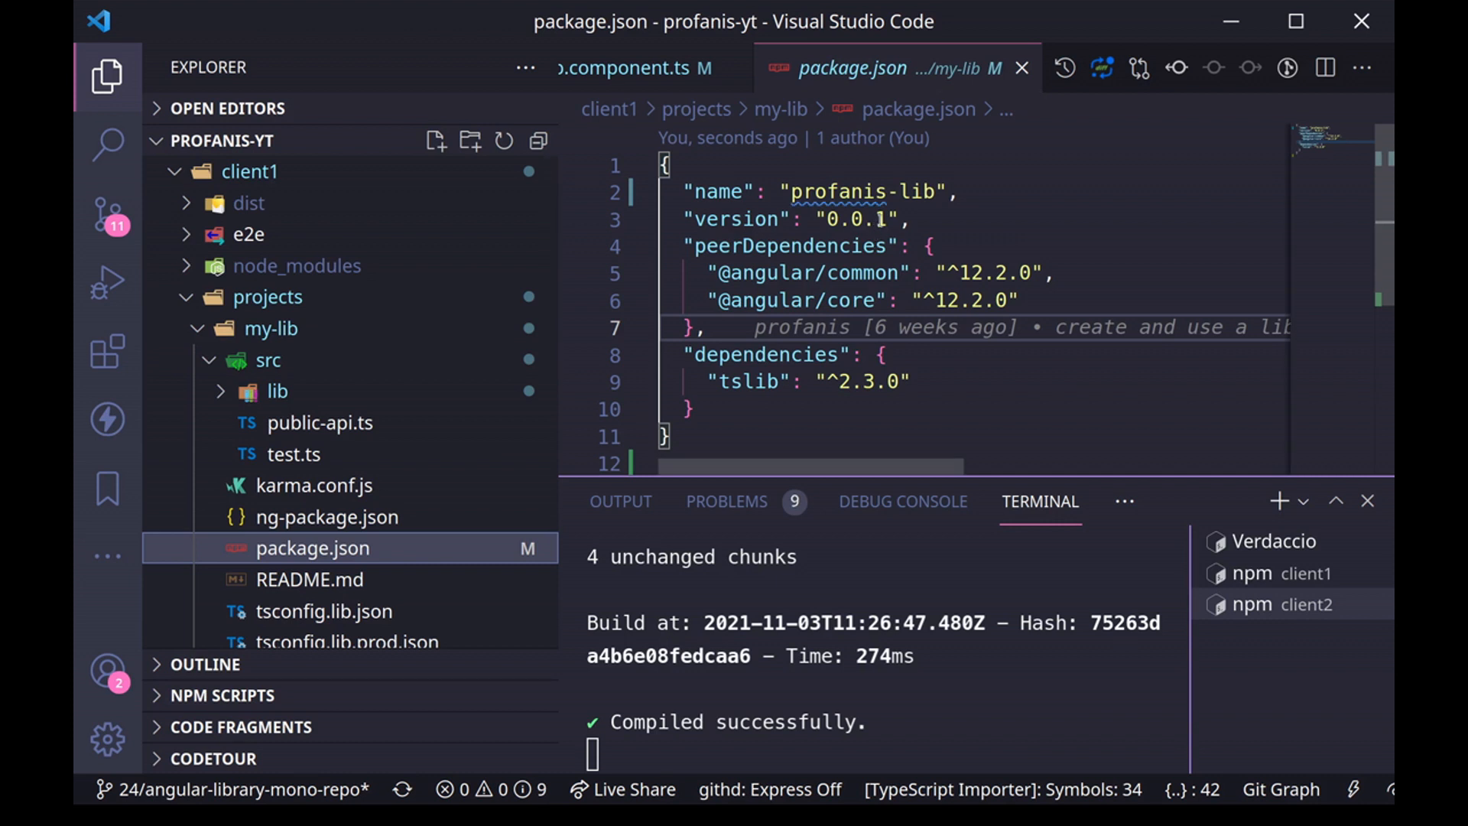
pyautogui.moveTo(861, 381)
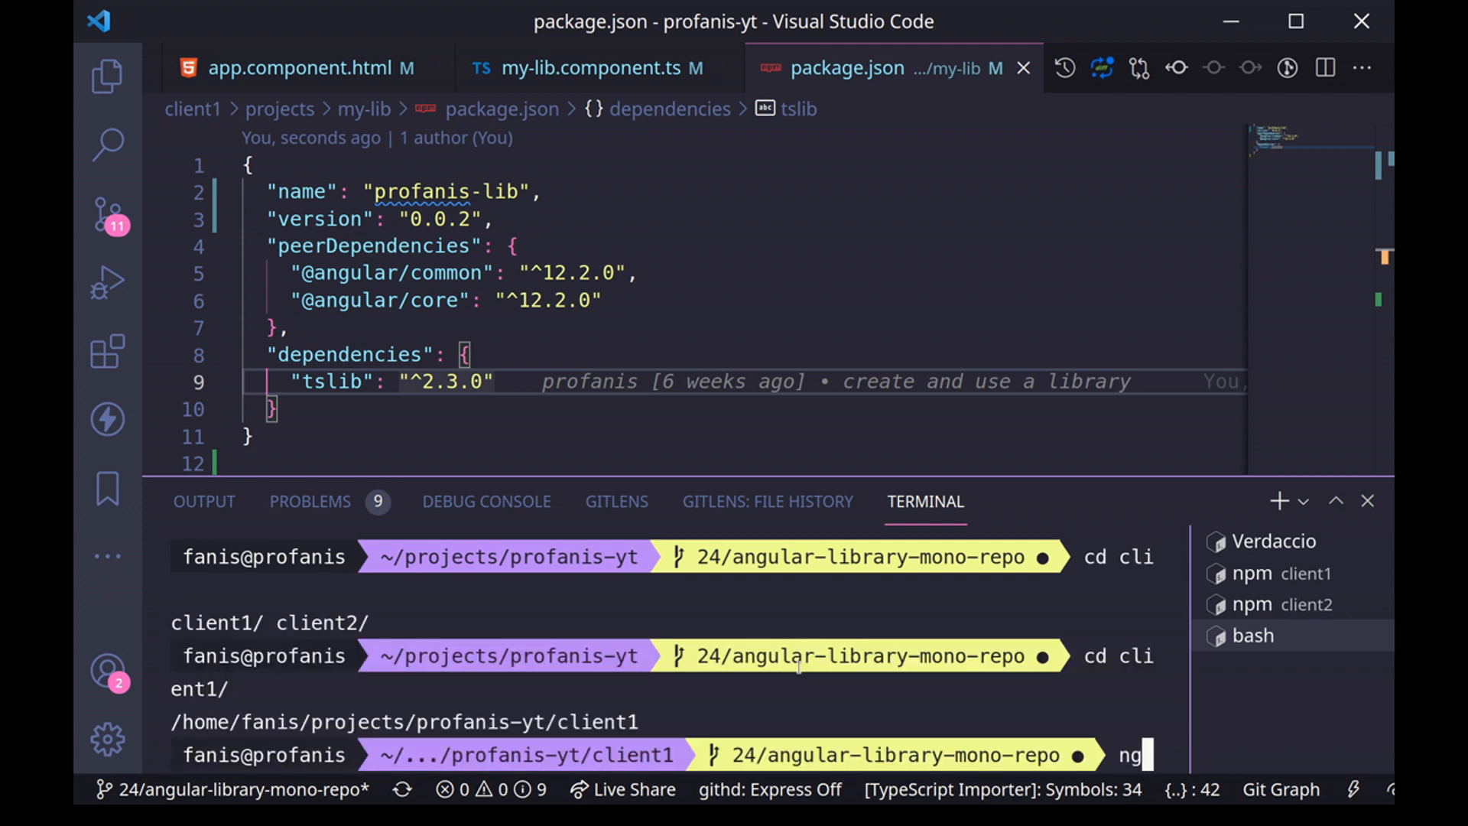
# - Rebuild my-lib as version 0.0.2 and publish it to the local registry from dist/my-lib
pyautogui.write('build my')
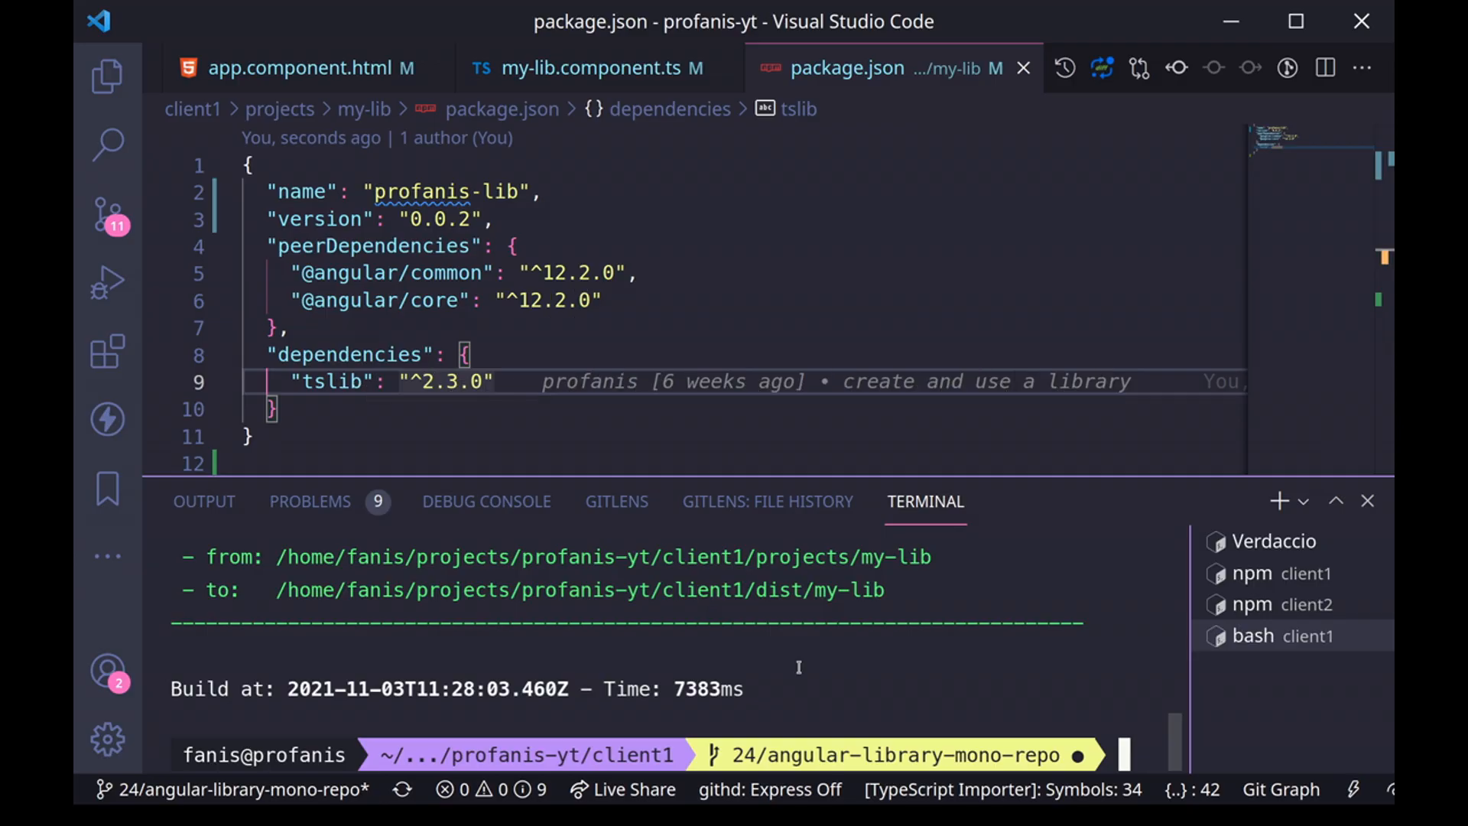
pyautogui.write('cd dist/my-lib/')
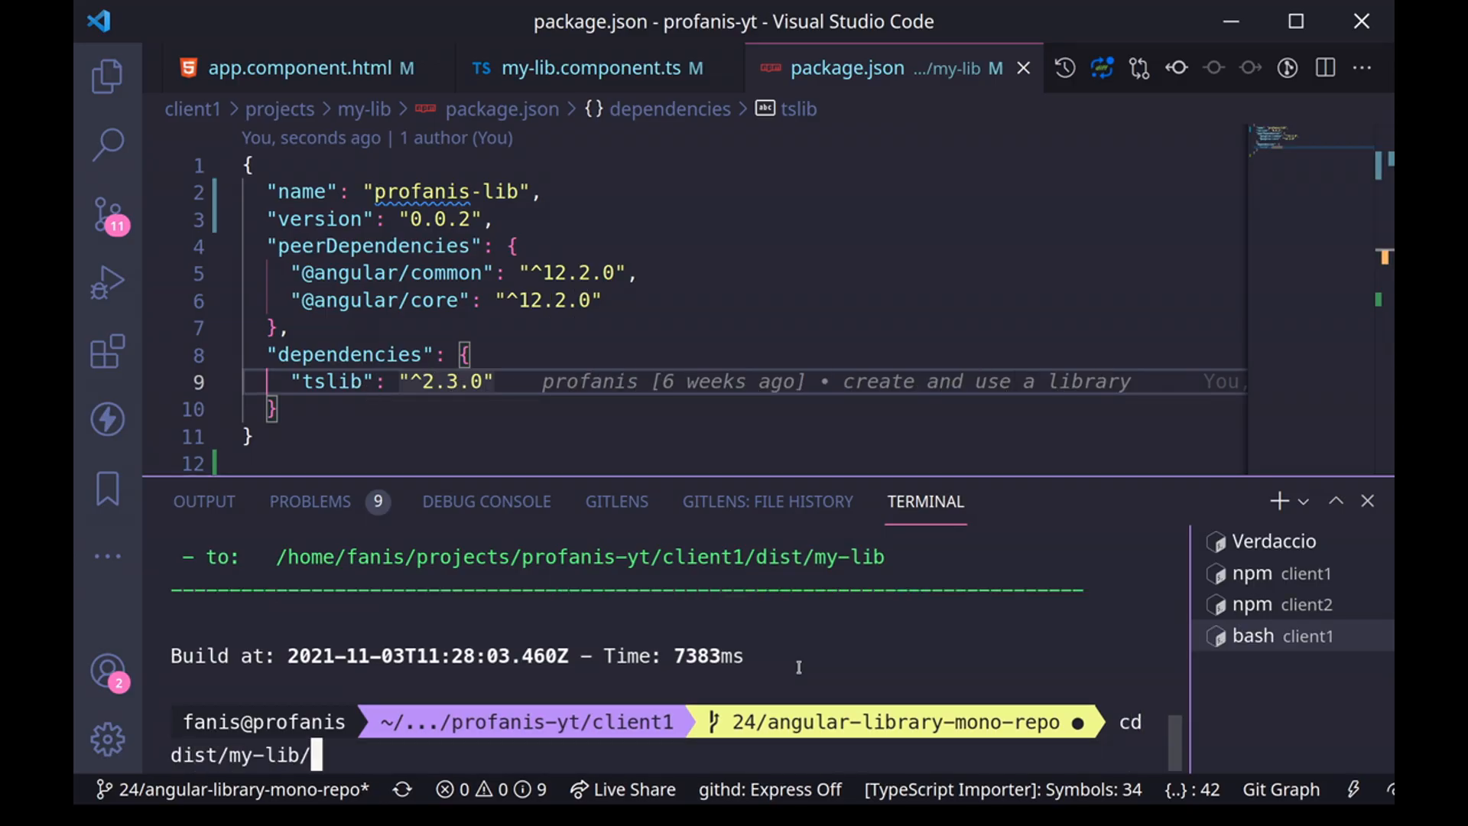
pyautogui.press('Return')
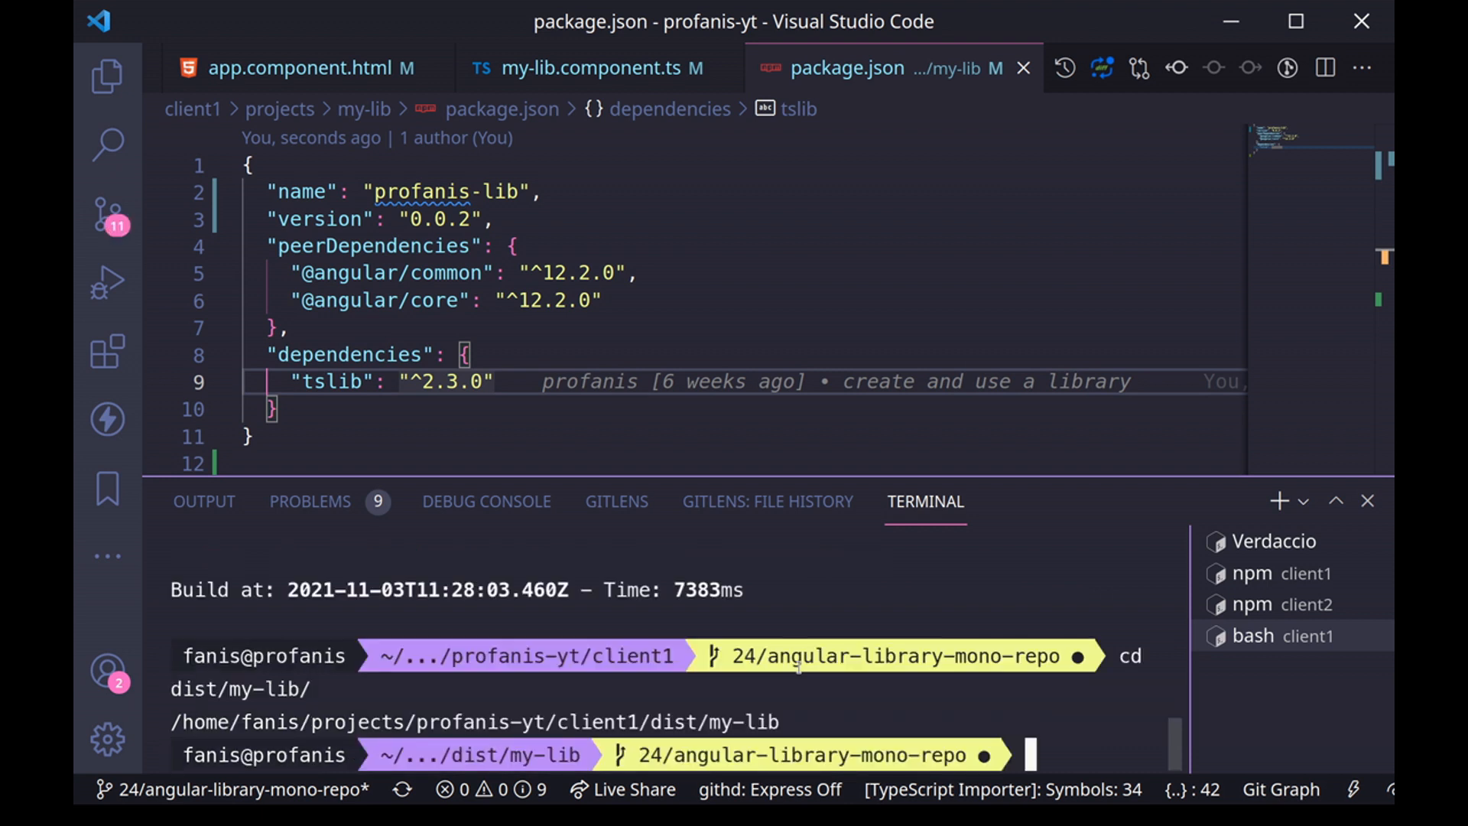
pyautogui.press('ctrl+r')
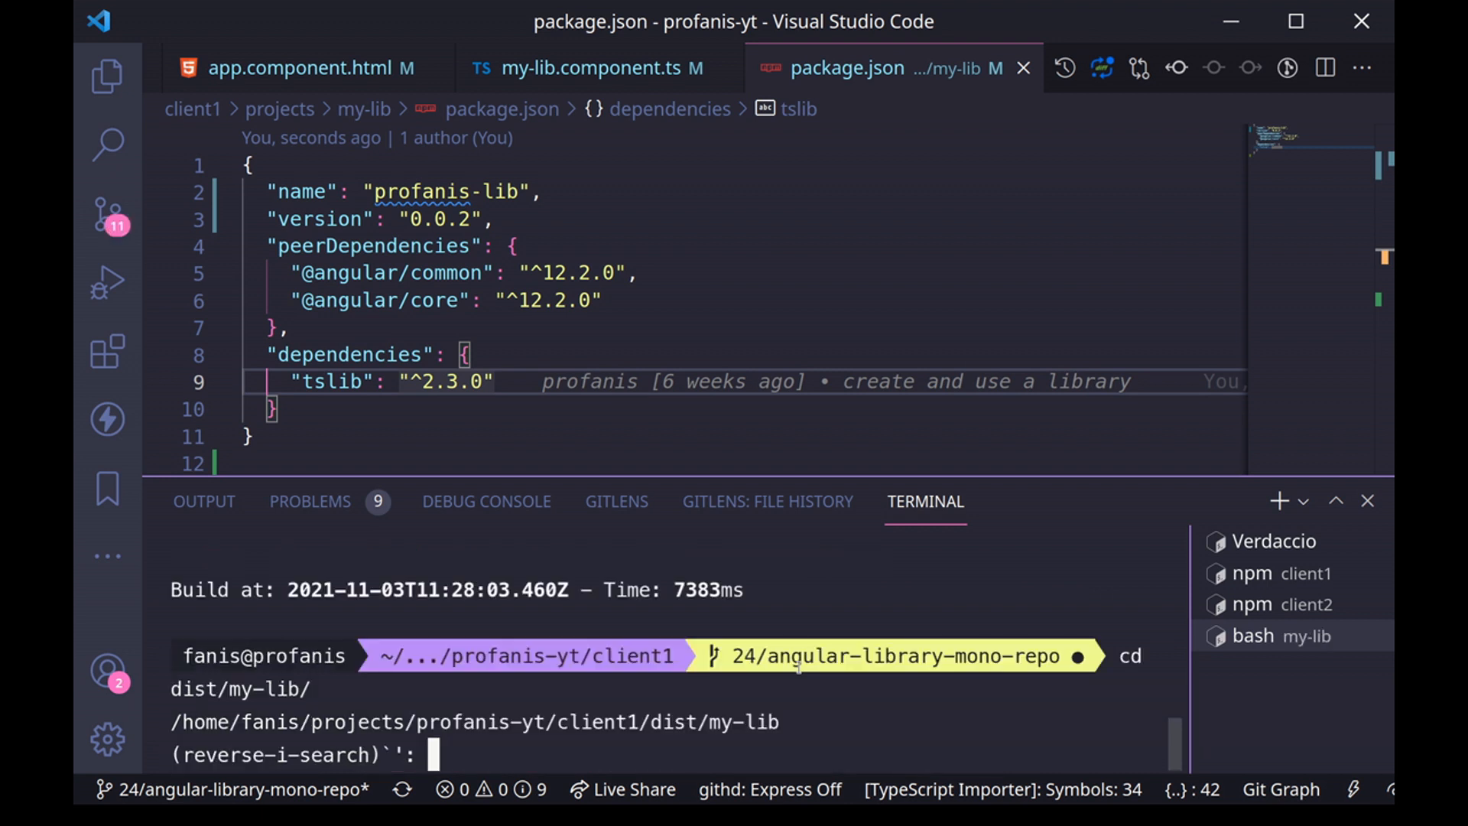
pyautogui.write('publi')
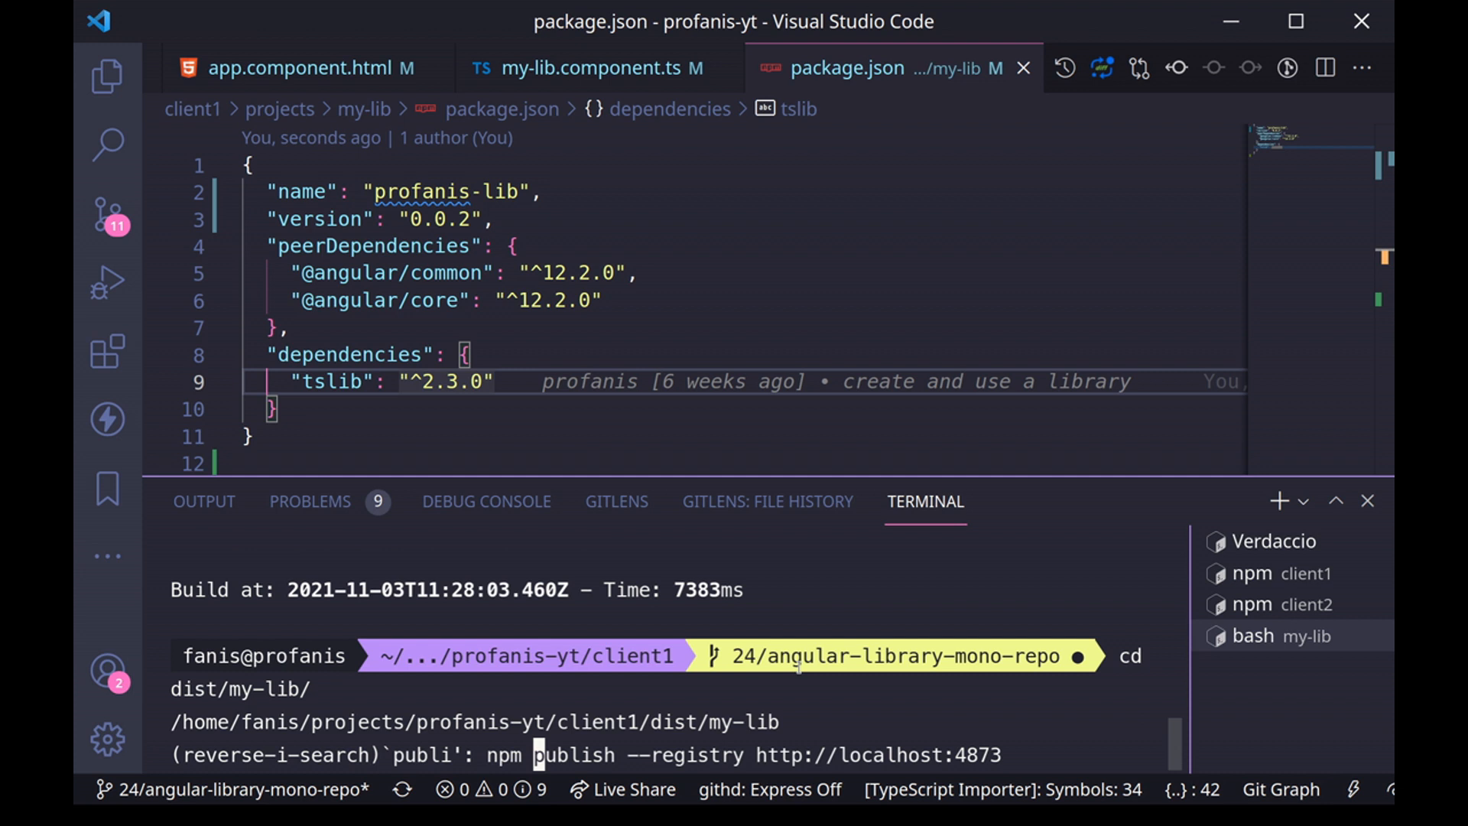
pyautogui.press('Return')
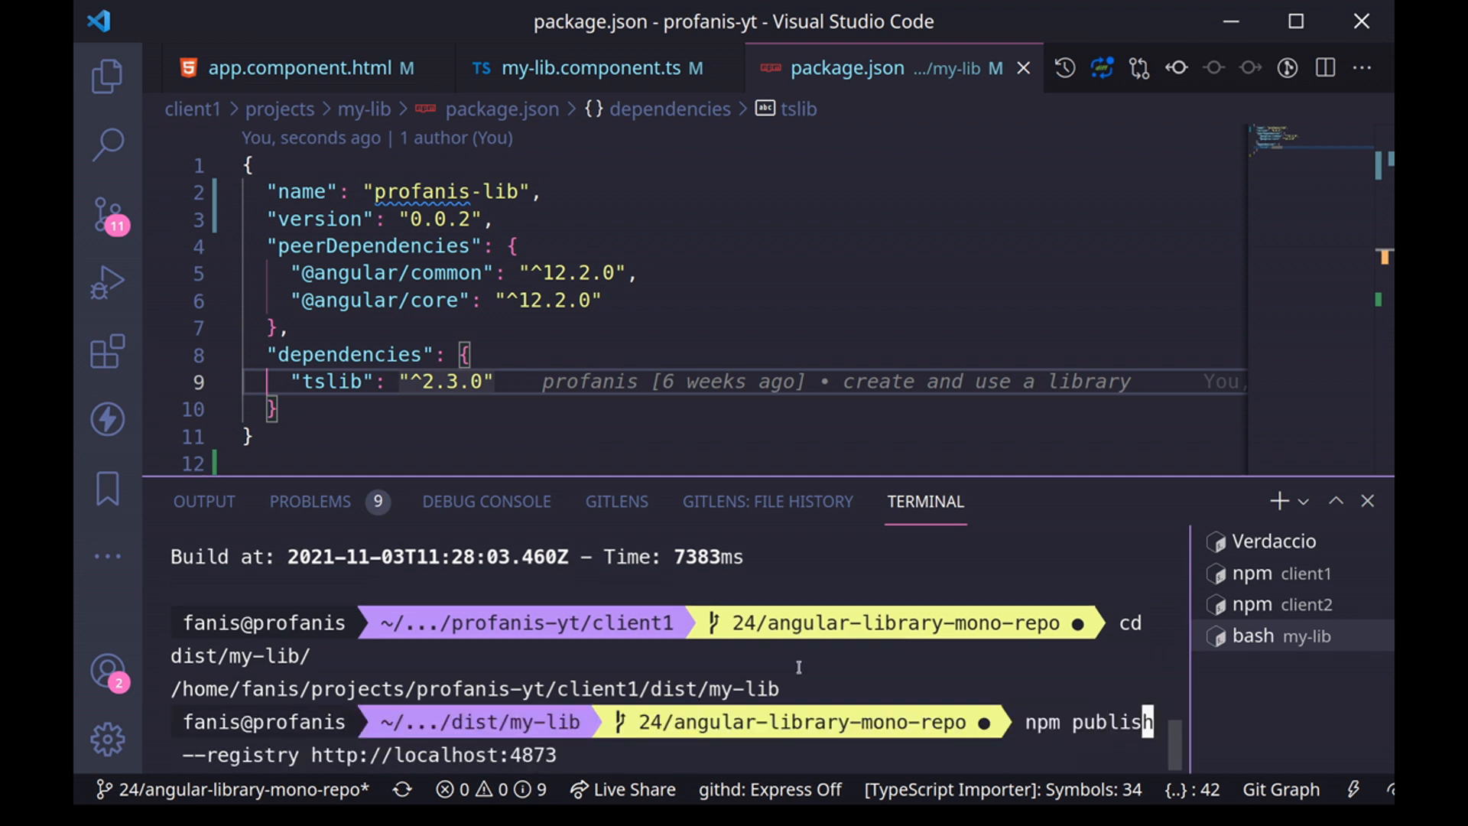
pyautogui.press('Return')
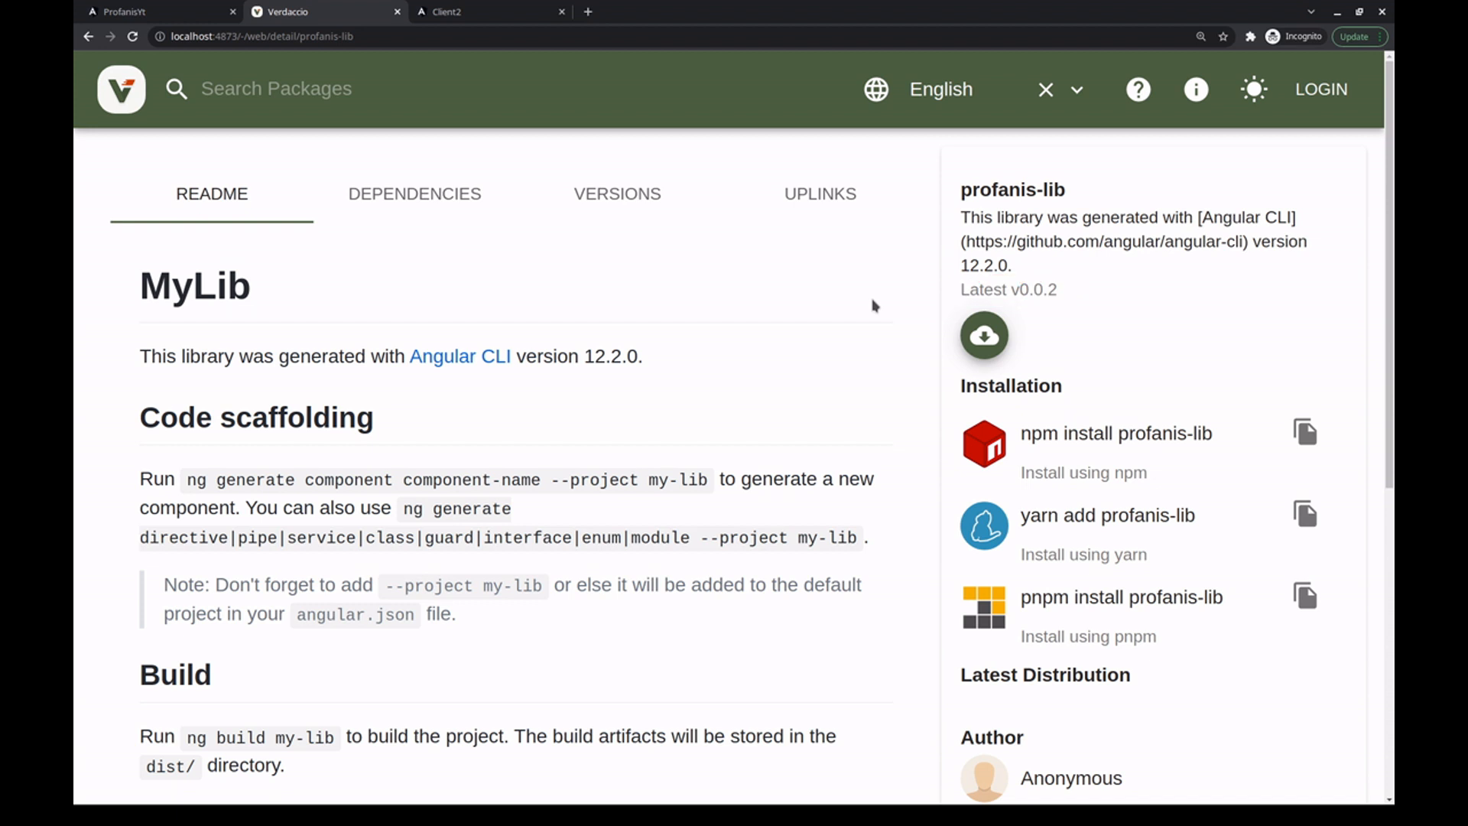
# - Return to client1's app at localhost:4200, still showing 'Code Shots With Profanis!!!'
pyautogui.click(617, 193)
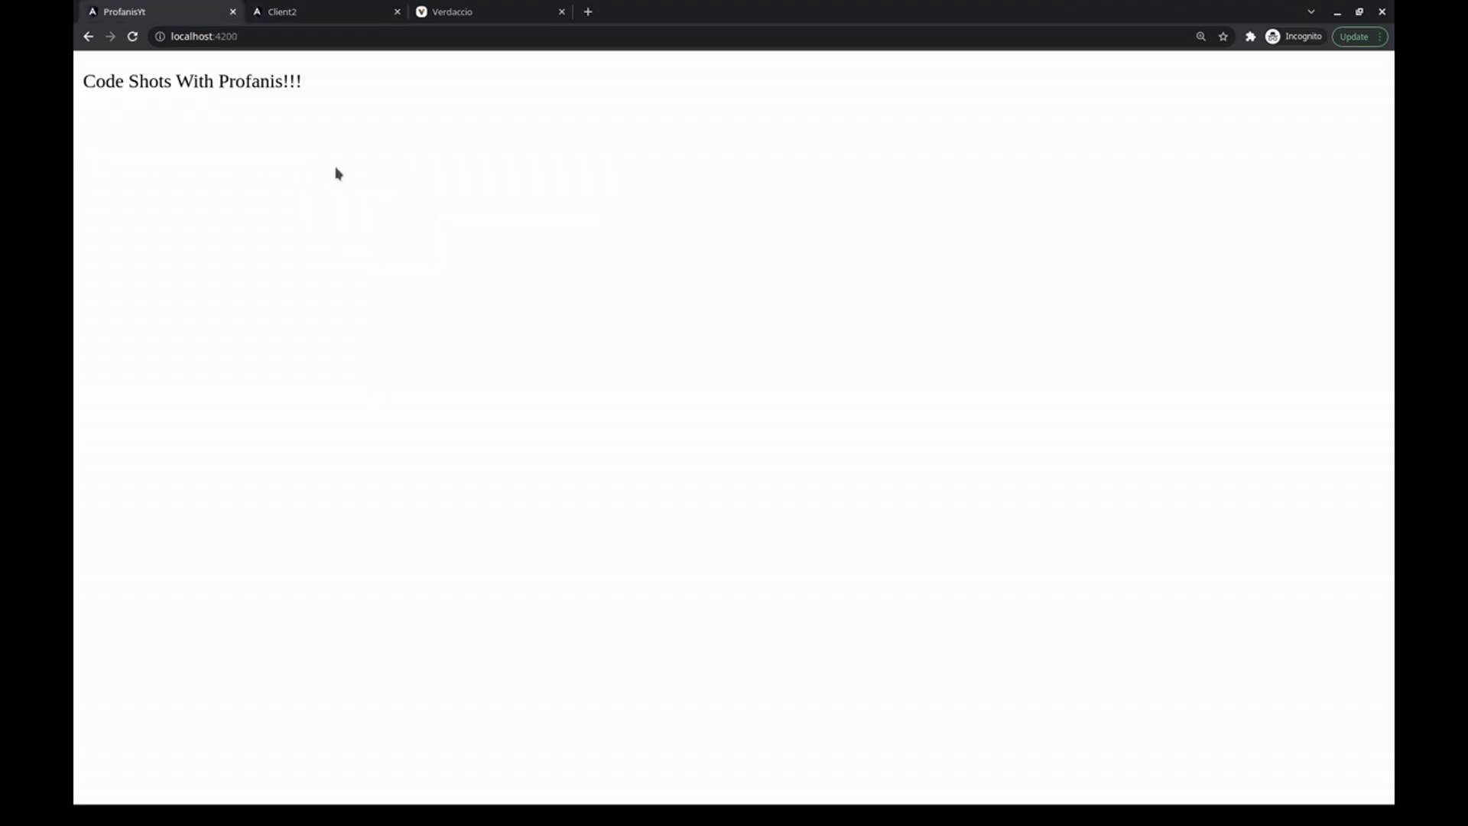
pyautogui.moveTo(390, 204)
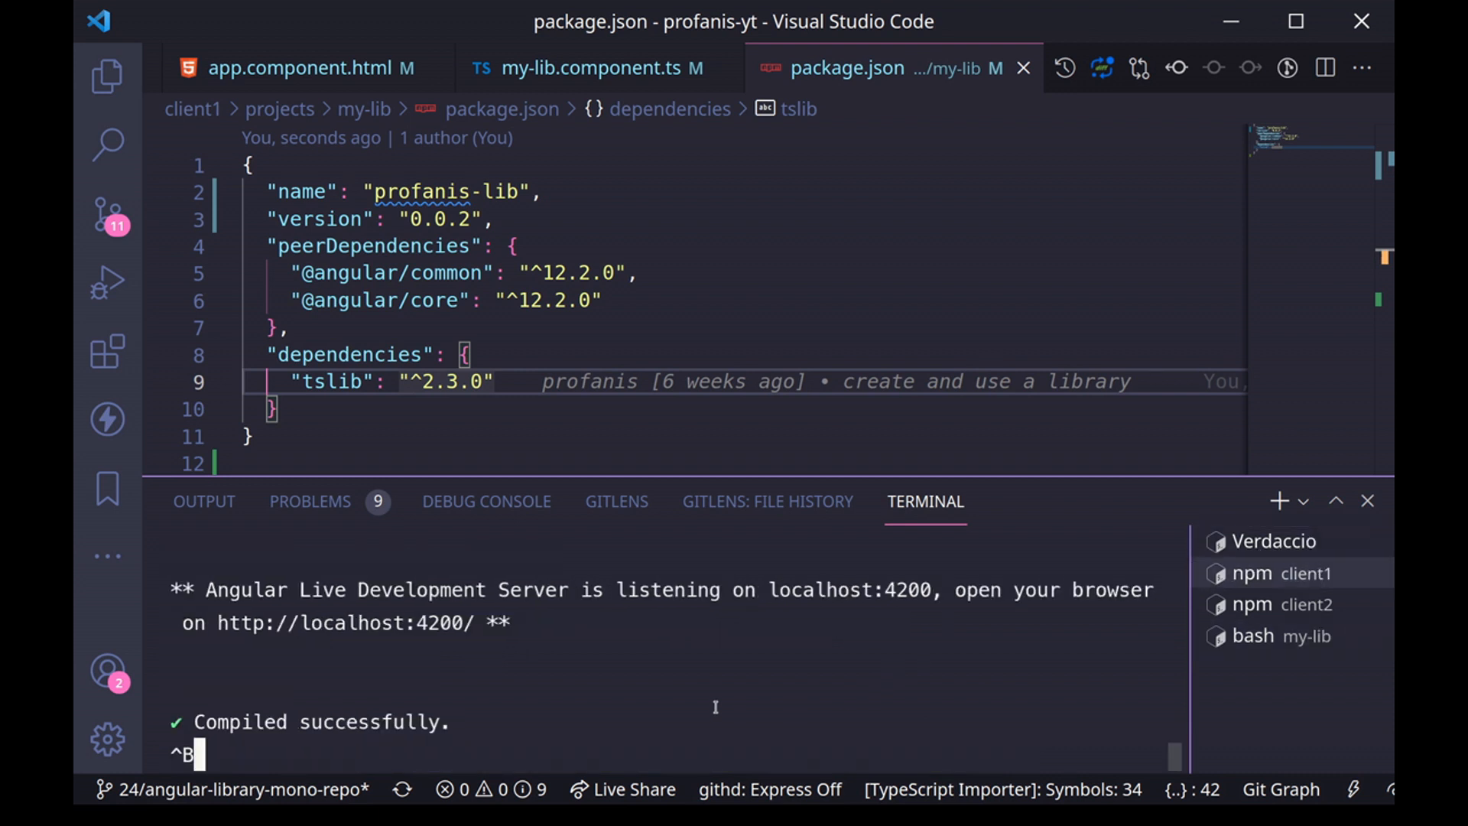
# - Stop client1's dev server and enter npm install profanis-lib@latest in its terminal
pyautogui.press('ctrl+c')
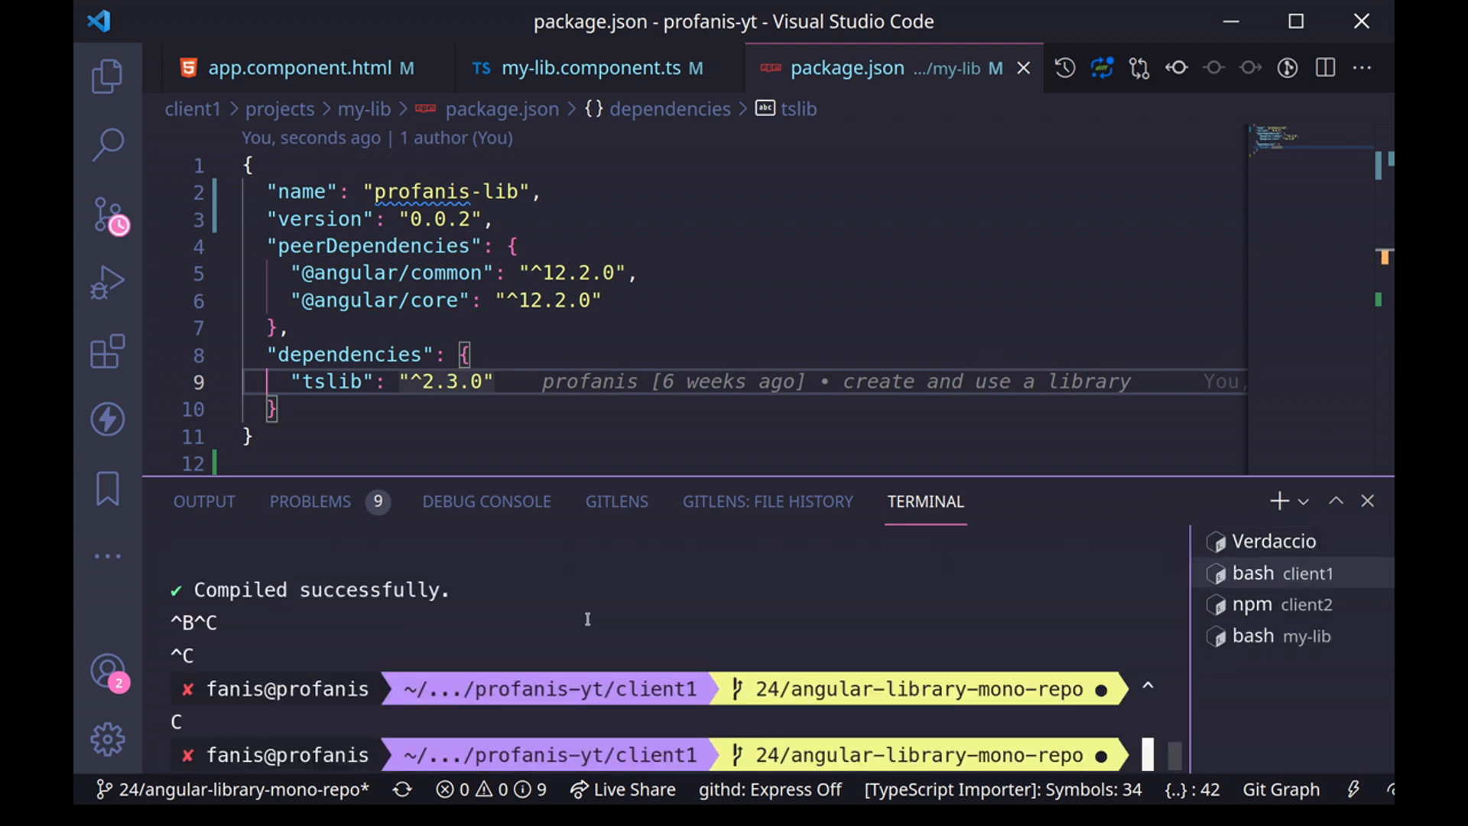
pyautogui.write('npm in')
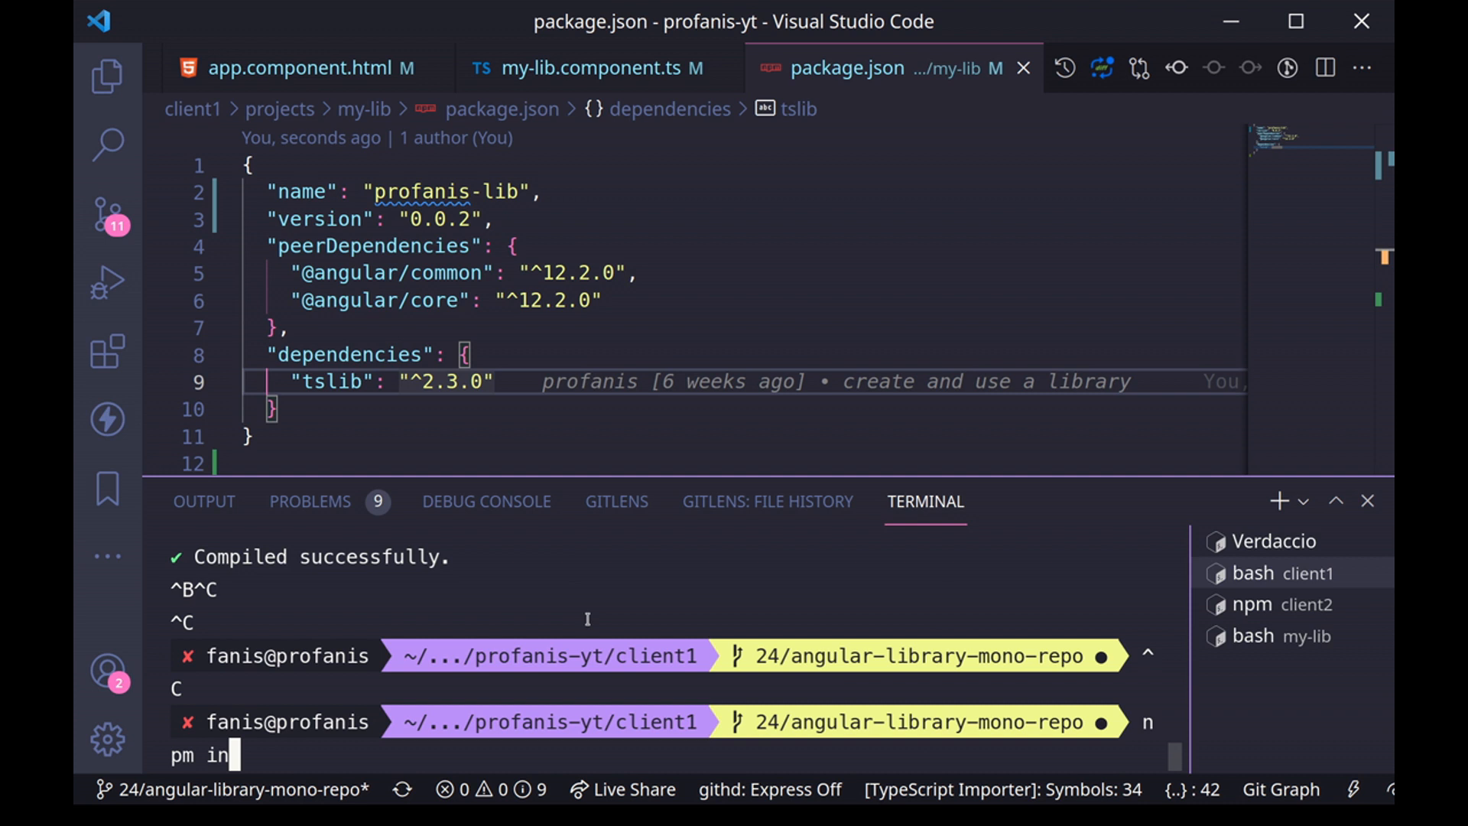
pyautogui.write('stall p')
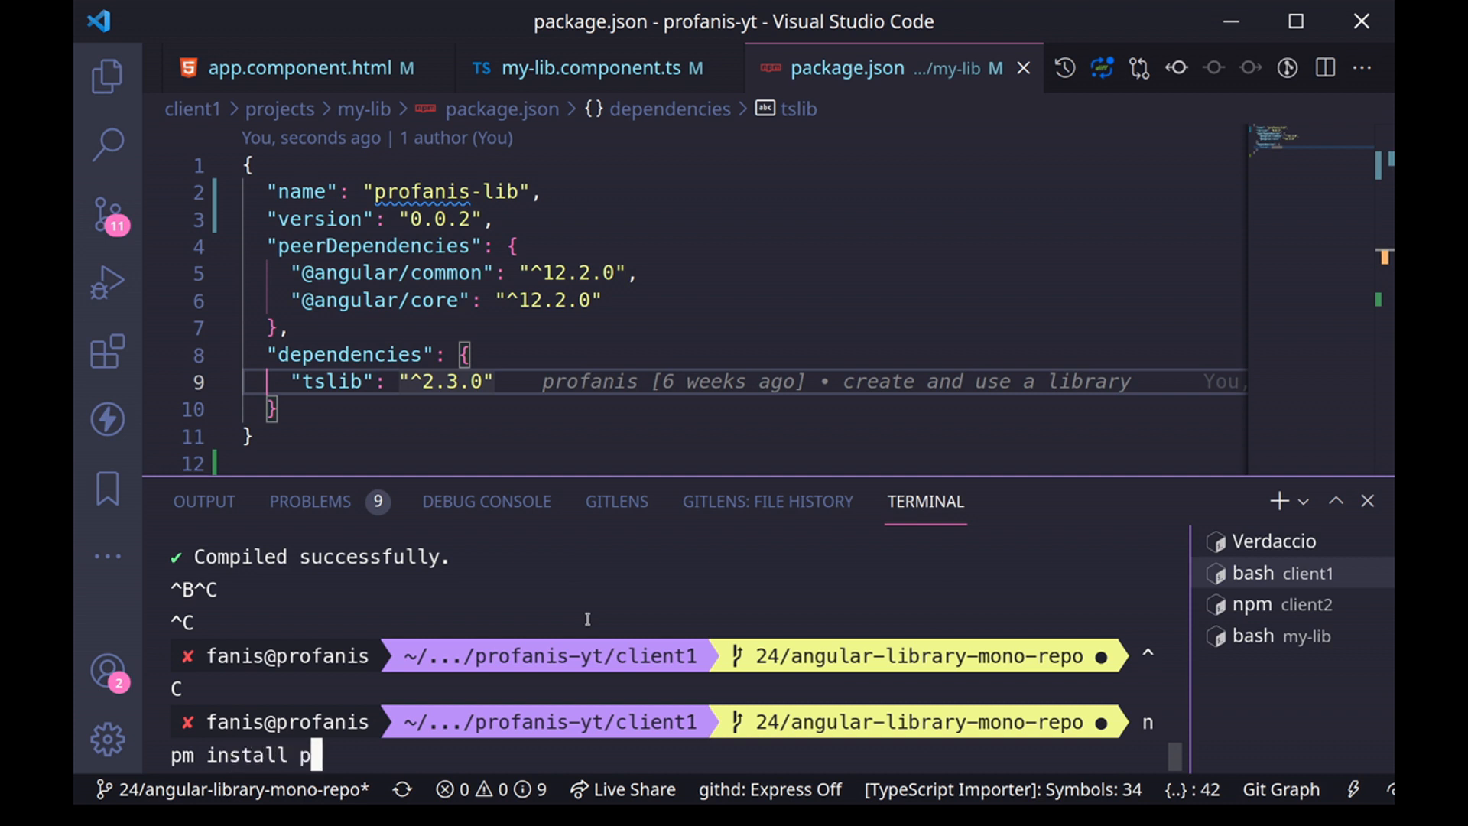
pyautogui.write('rofanis-lib')
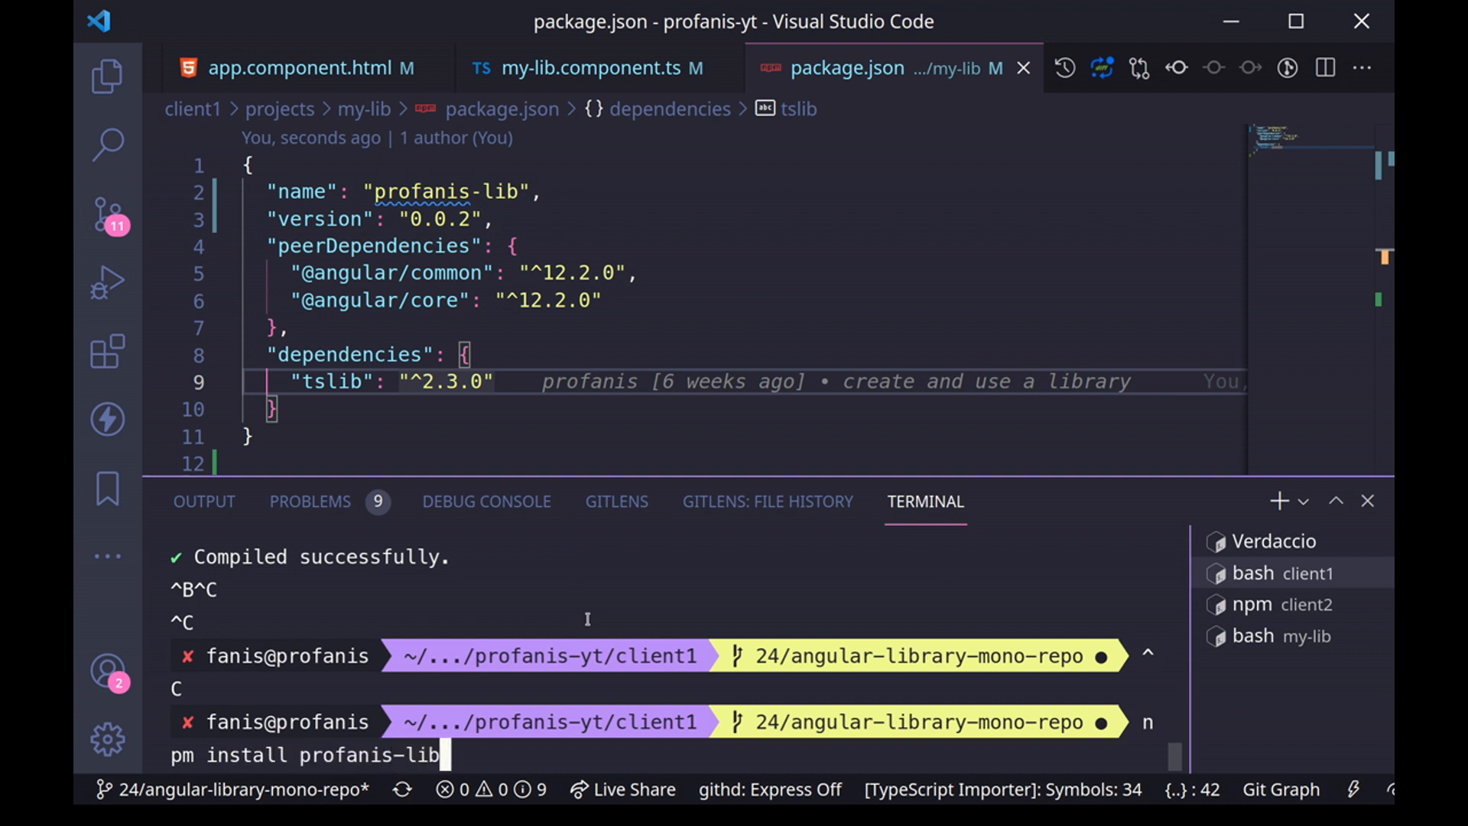
pyautogui.write('@laet')
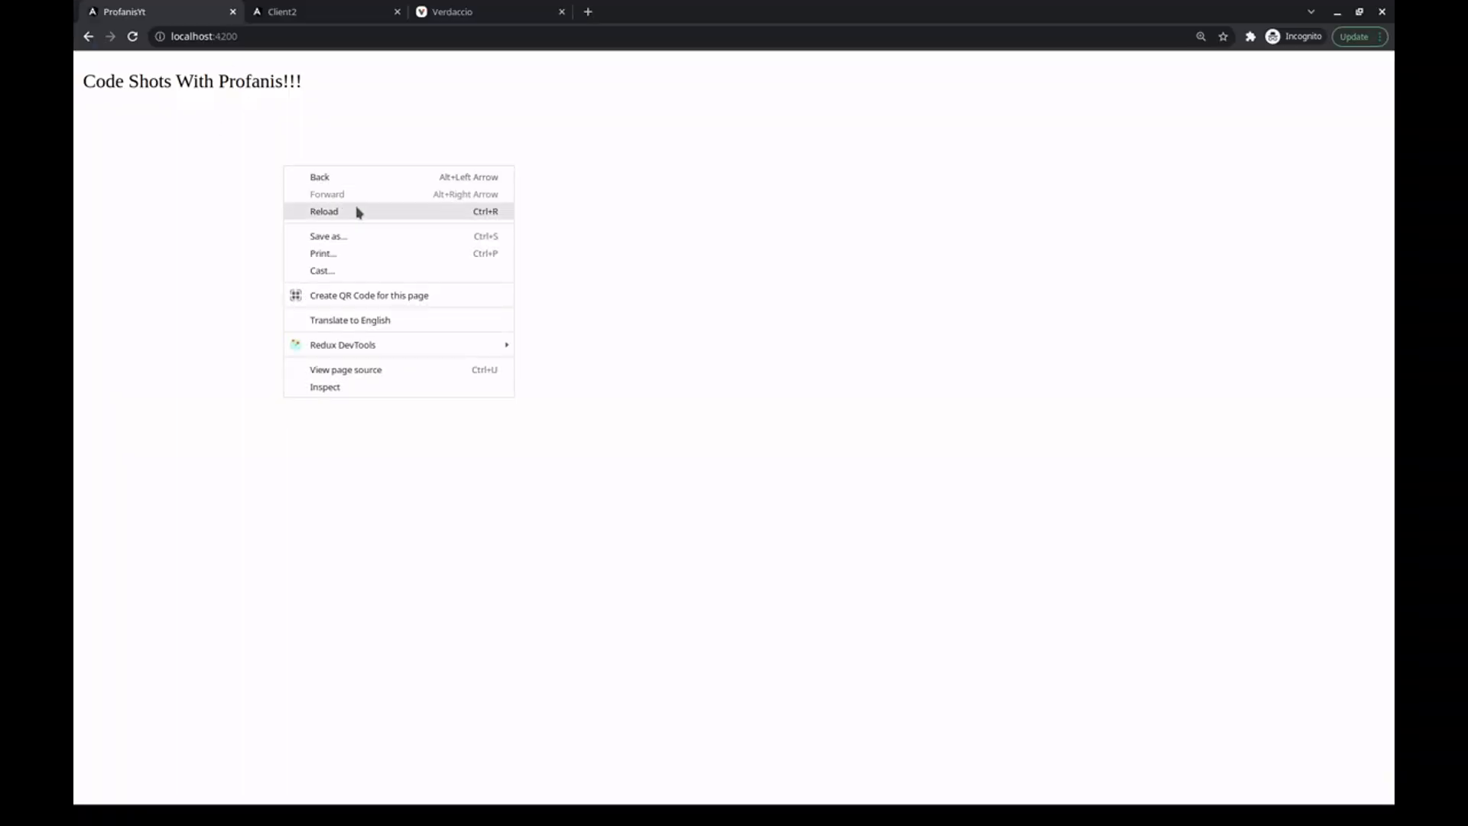
# - Reload client1 at localhost:4200, then check the Client 2 app page
pyautogui.click(324, 211)
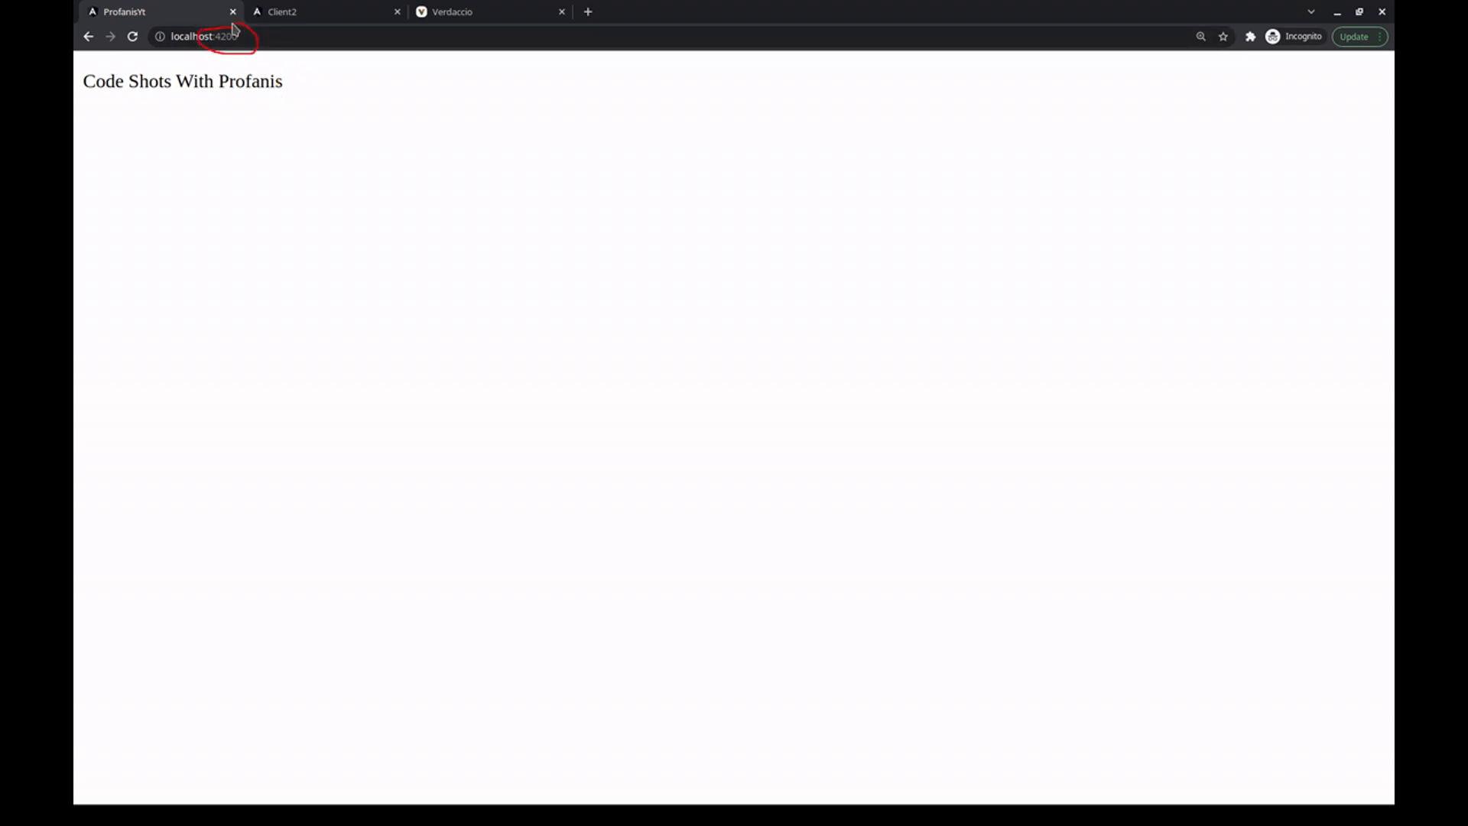
pyautogui.click(323, 11)
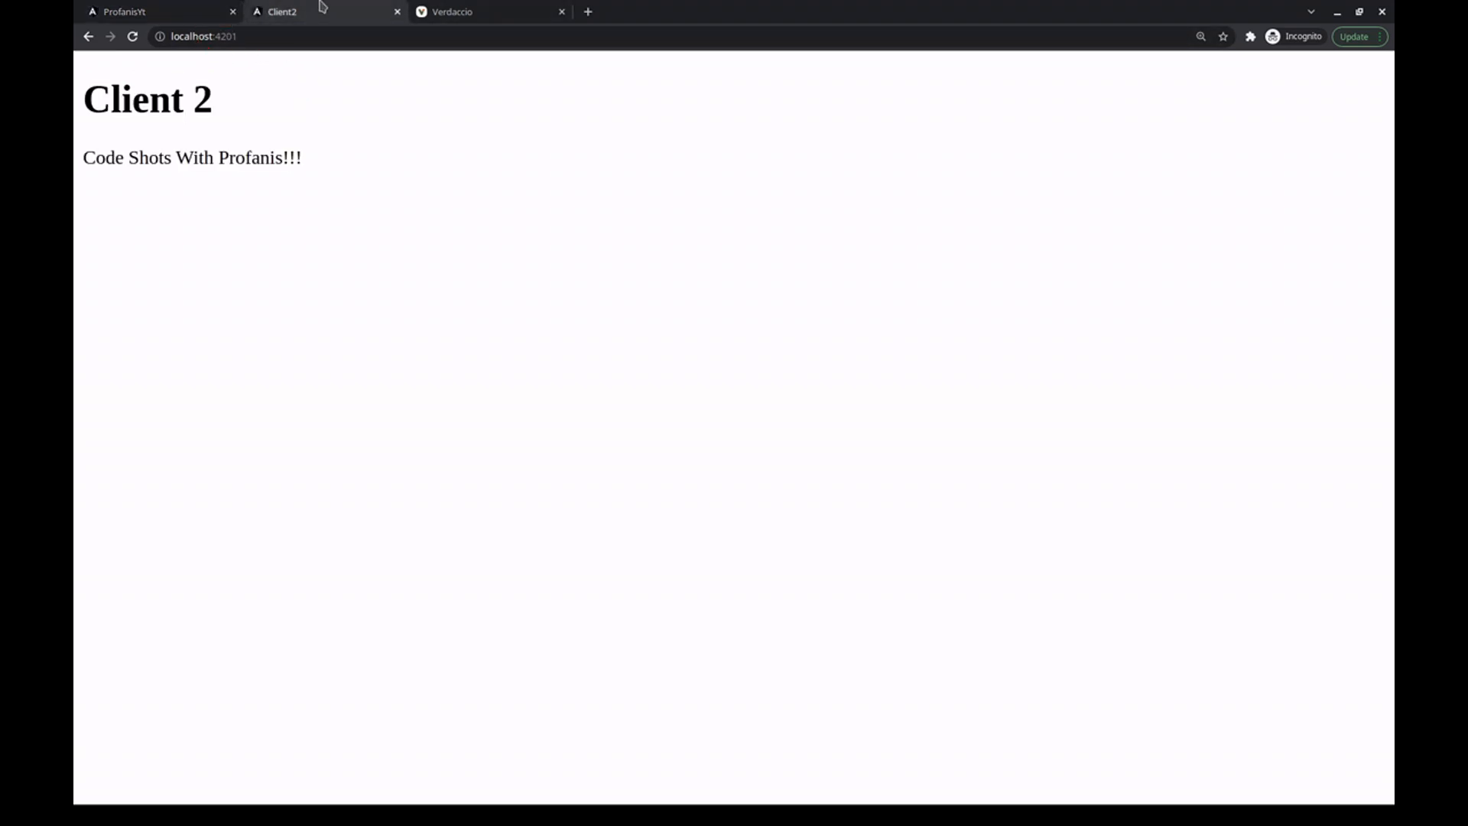
pyautogui.moveTo(272, 185)
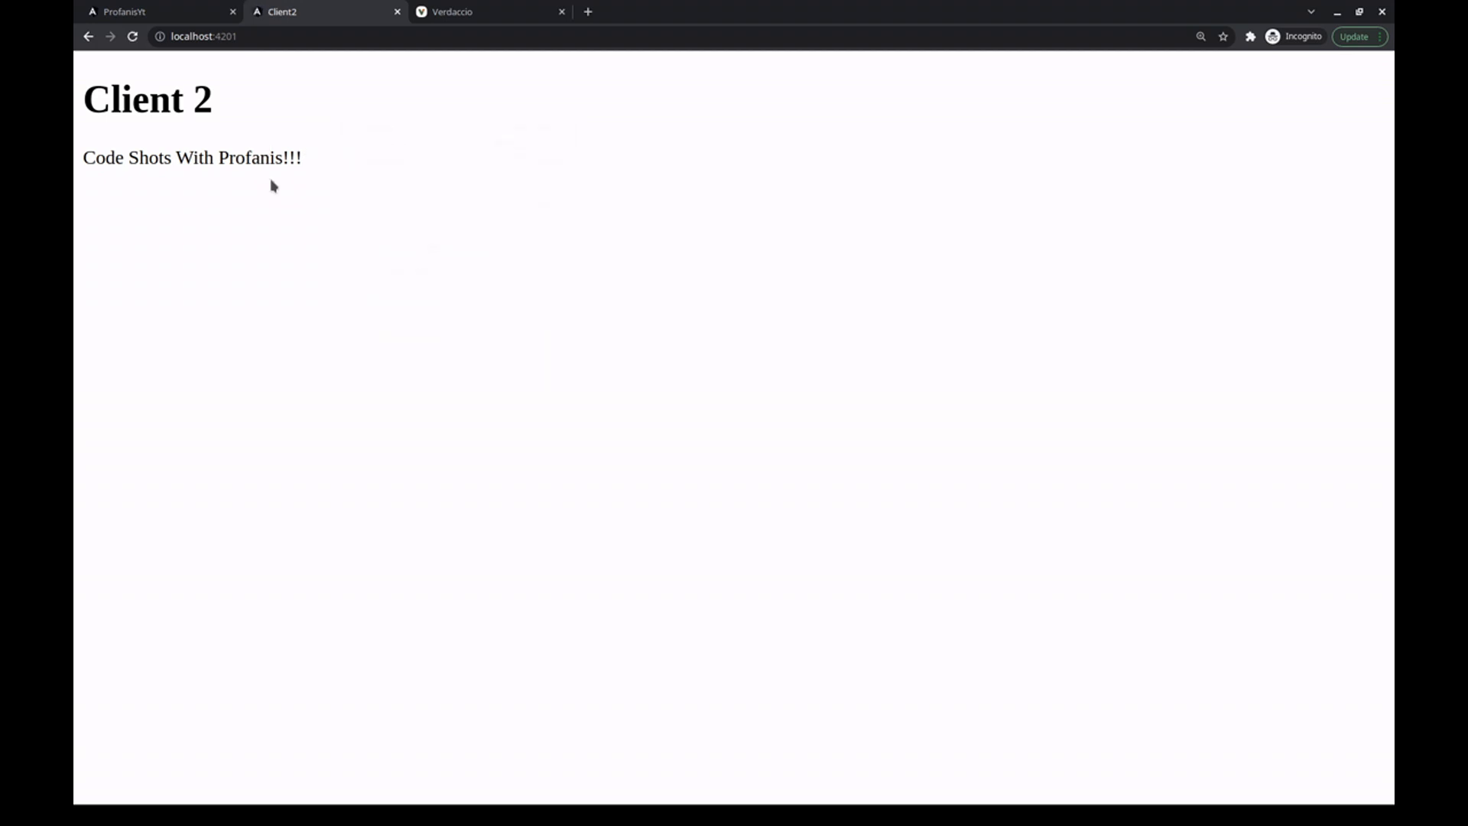
pyautogui.moveTo(483, 254)
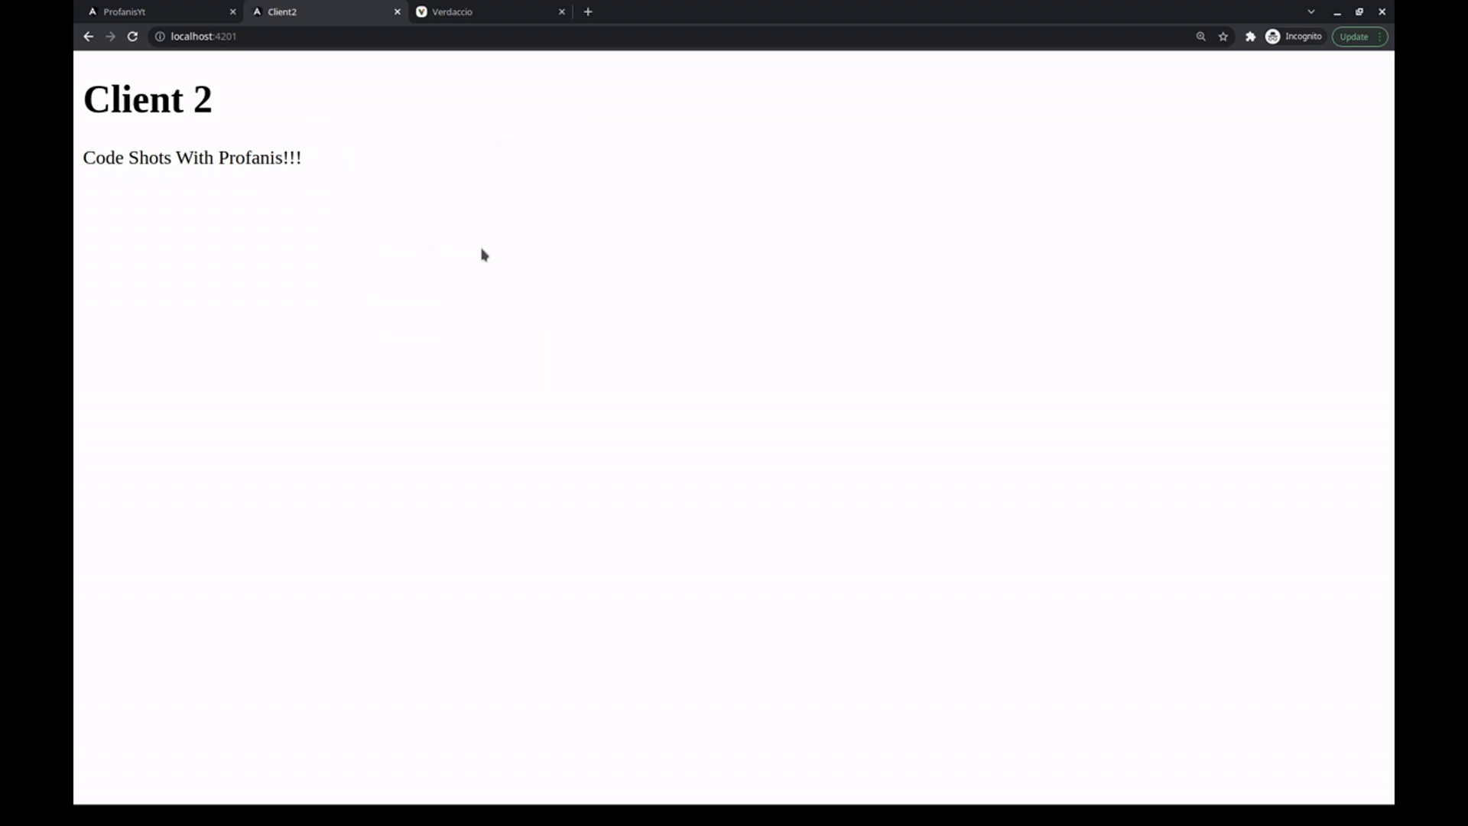
pyautogui.moveTo(486, 250)
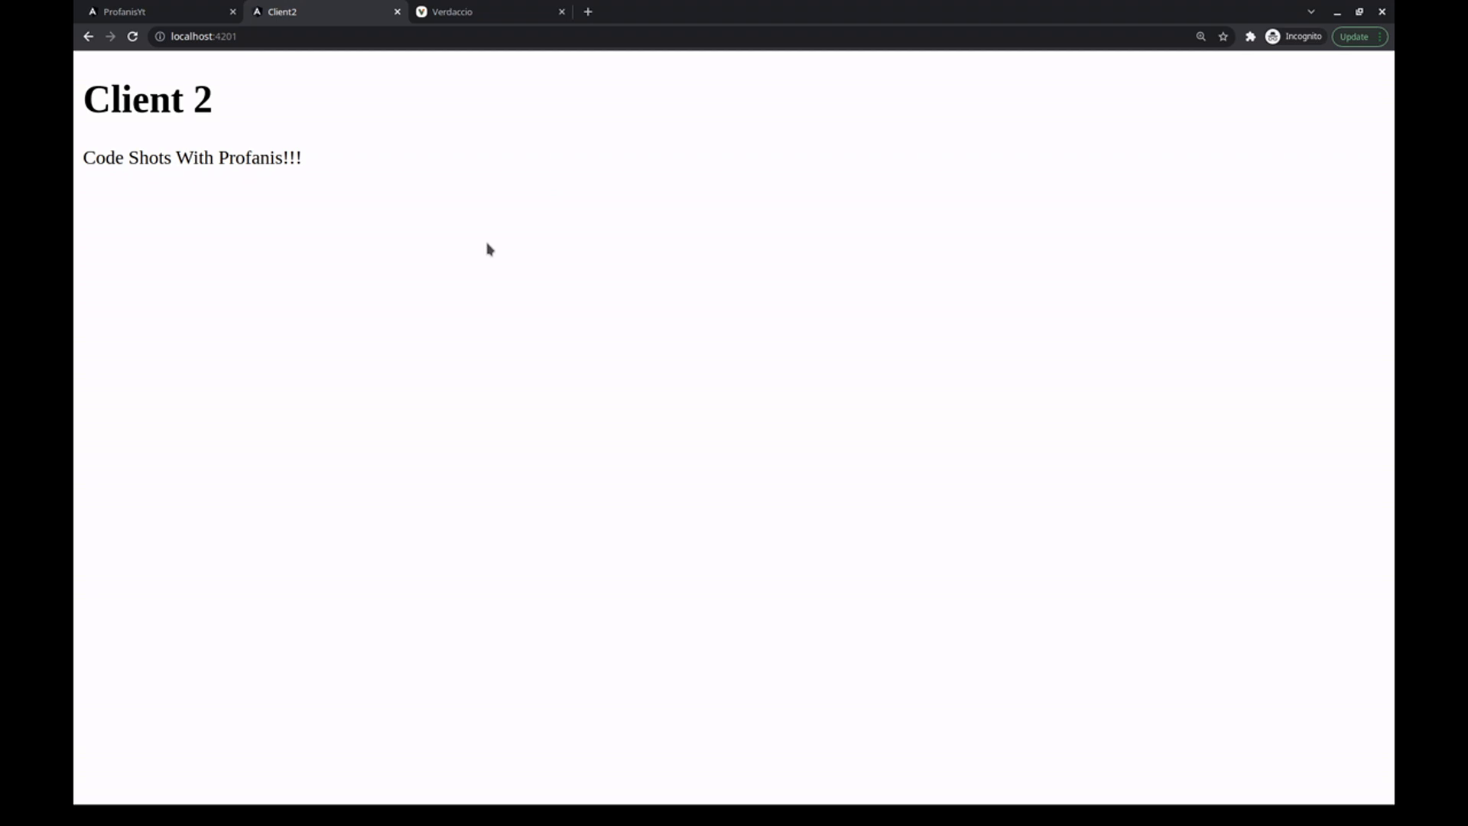
pyautogui.moveTo(471, 272)
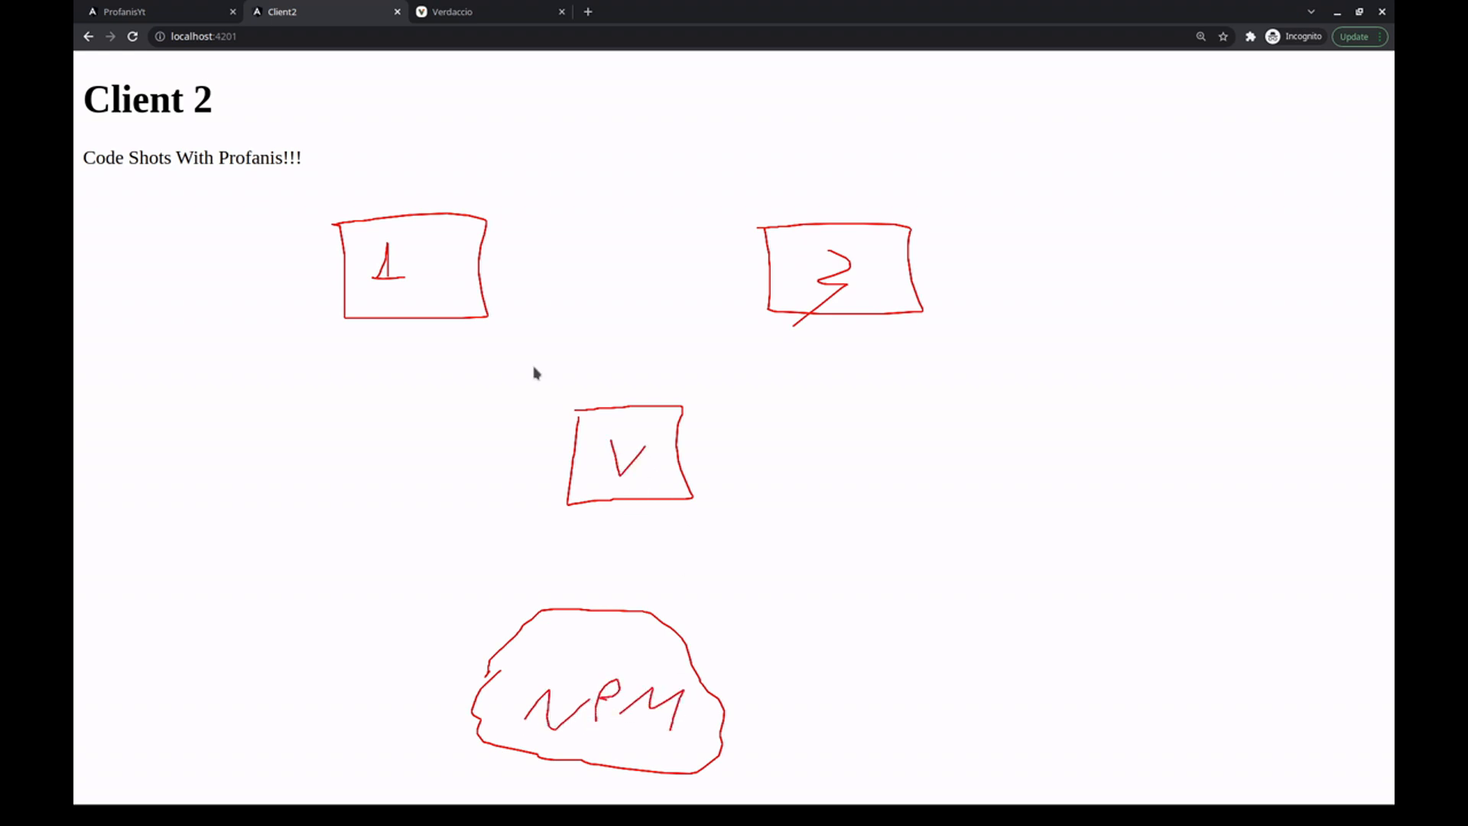
pyautogui.moveTo(422, 321)
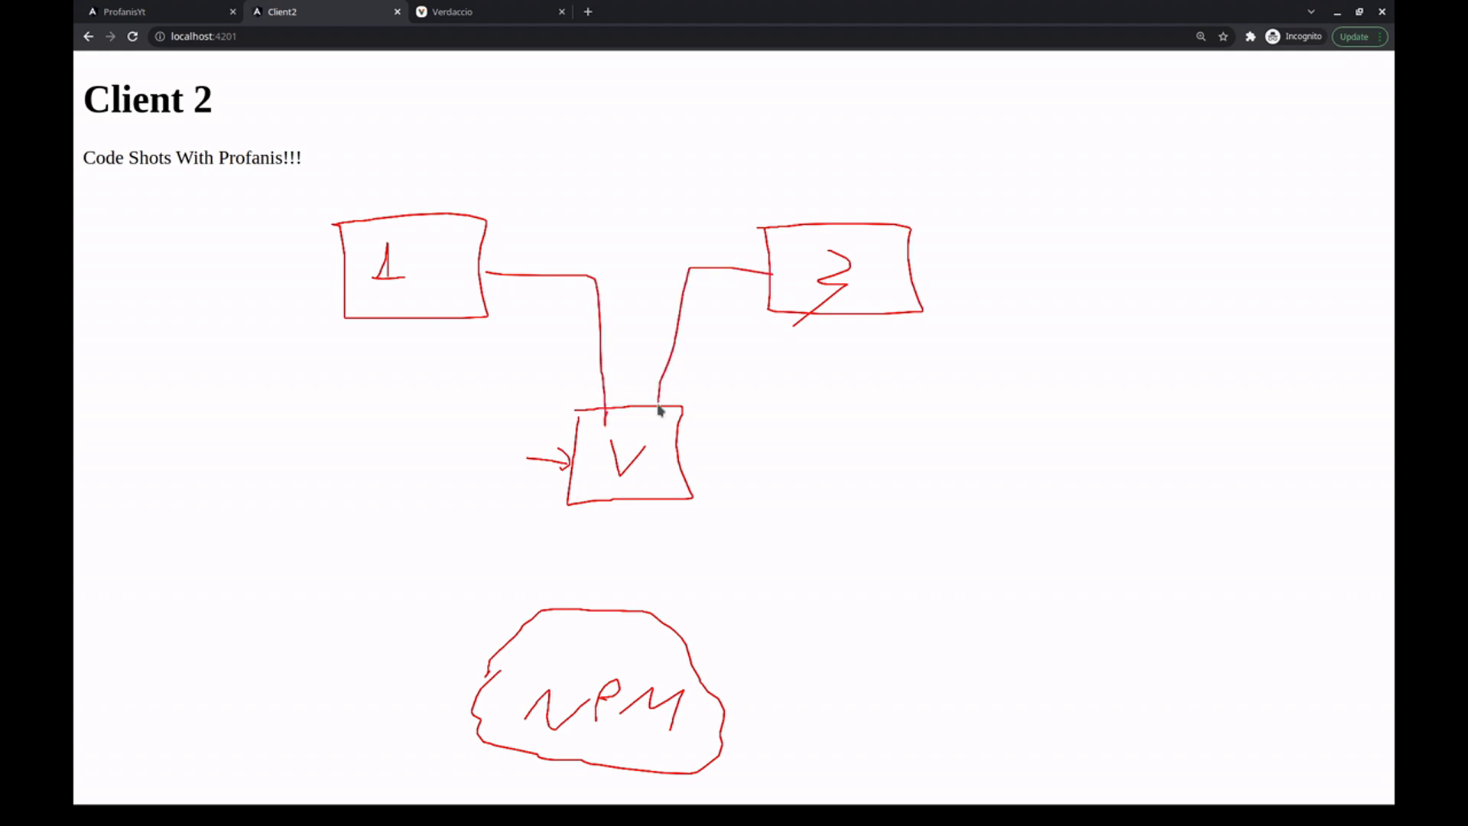
pyautogui.moveTo(589, 401)
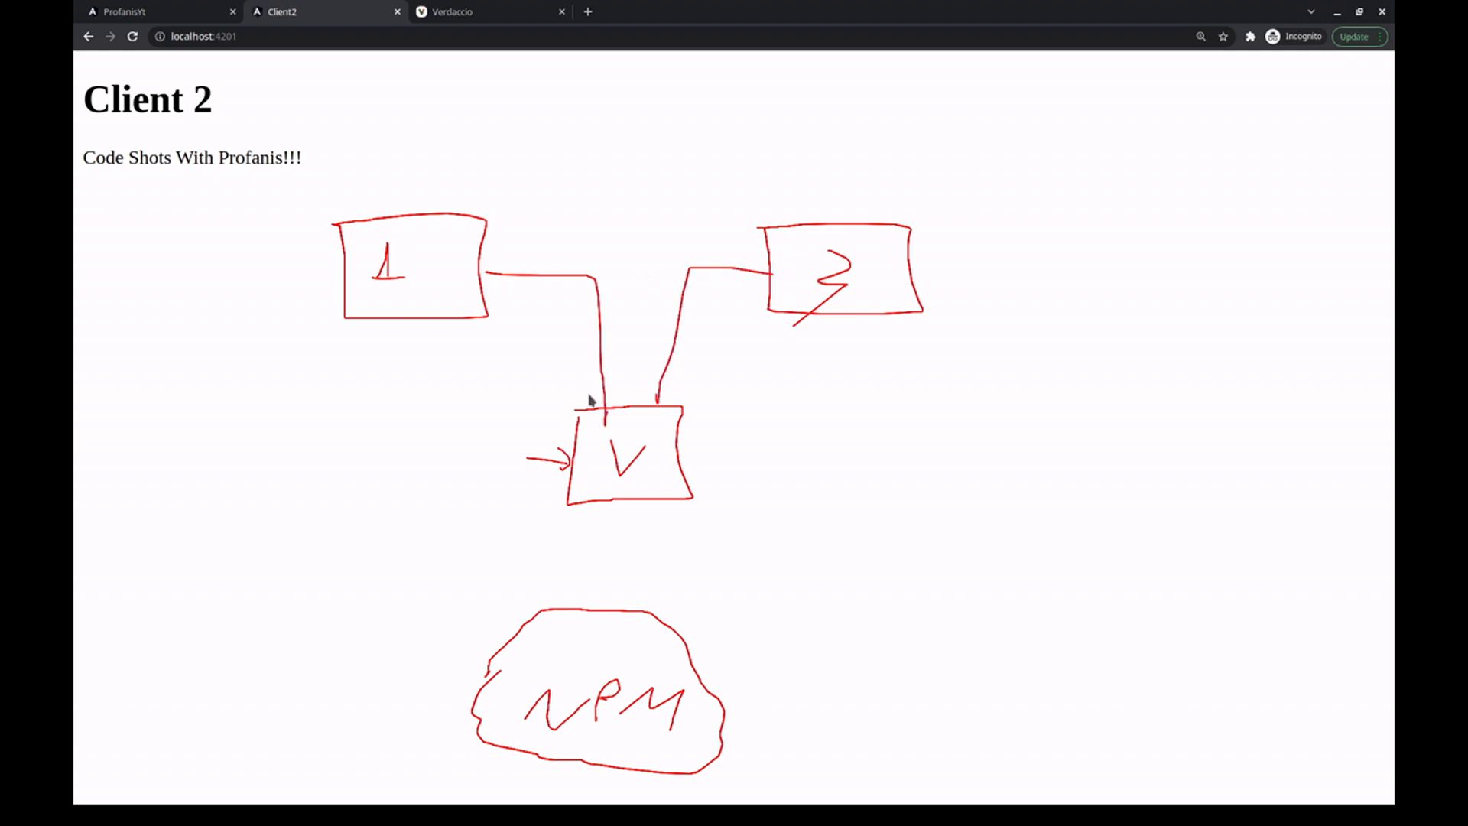
pyautogui.moveTo(651, 468)
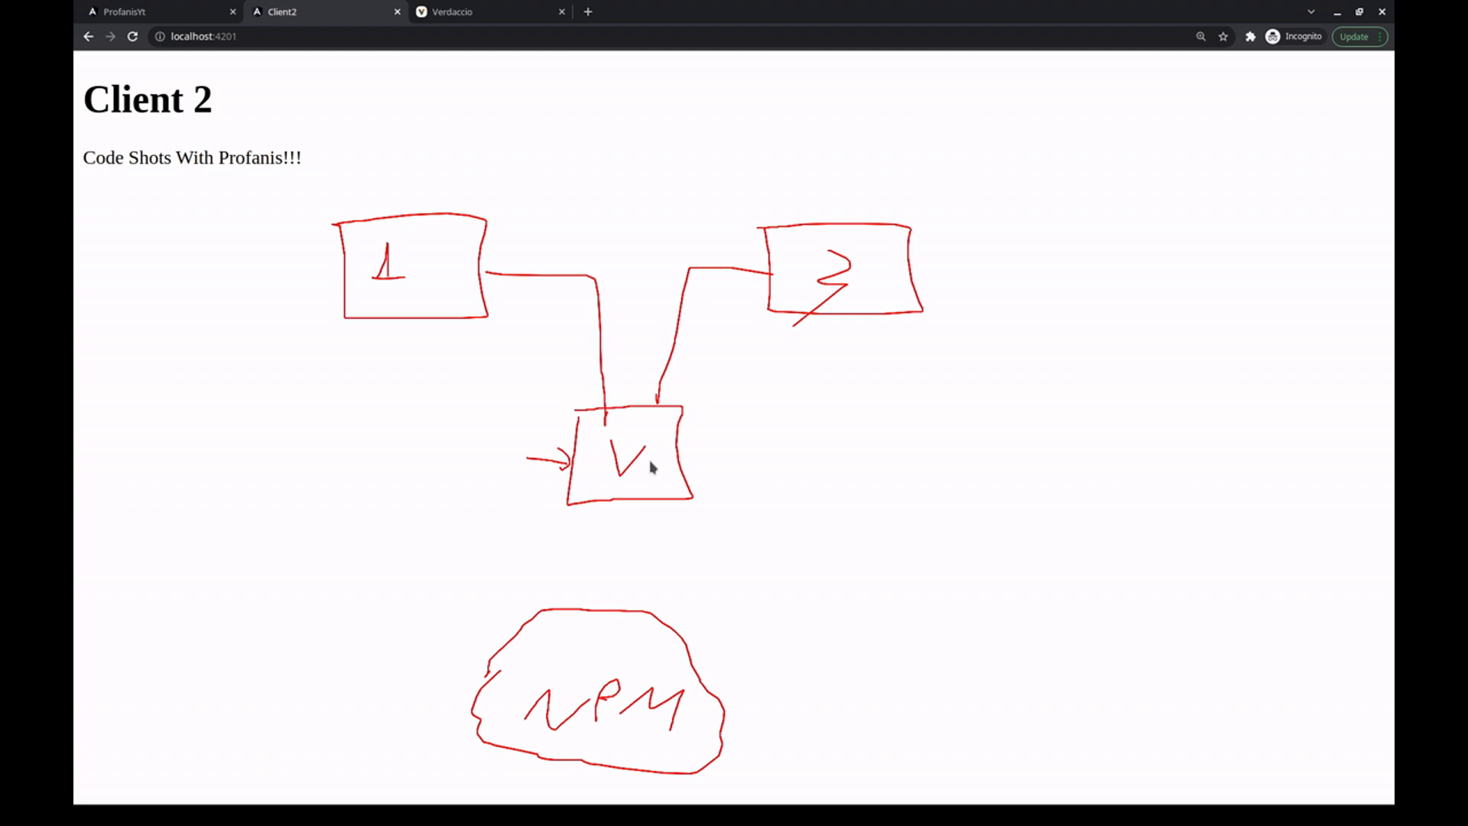
pyautogui.moveTo(662, 457)
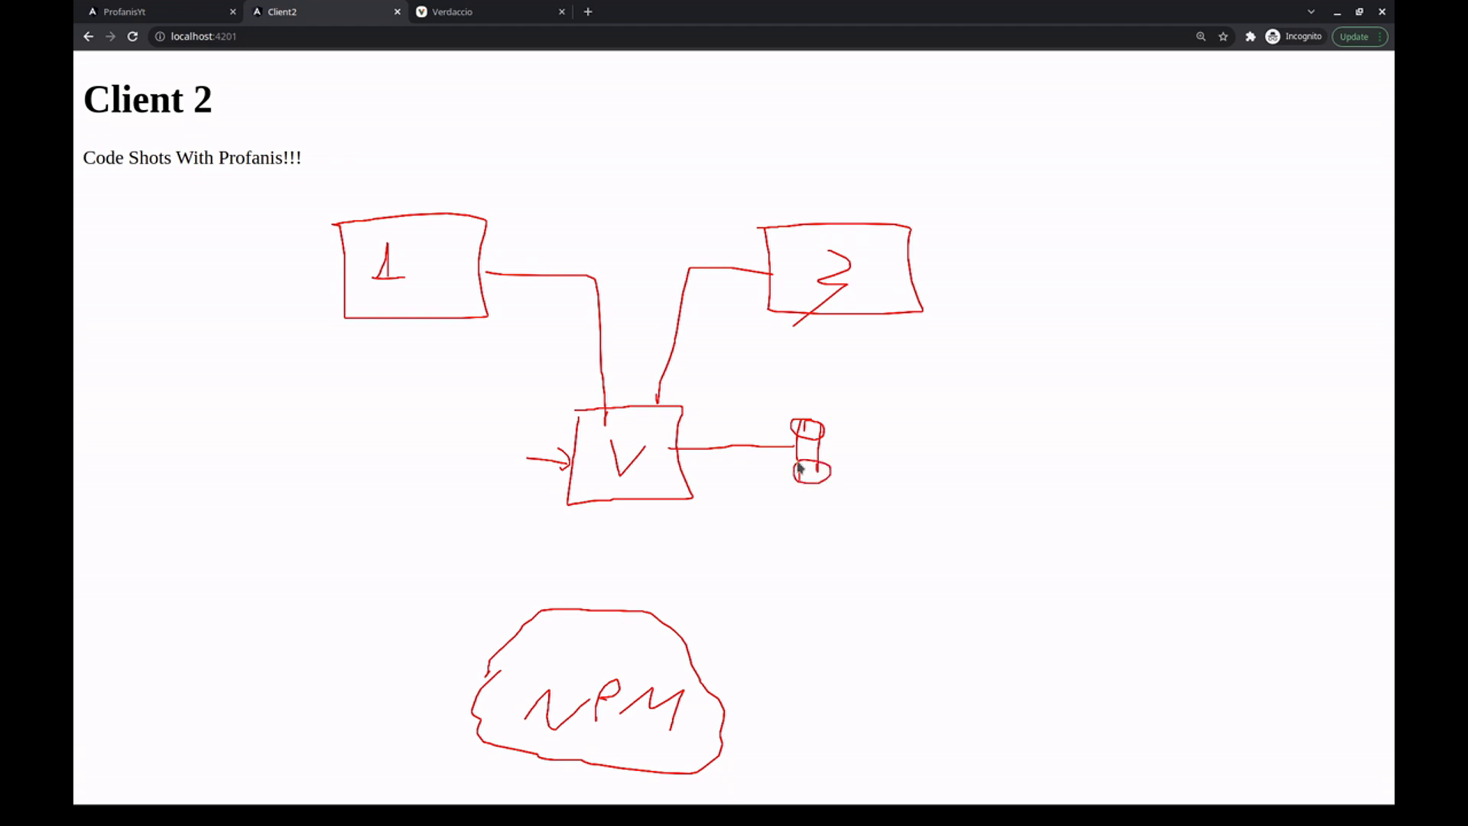
pyautogui.moveTo(632, 500)
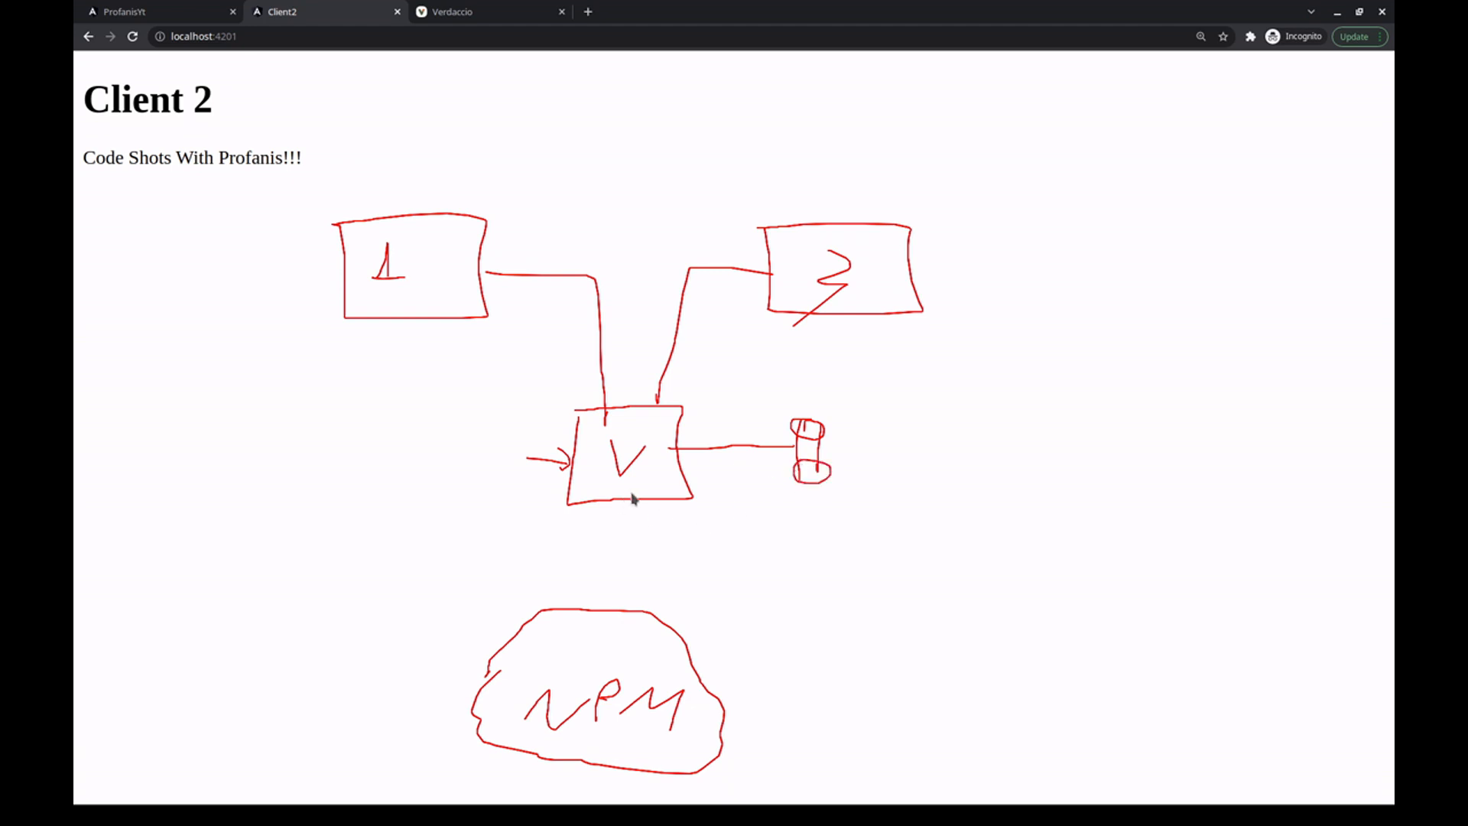